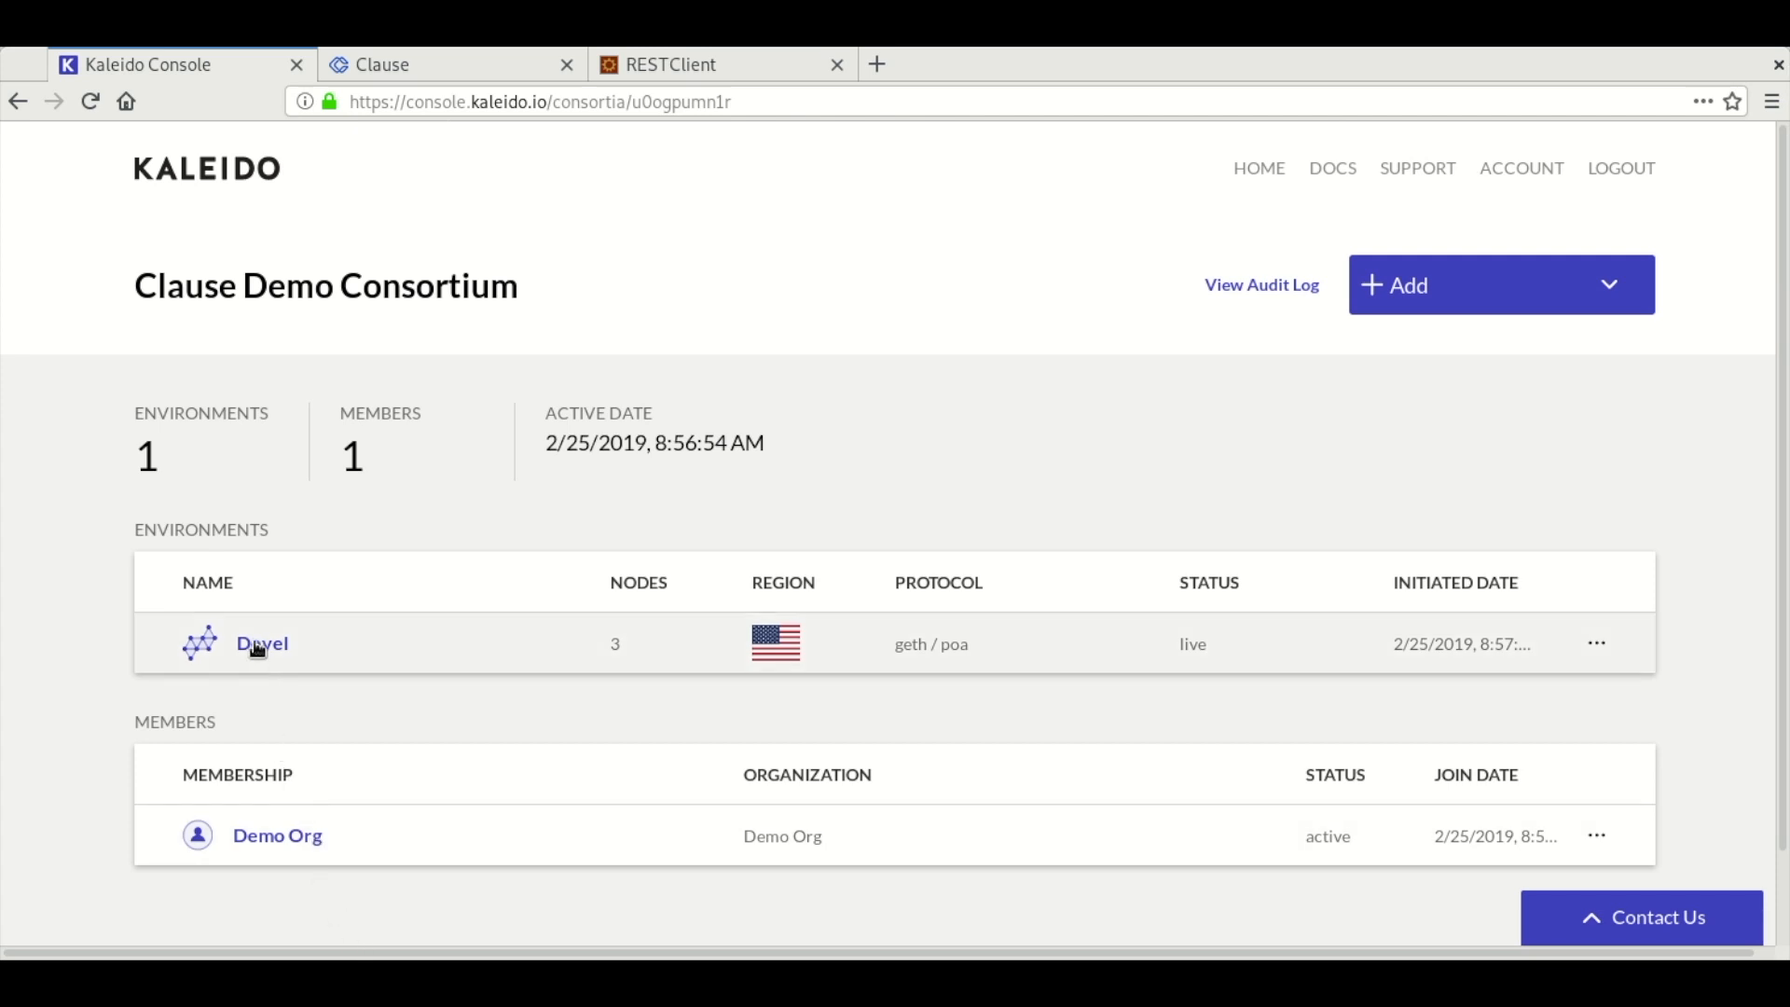
# - Enter the Devel environment and bring up the catalog of services that can be added
pyautogui.click(261, 643)
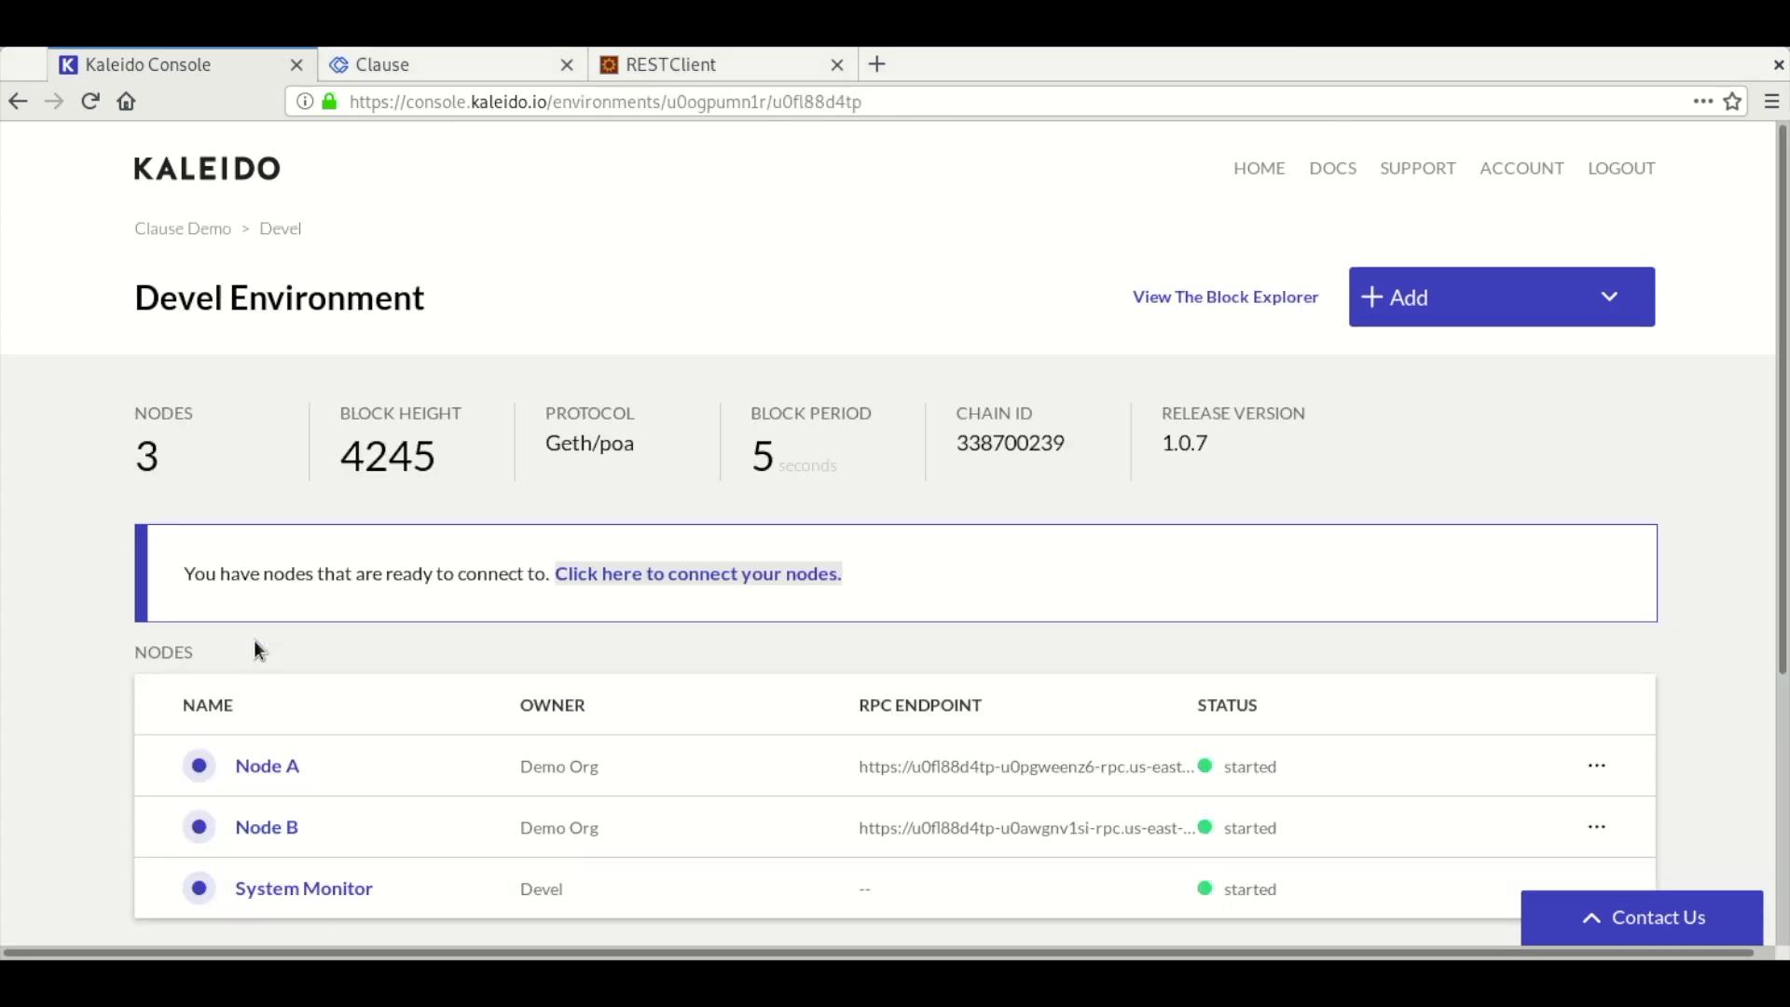
pyautogui.moveTo(1336, 355)
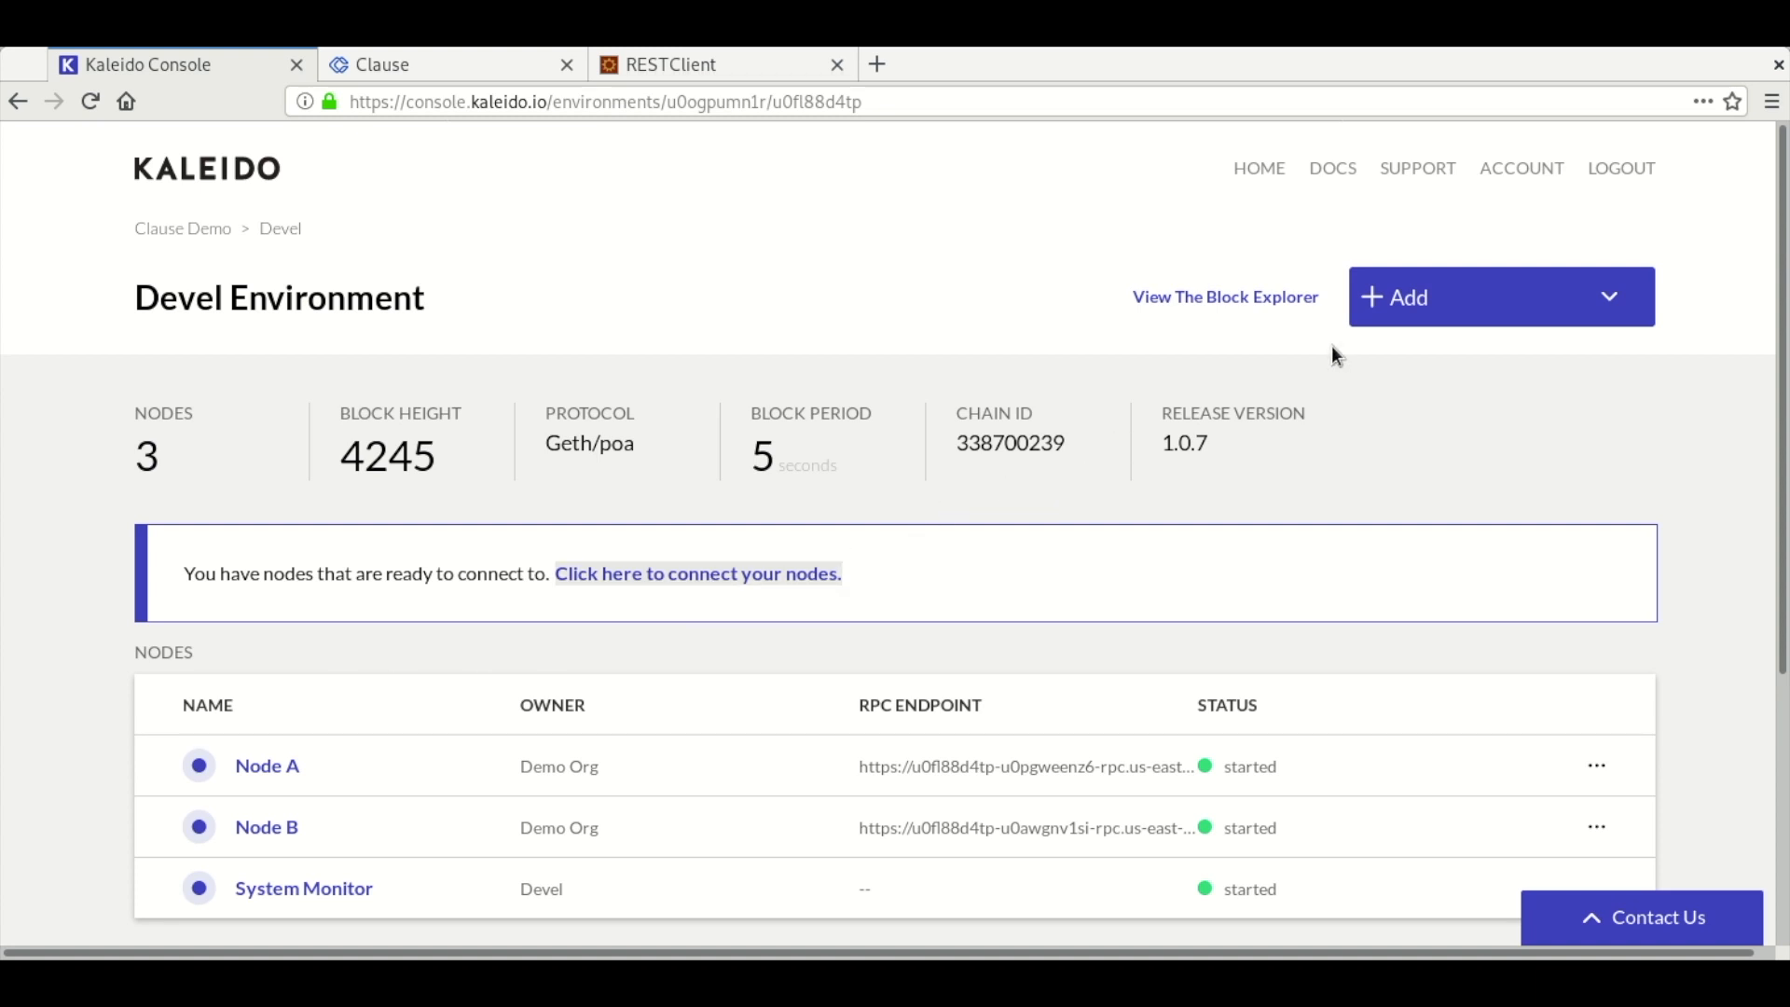
pyautogui.click(1499, 296)
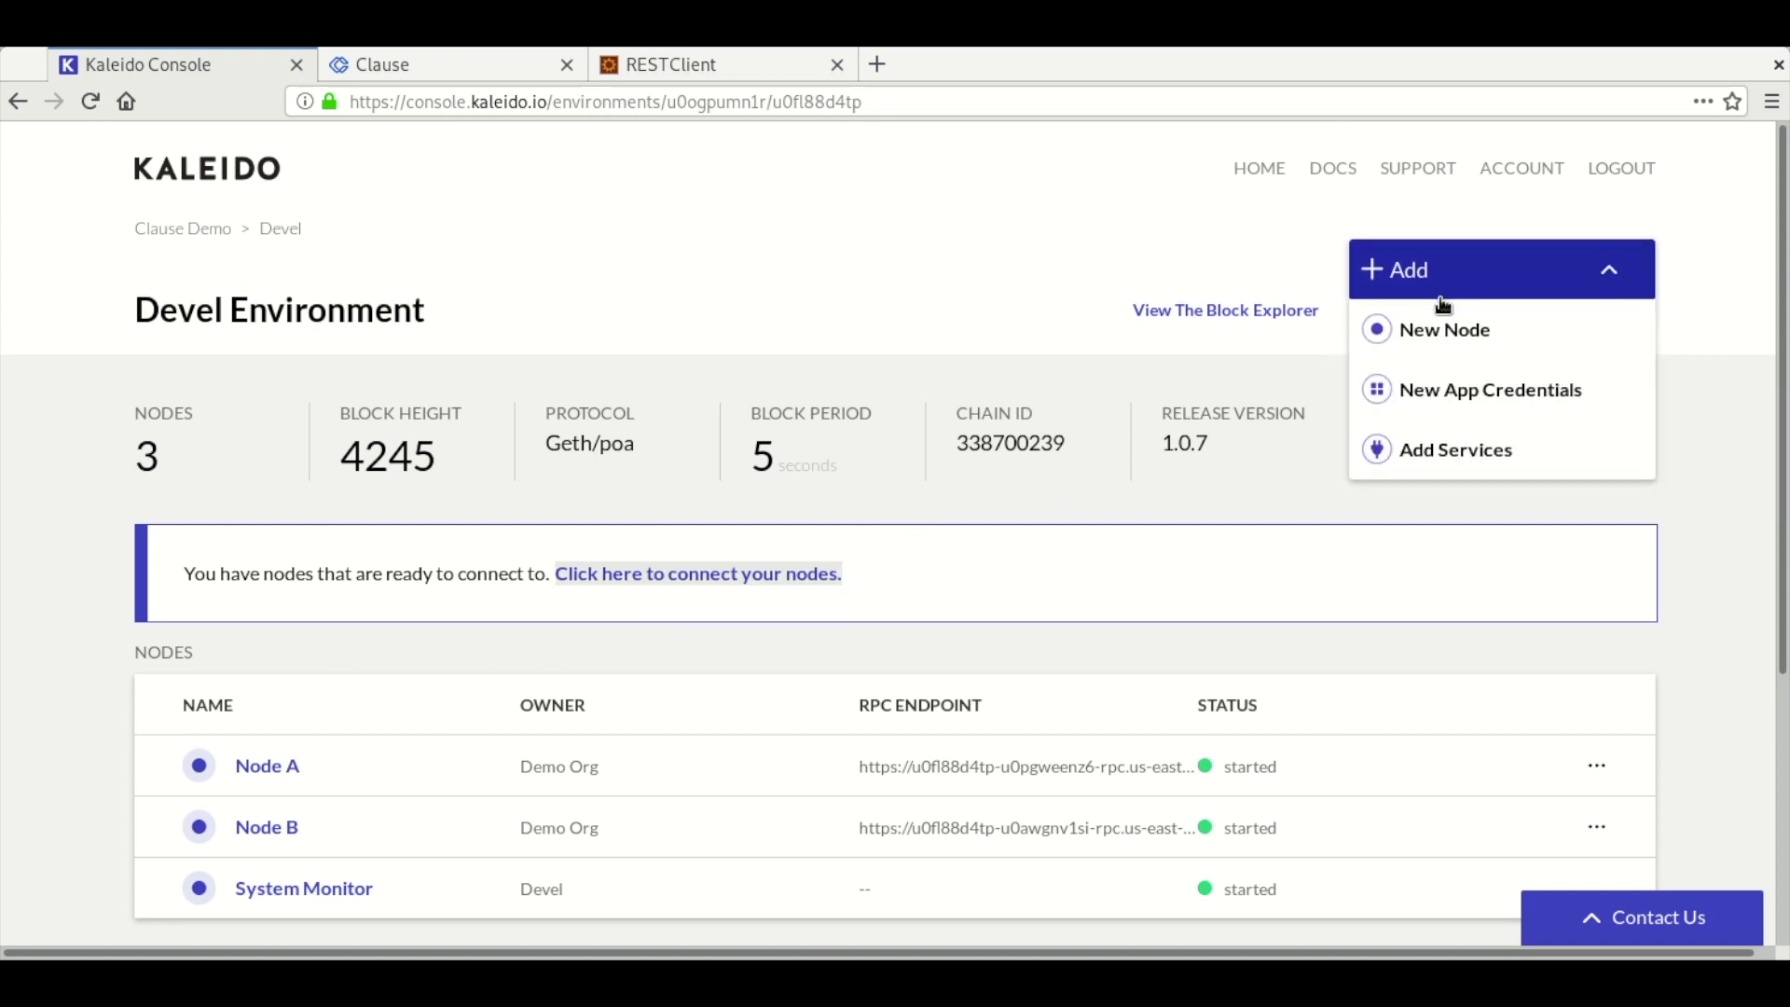
pyautogui.click(1456, 449)
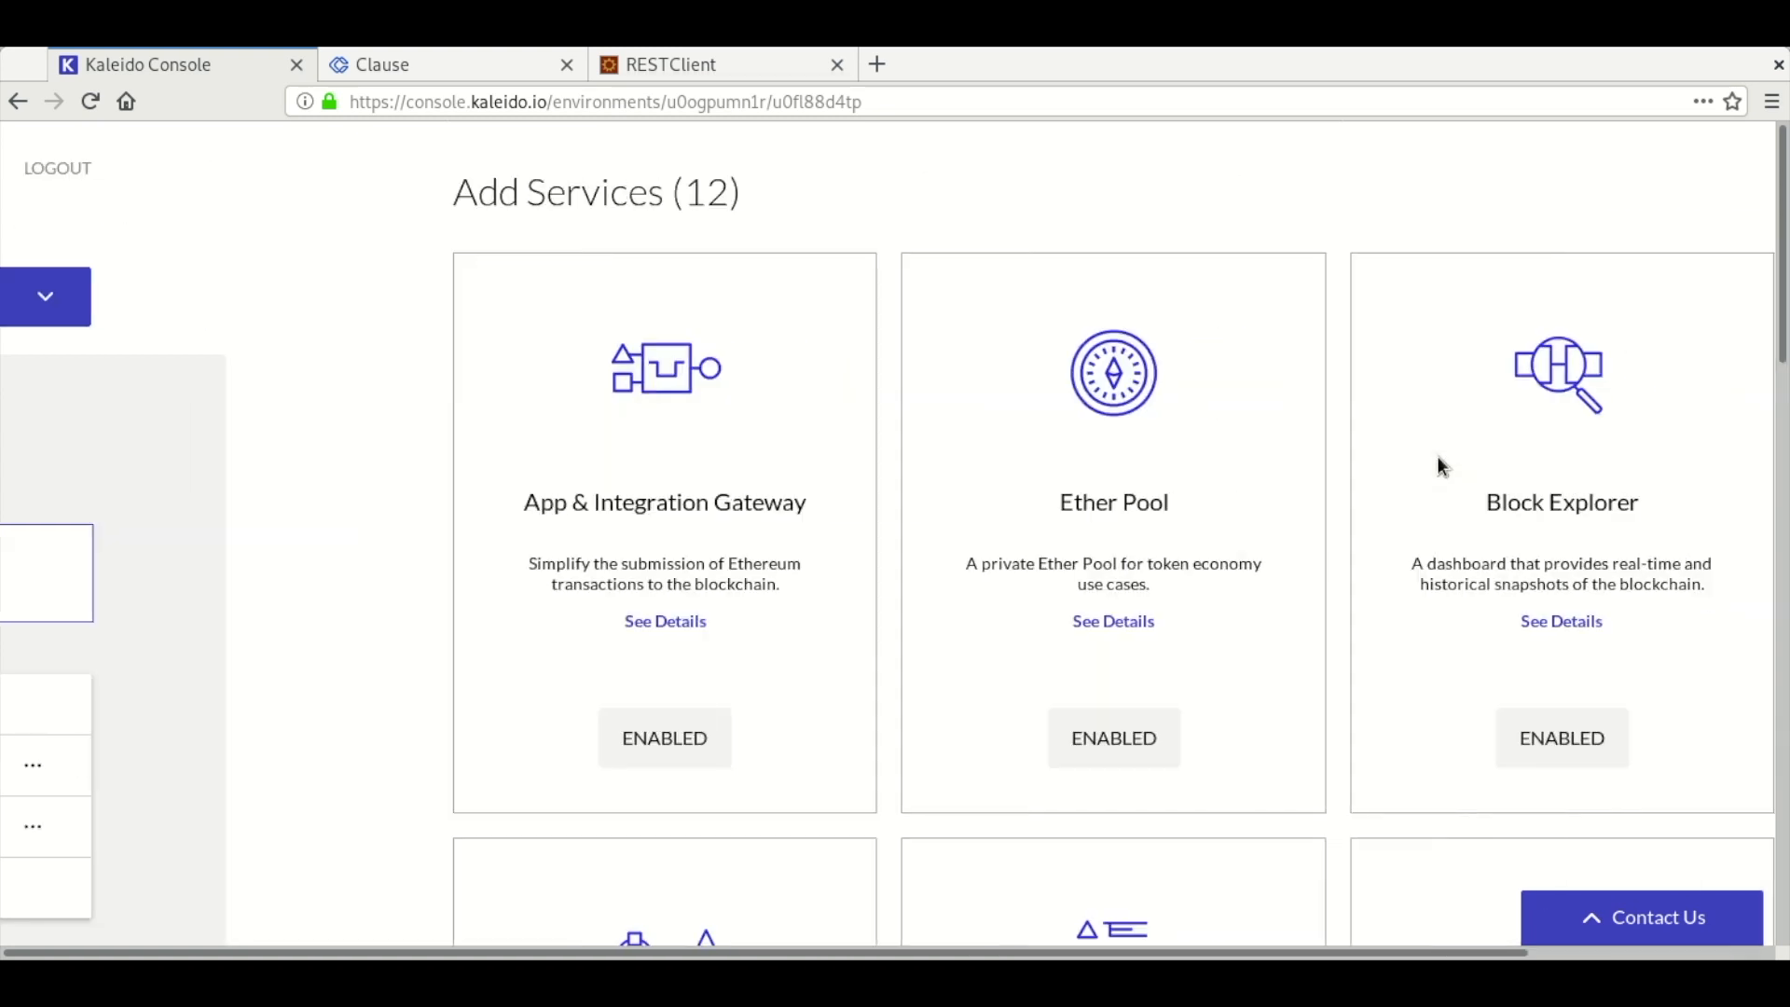
# - Locate the Clause service card and add it, revealing the 'Demo Org - clause' connection form
pyautogui.scroll(-3)
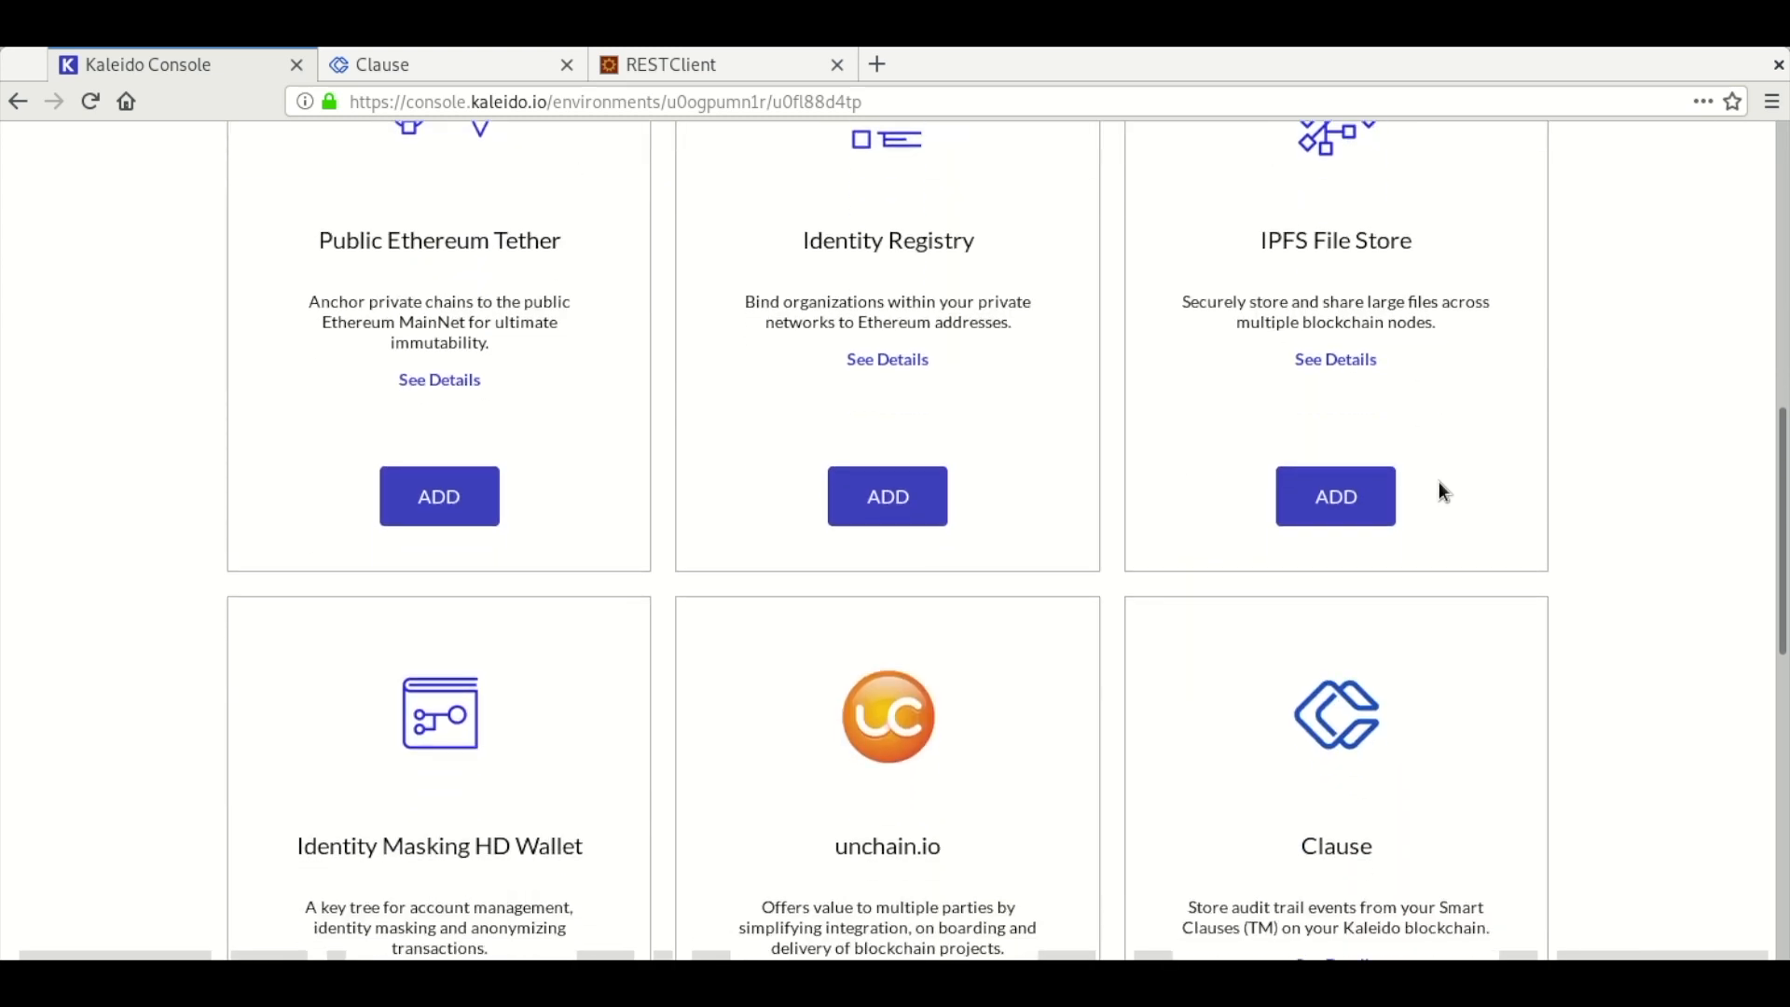
pyautogui.scroll(-3)
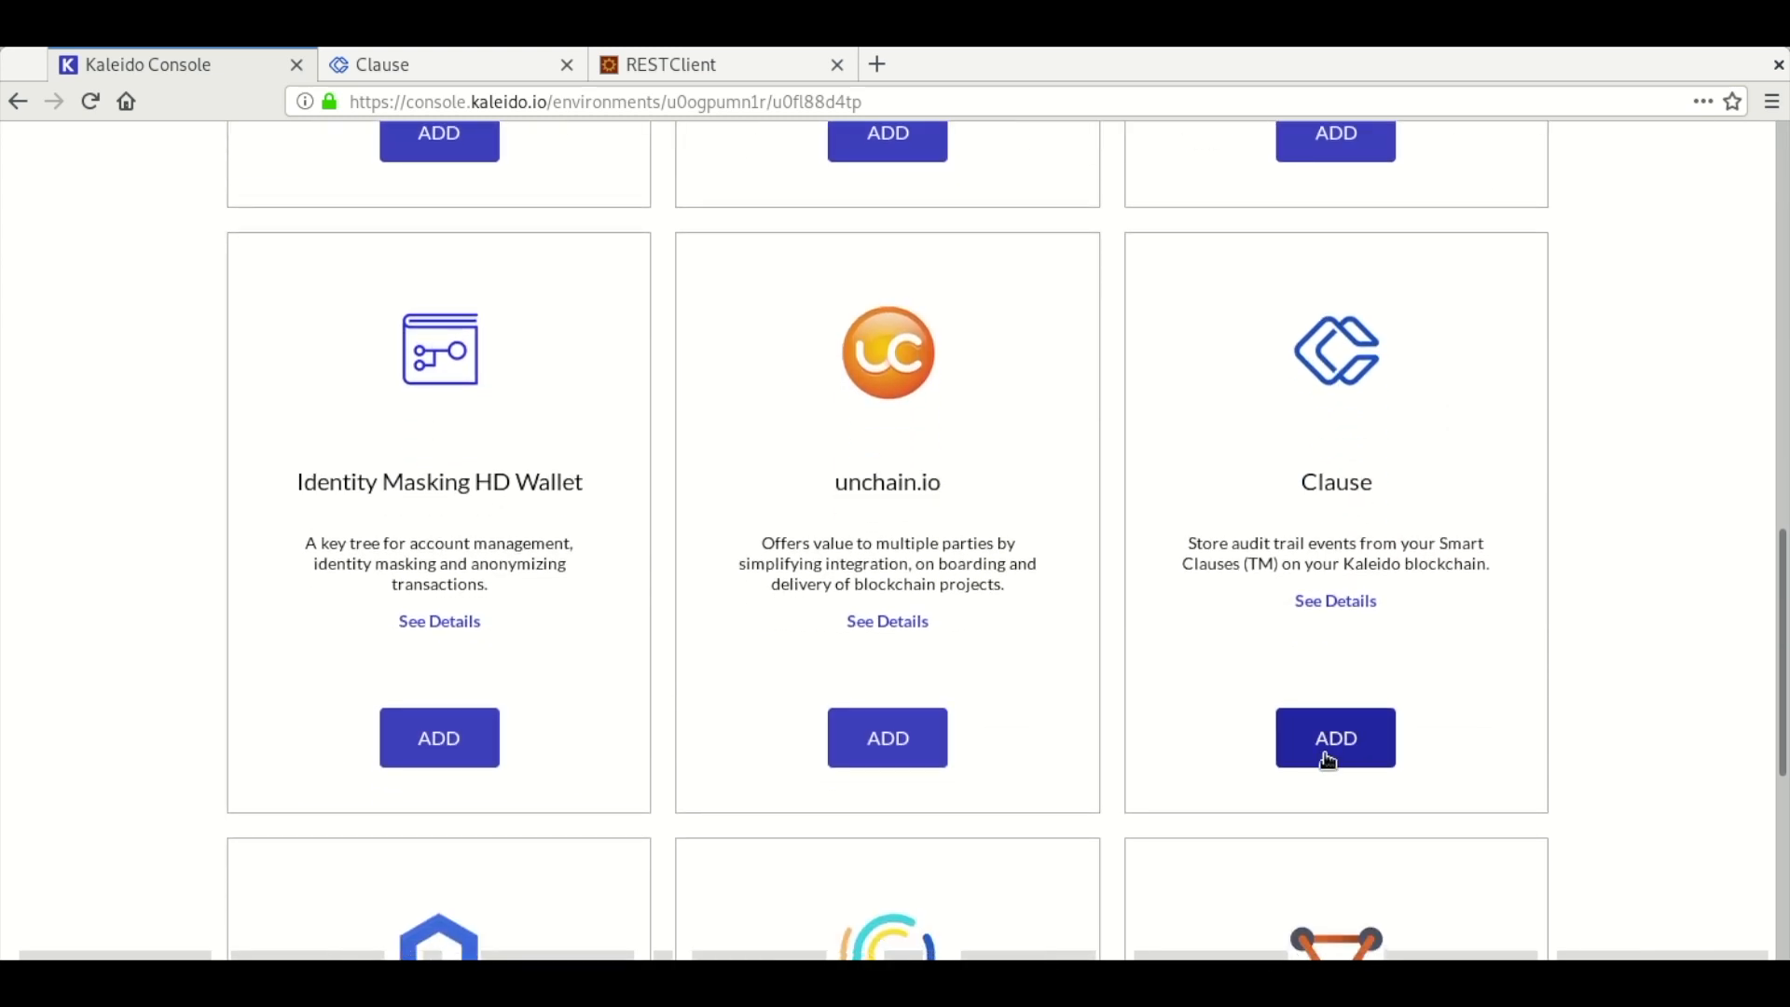
pyautogui.click(1334, 738)
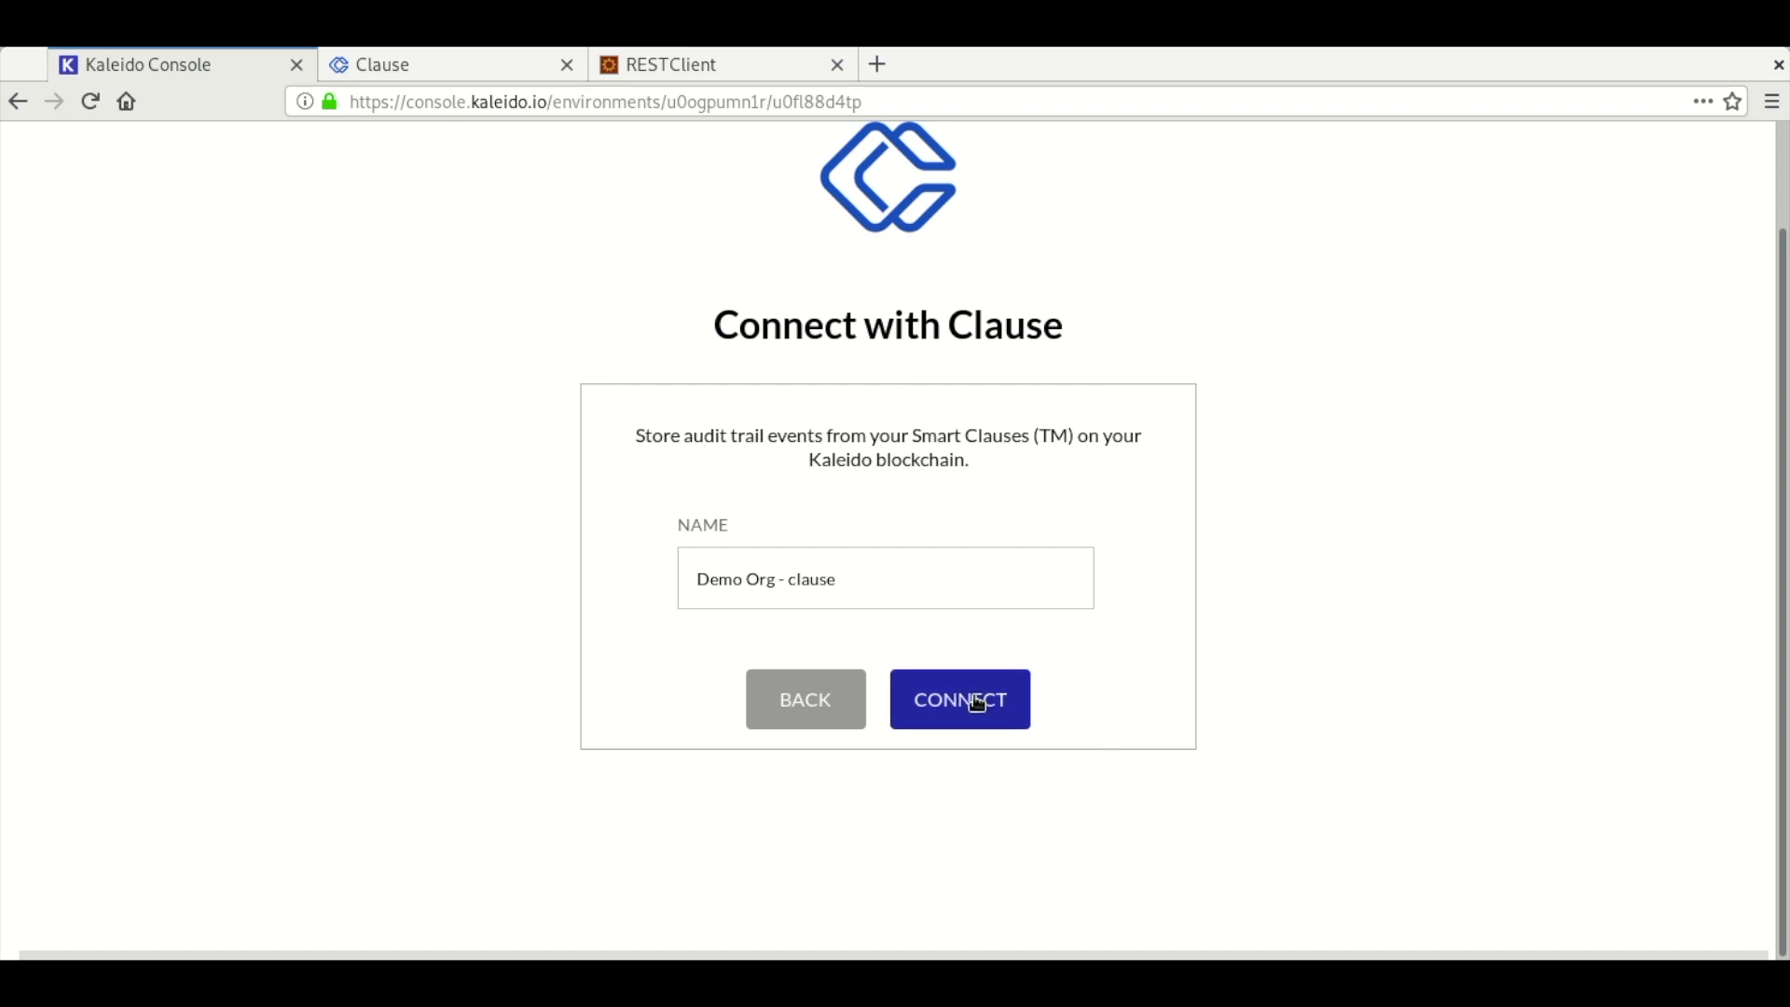
# - Connect the Clause service as 'Demo Org - clause', reaching the Audit Trail contract deploy step
pyautogui.click(959, 698)
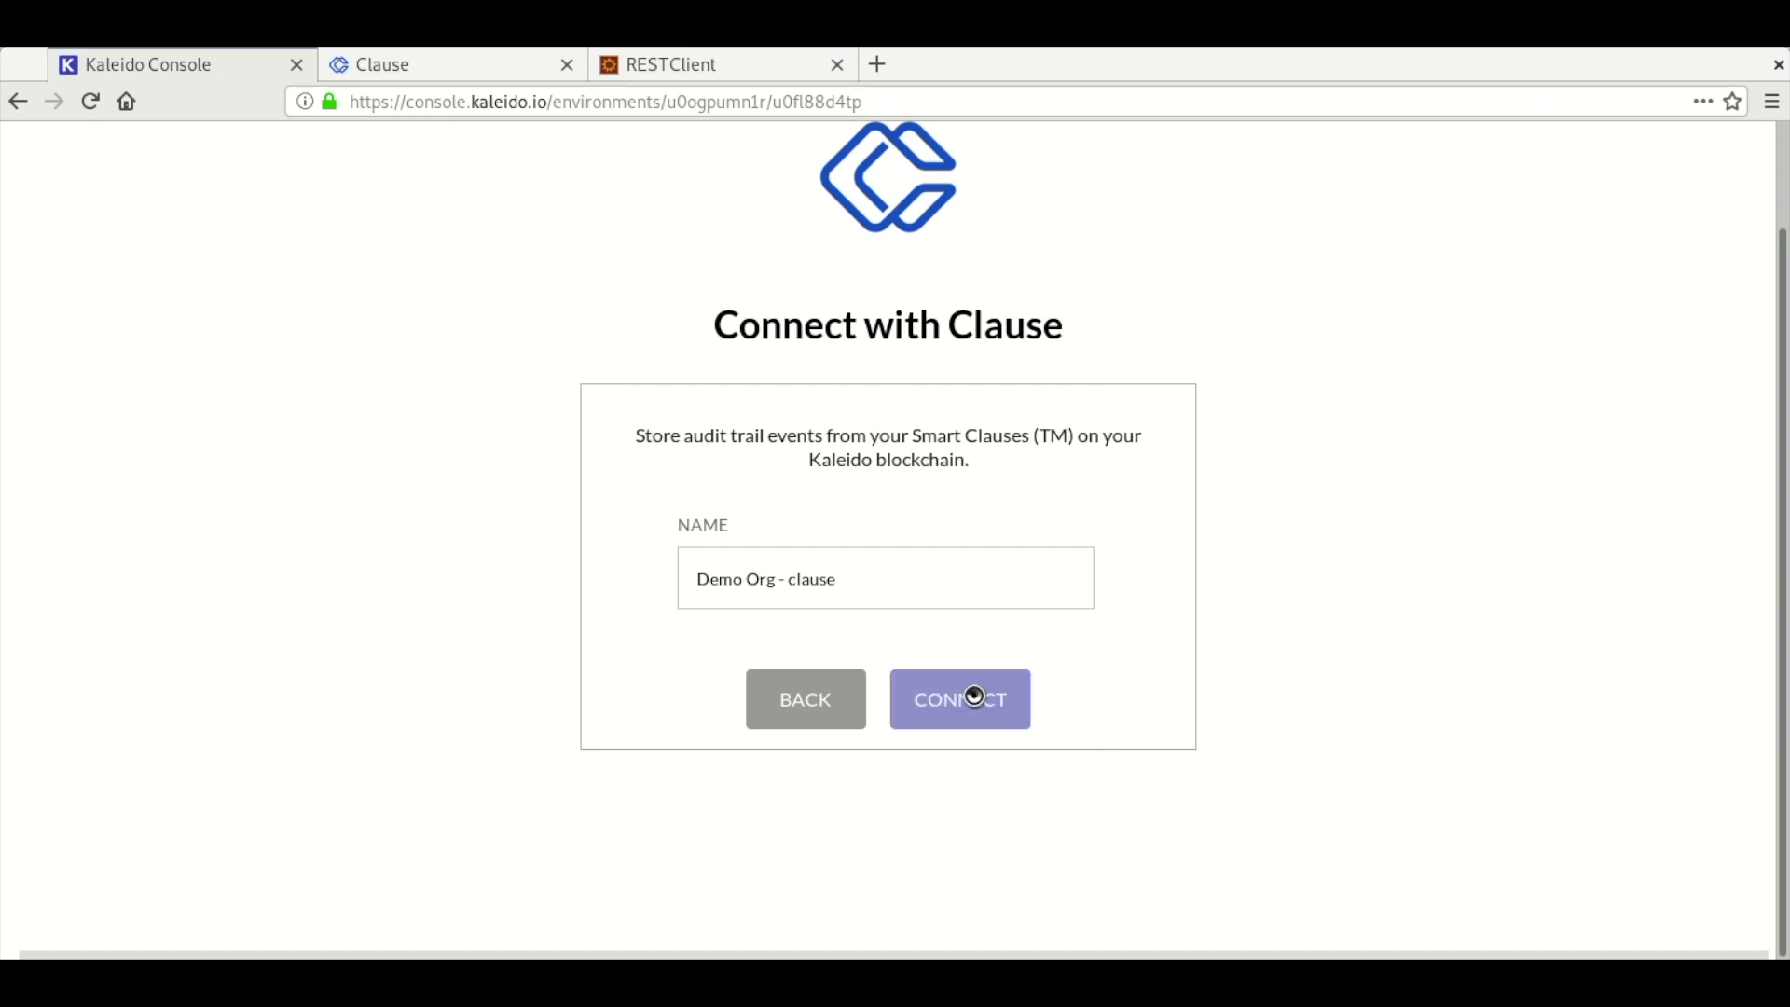
pyautogui.click(960, 698)
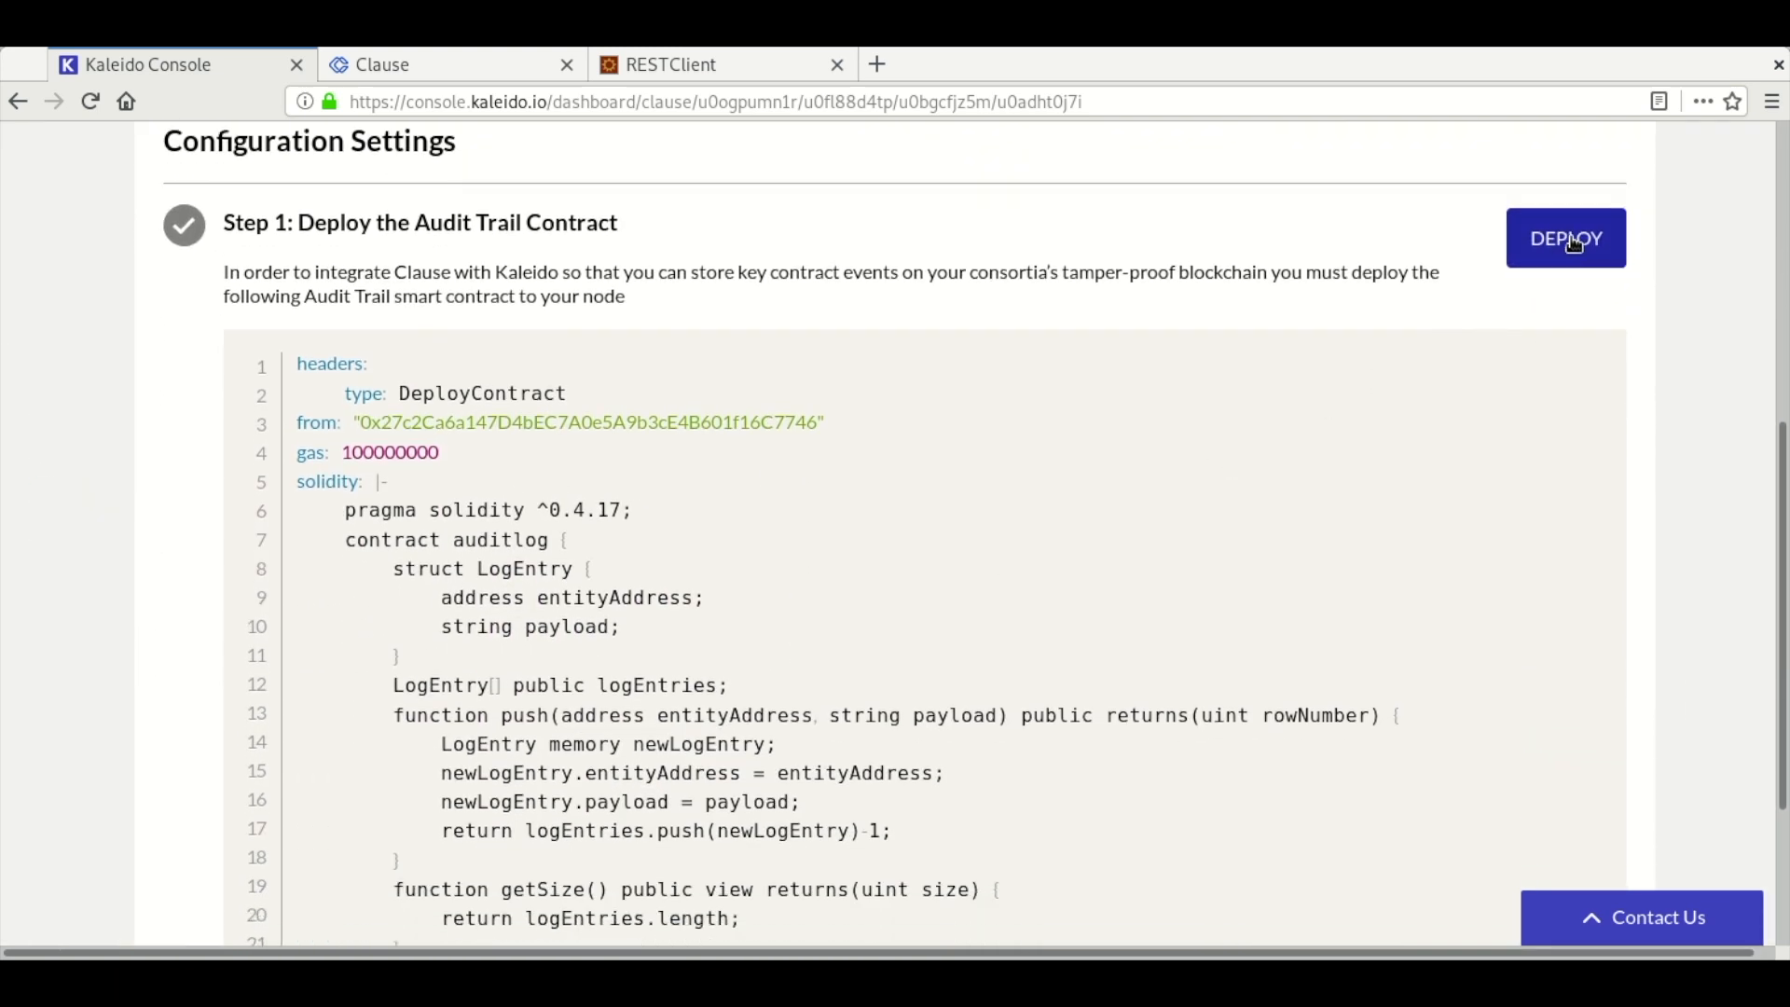
# - Deploy the Audit Trail contract and re-check the reply until it shows as deployed
pyautogui.click(1566, 238)
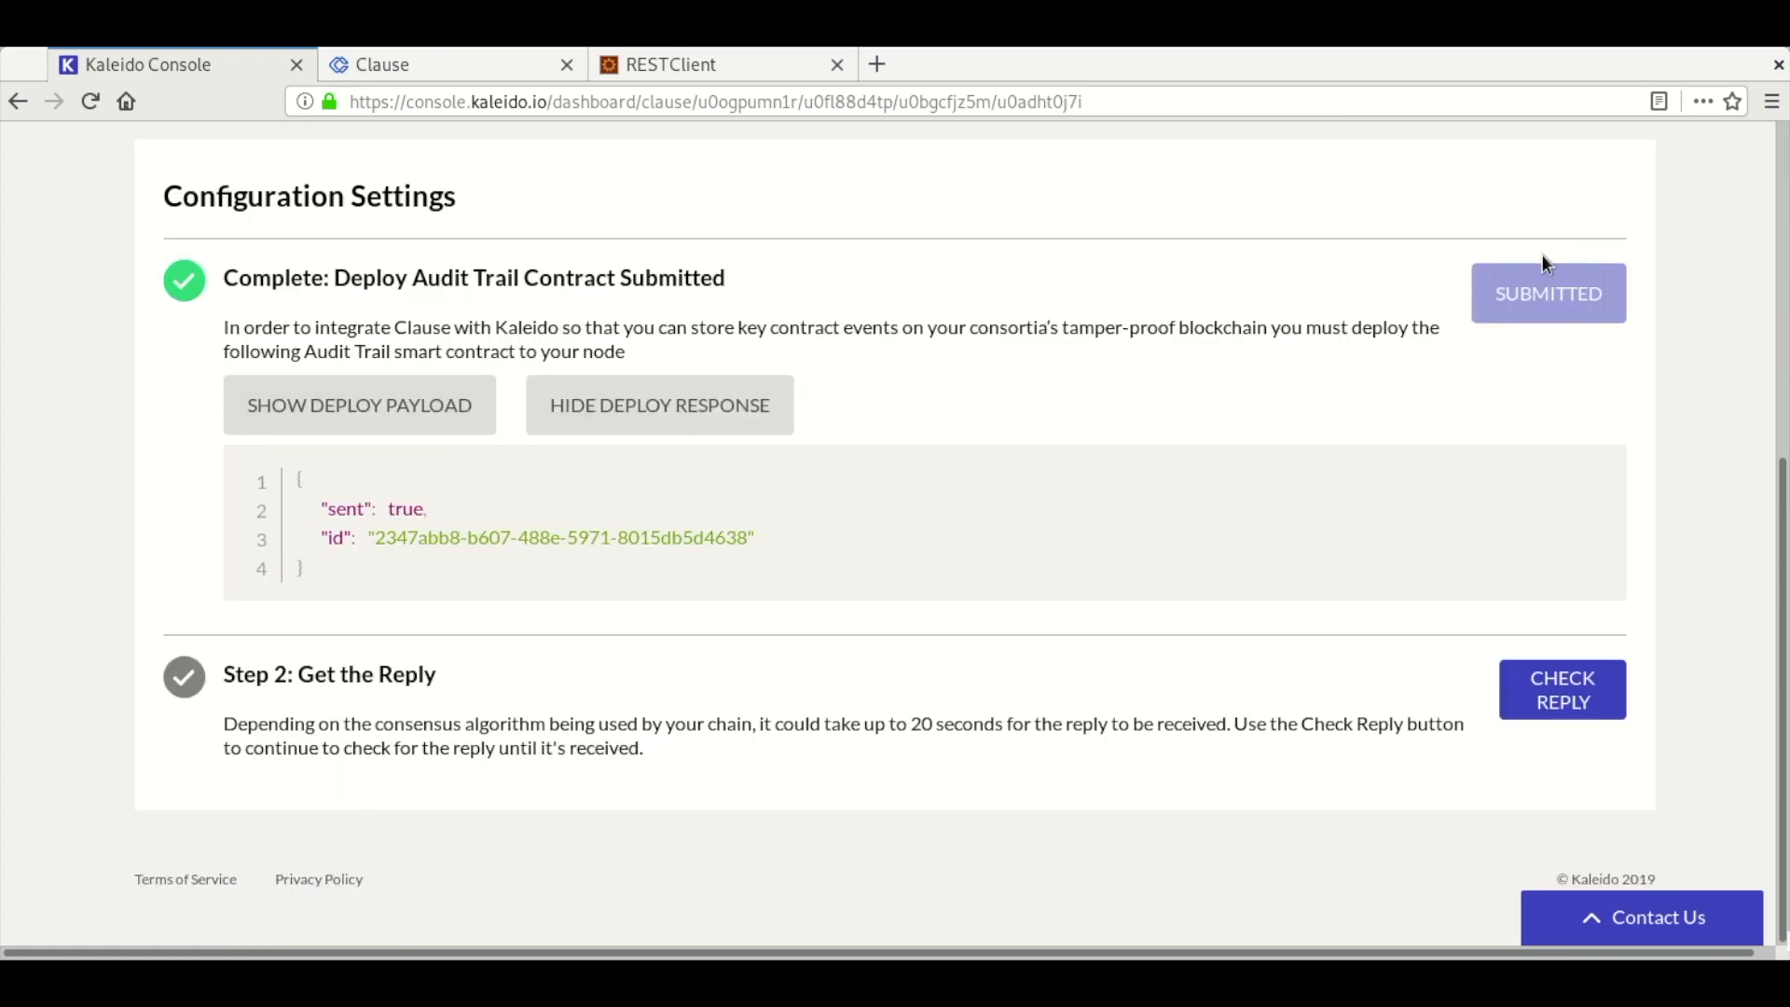
pyautogui.moveTo(1243, 660)
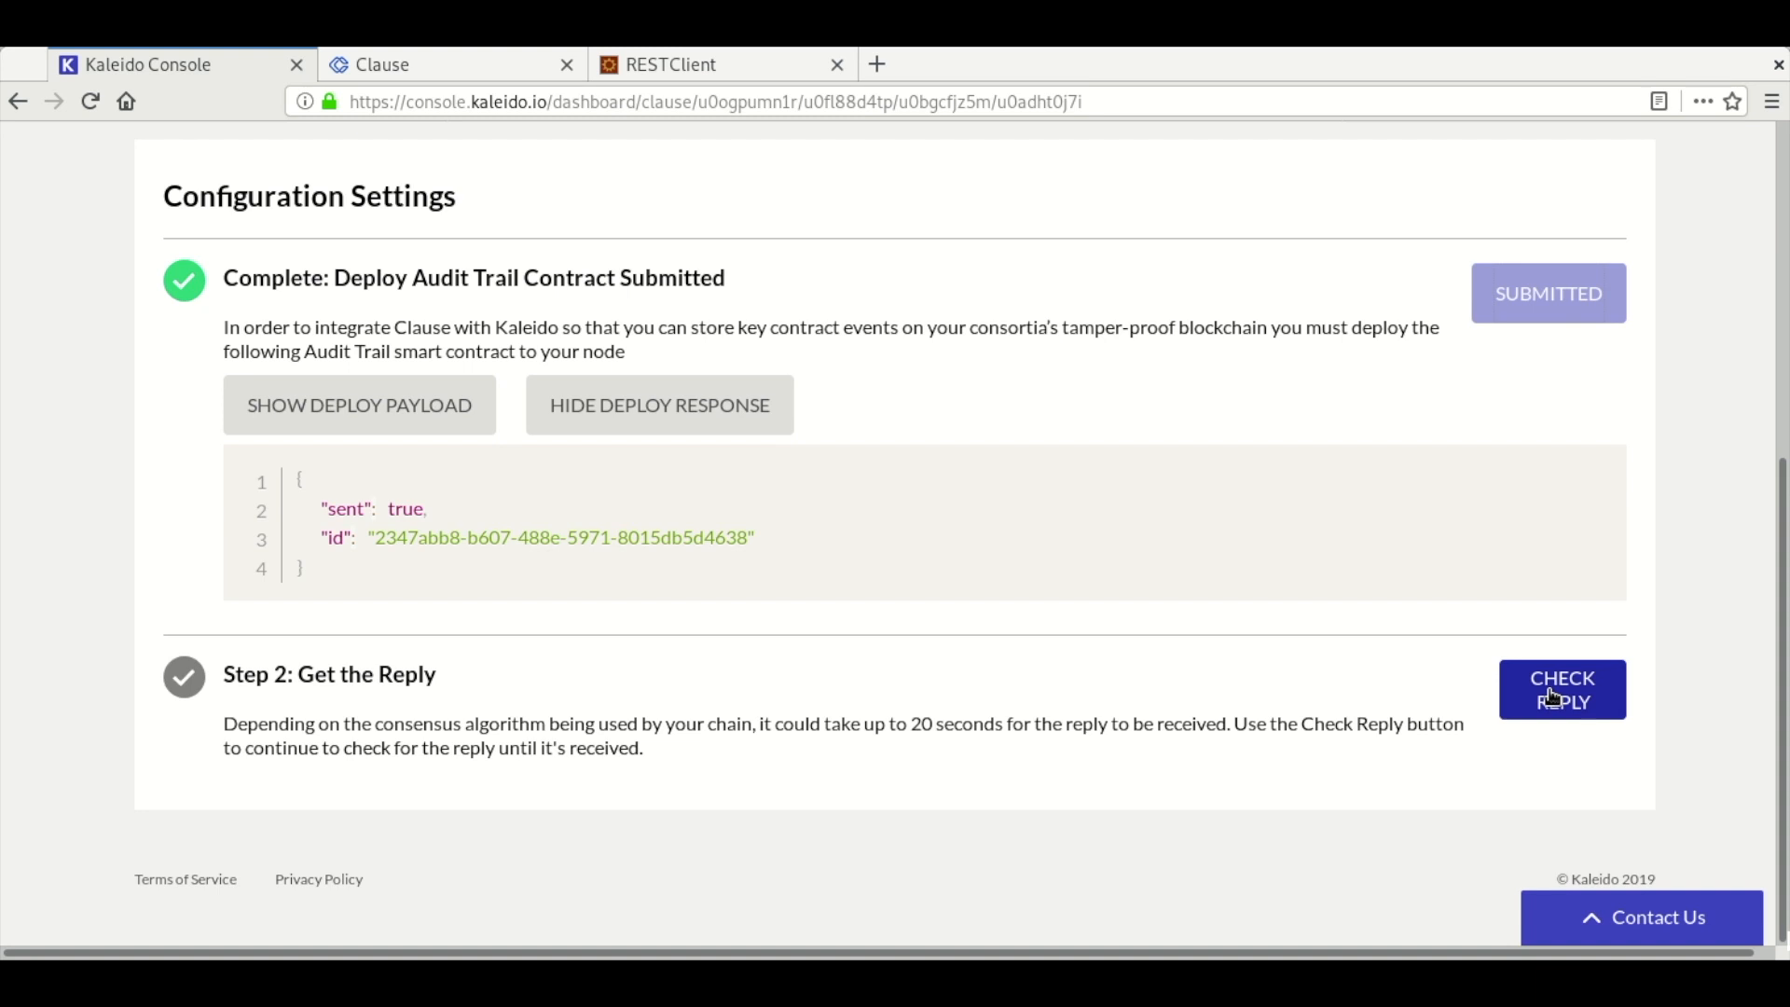
pyautogui.click(1561, 689)
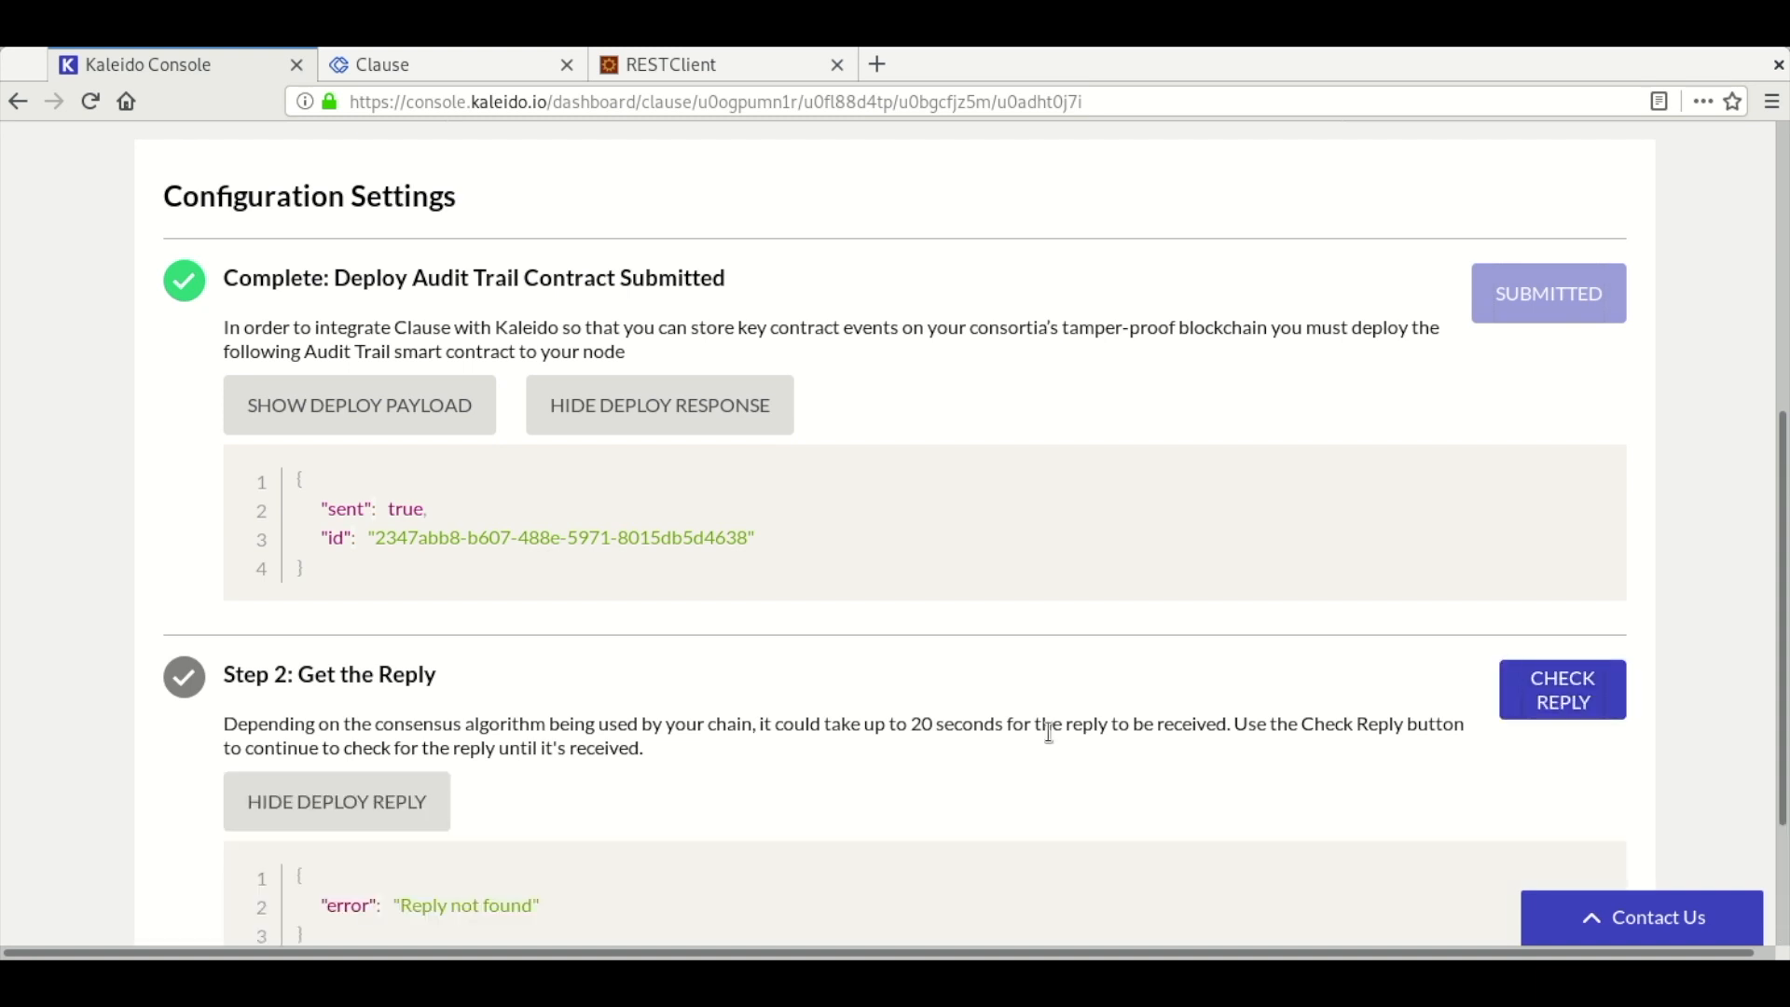
pyautogui.scroll(-3)
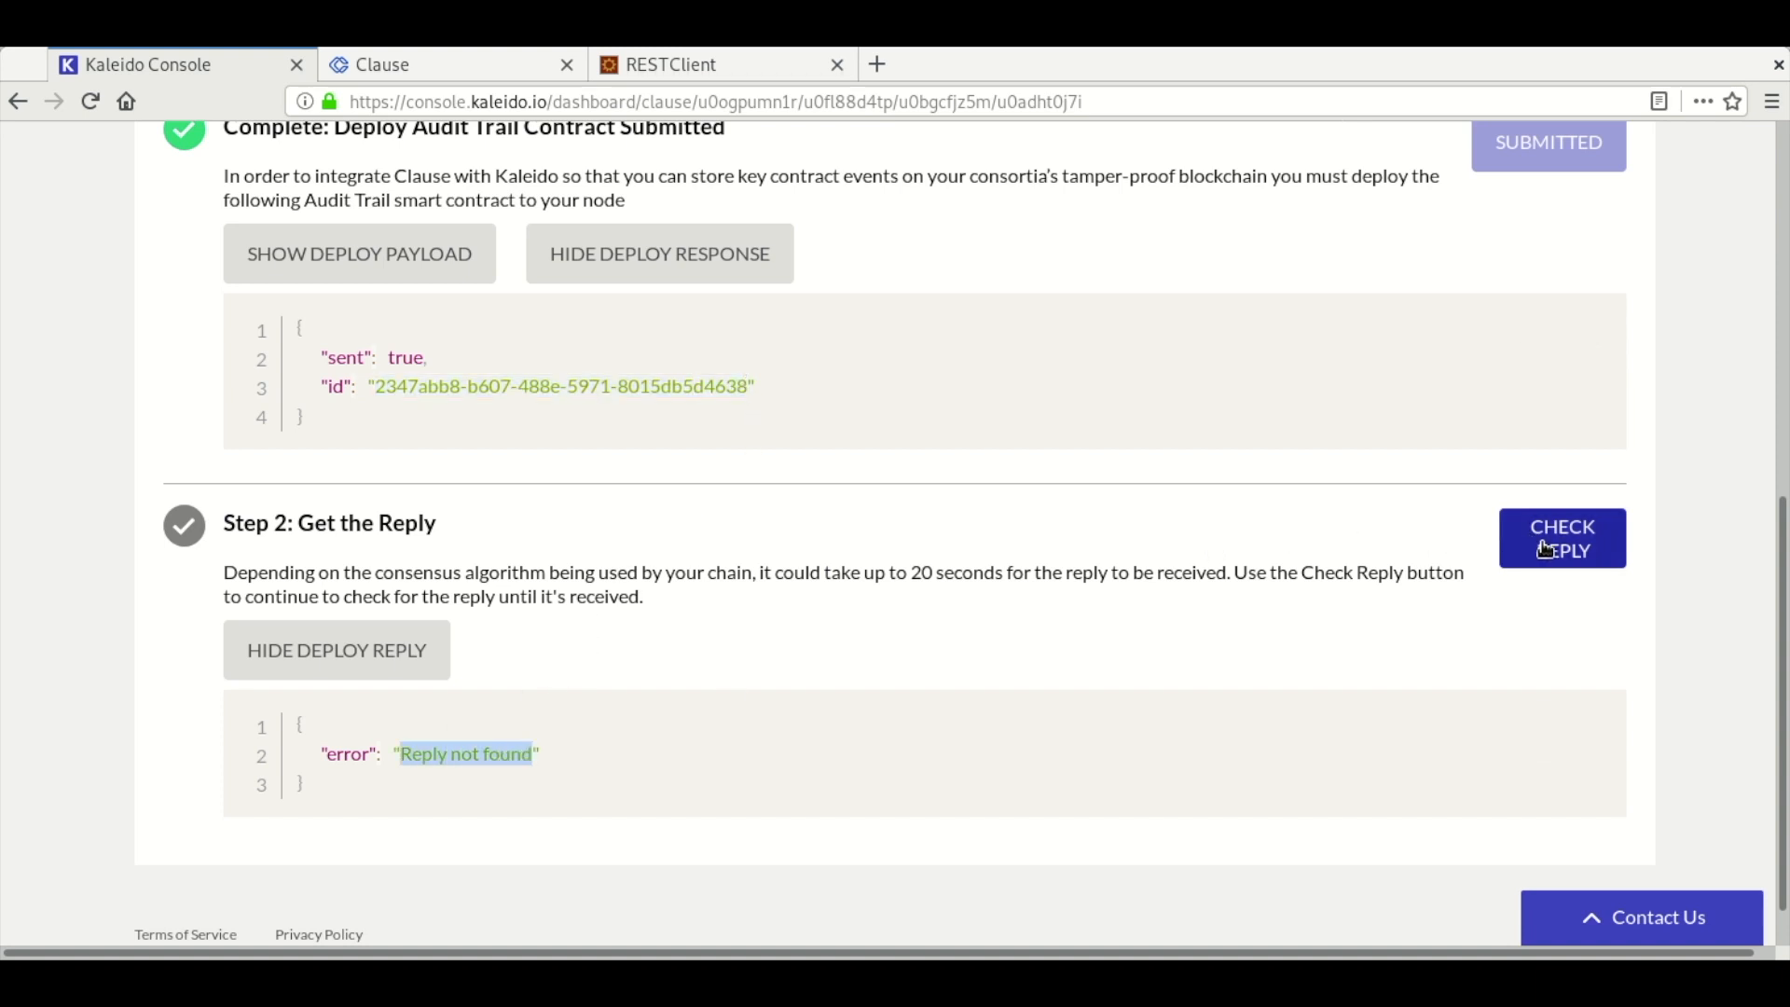
pyautogui.click(1561, 538)
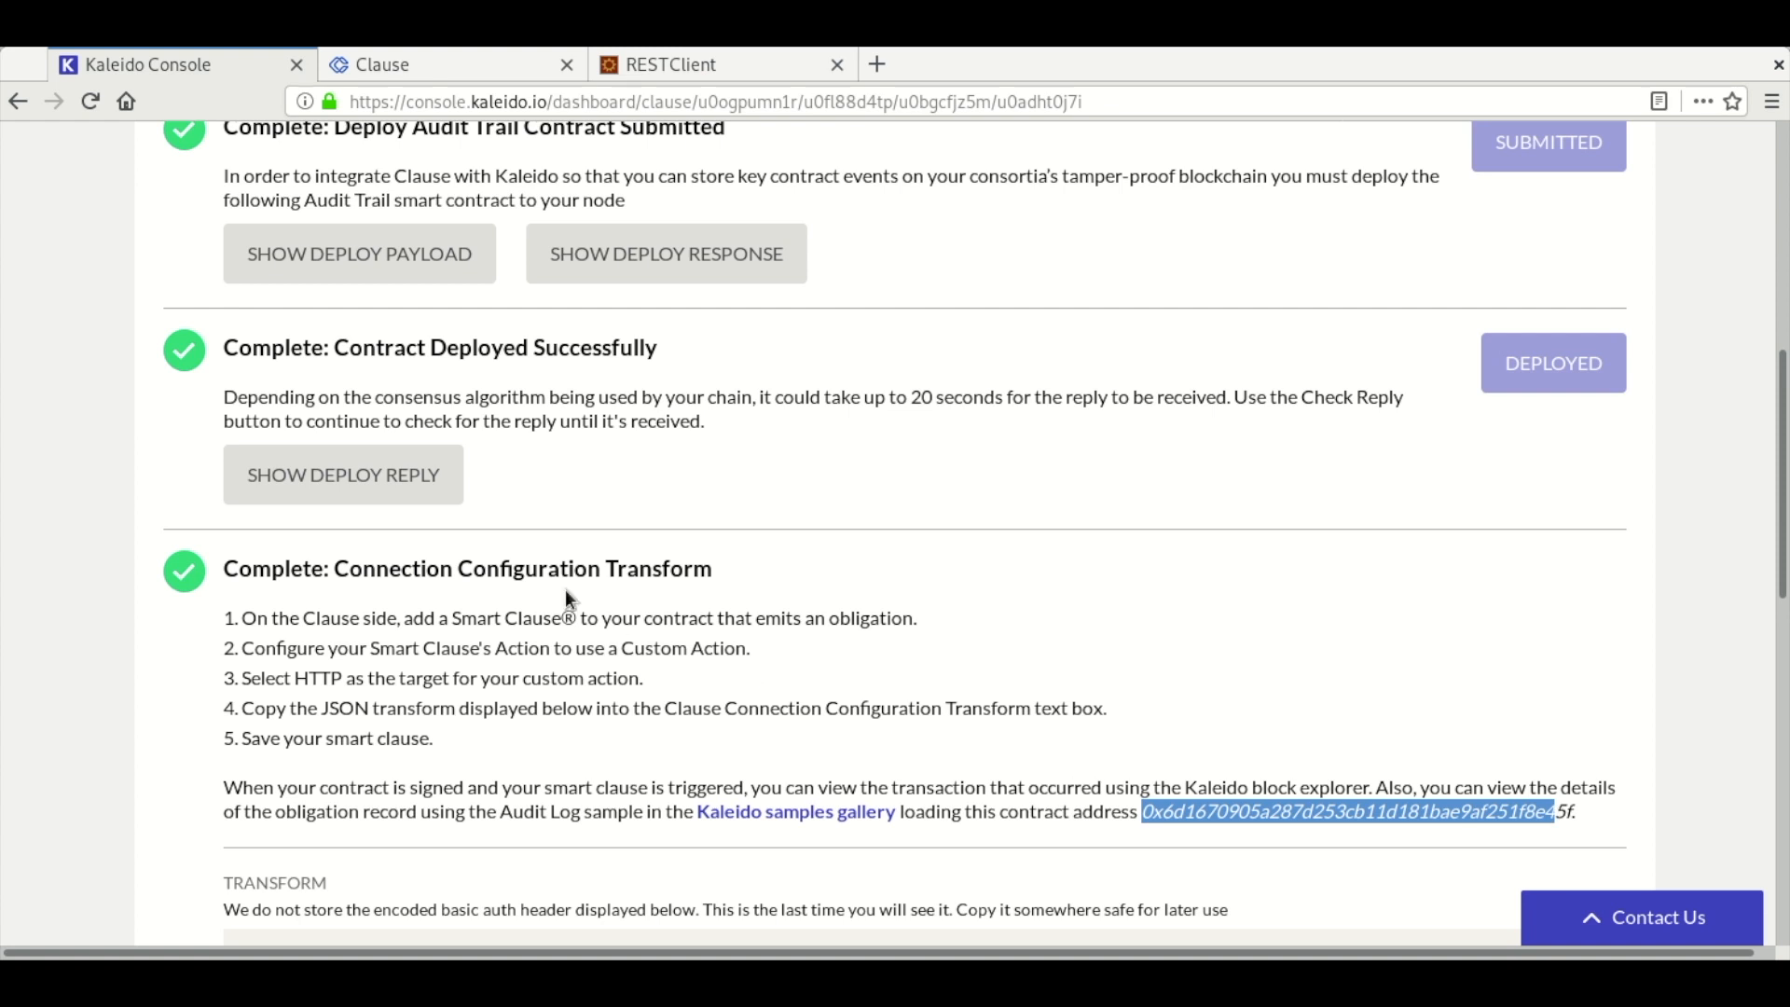
pyautogui.click(341, 474)
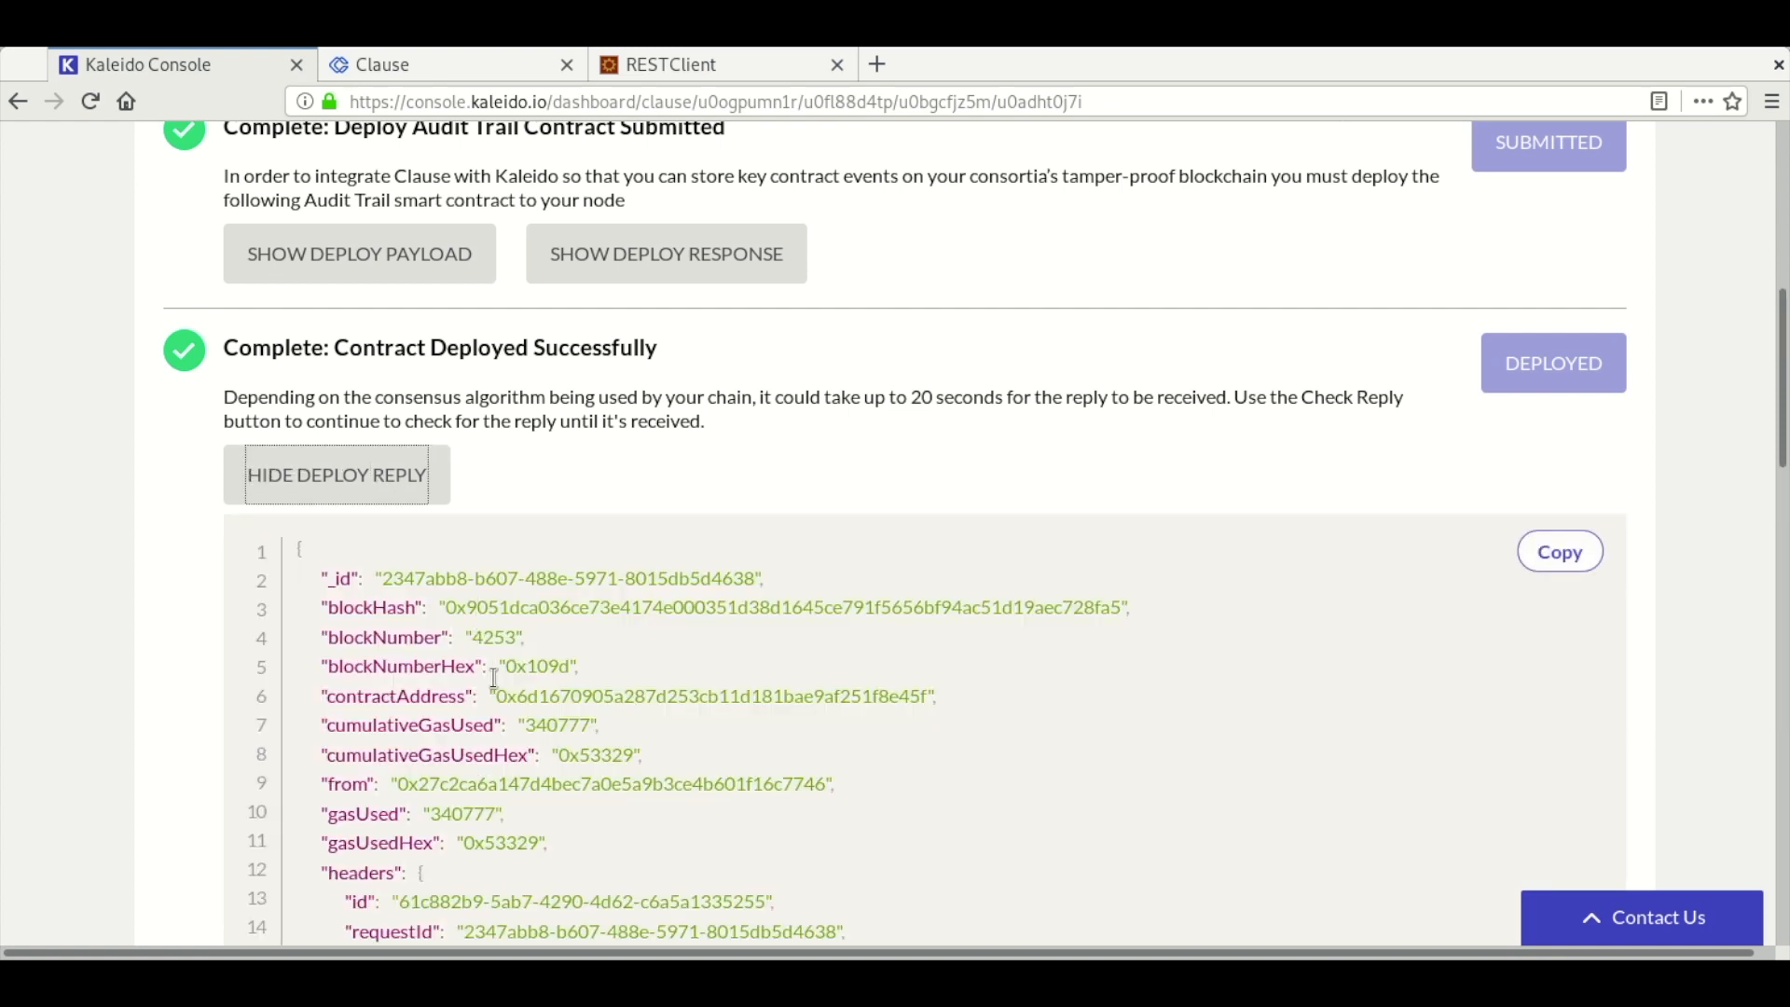
pyautogui.moveTo(495, 695); pyautogui.dragTo(717, 695)
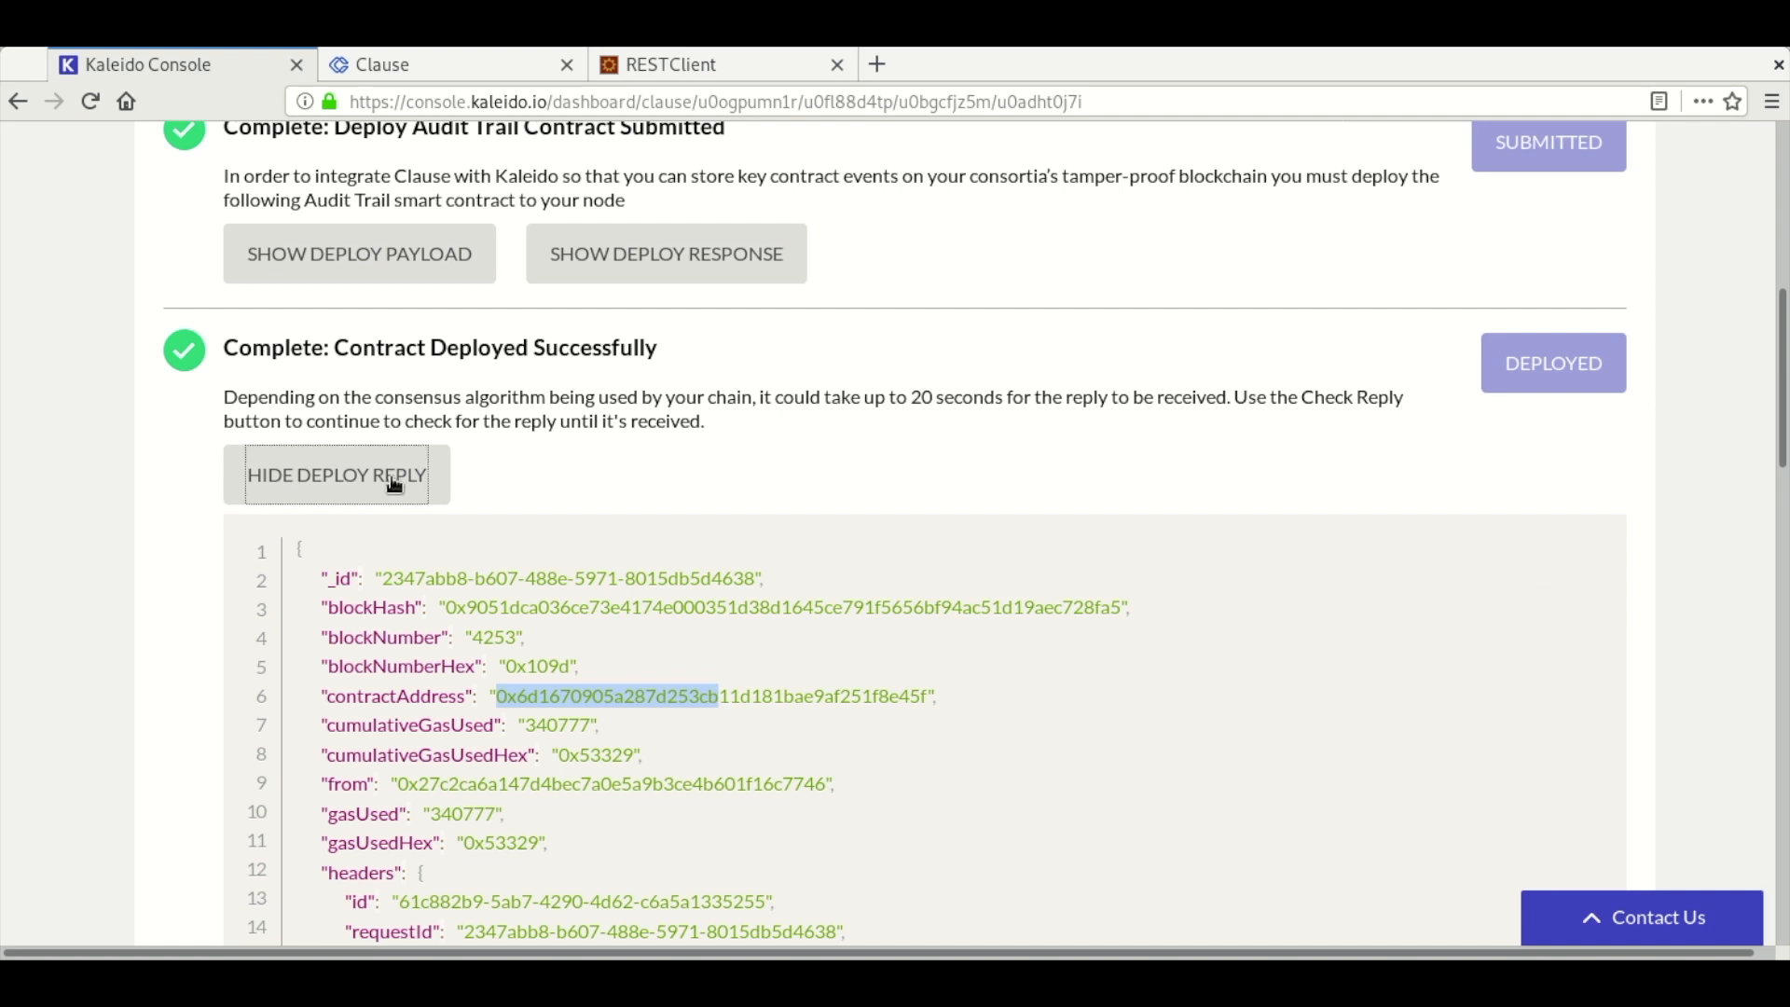
pyautogui.scroll(-3)
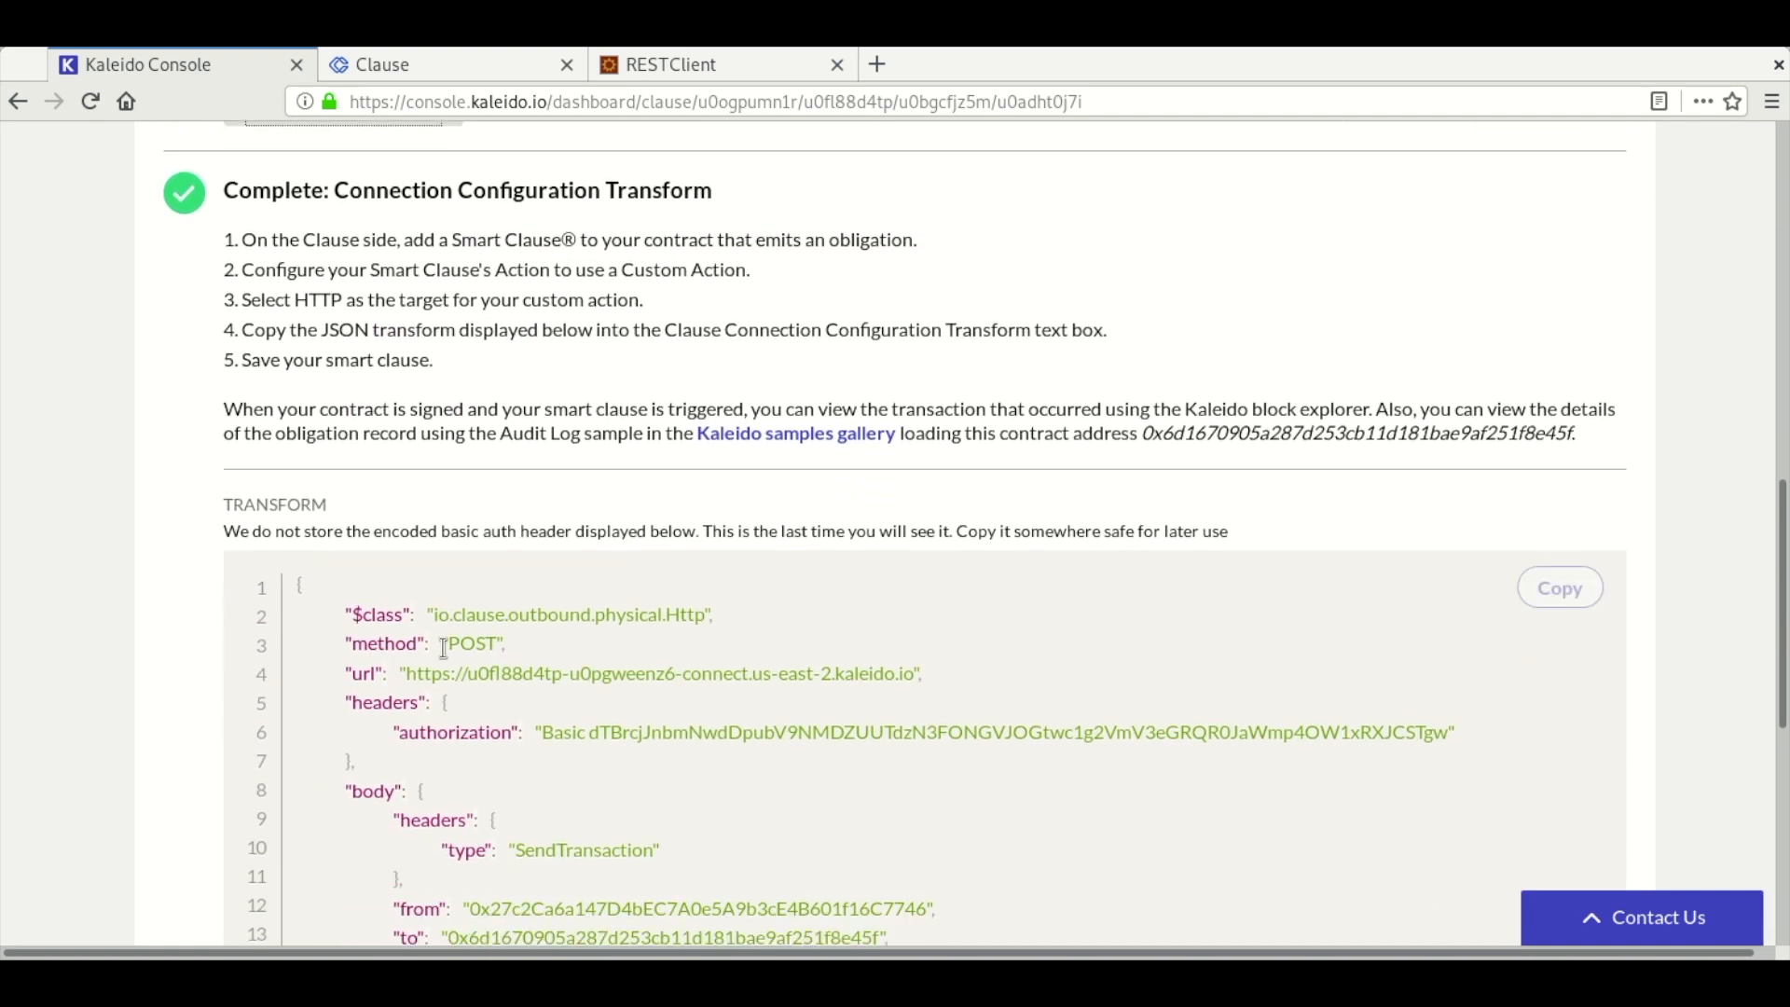
pyautogui.scroll(-3)
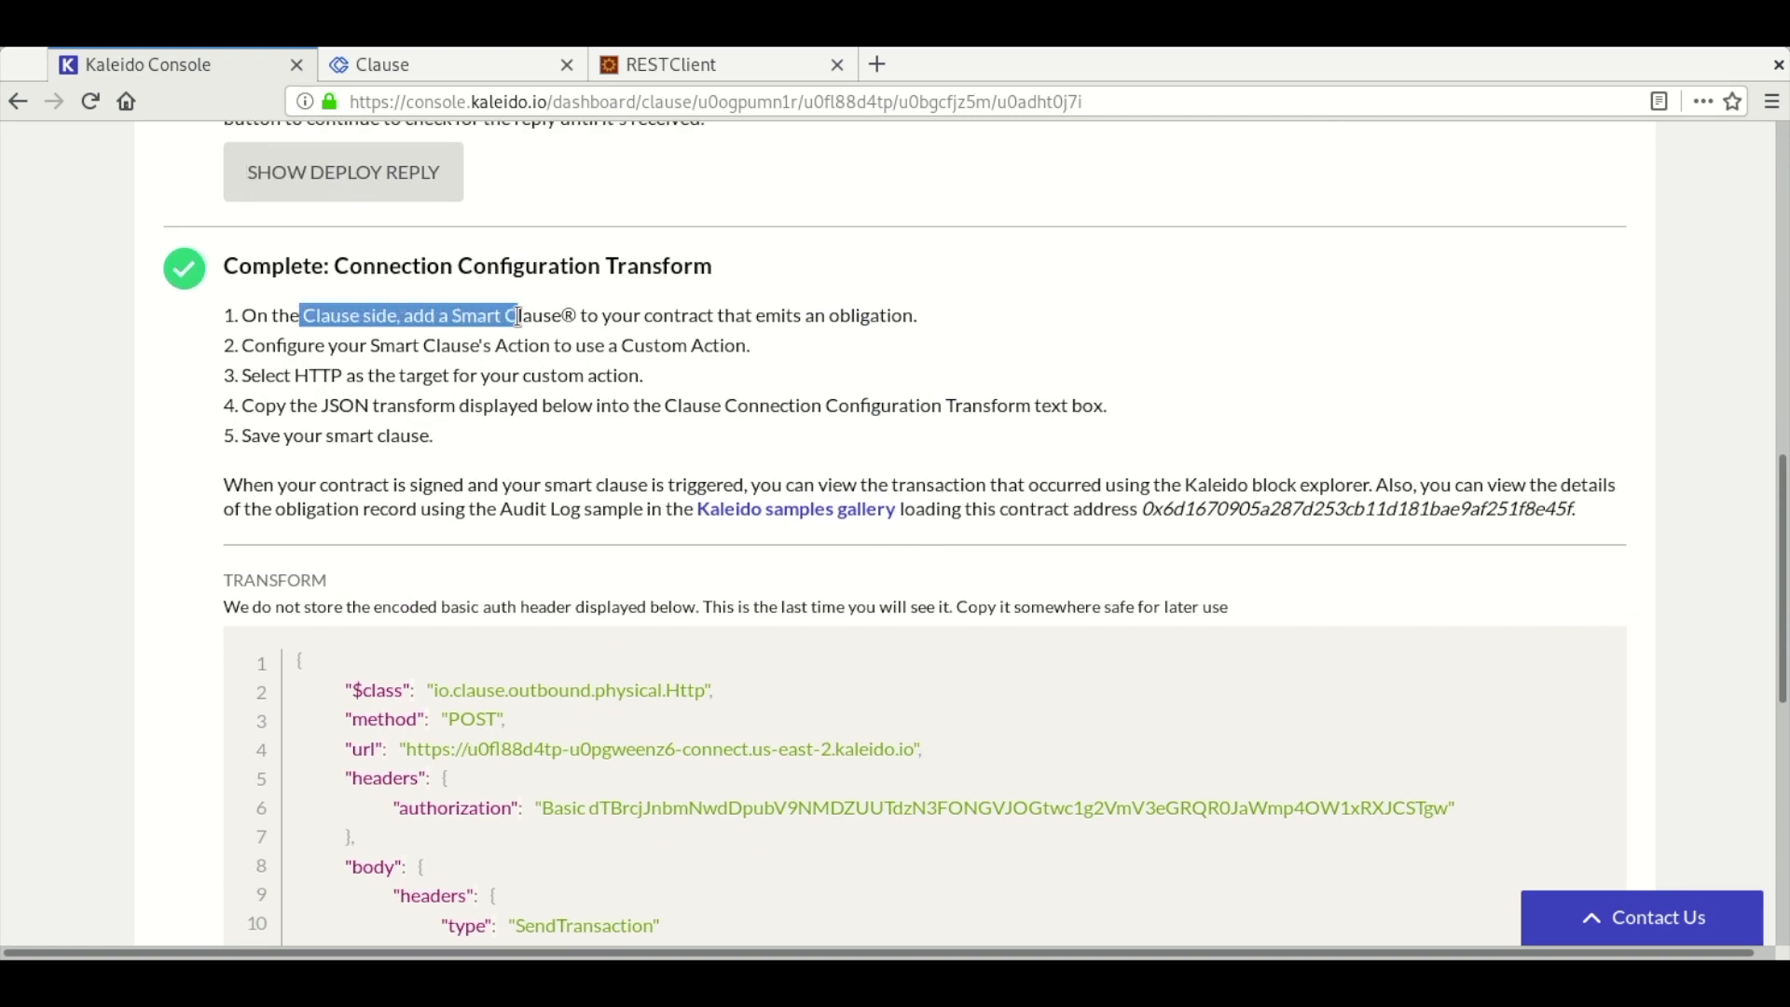
pyautogui.moveTo(339, 398)
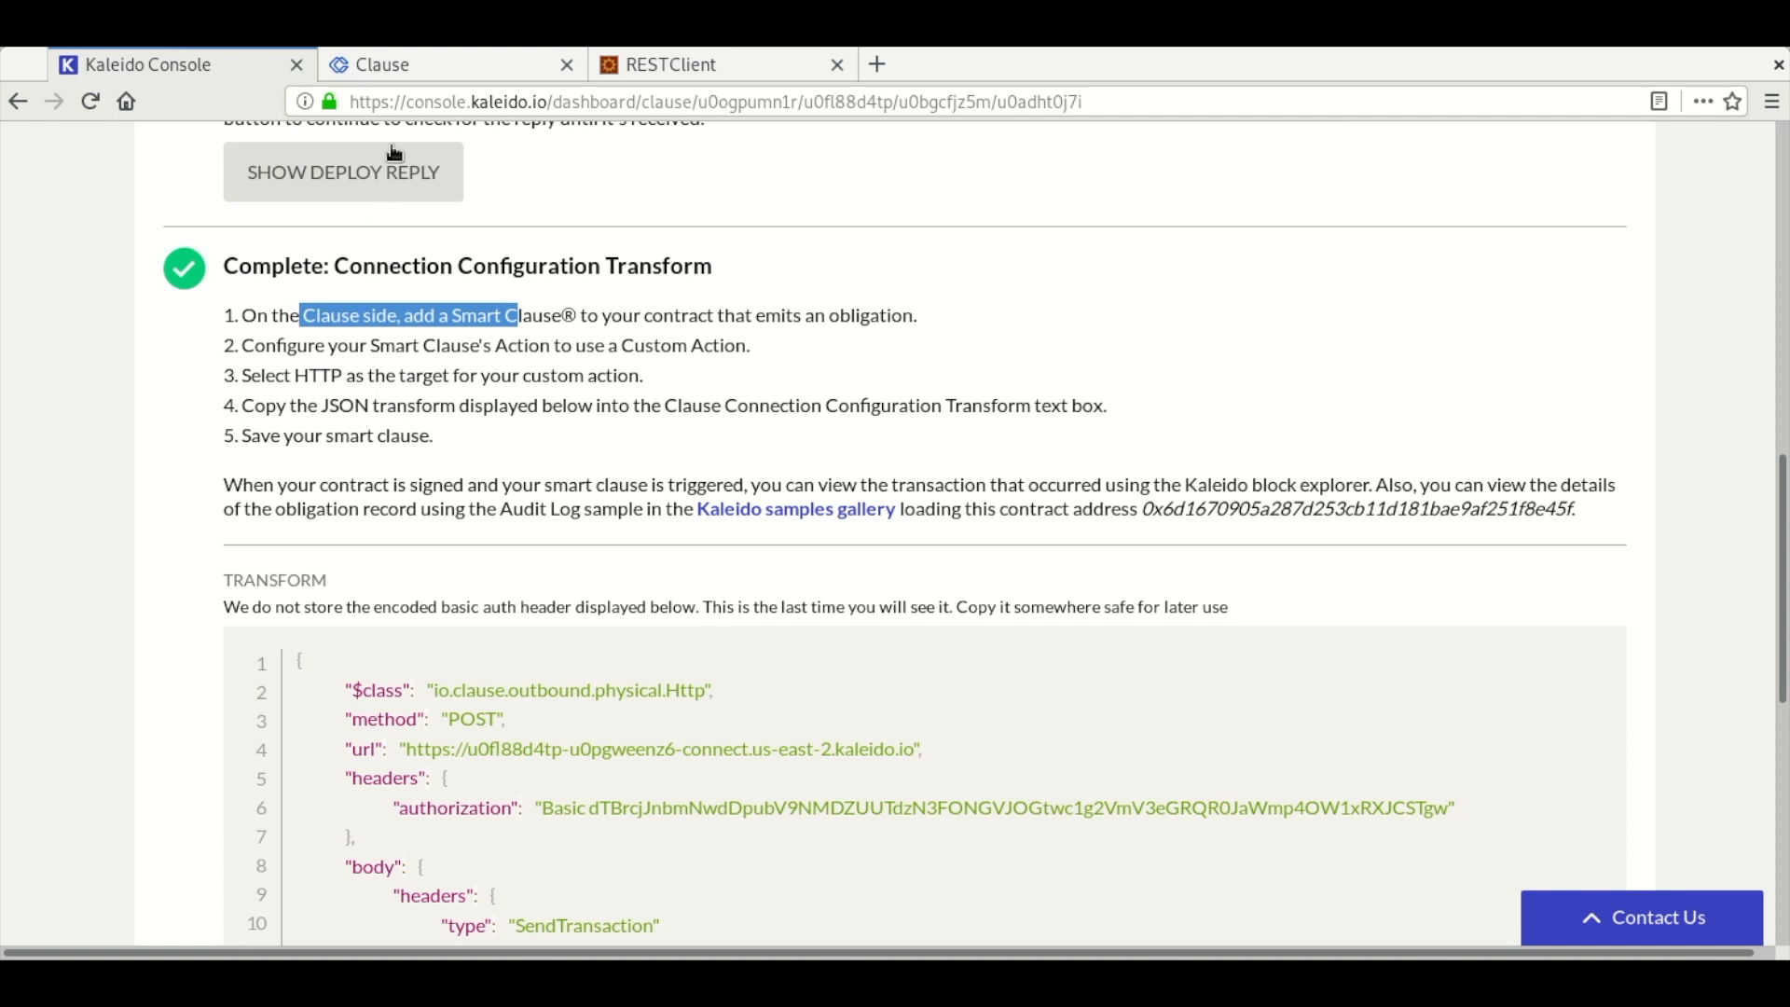
pyautogui.click(449, 65)
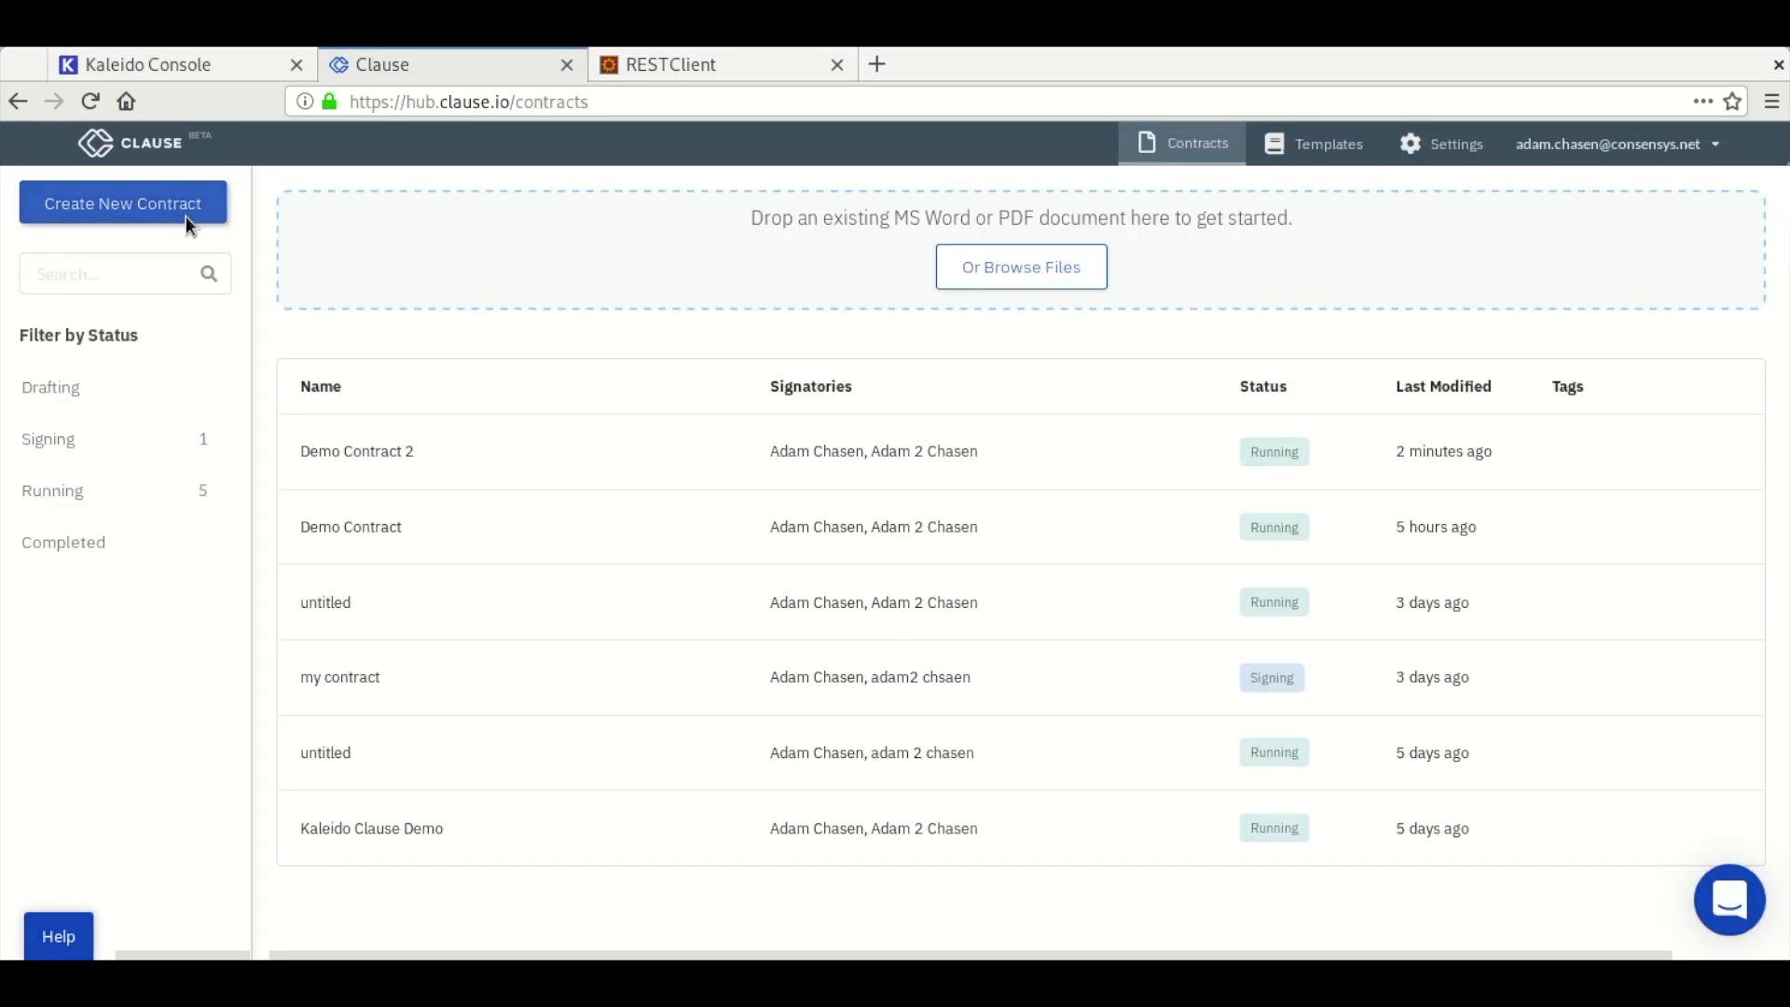
# - Create a new Clause contract and save its title as 'Demo 3'
pyautogui.click(123, 203)
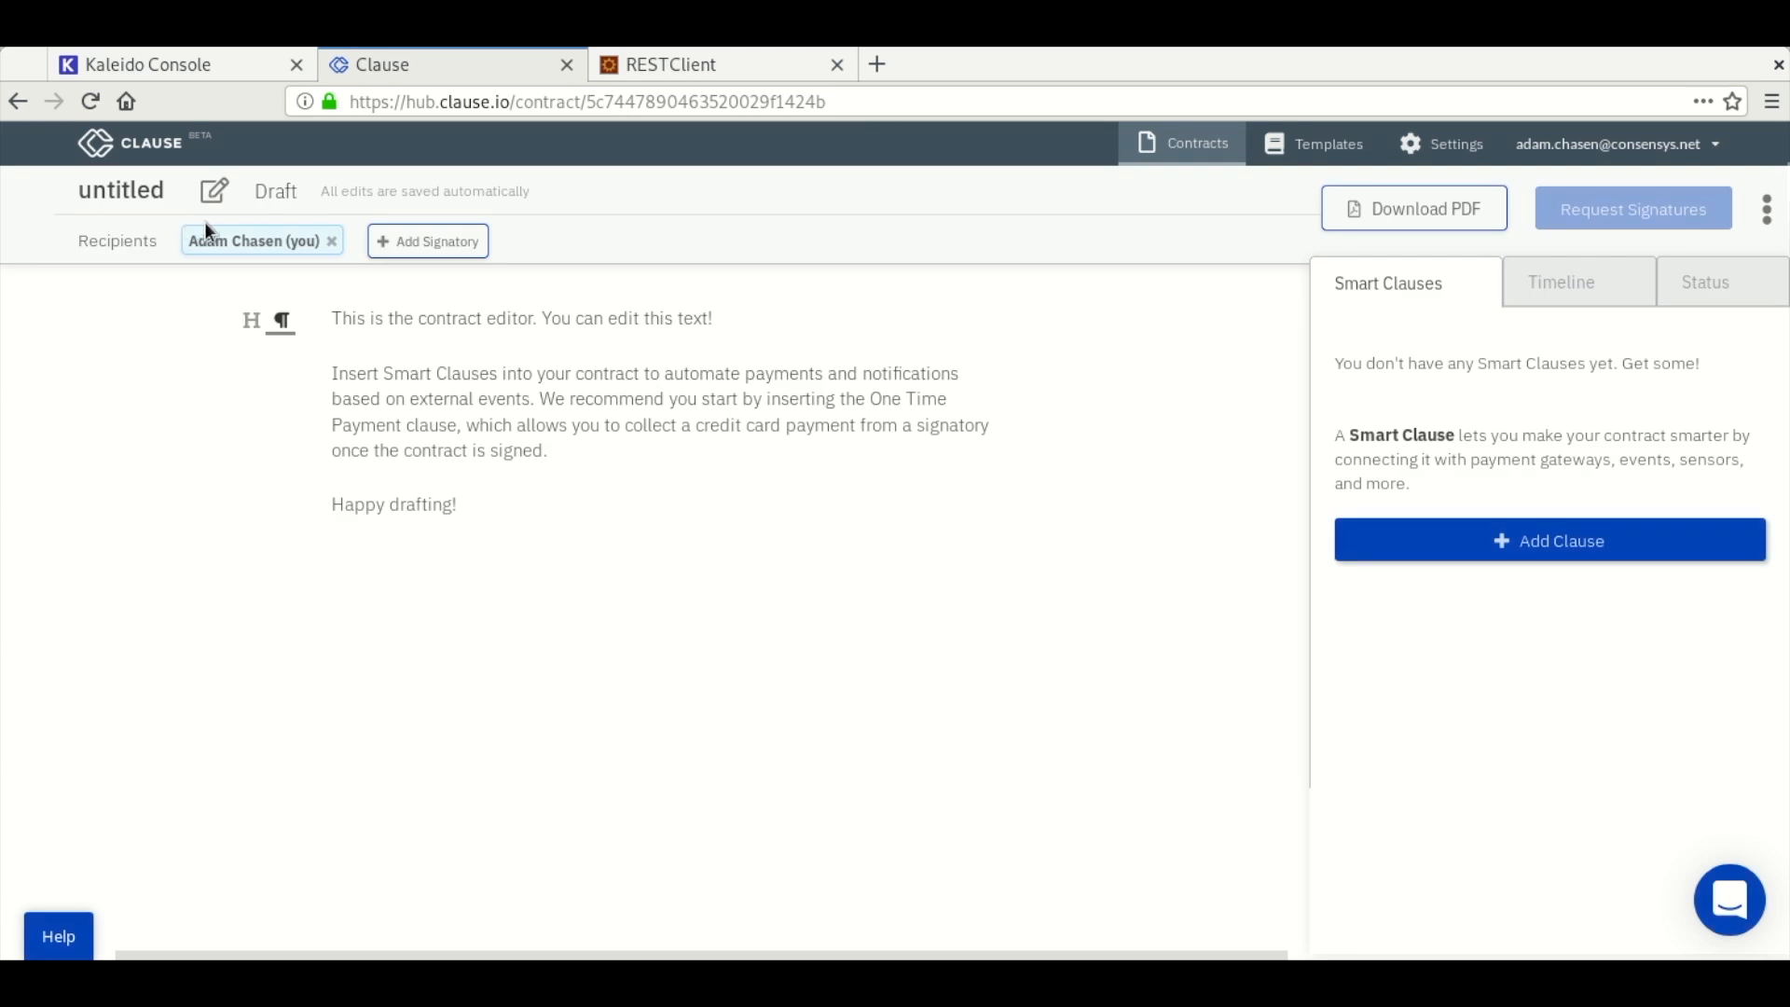
pyautogui.click(214, 190)
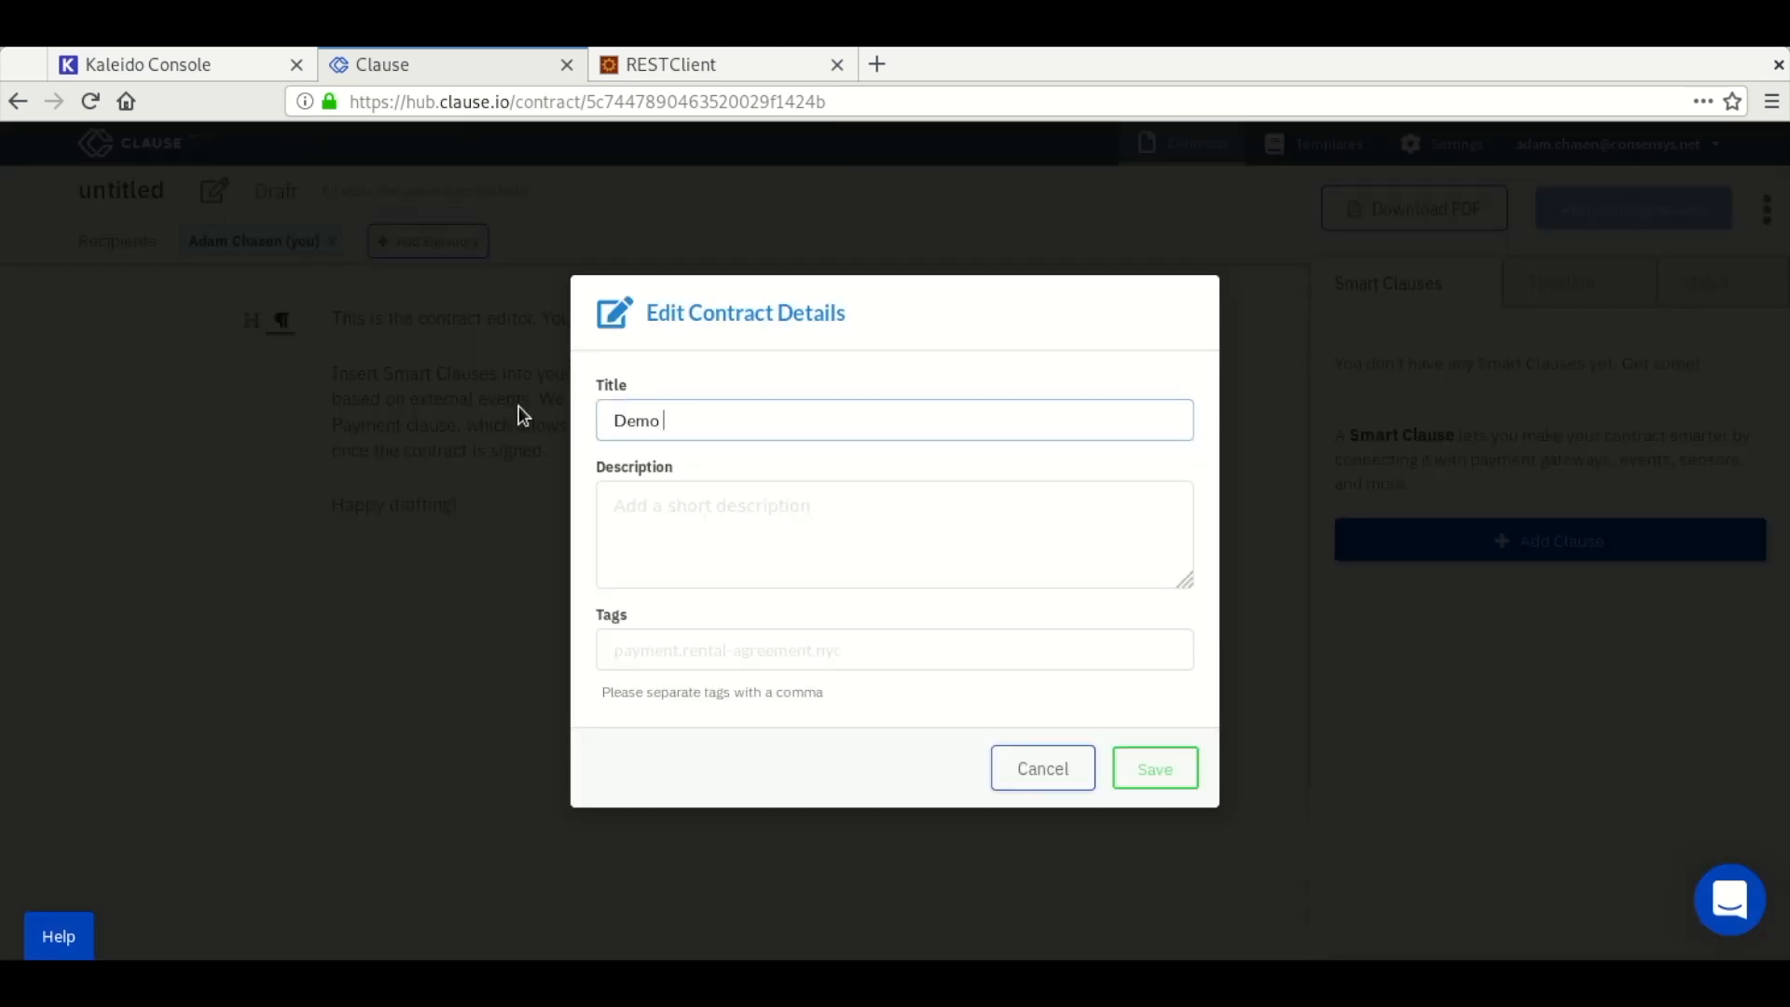
pyautogui.click(1154, 767)
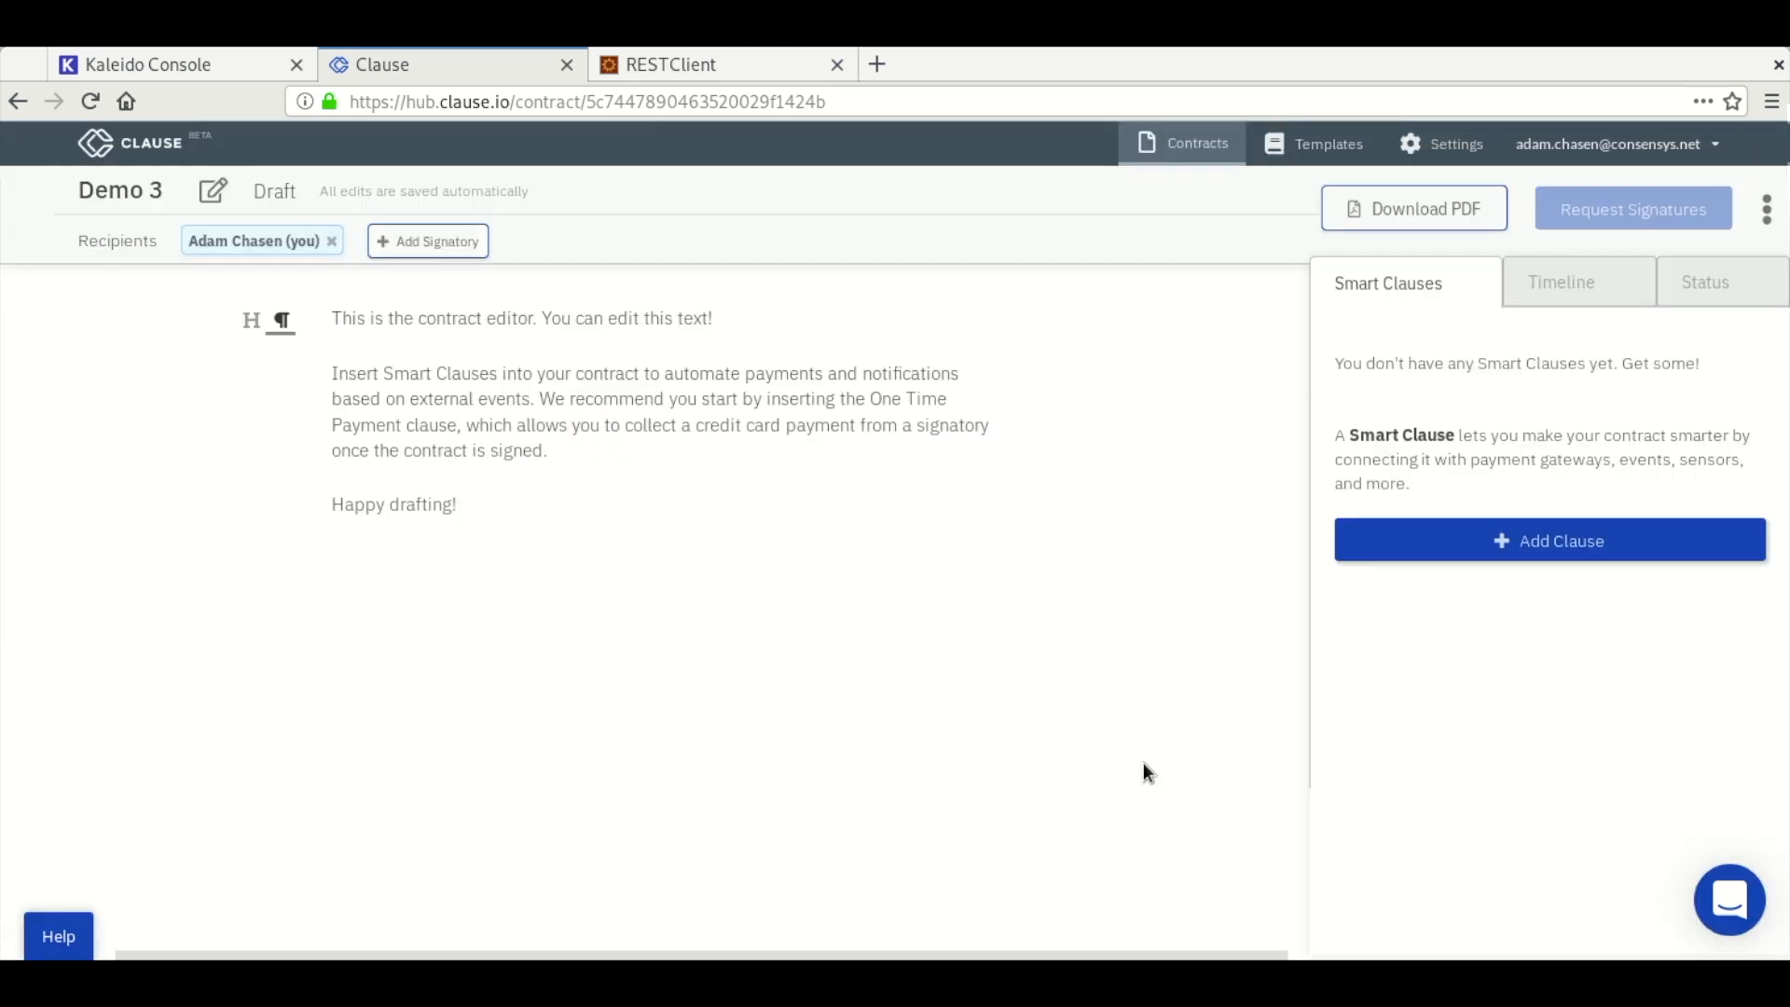
pyautogui.click(427, 241)
pyautogui.write('Chas')
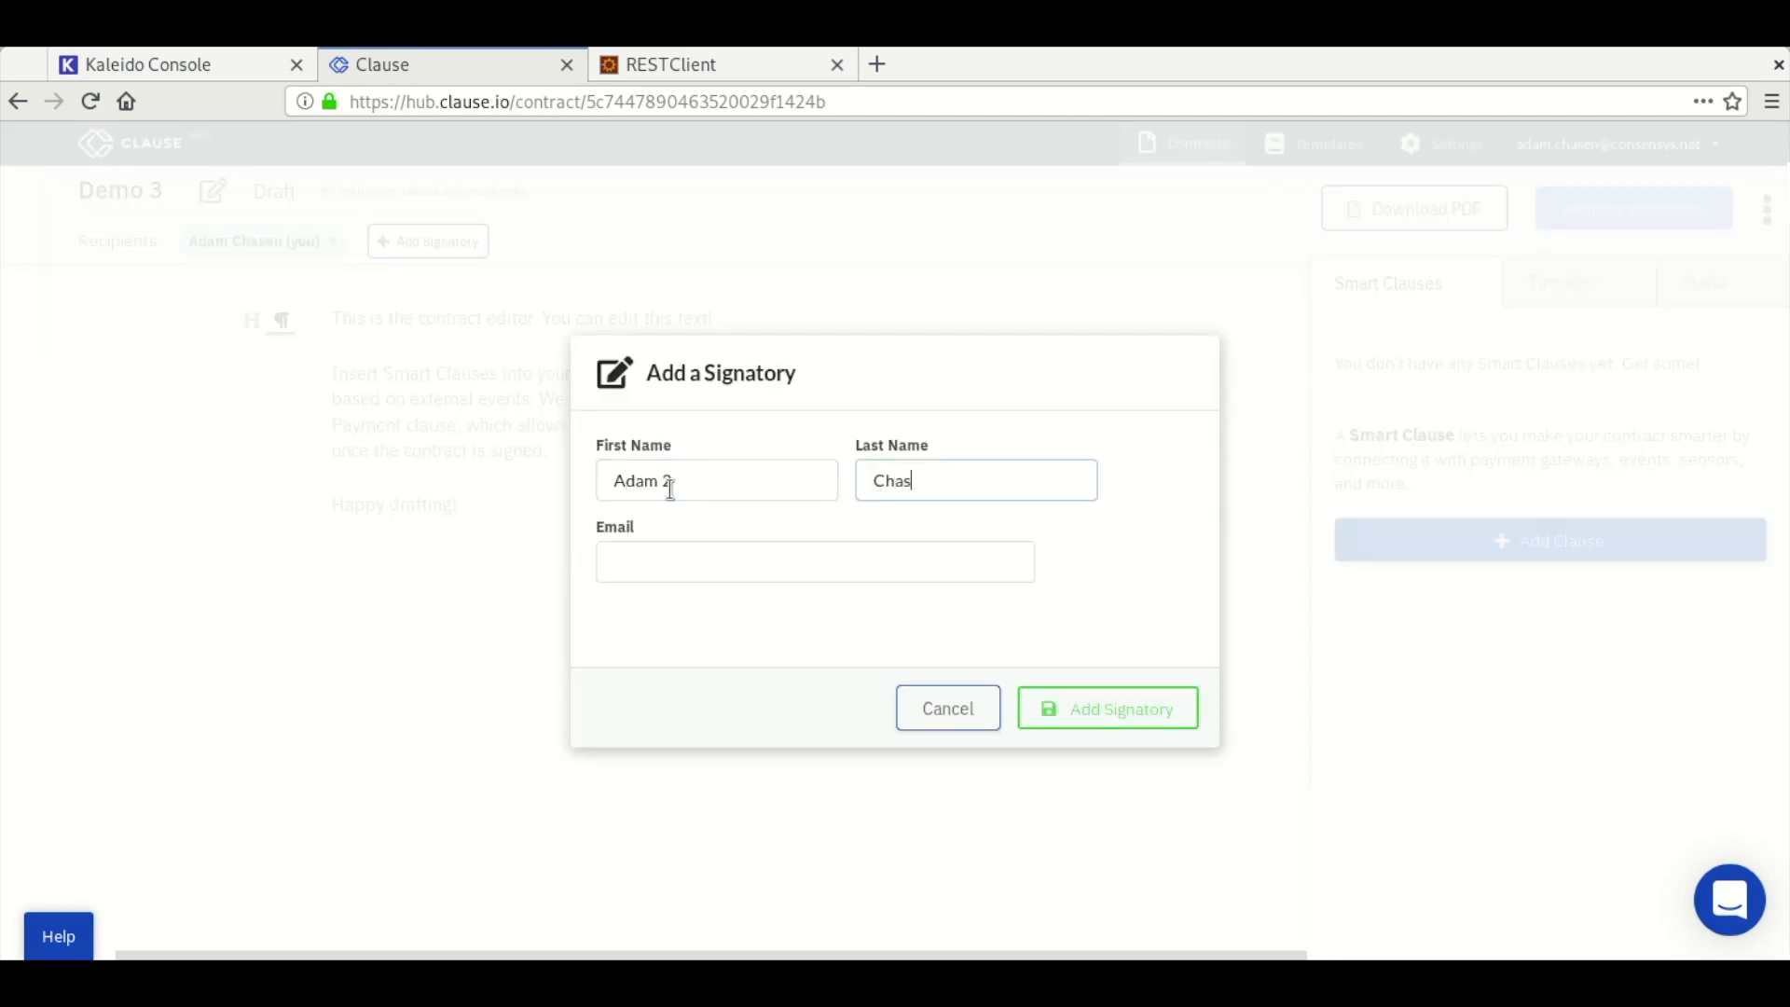
pyautogui.write('adam.chasen@')
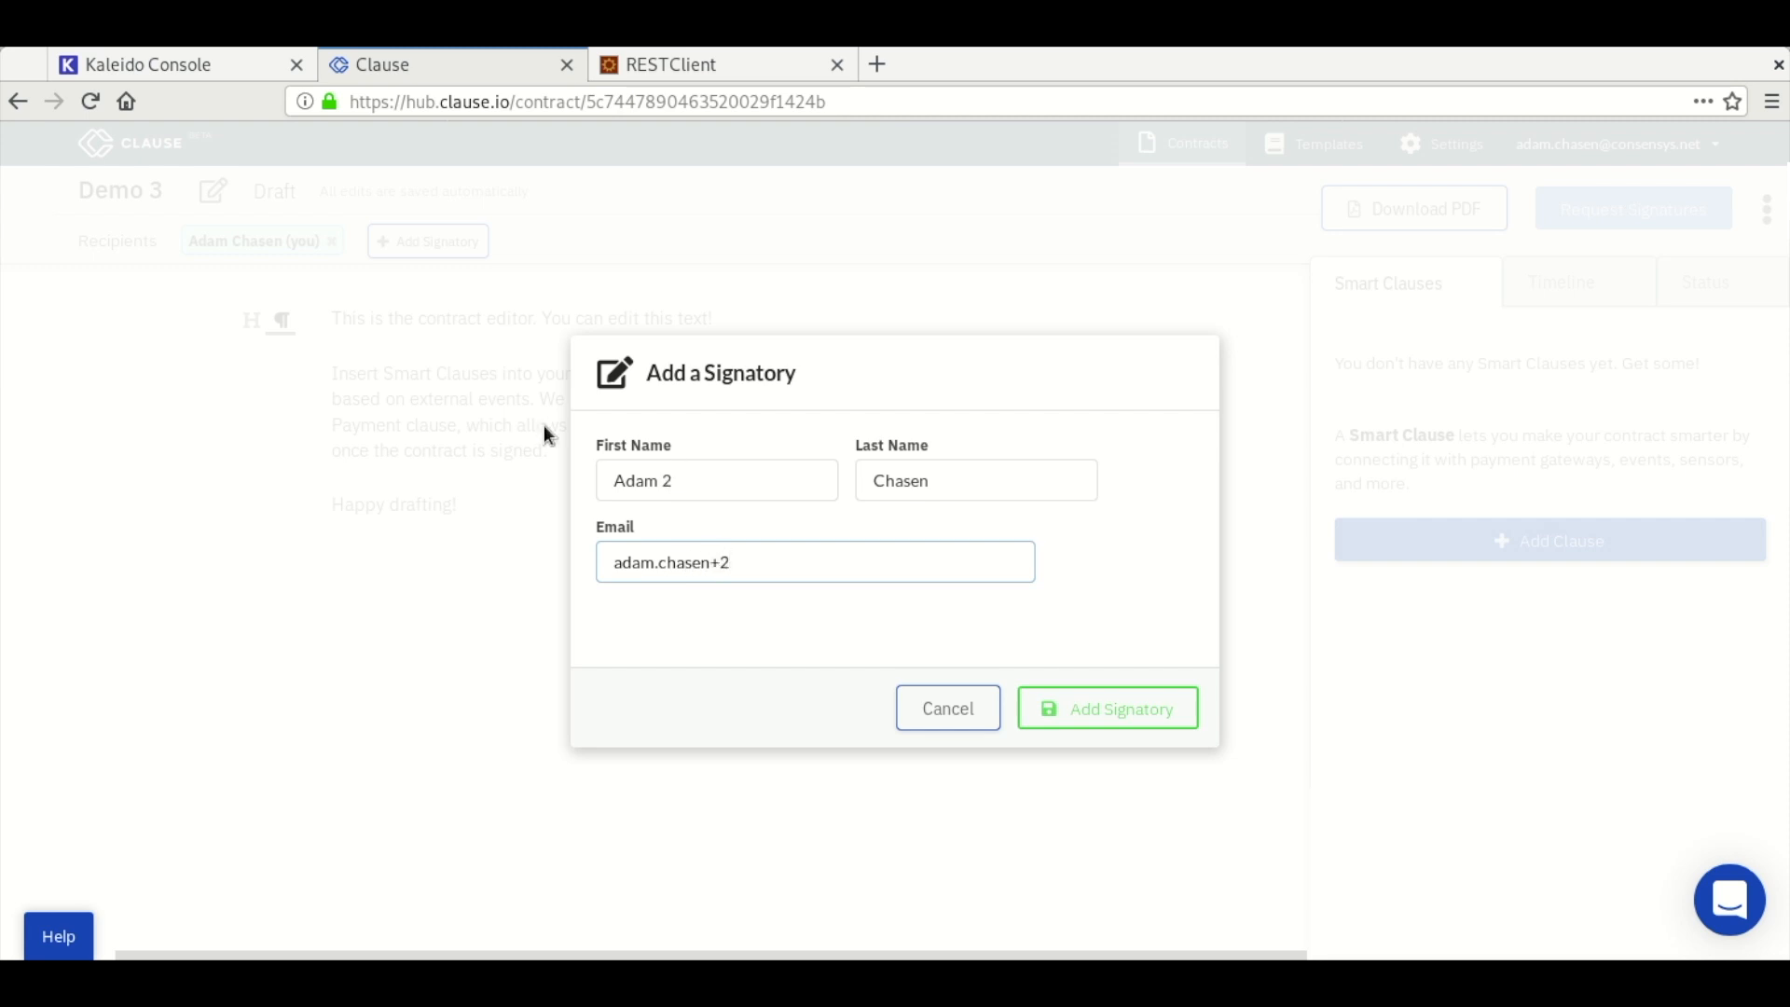
pyautogui.write('@consensys.')
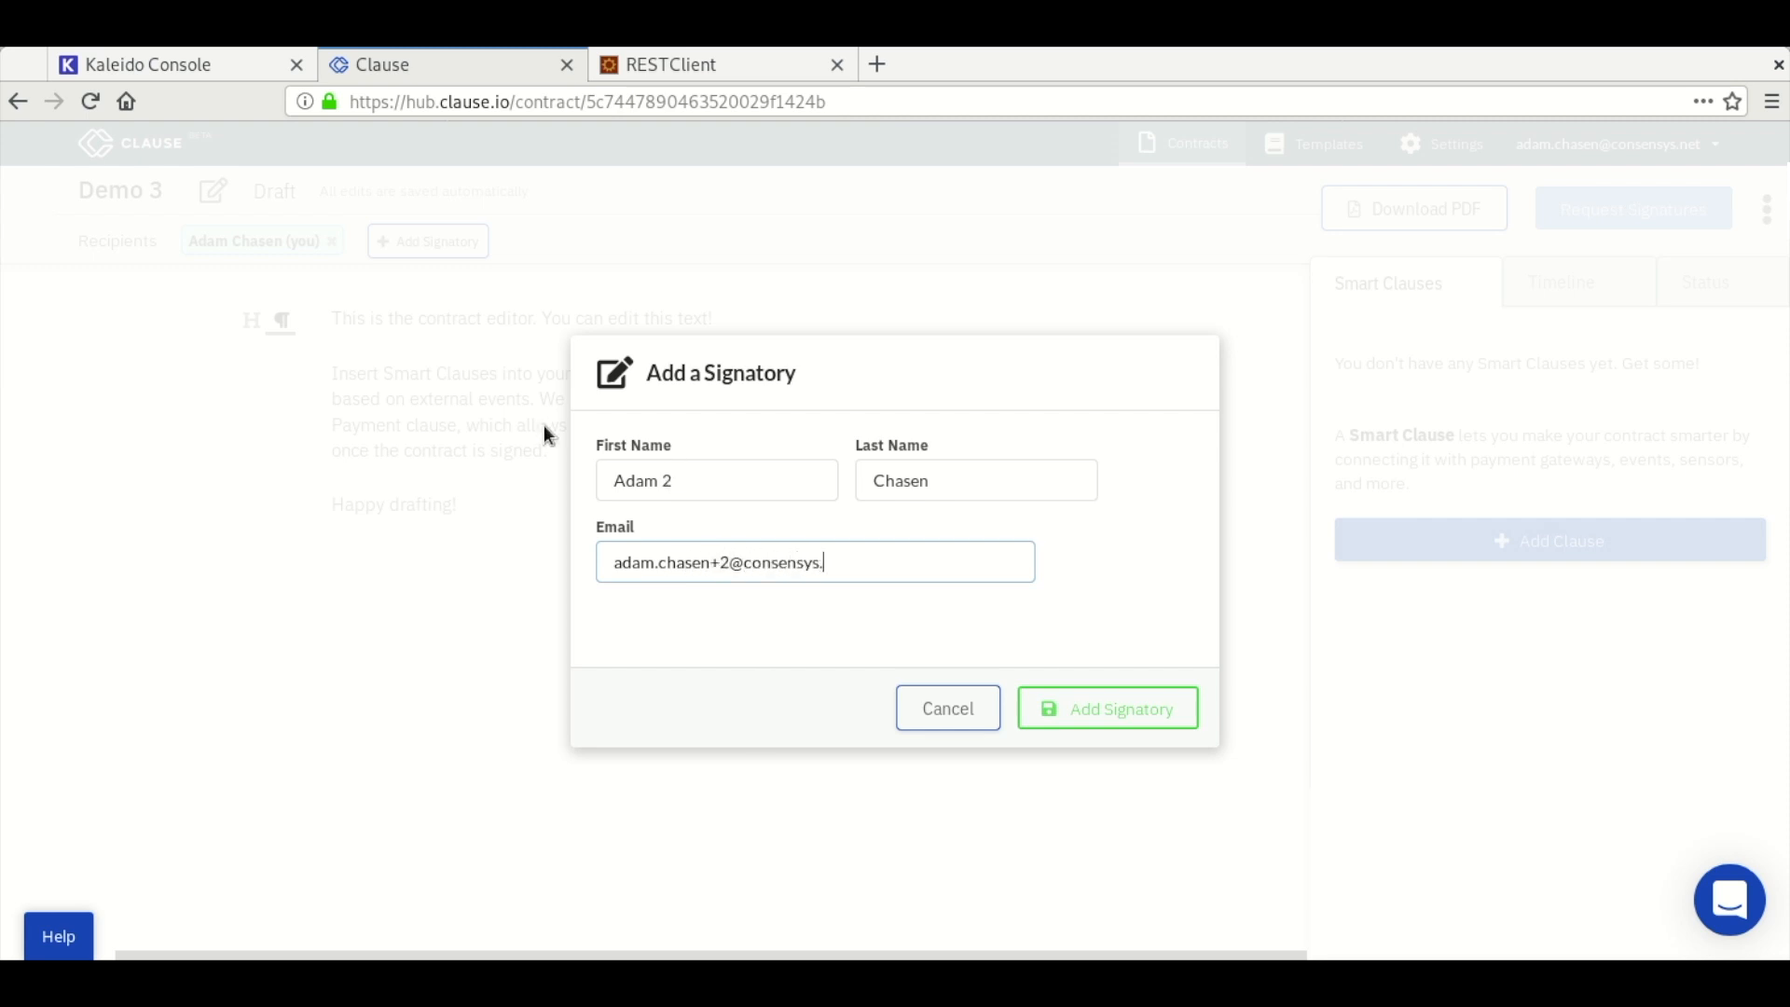
pyautogui.click(1105, 707)
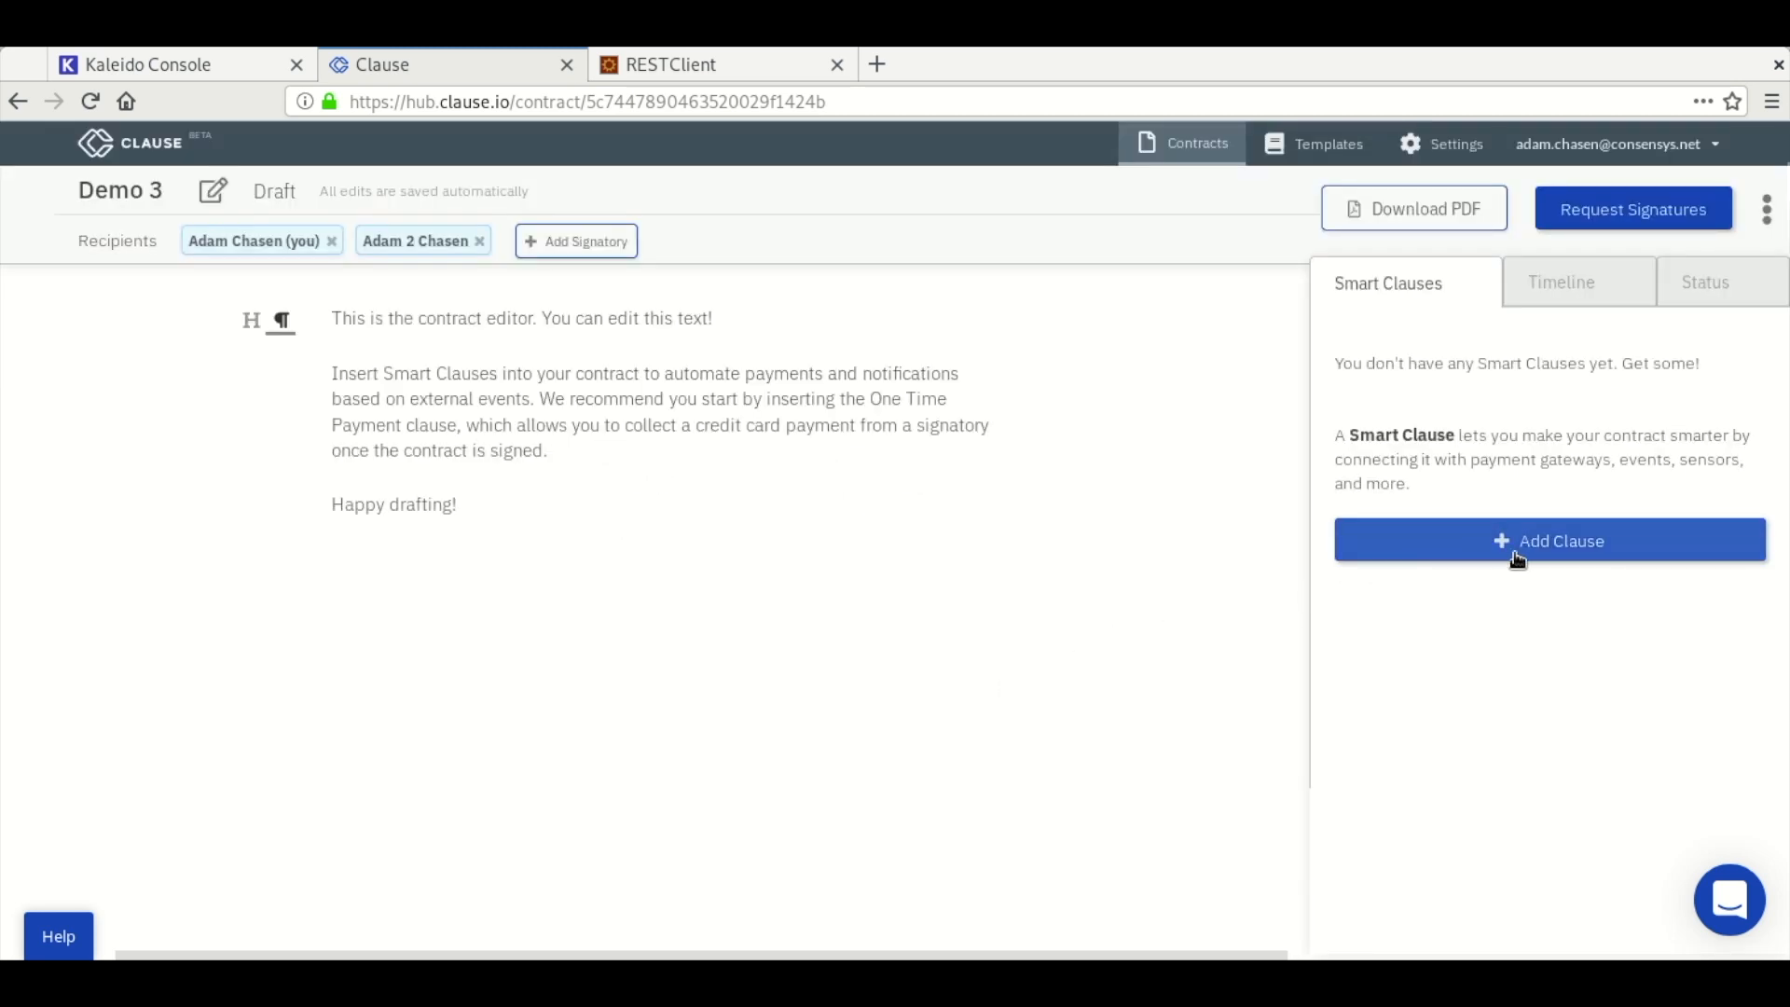
# - Search templates for 'good' including advanced ones and add fragile-goods to the contract
pyautogui.click(1549, 540)
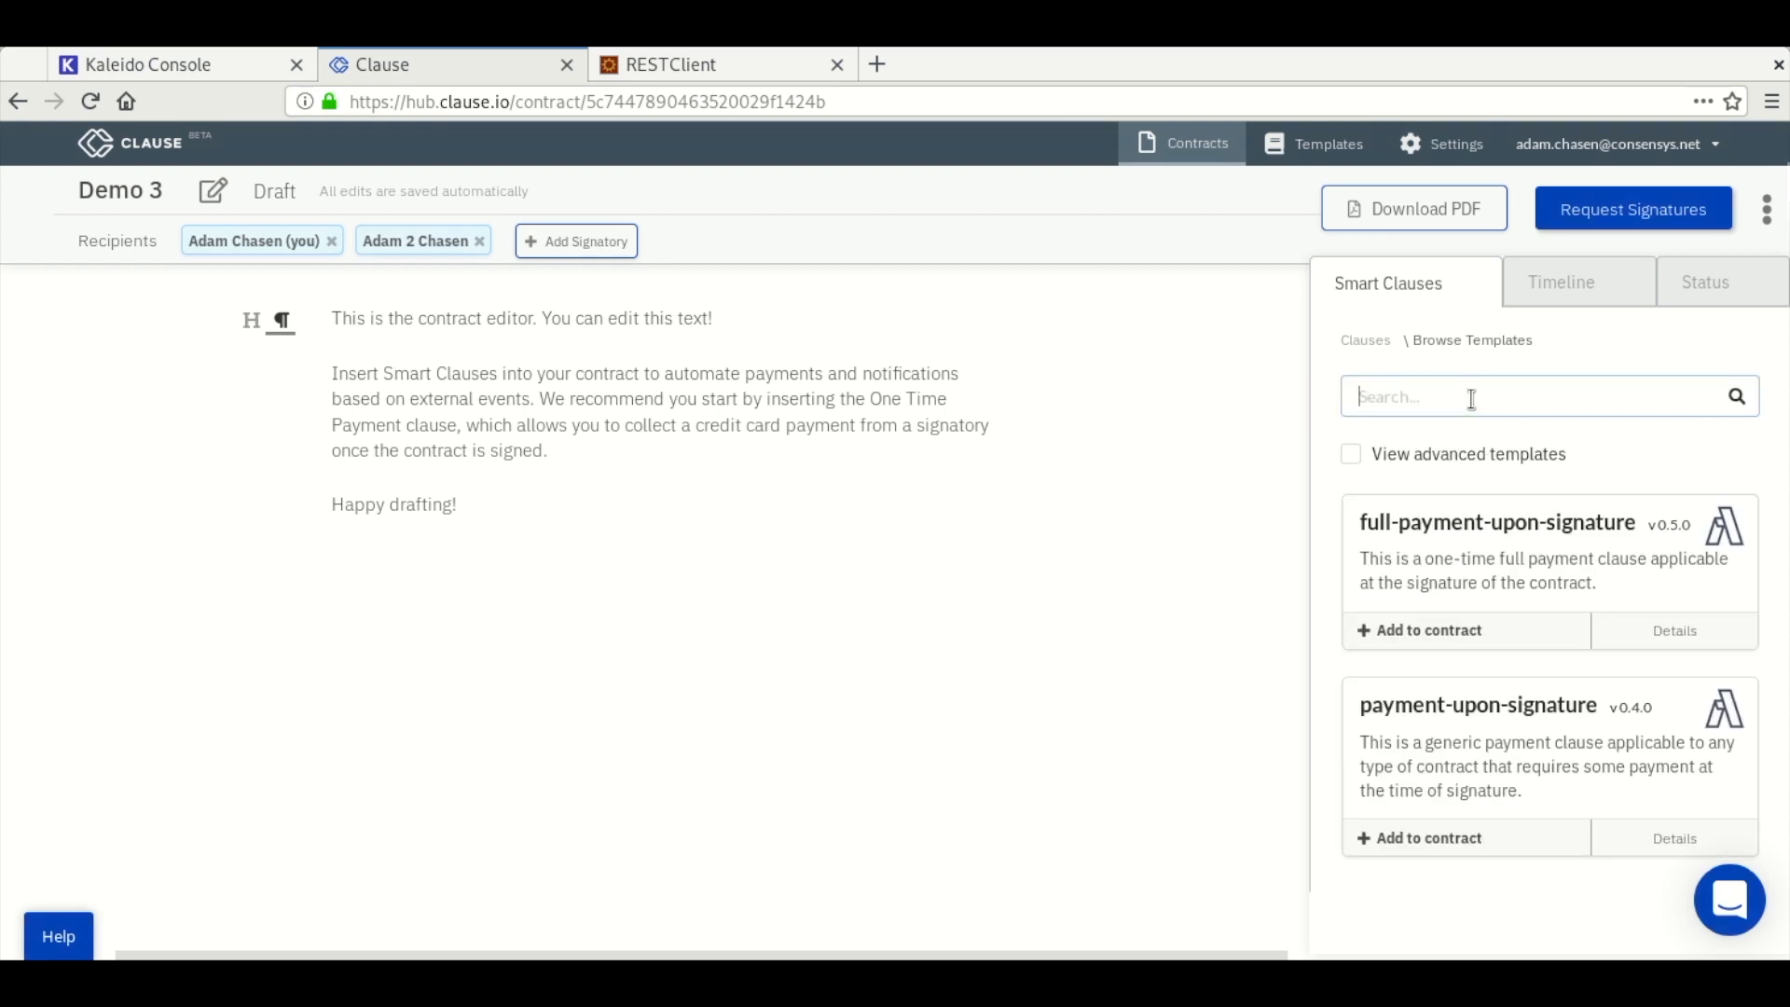
pyautogui.write('good')
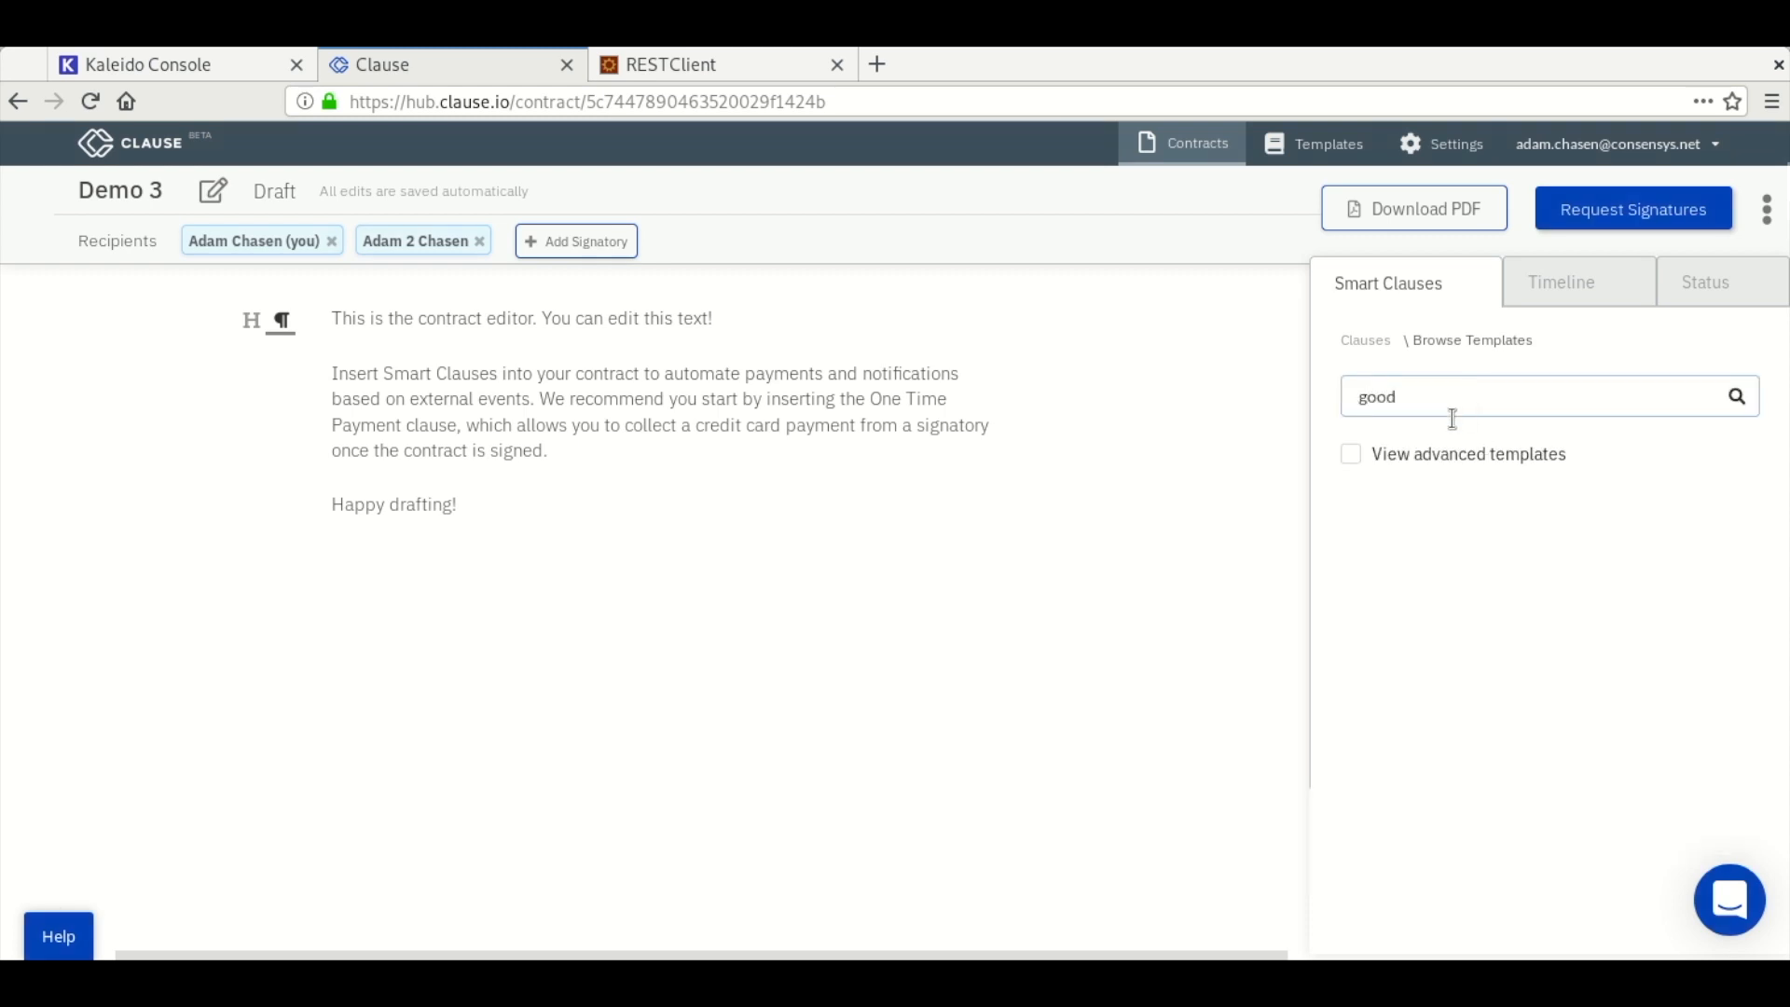
pyautogui.click(1351, 453)
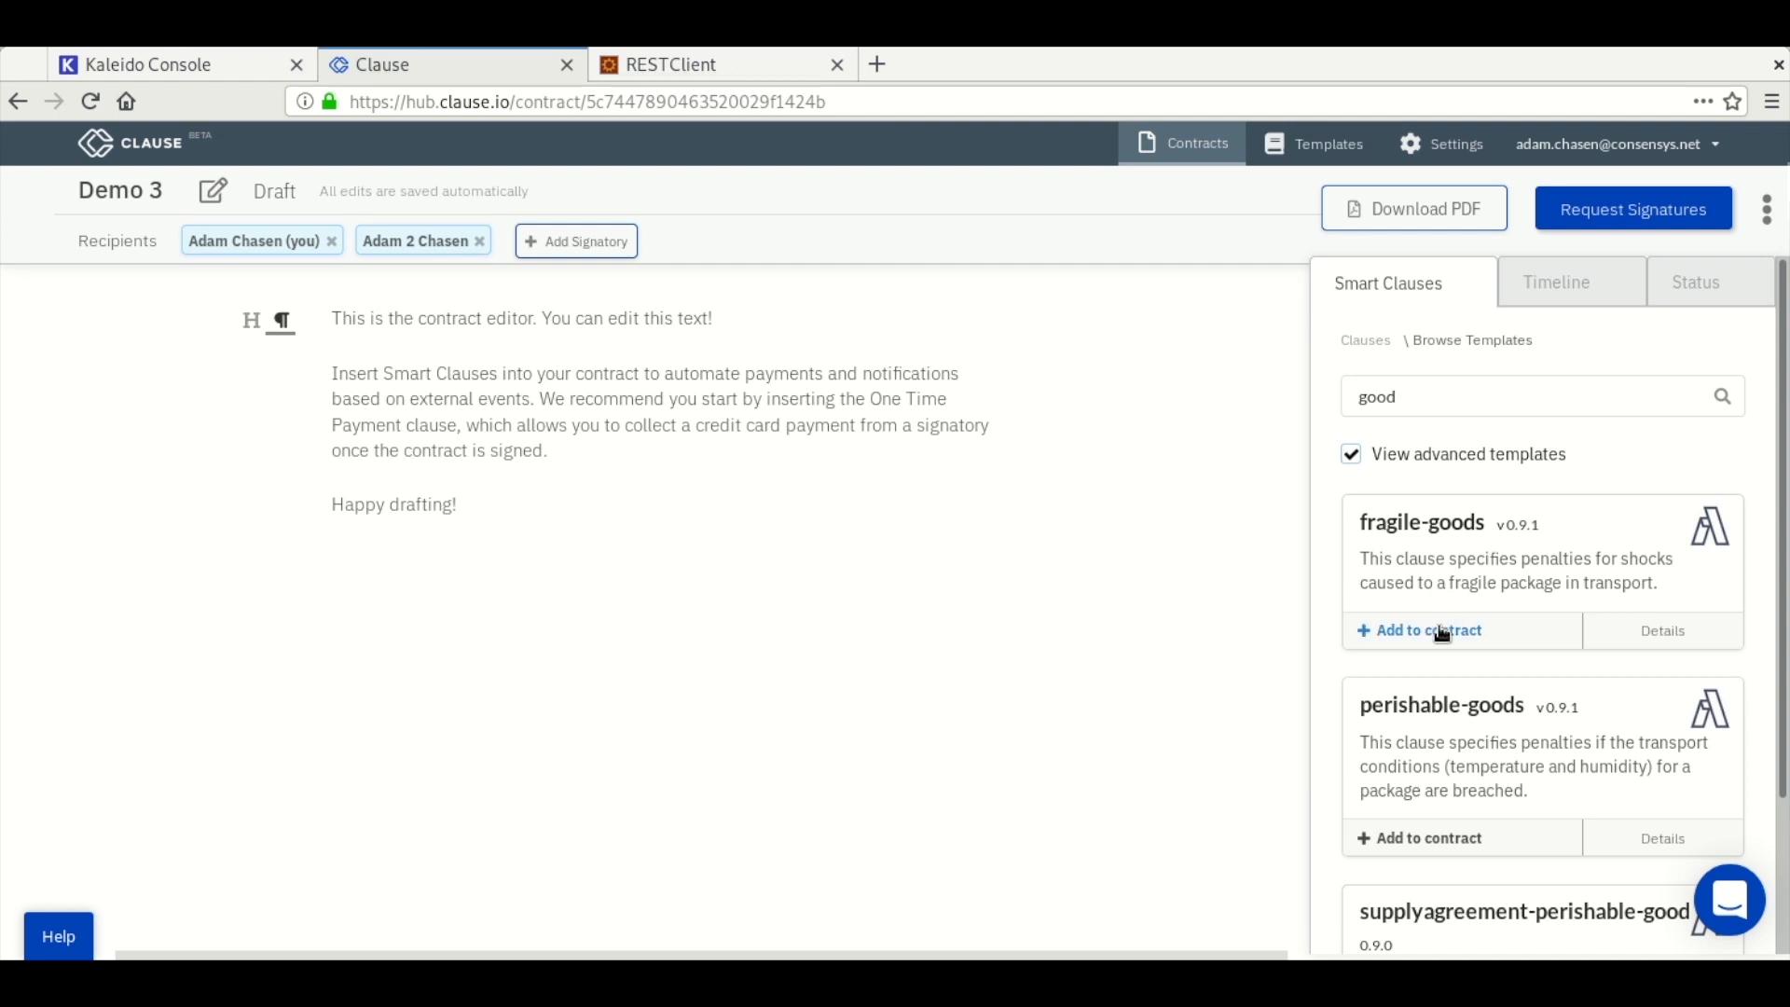
pyautogui.click(1428, 630)
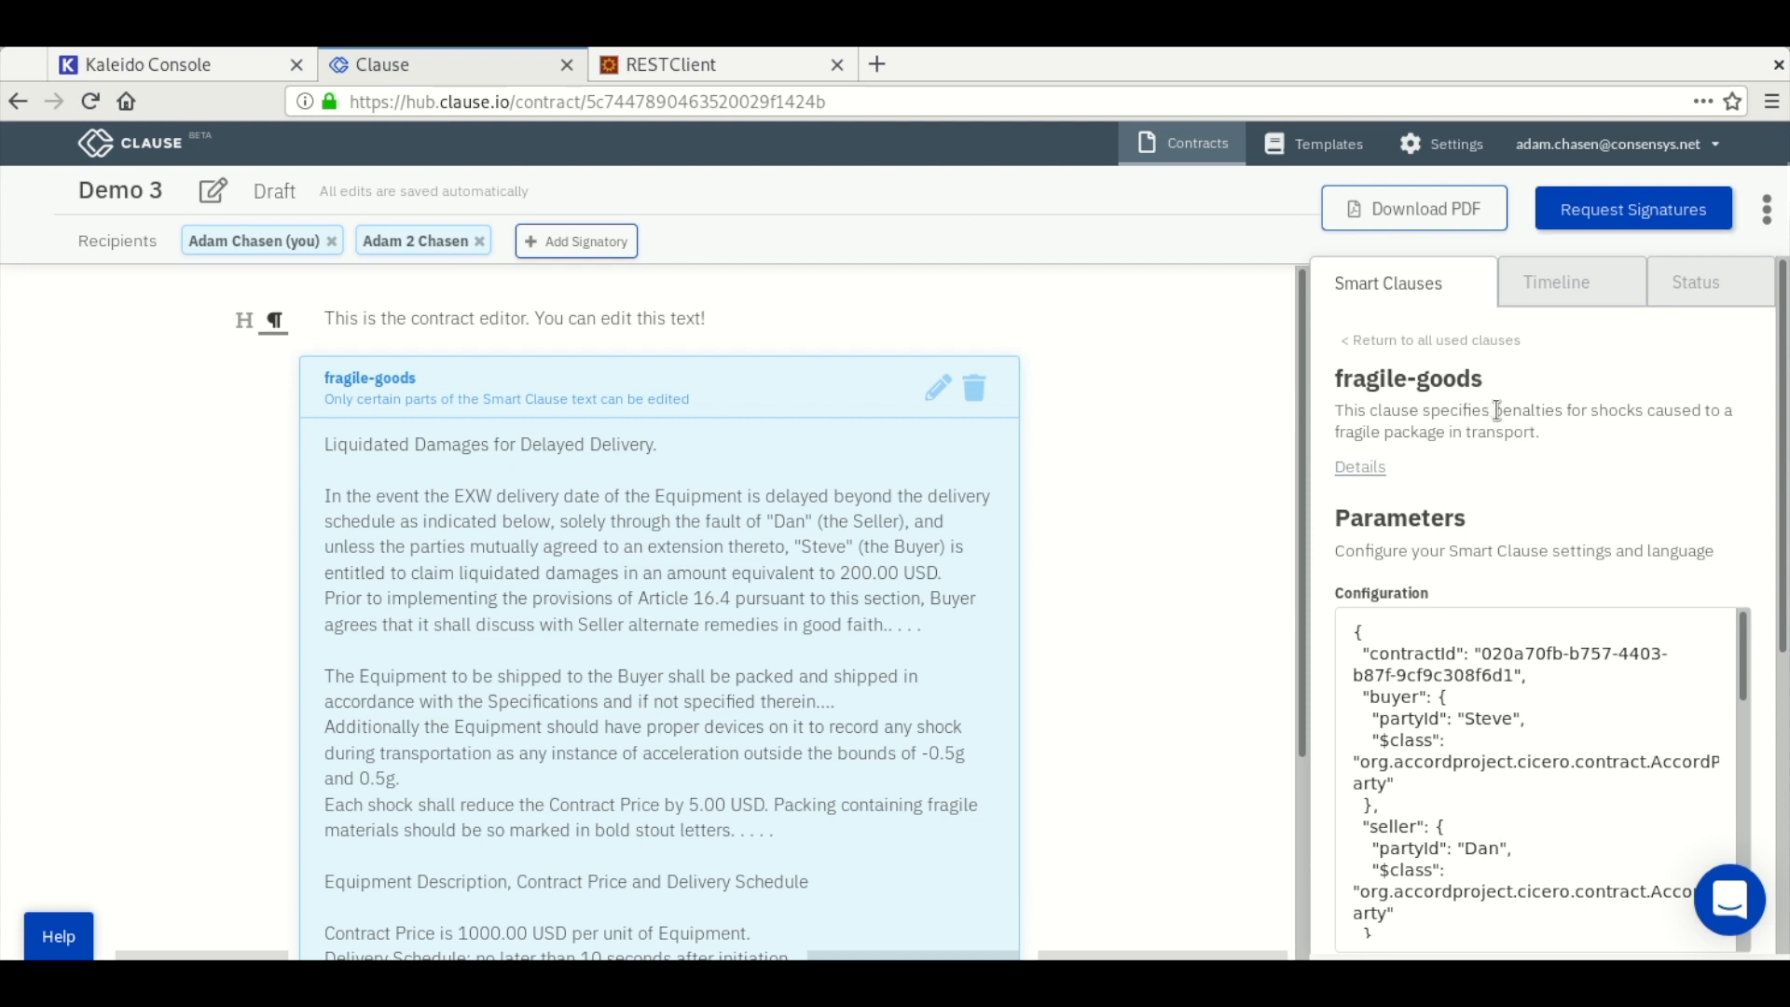
pyautogui.moveTo(1494, 410); pyautogui.dragTo(1541, 431)
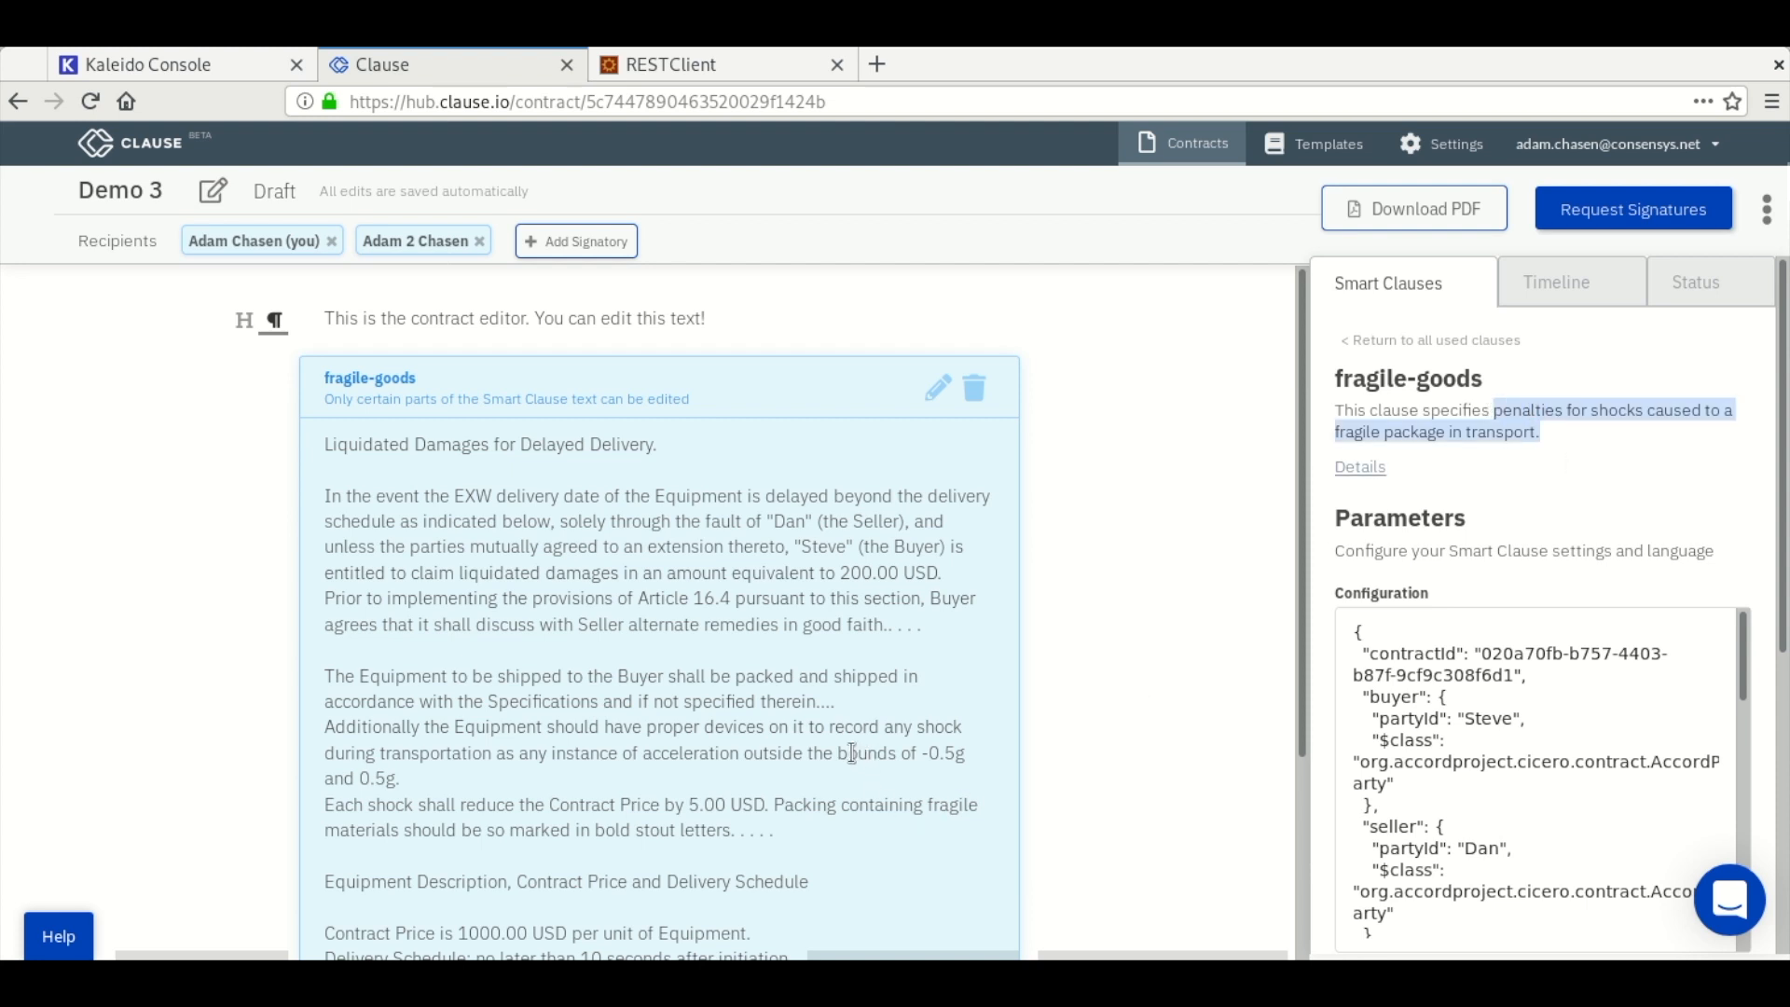
pyautogui.moveTo(838, 752); pyautogui.dragTo(771, 803)
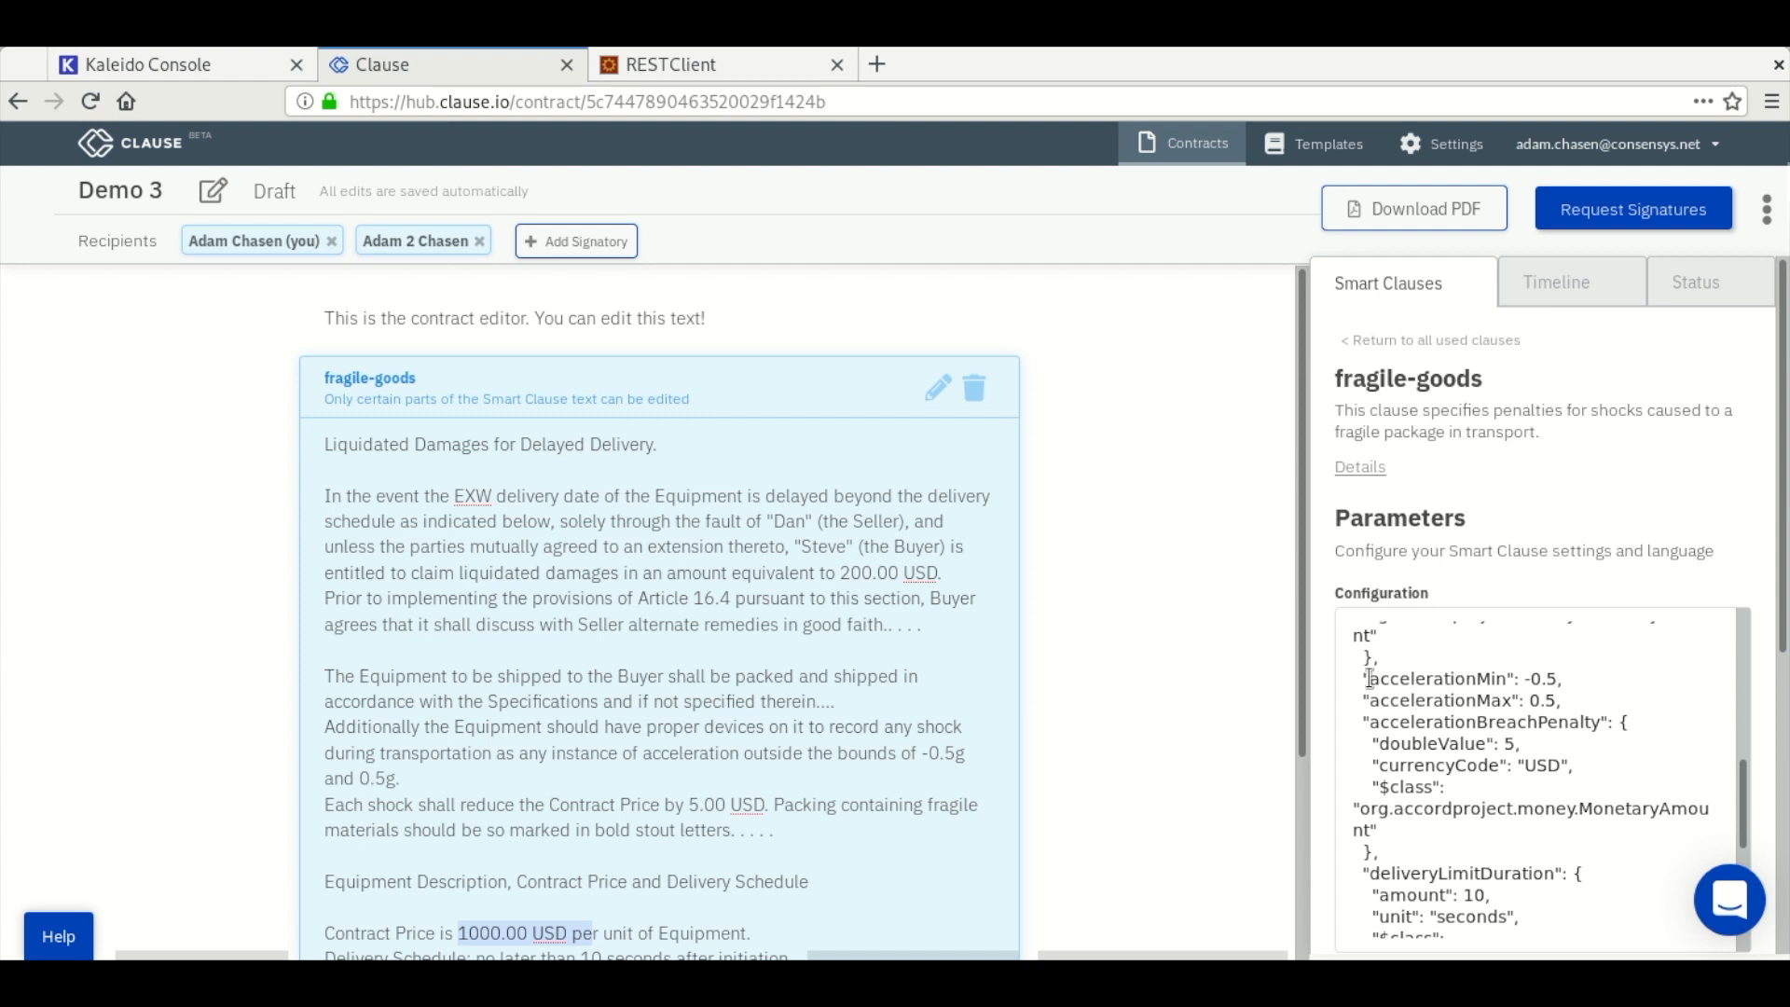
pyautogui.scroll(-3)
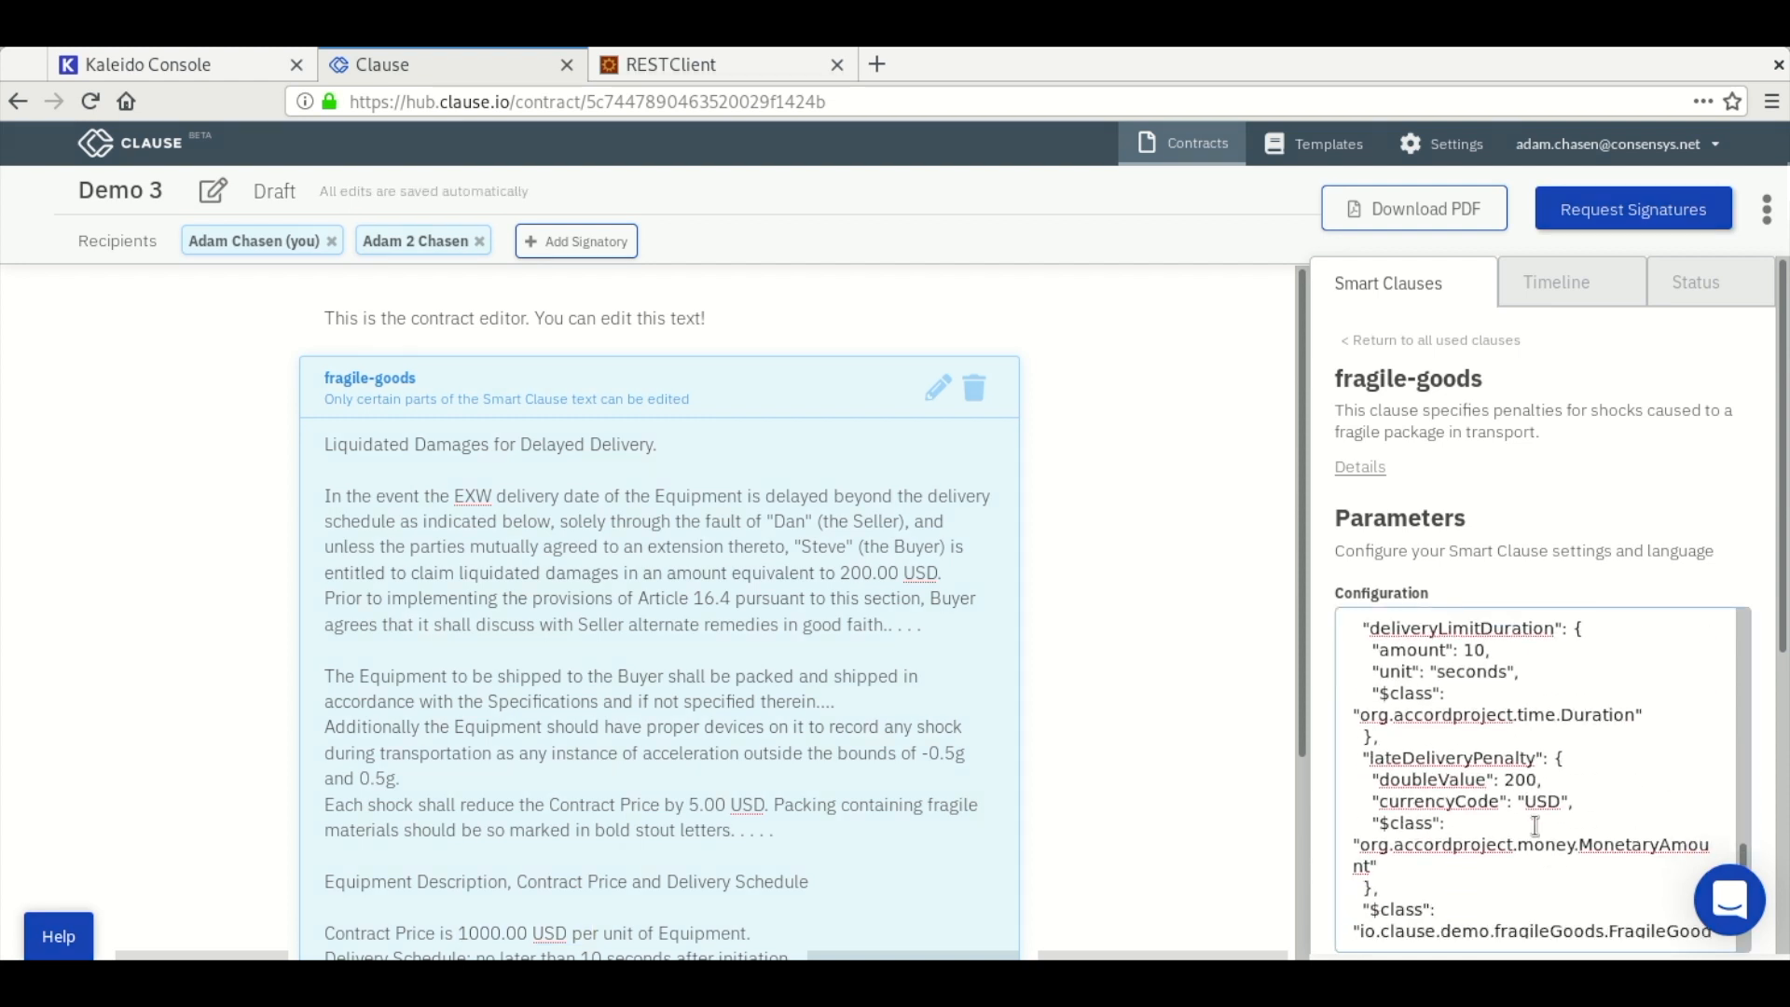
pyautogui.scroll(-3)
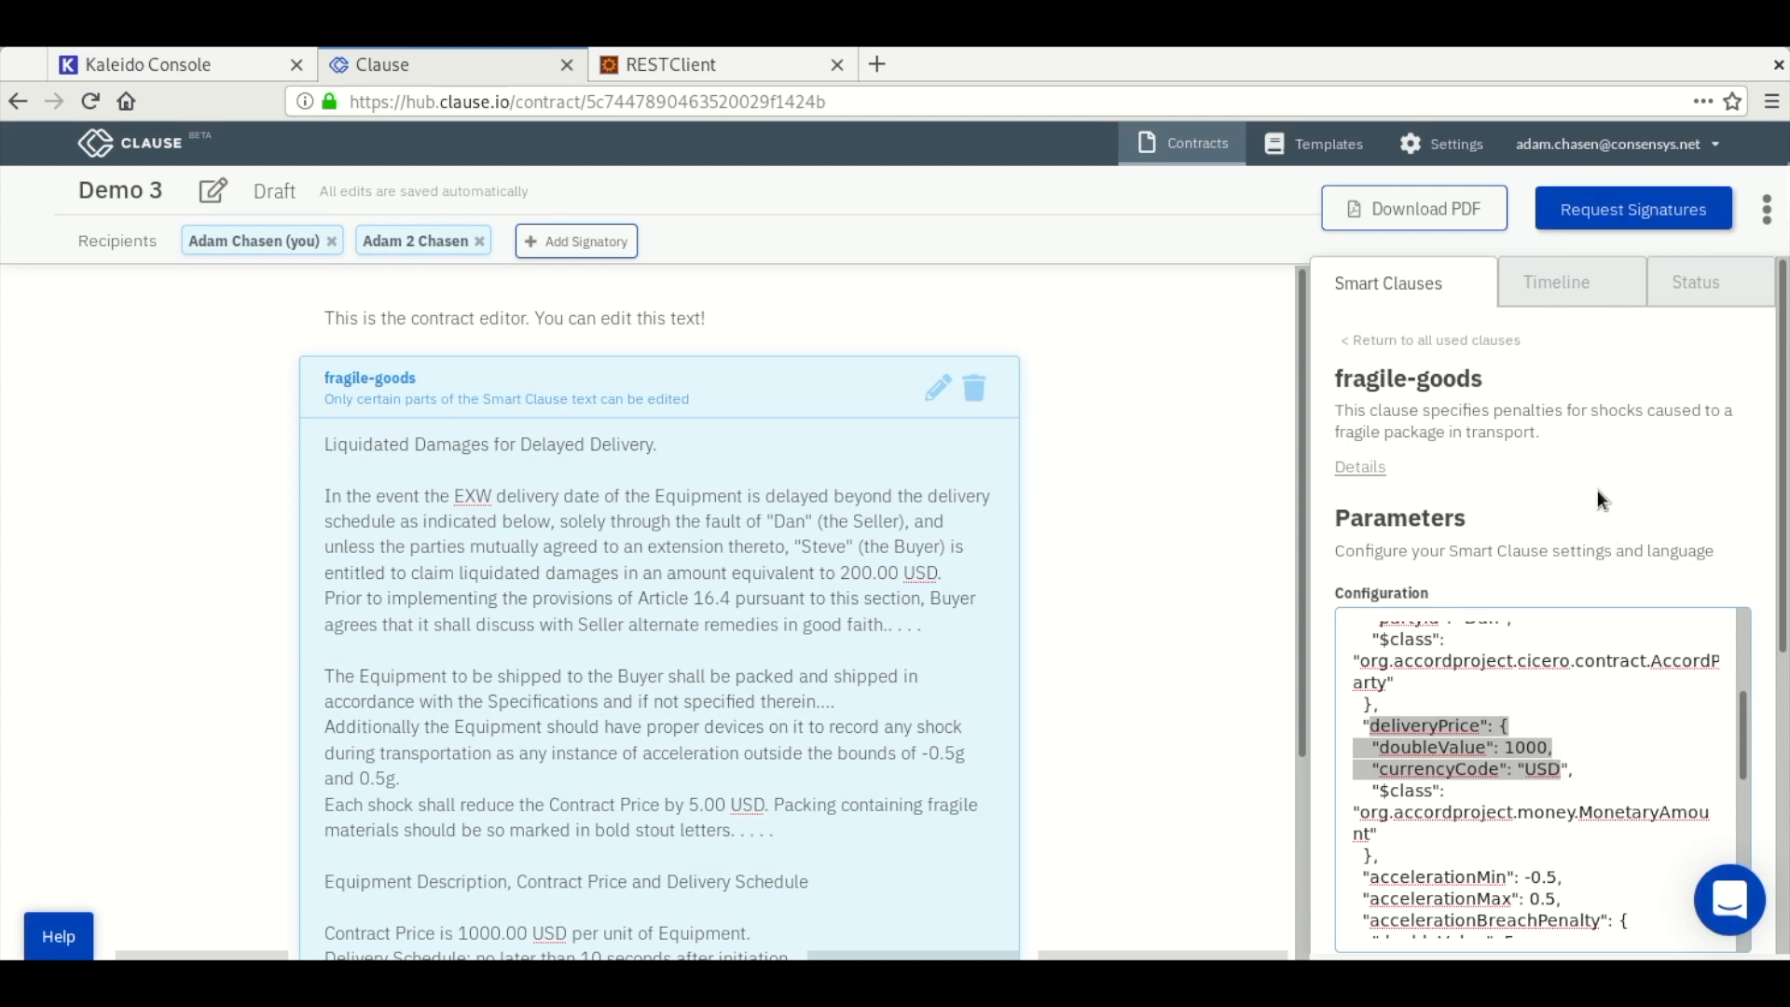
pyautogui.scroll(-3)
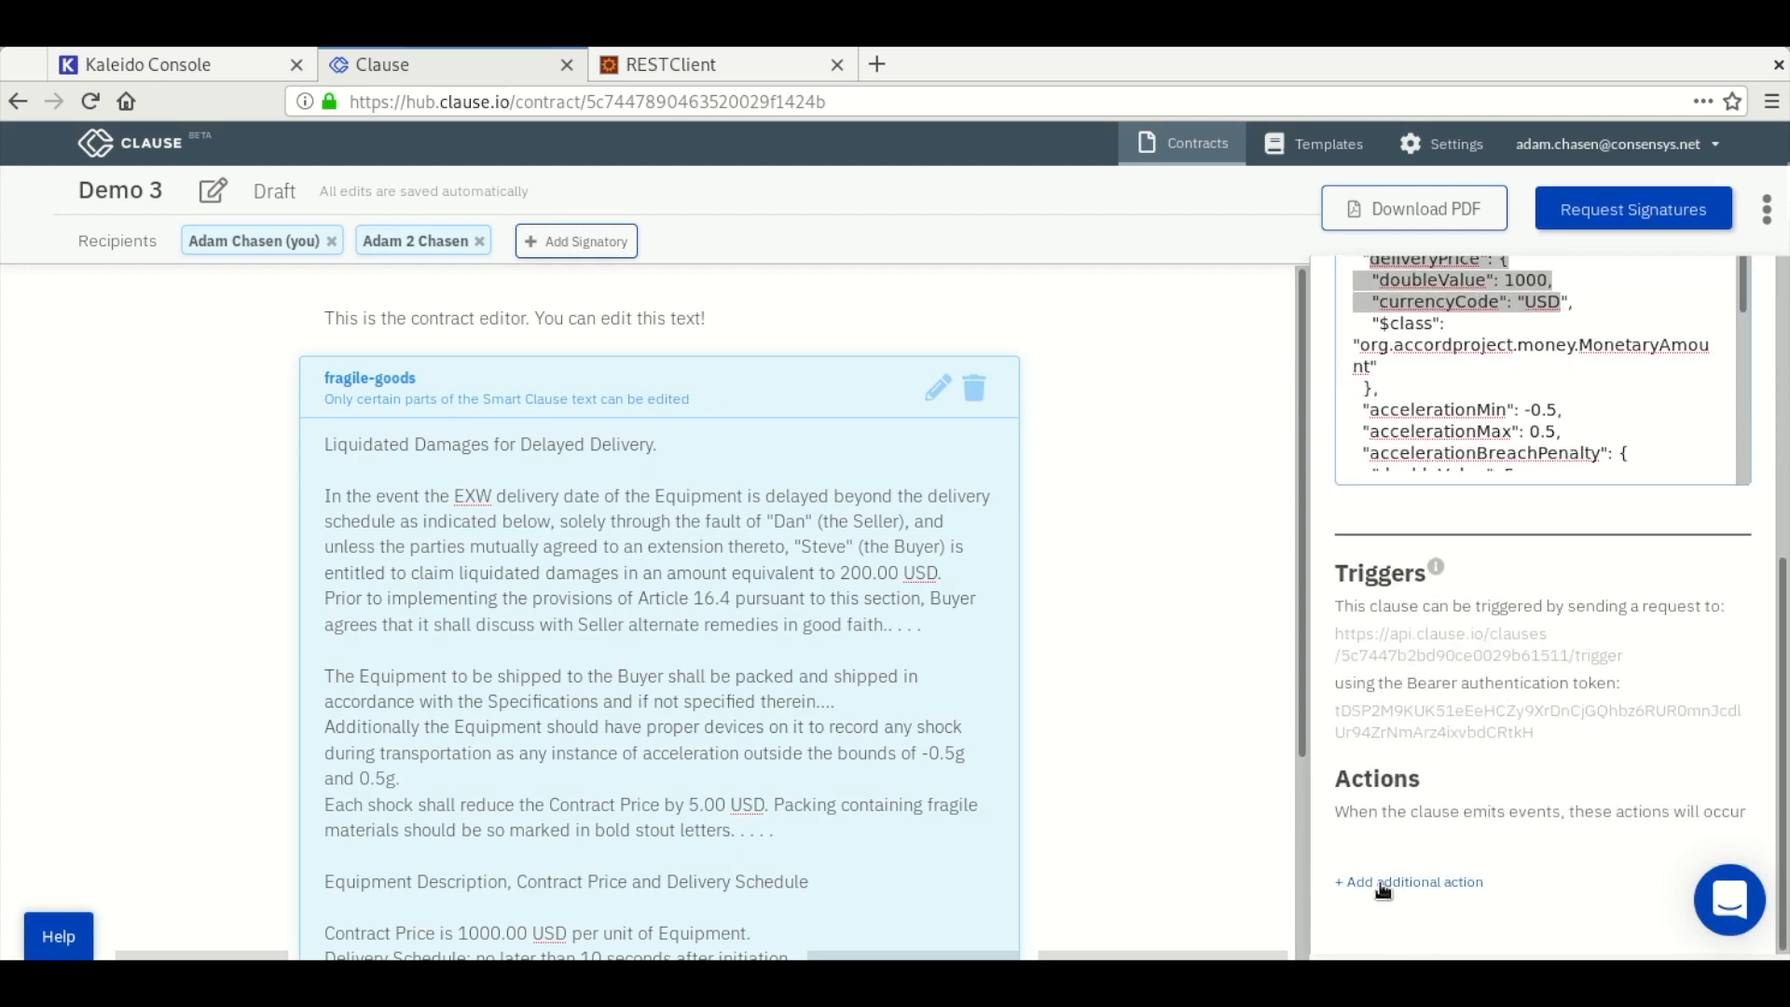
# - Give the fragile-goods clause an additional action whose target is HTTP
pyautogui.click(1407, 882)
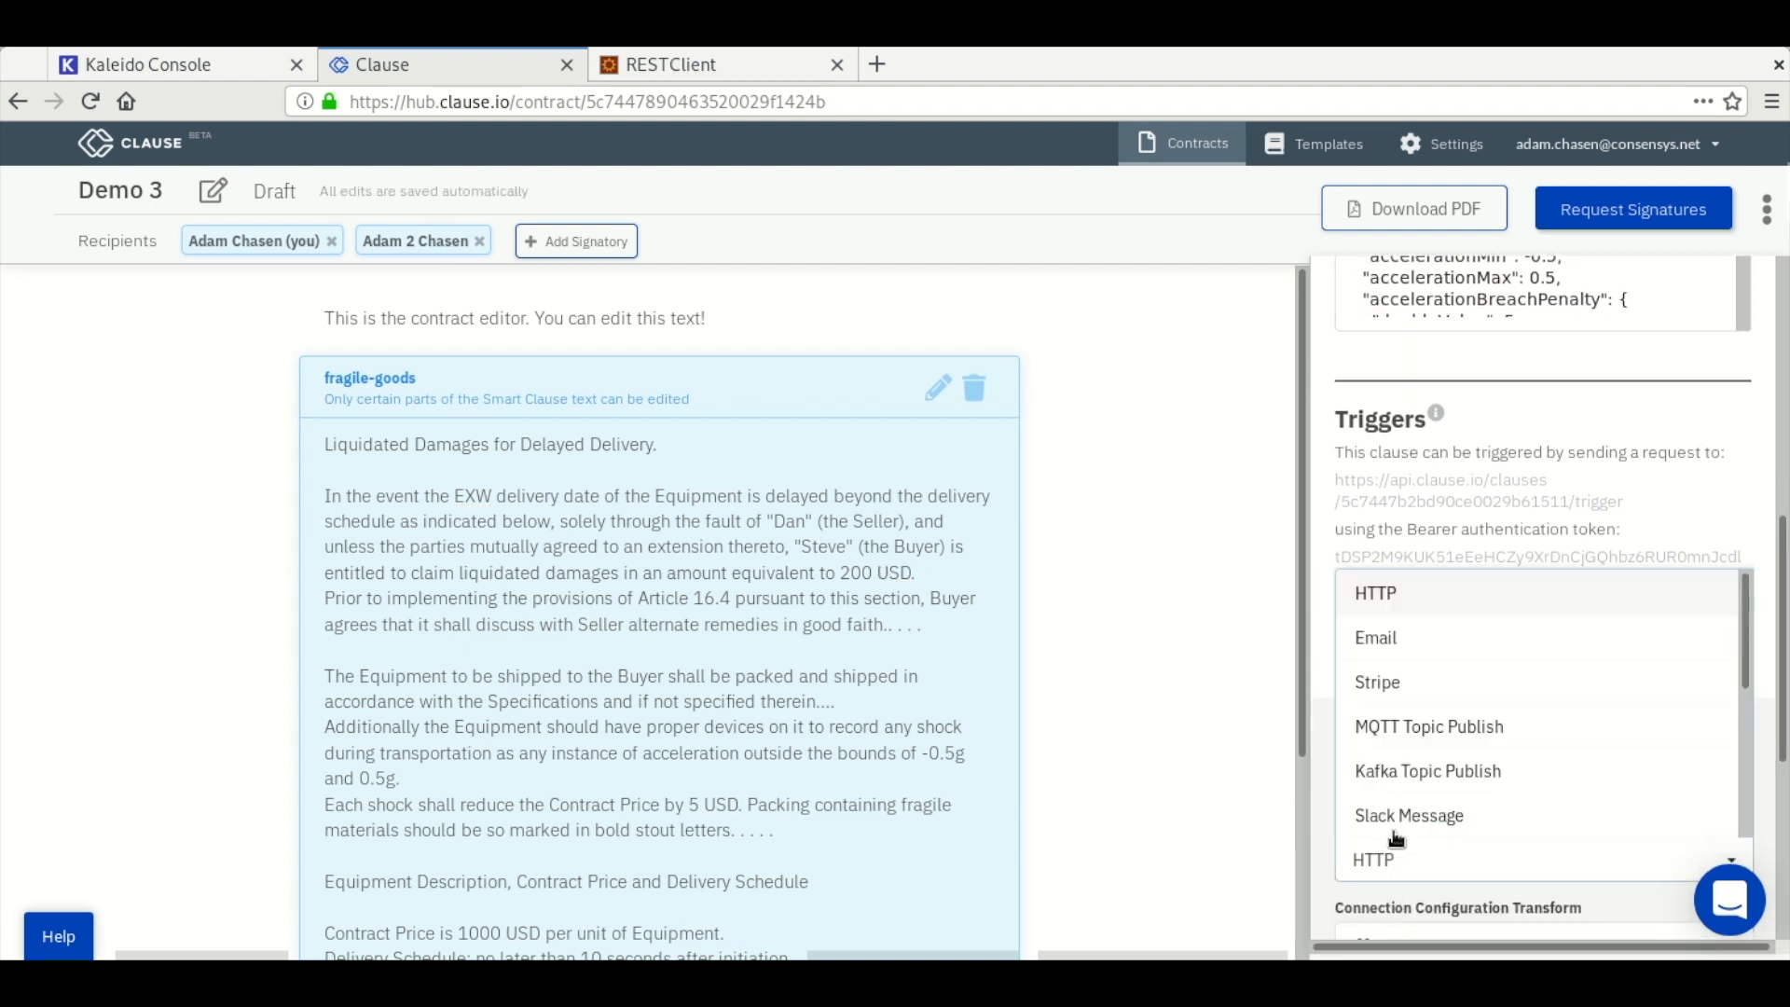
pyautogui.click(1375, 593)
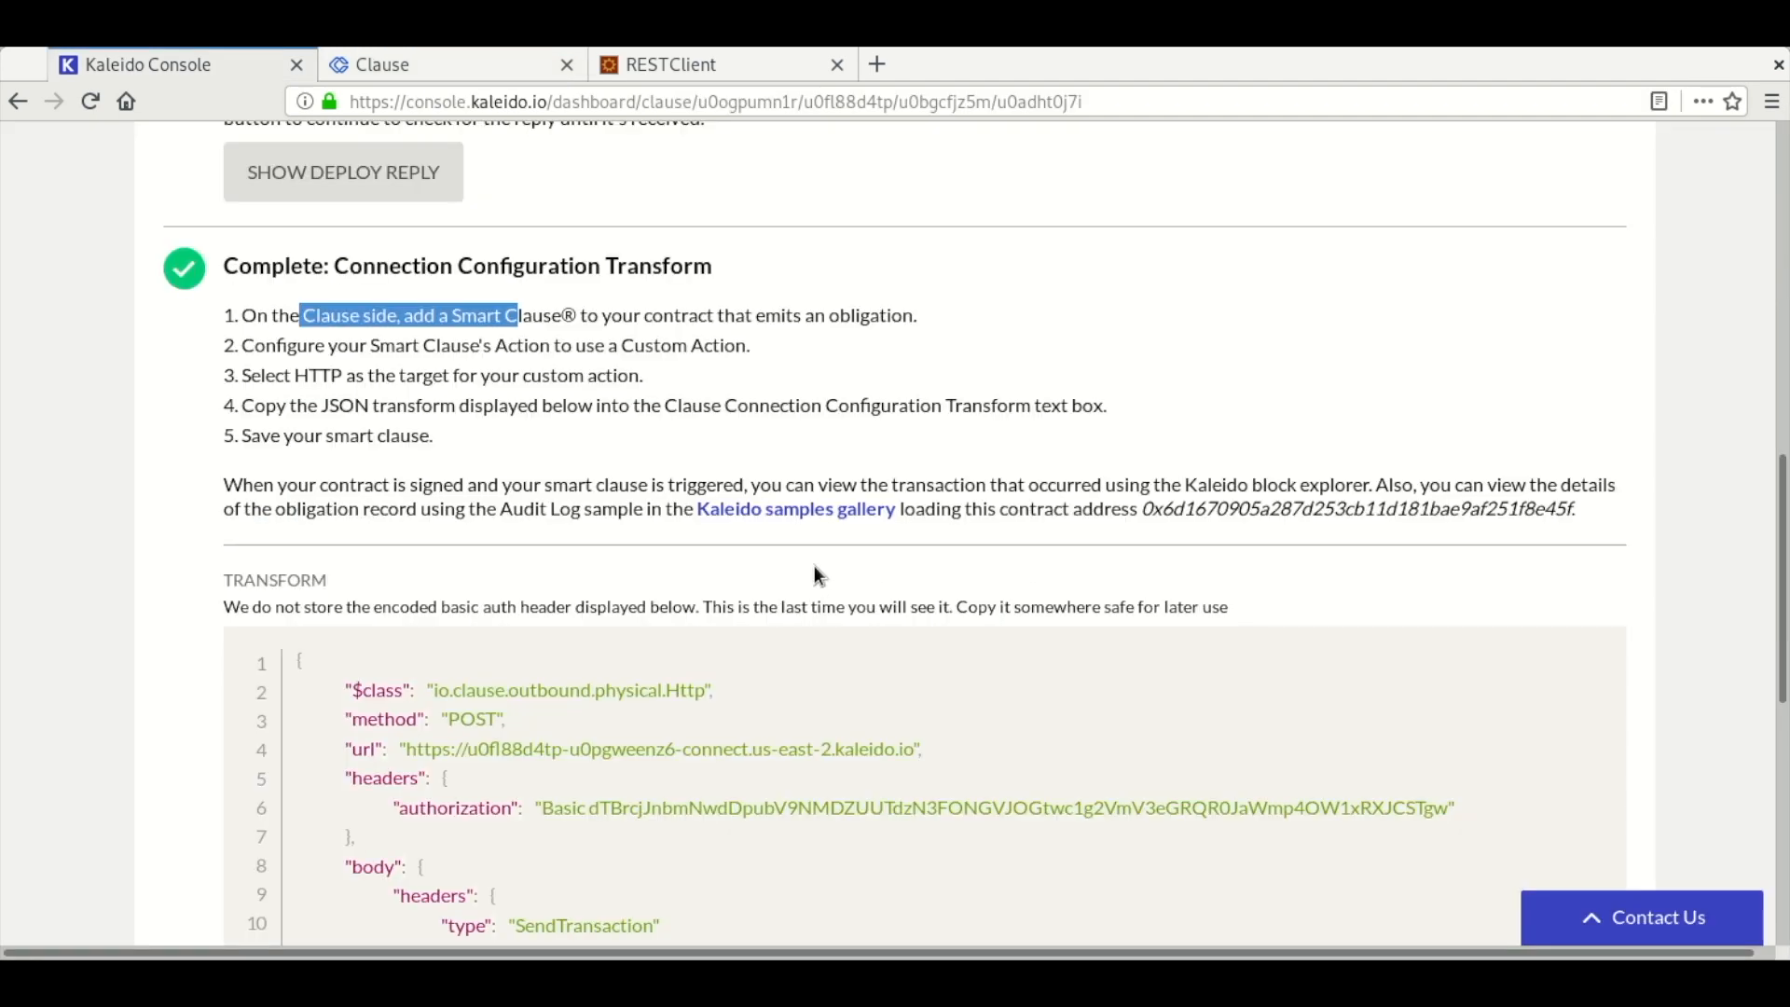
# - Review the Kaleido transform step and scroll to the JSON transform on the configuration page
pyautogui.moveTo(396, 345); pyautogui.dragTo(752, 345)
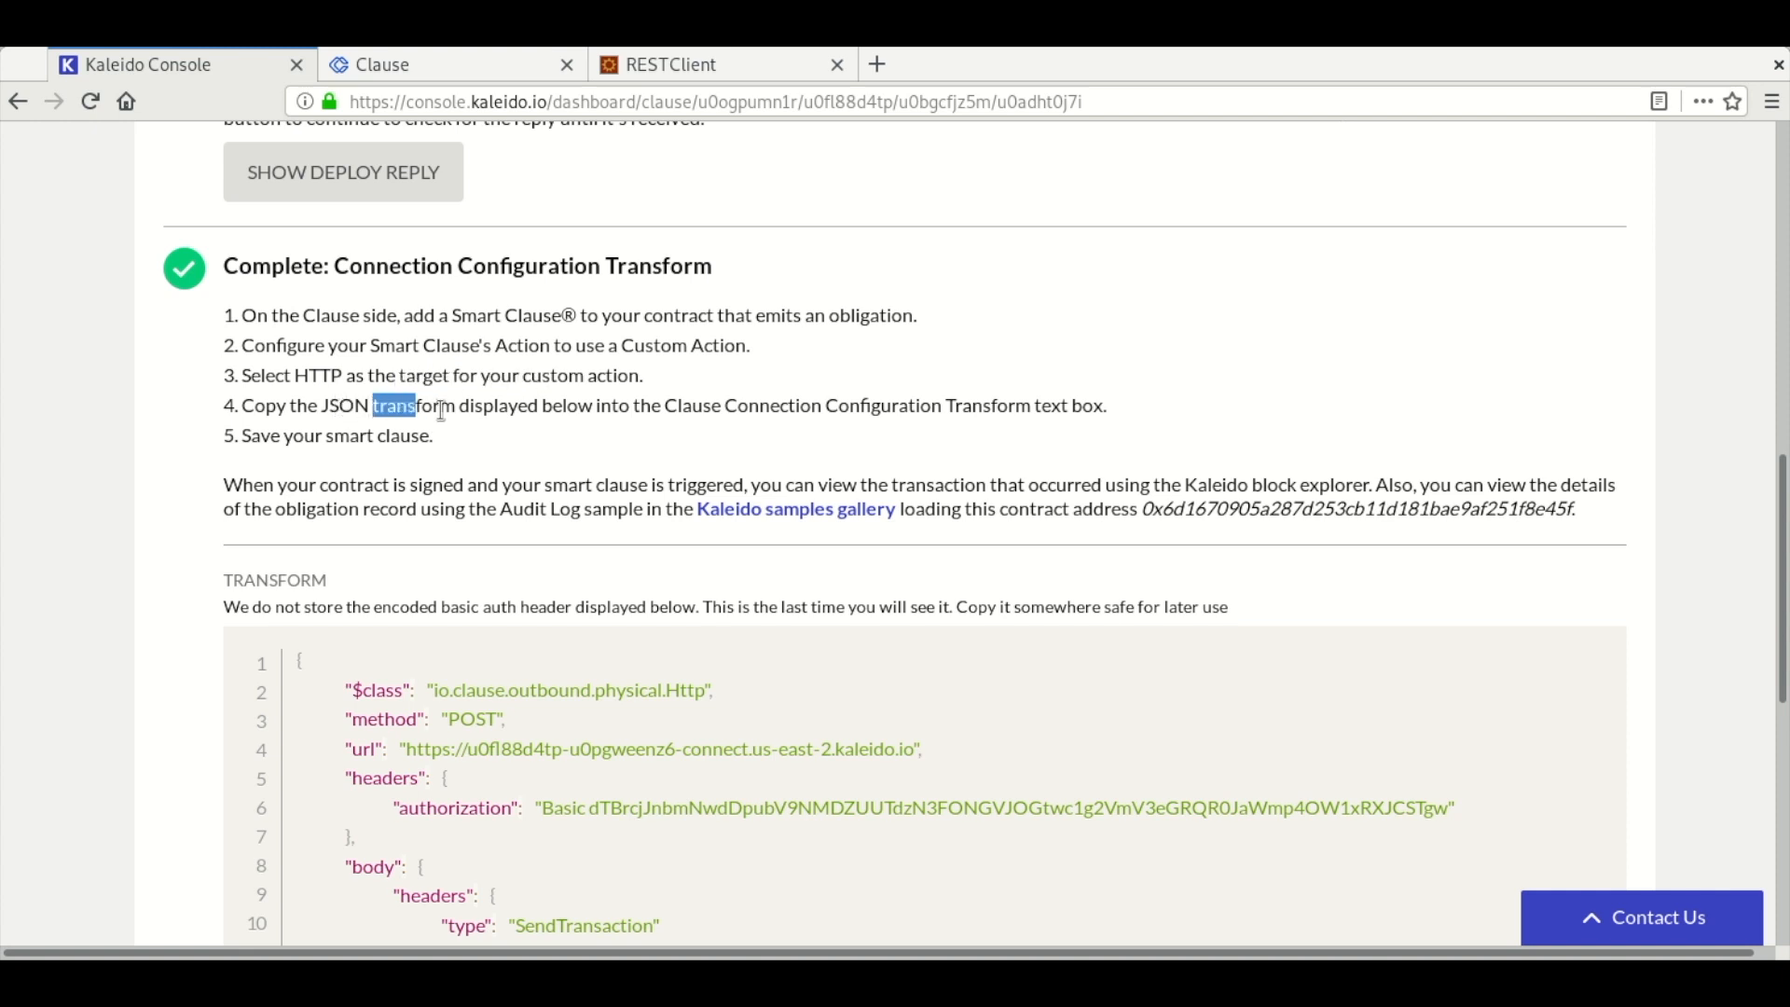
pyautogui.click(1547, 663)
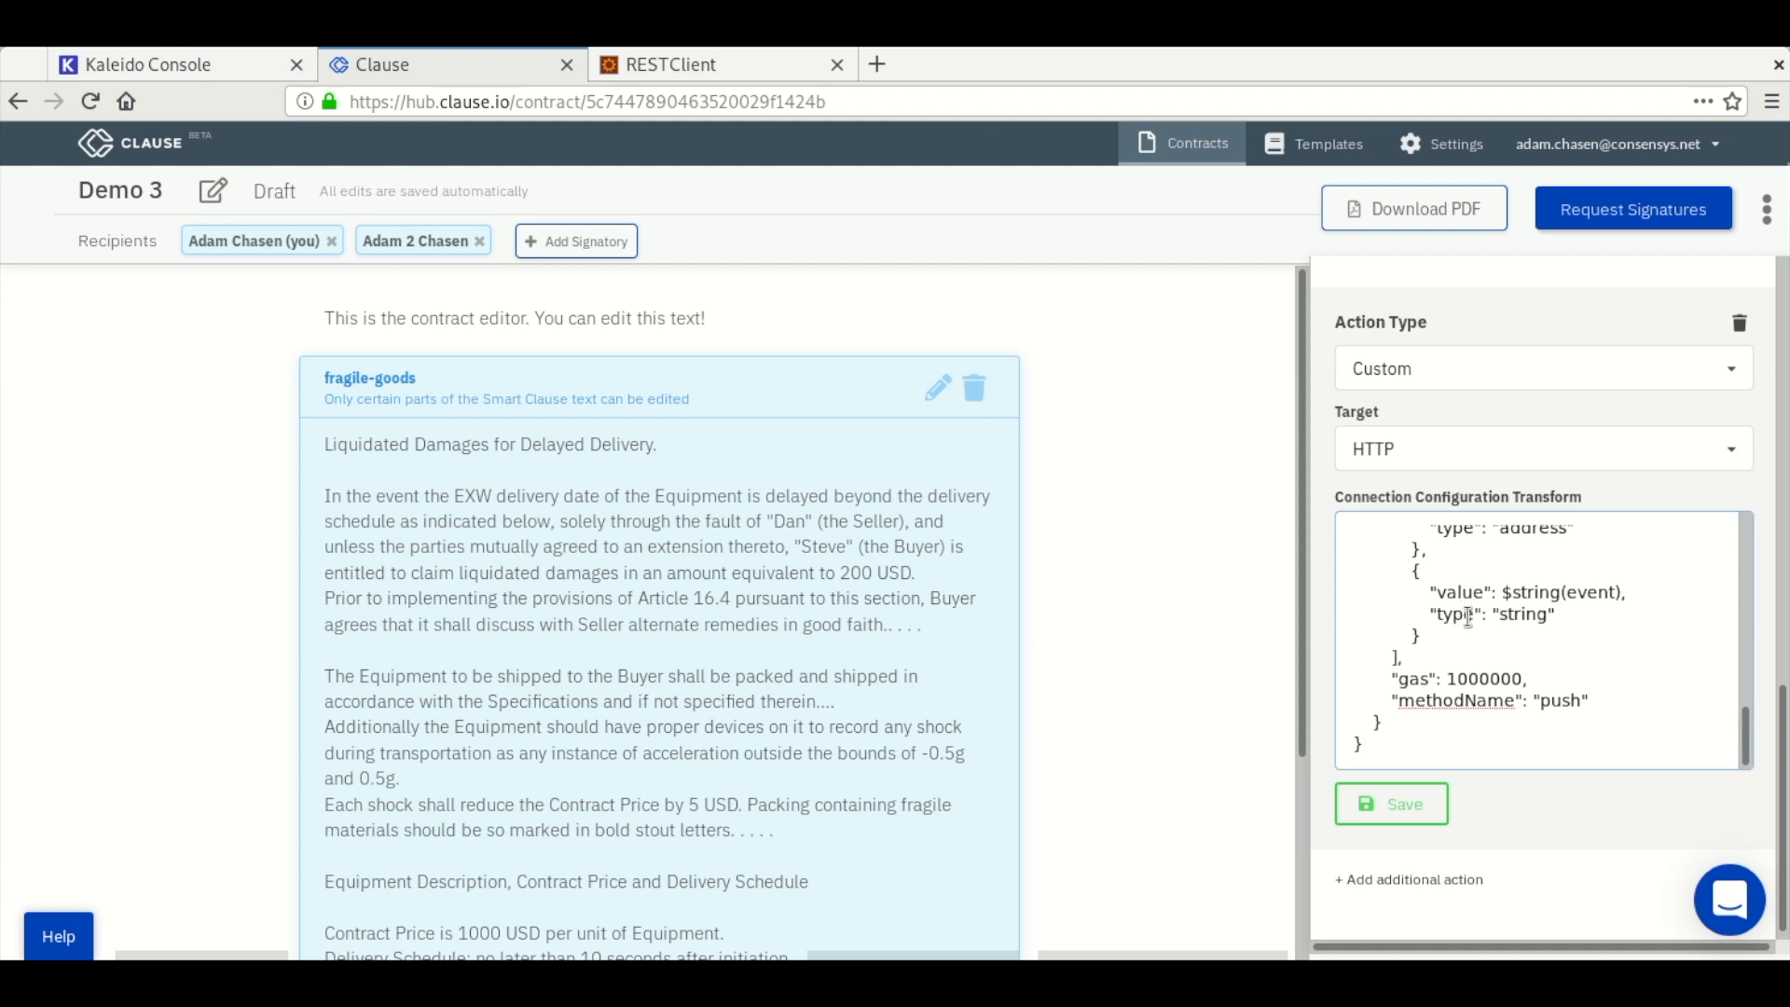
pyautogui.click(172, 64)
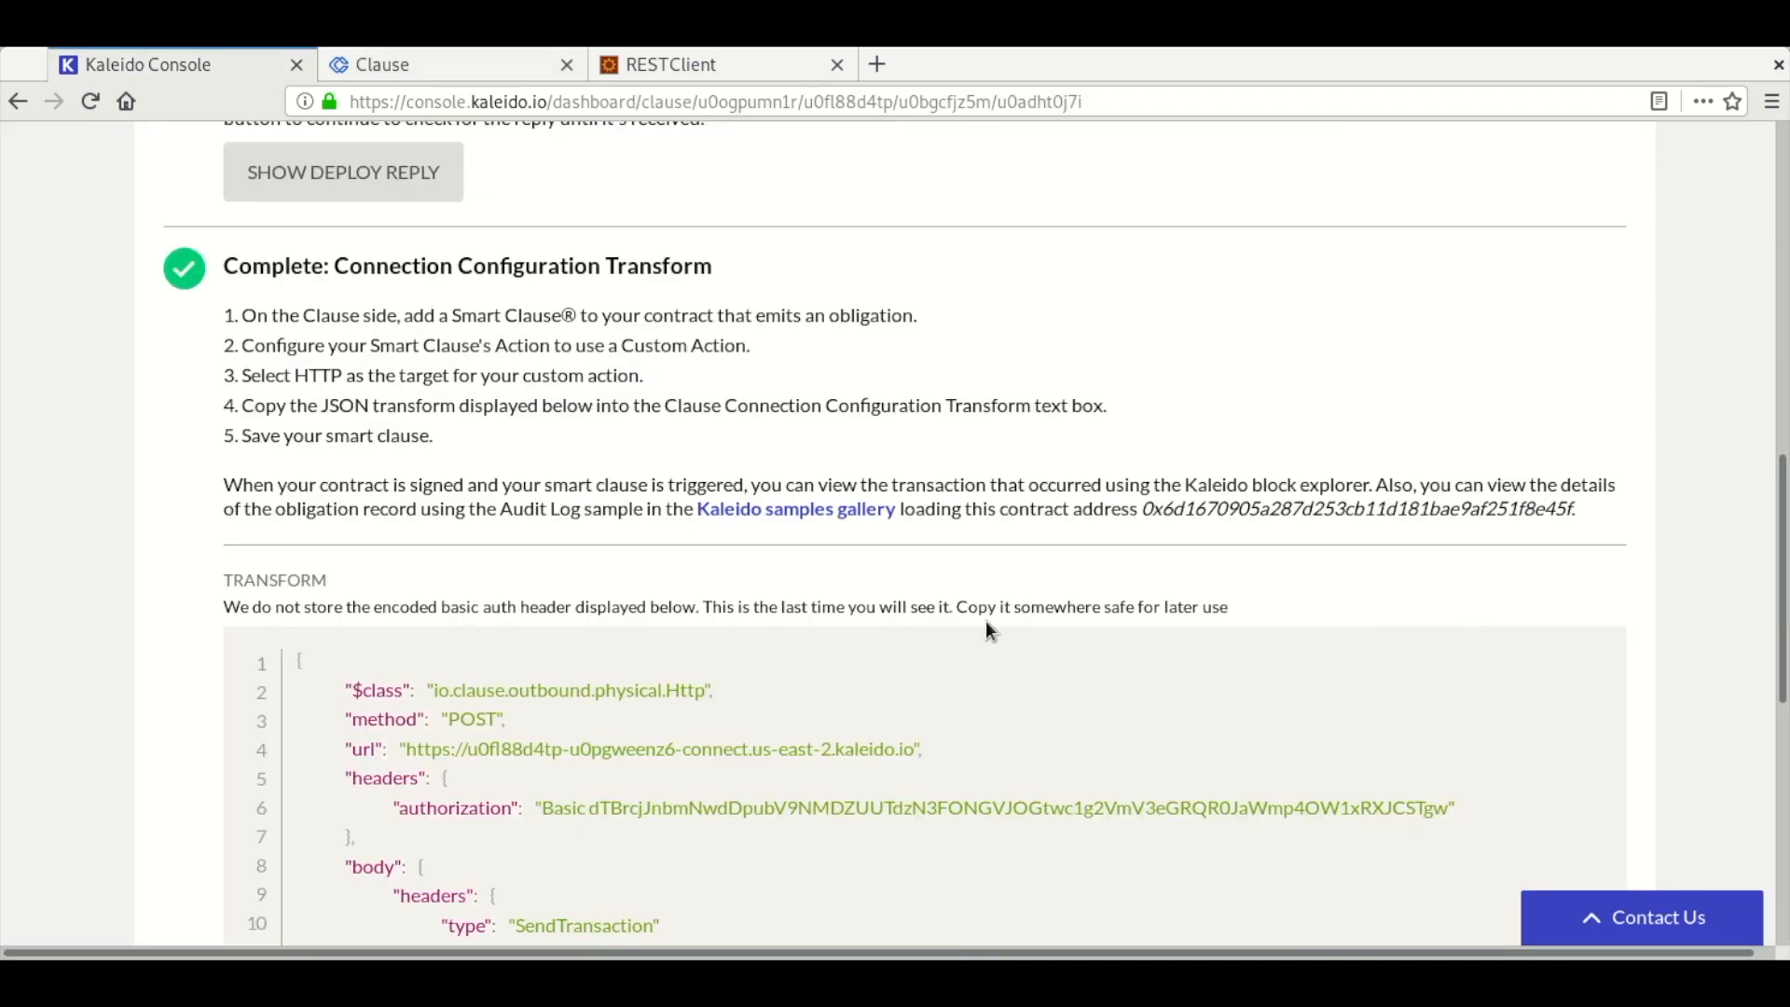
pyautogui.scroll(-3)
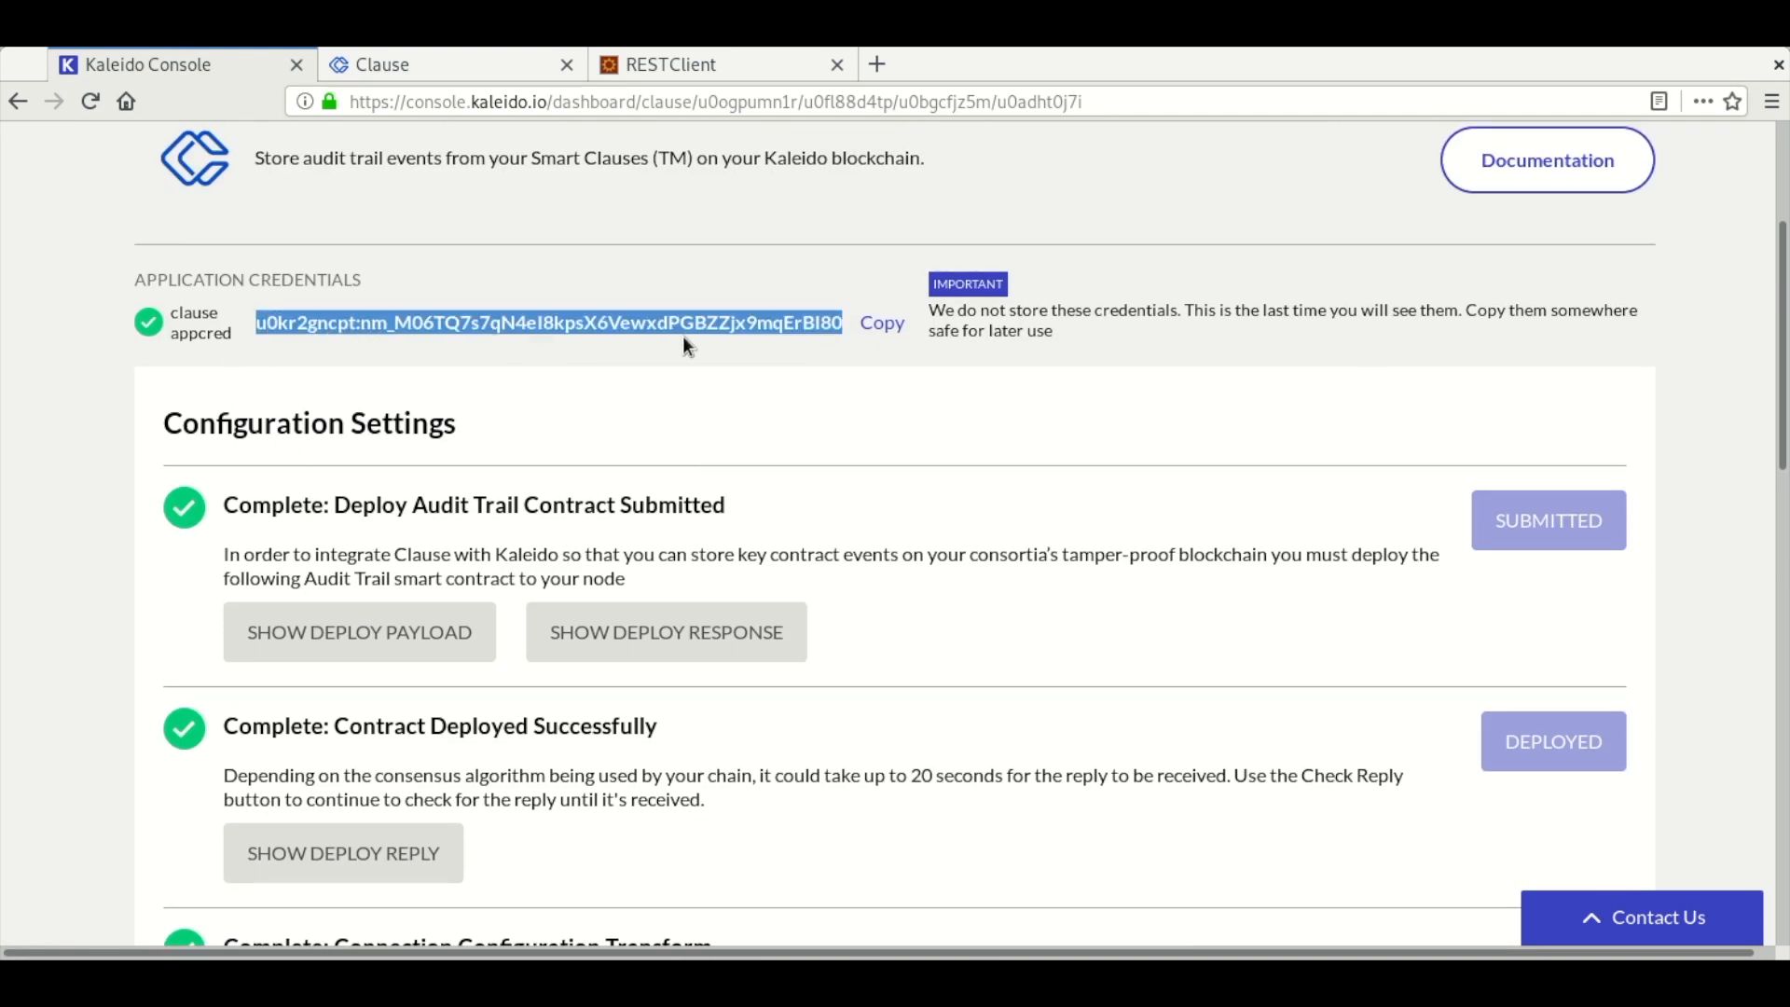
pyautogui.scroll(-3)
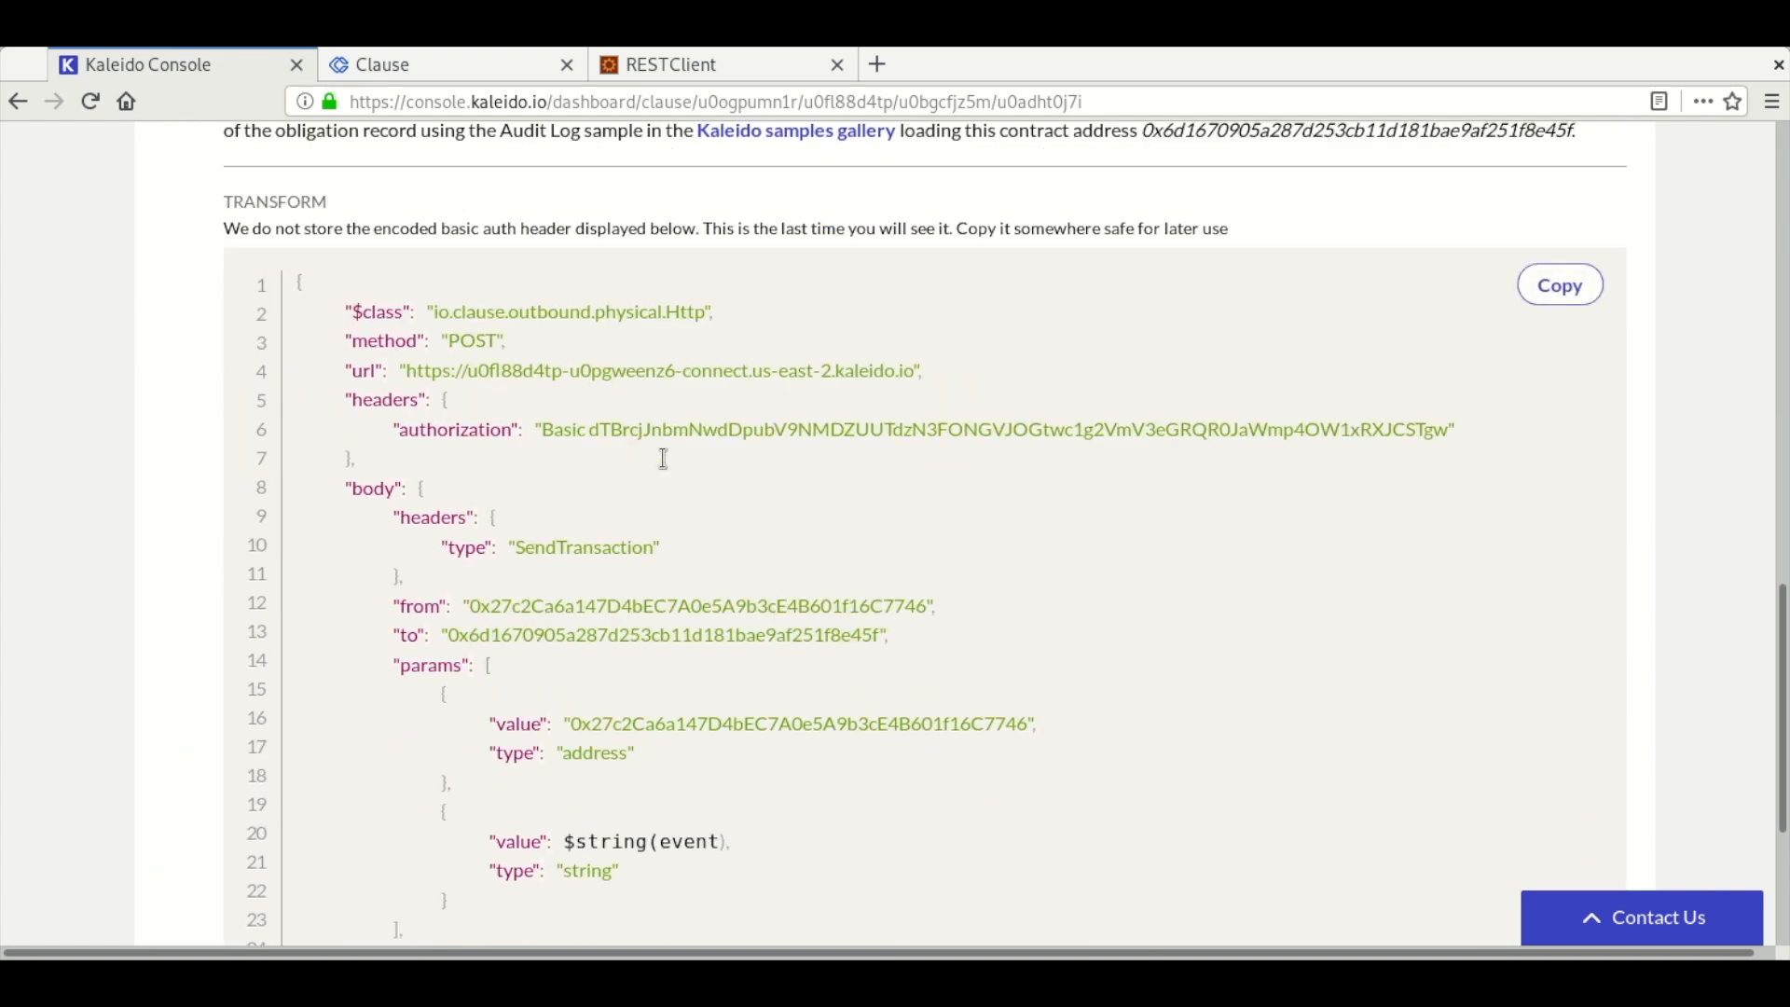
# - Carry the JSON transform with its event value into the clause's HTTP action field in Clause
pyautogui.moveTo(448, 635); pyautogui.dragTo(866, 635)
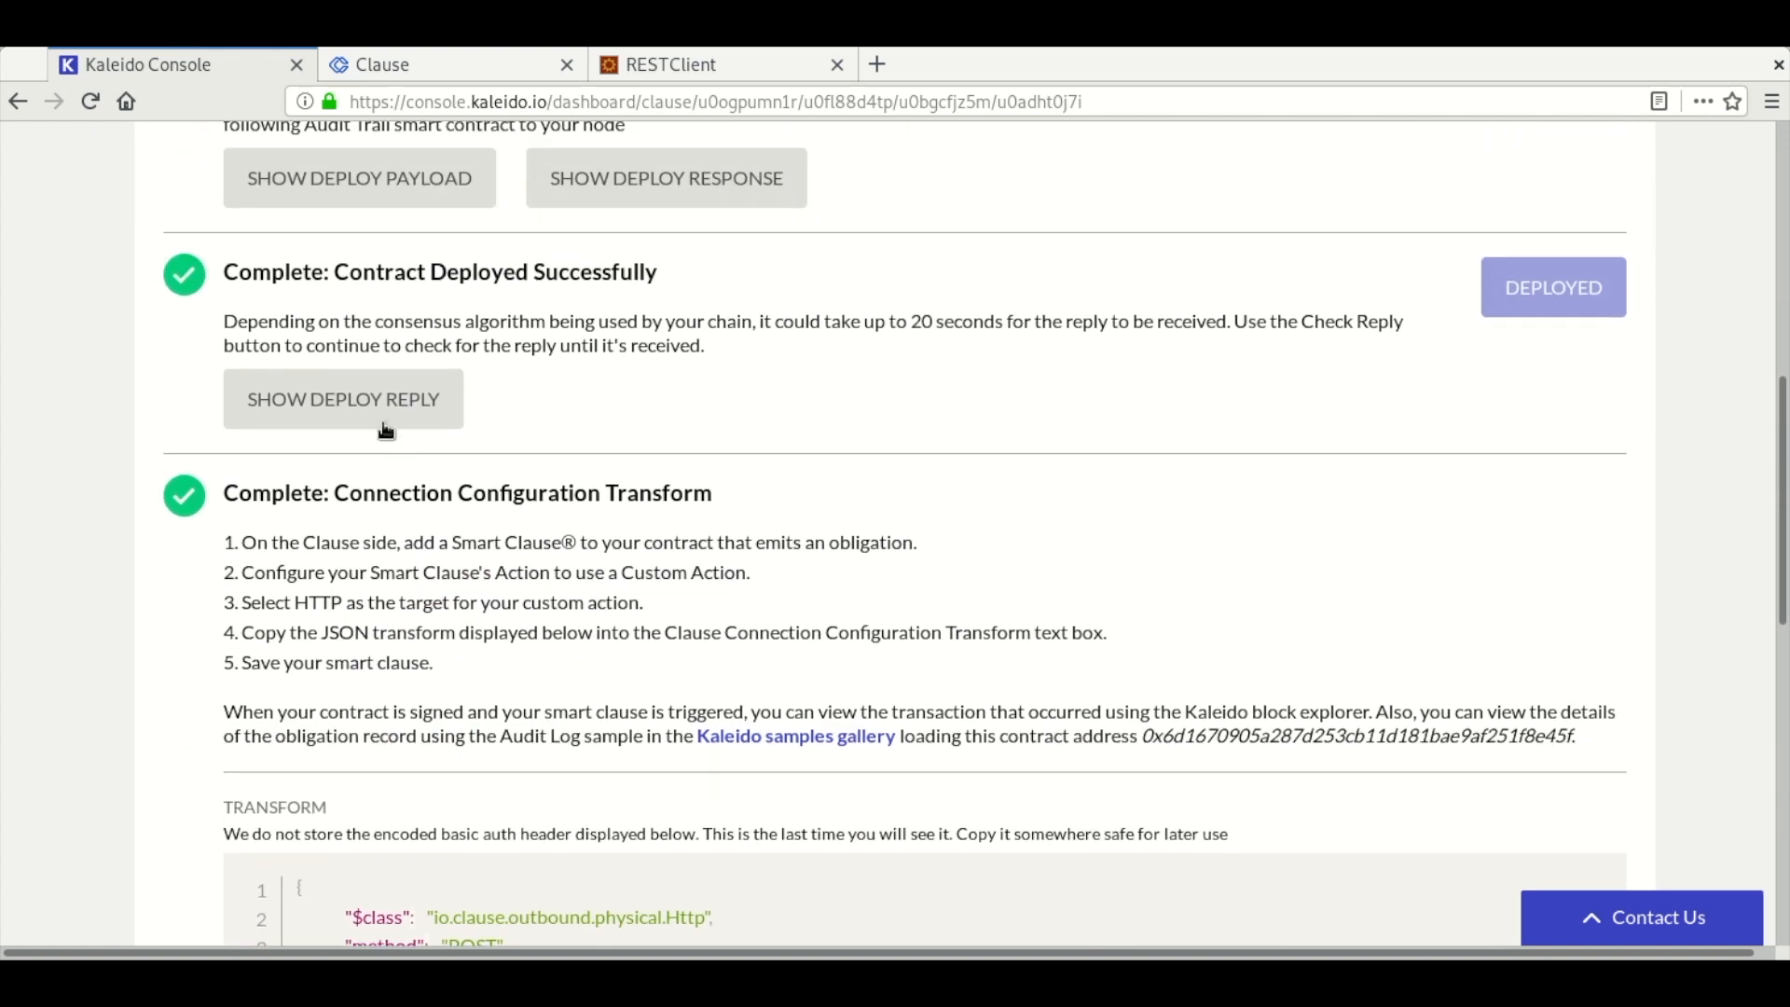
pyautogui.click(344, 398)
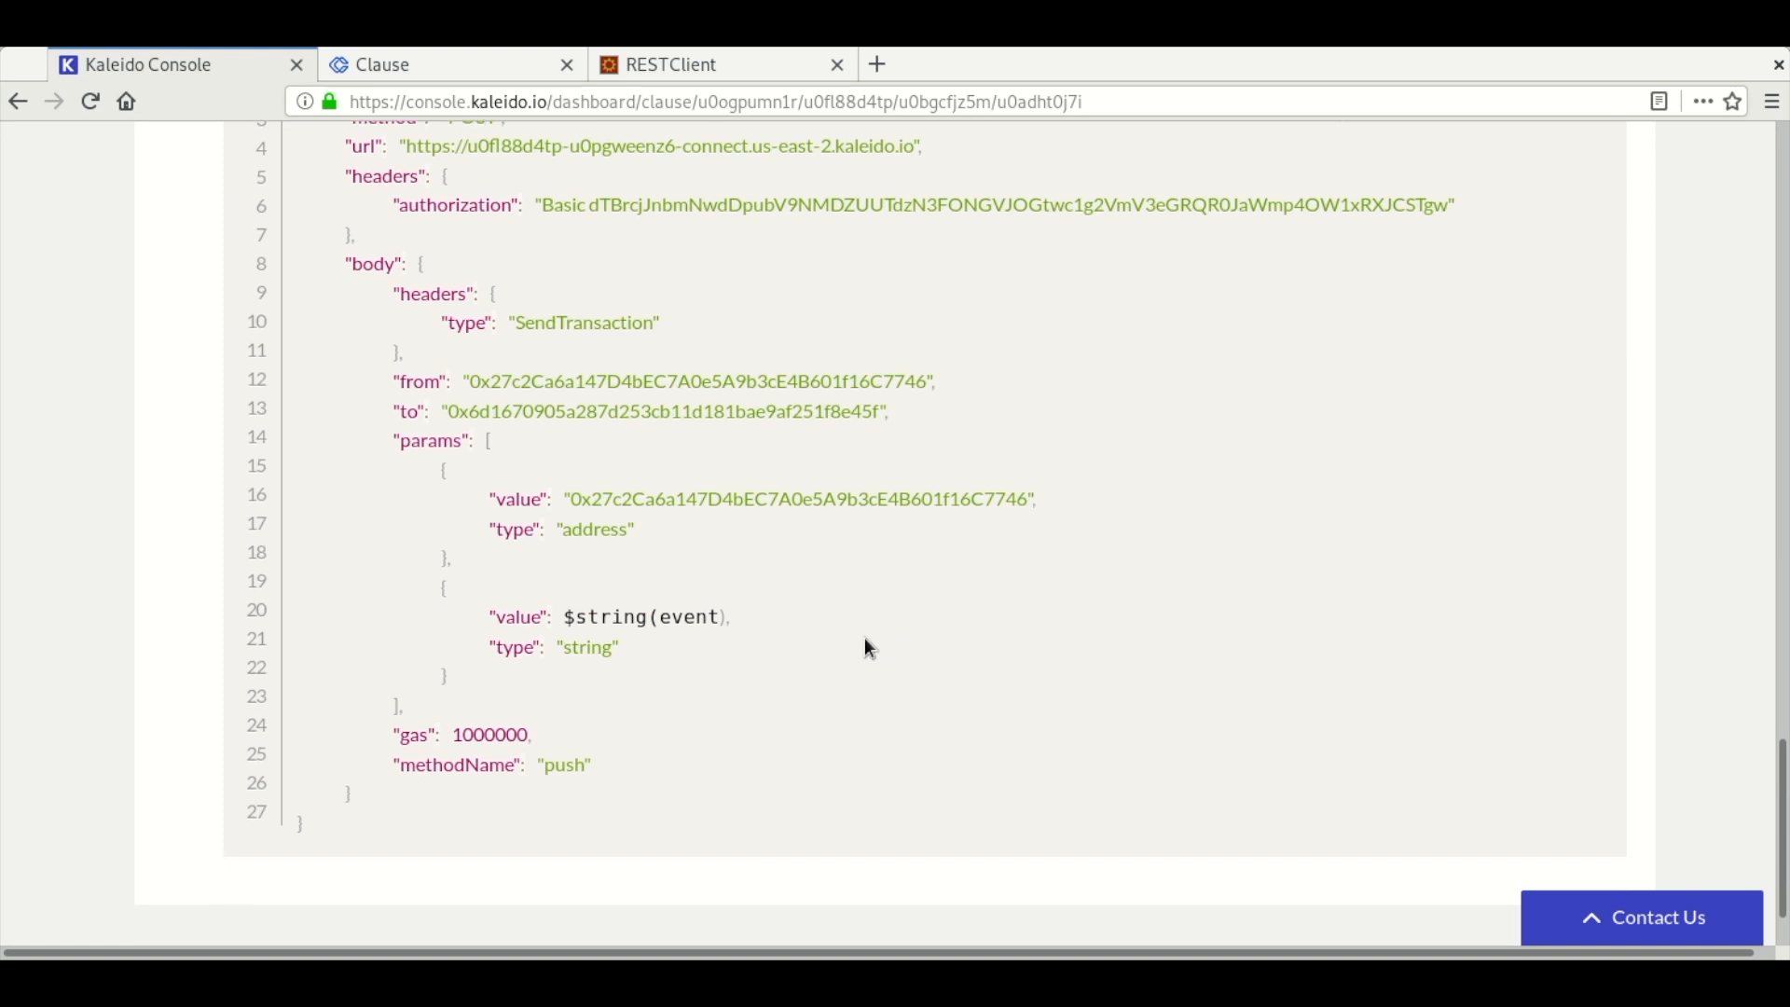
pyautogui.doubleClick(609, 616)
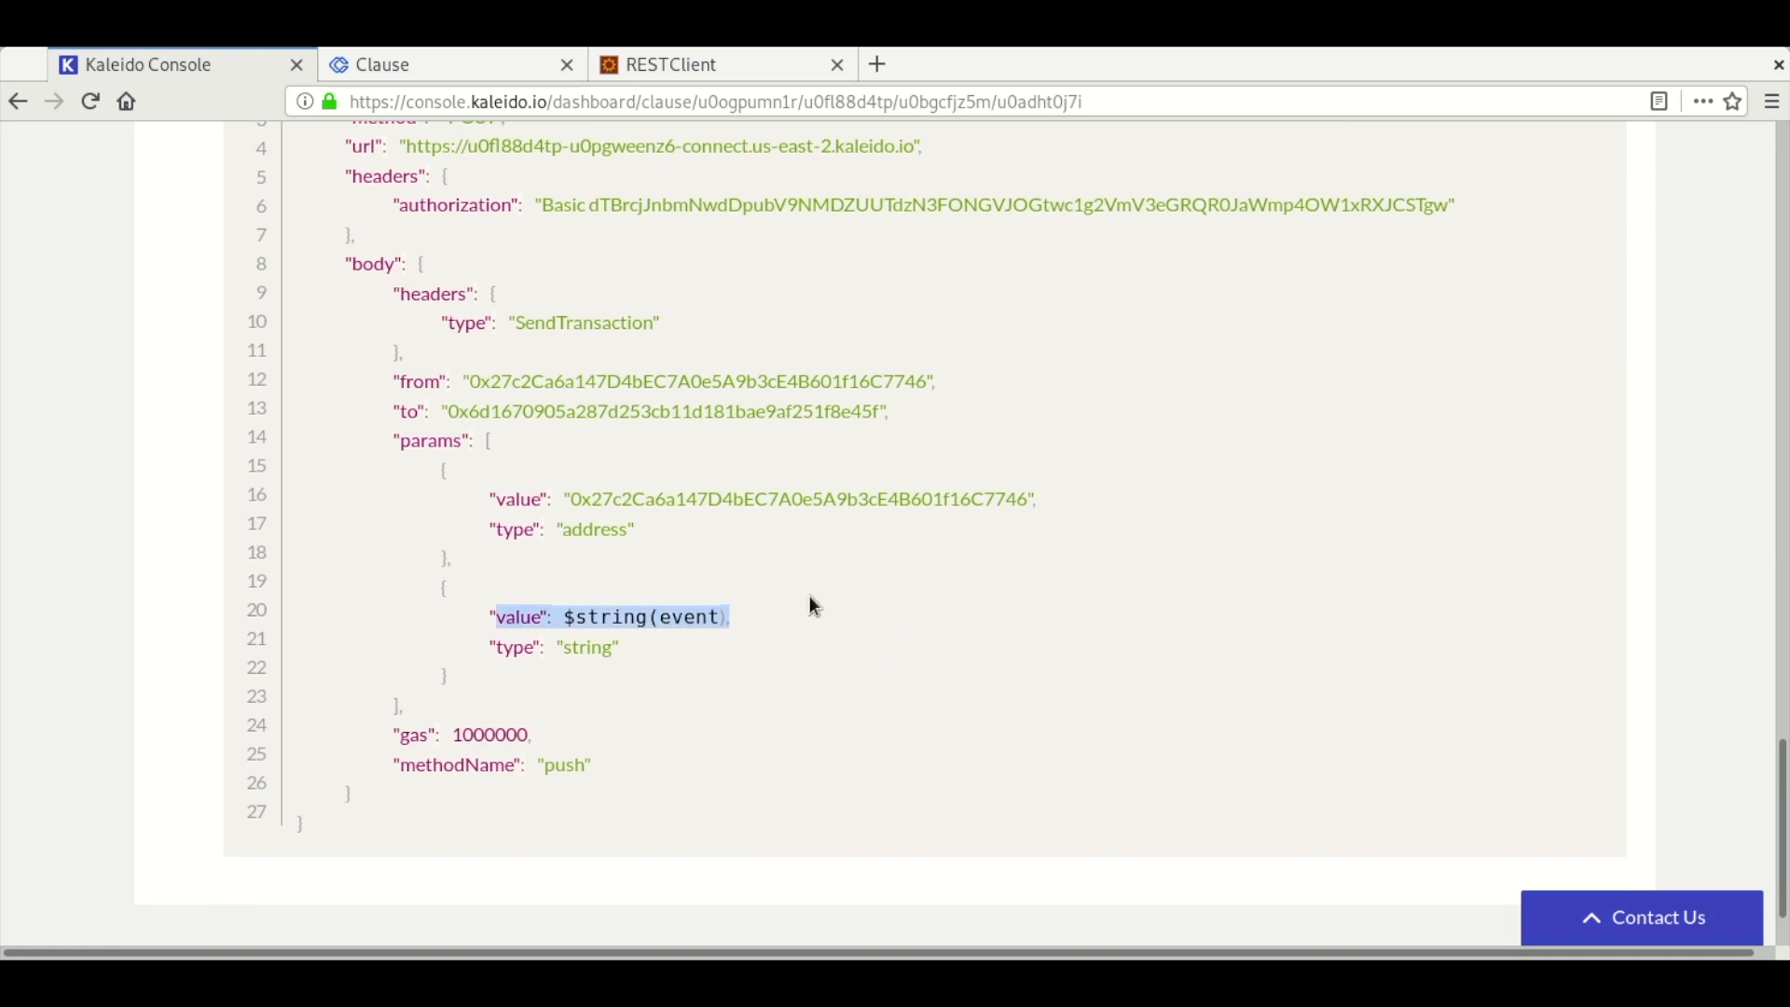
pyautogui.click(449, 65)
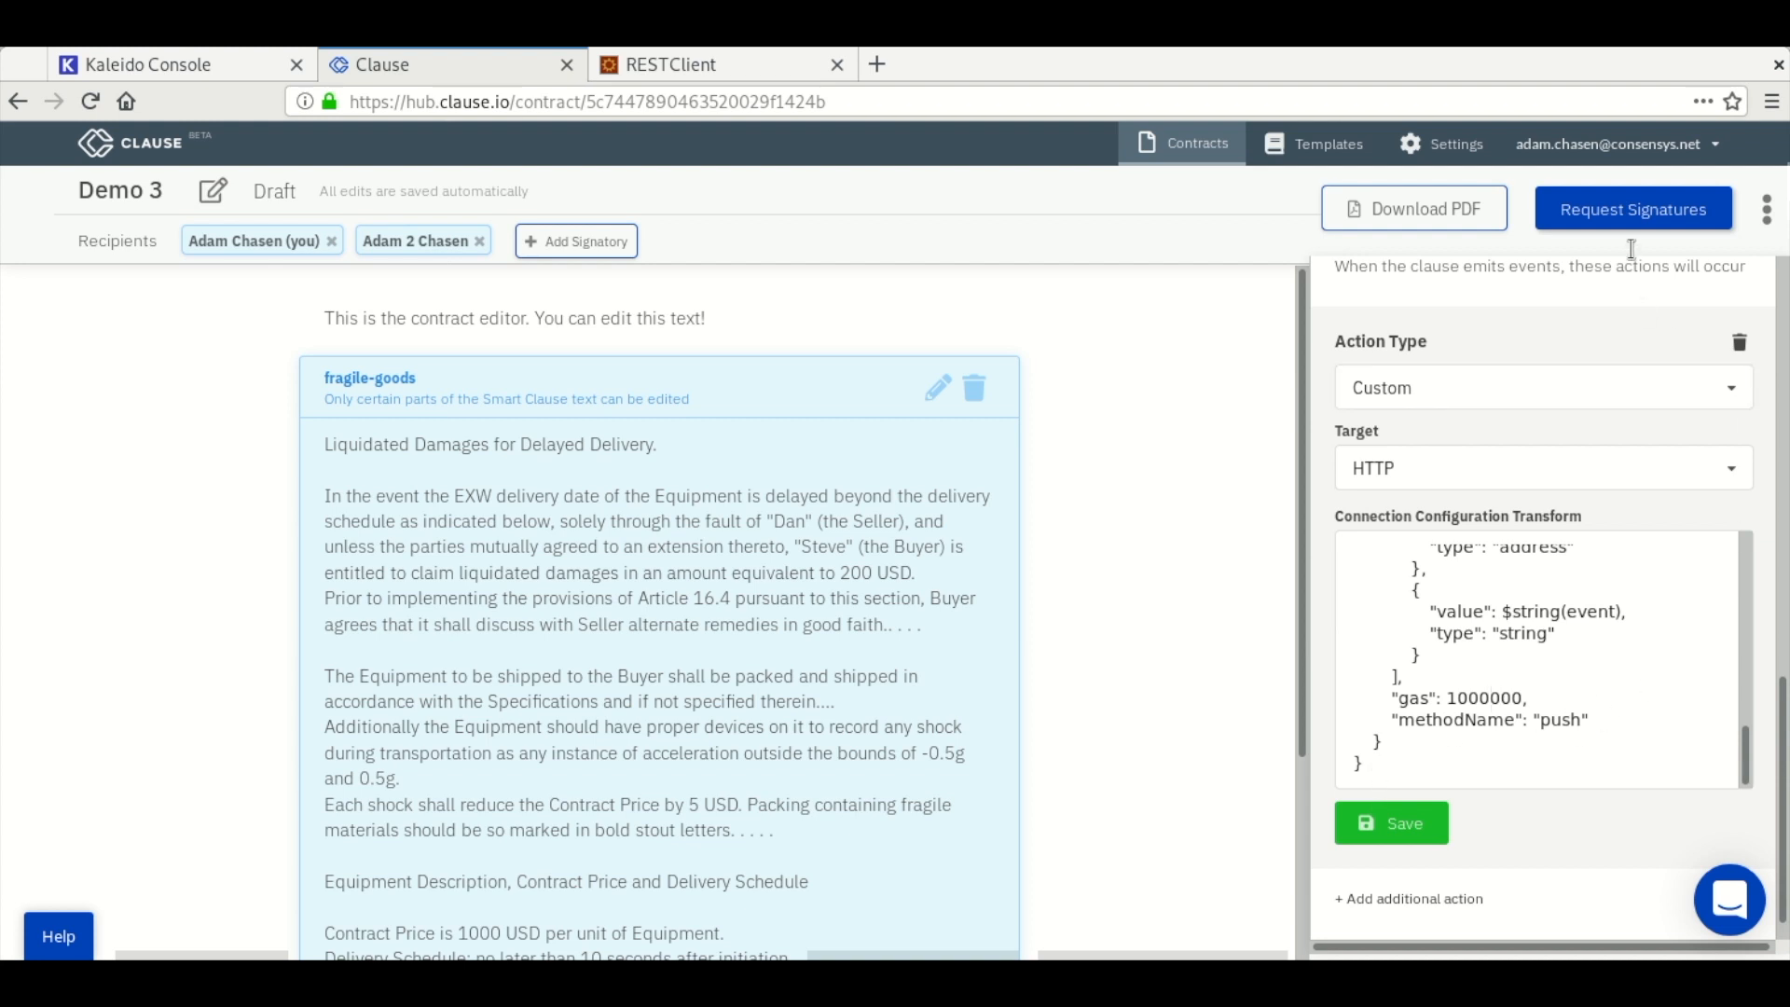
# - Request signatures on Demo 3, confirming the contract is final
pyautogui.click(1632, 207)
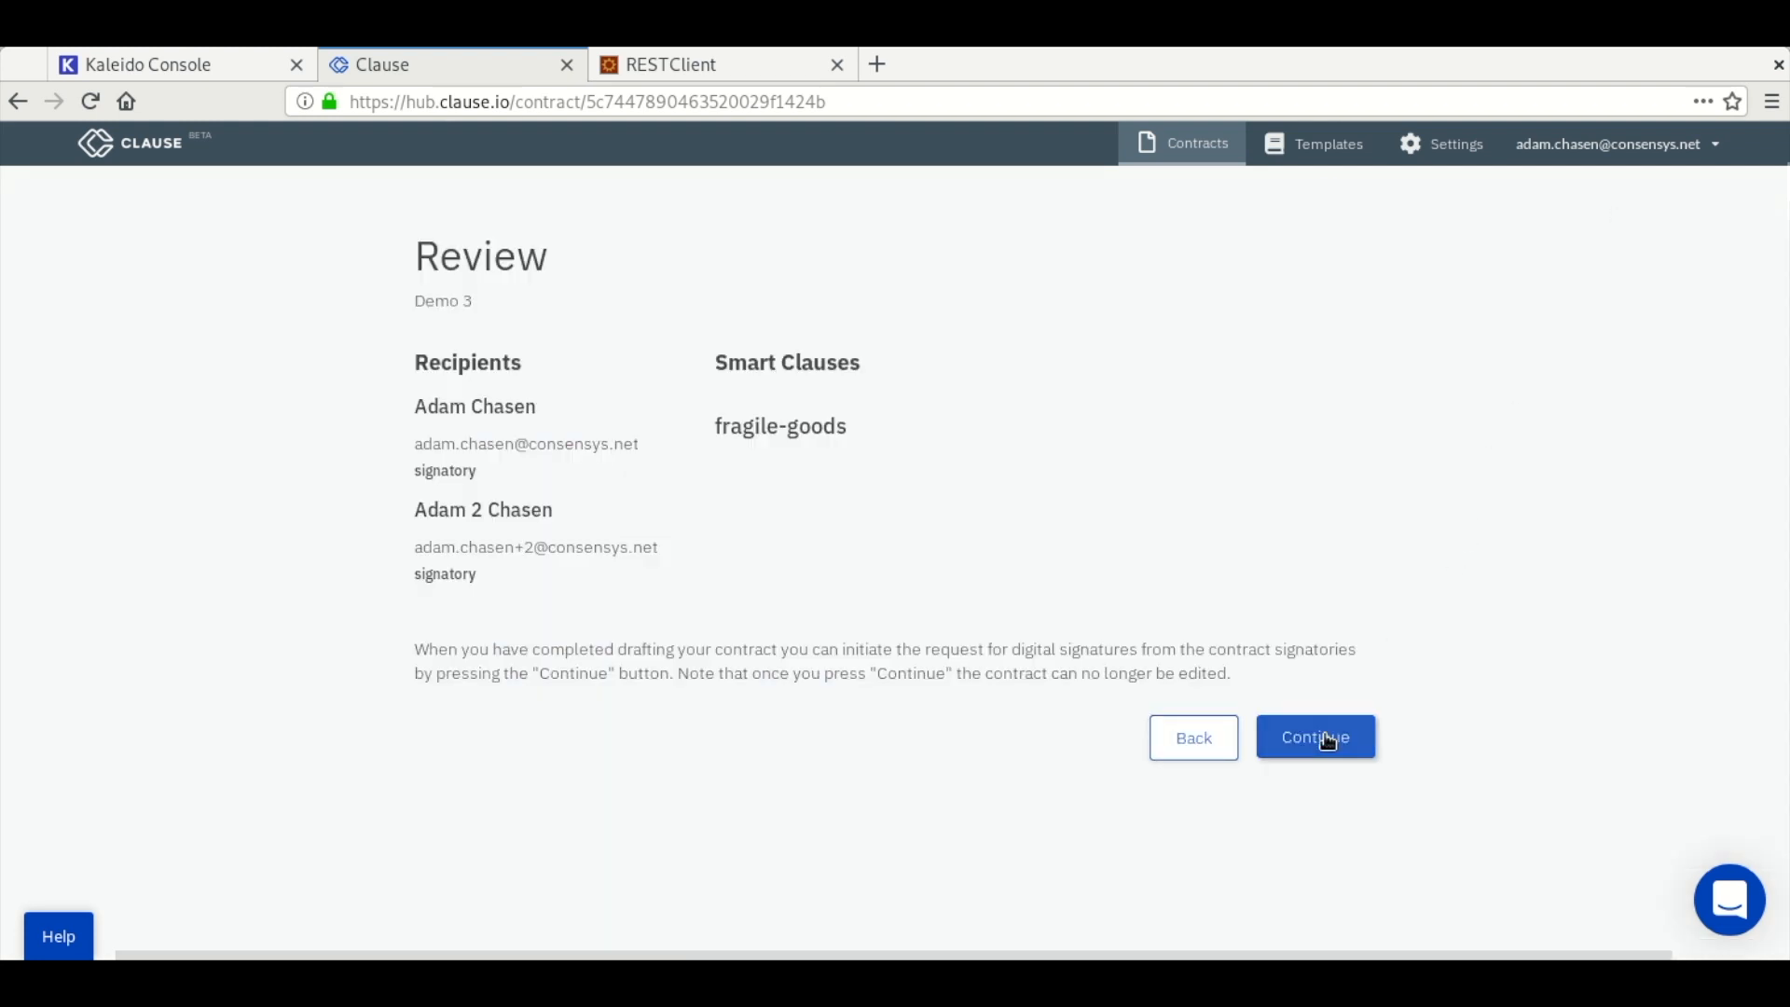
pyautogui.click(1315, 736)
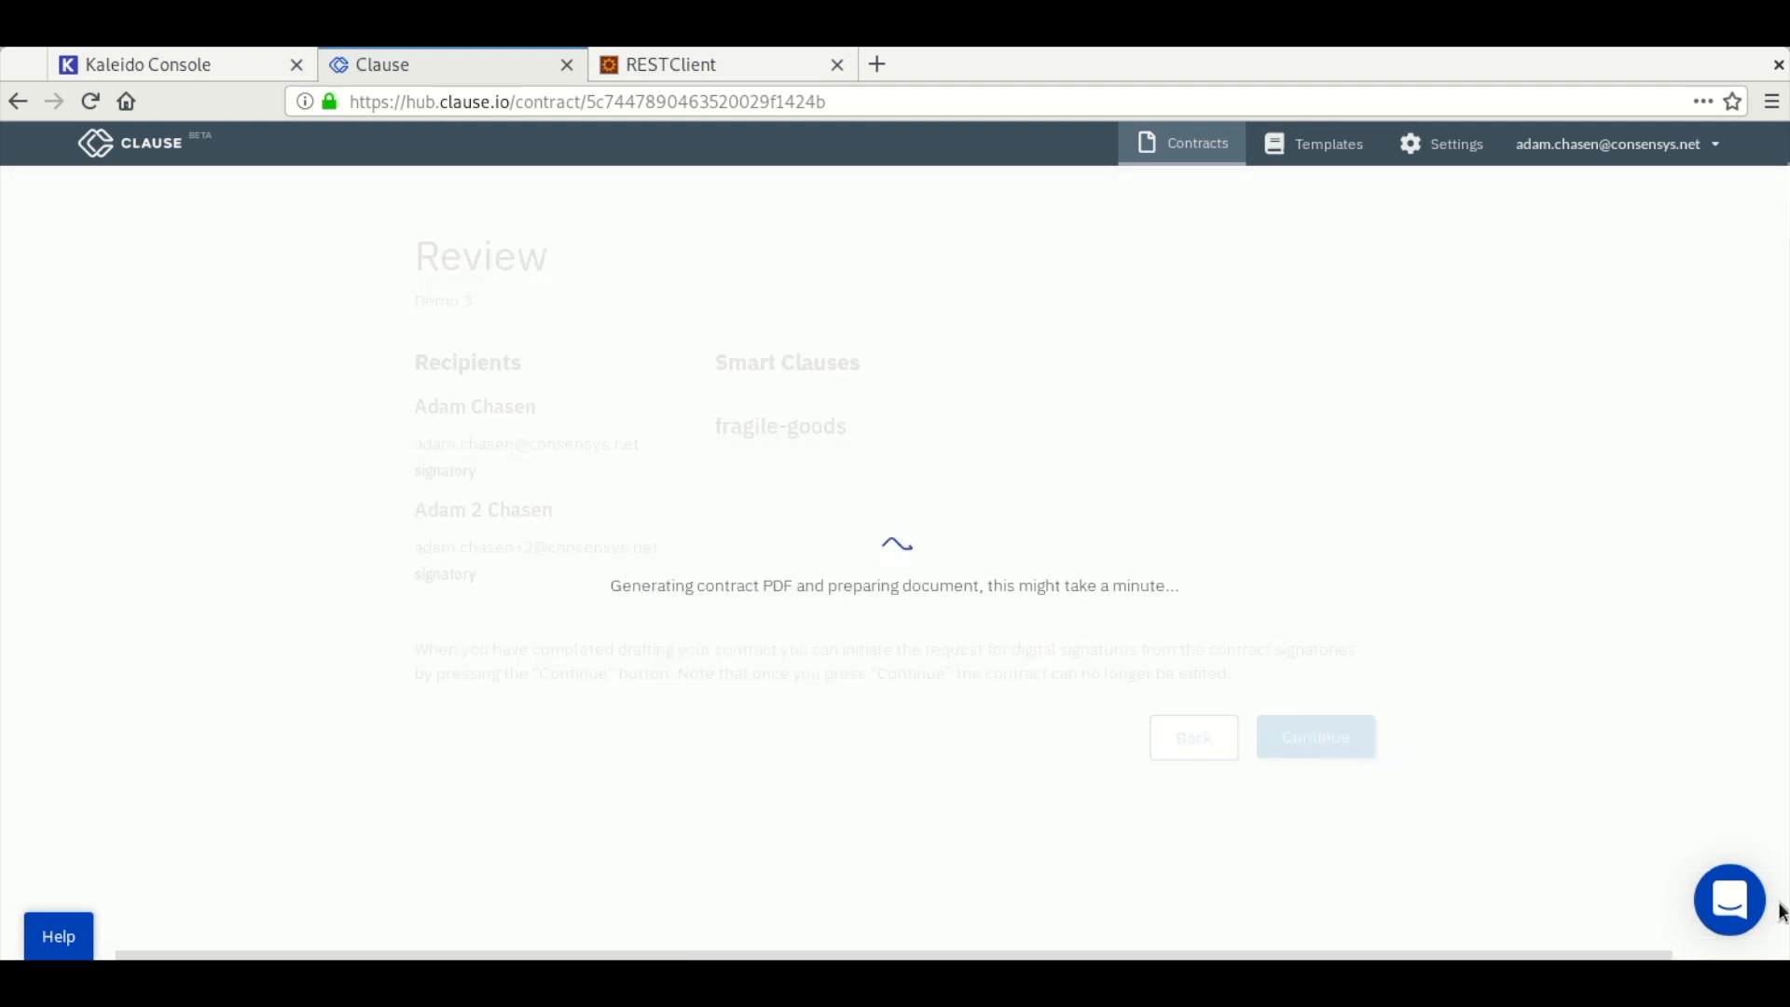
pyautogui.click(1314, 737)
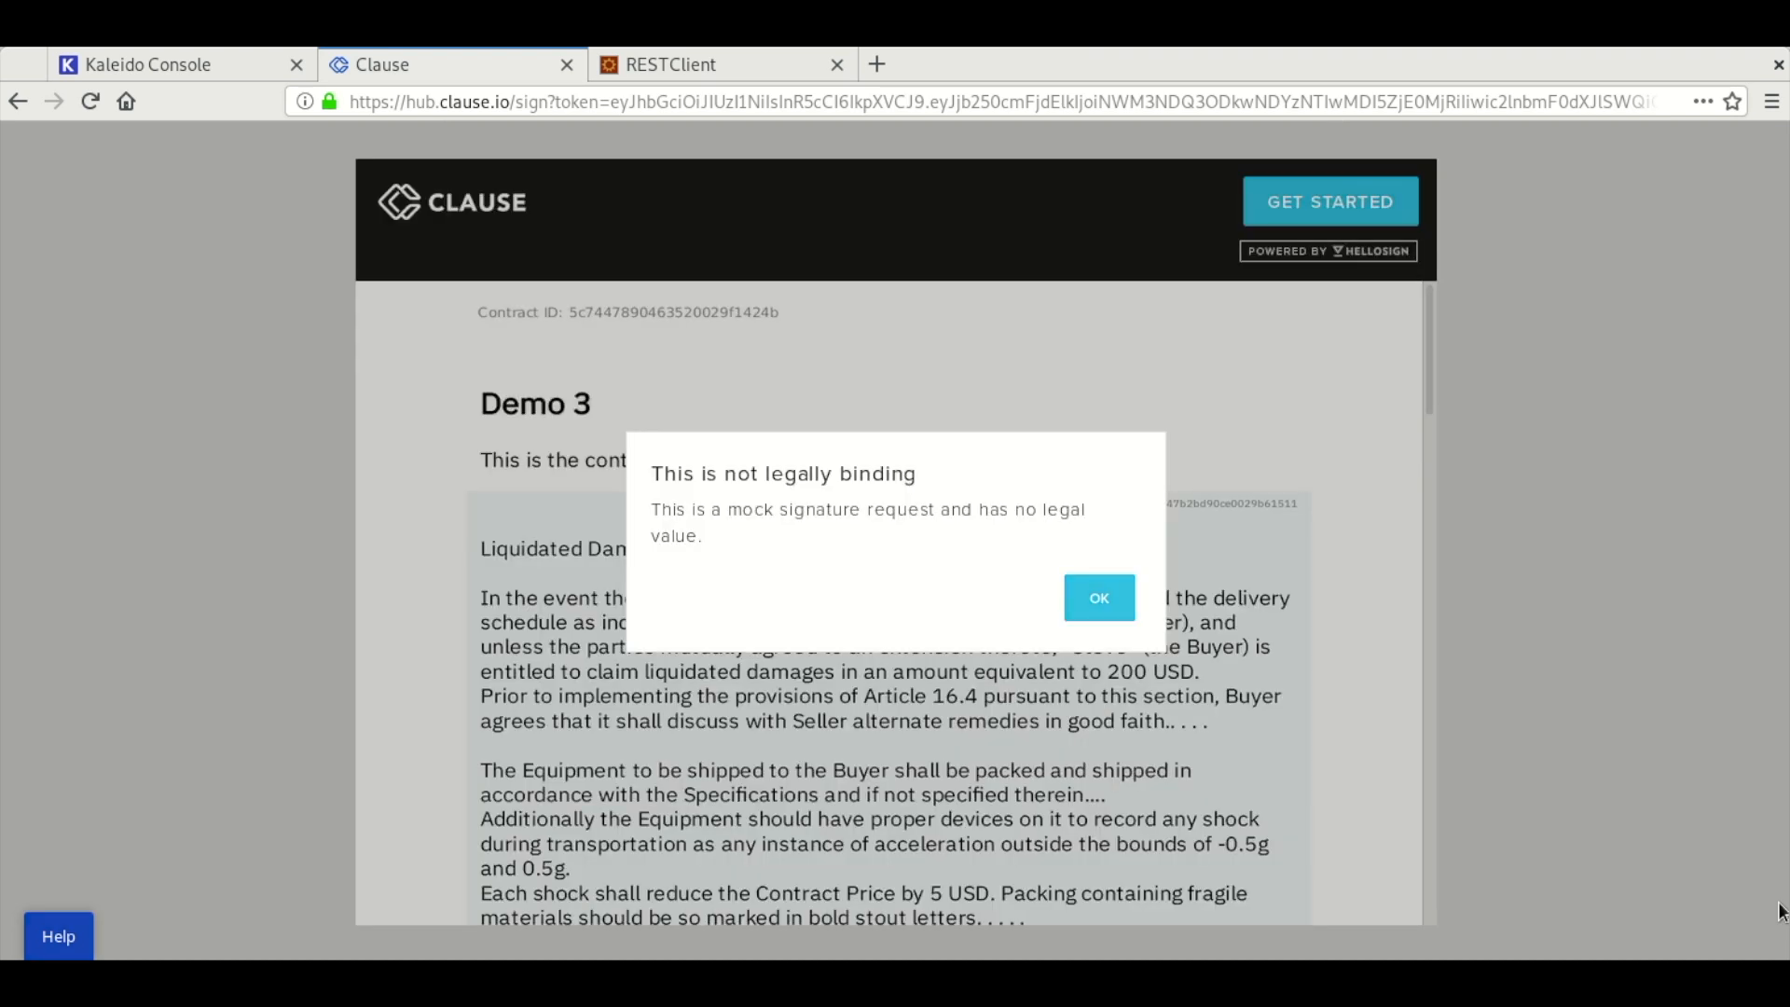
# - Dismiss the not-legally-binding notice, sign as first signatory and return to the contracts list
pyautogui.click(1096, 597)
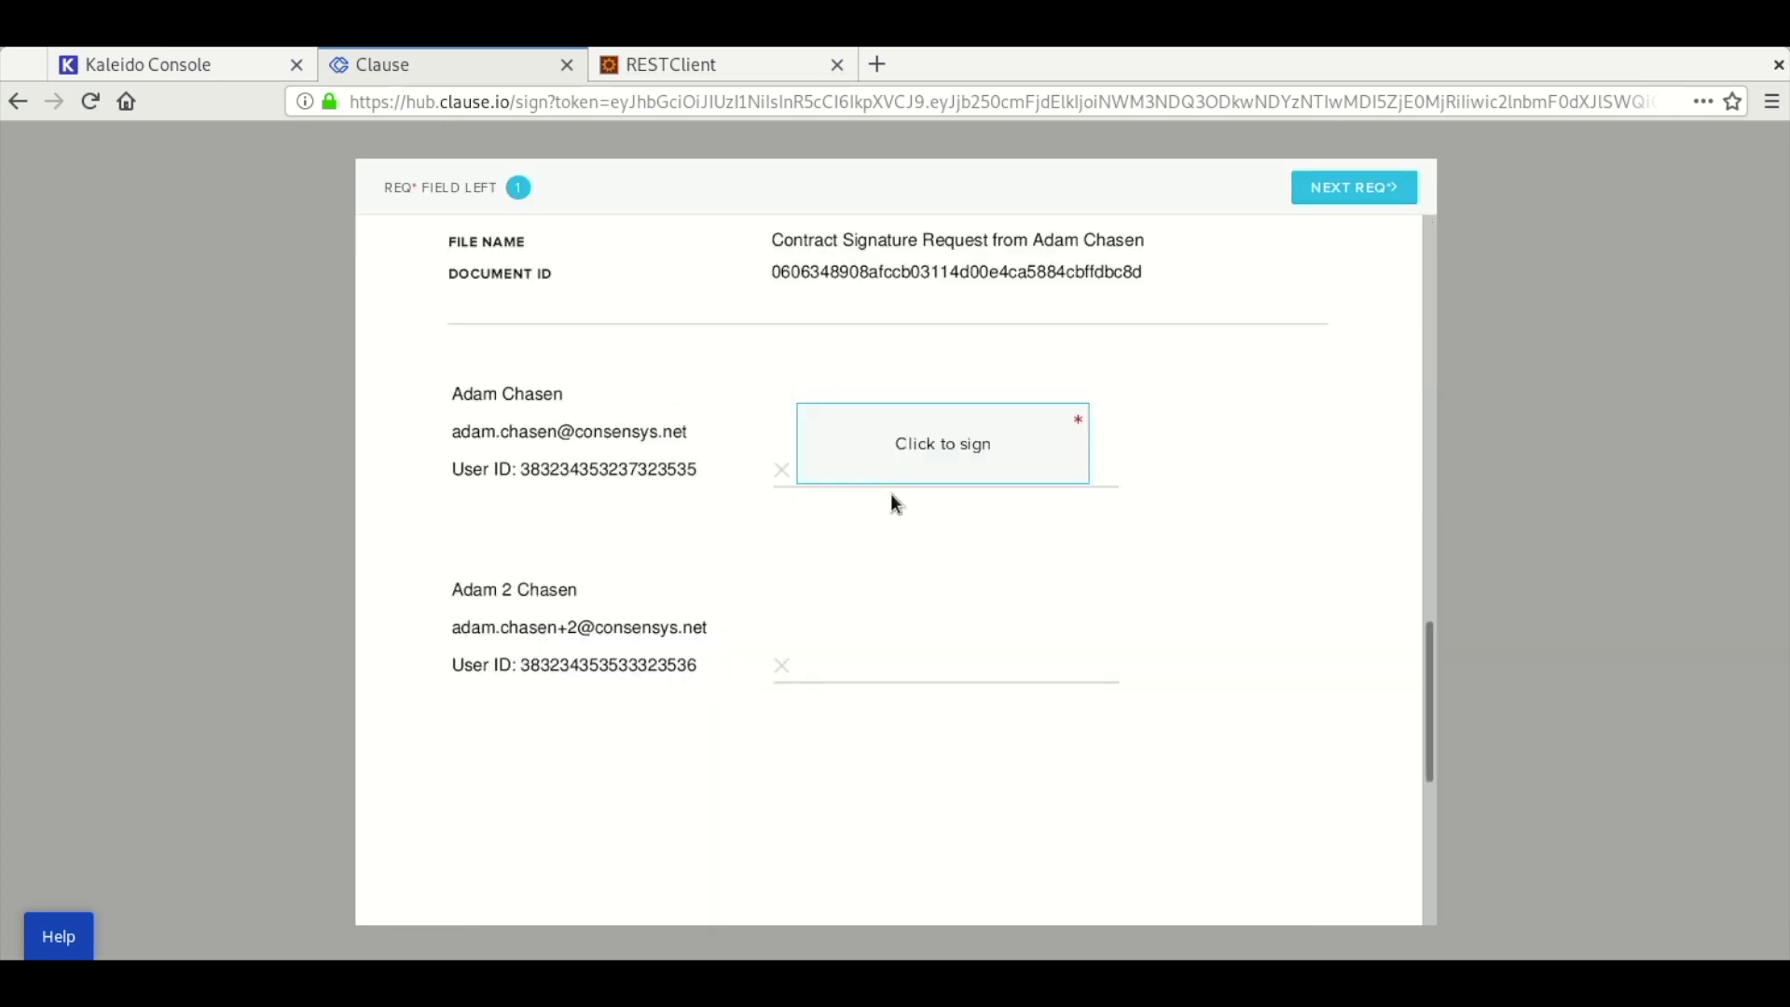
pyautogui.click(940, 443)
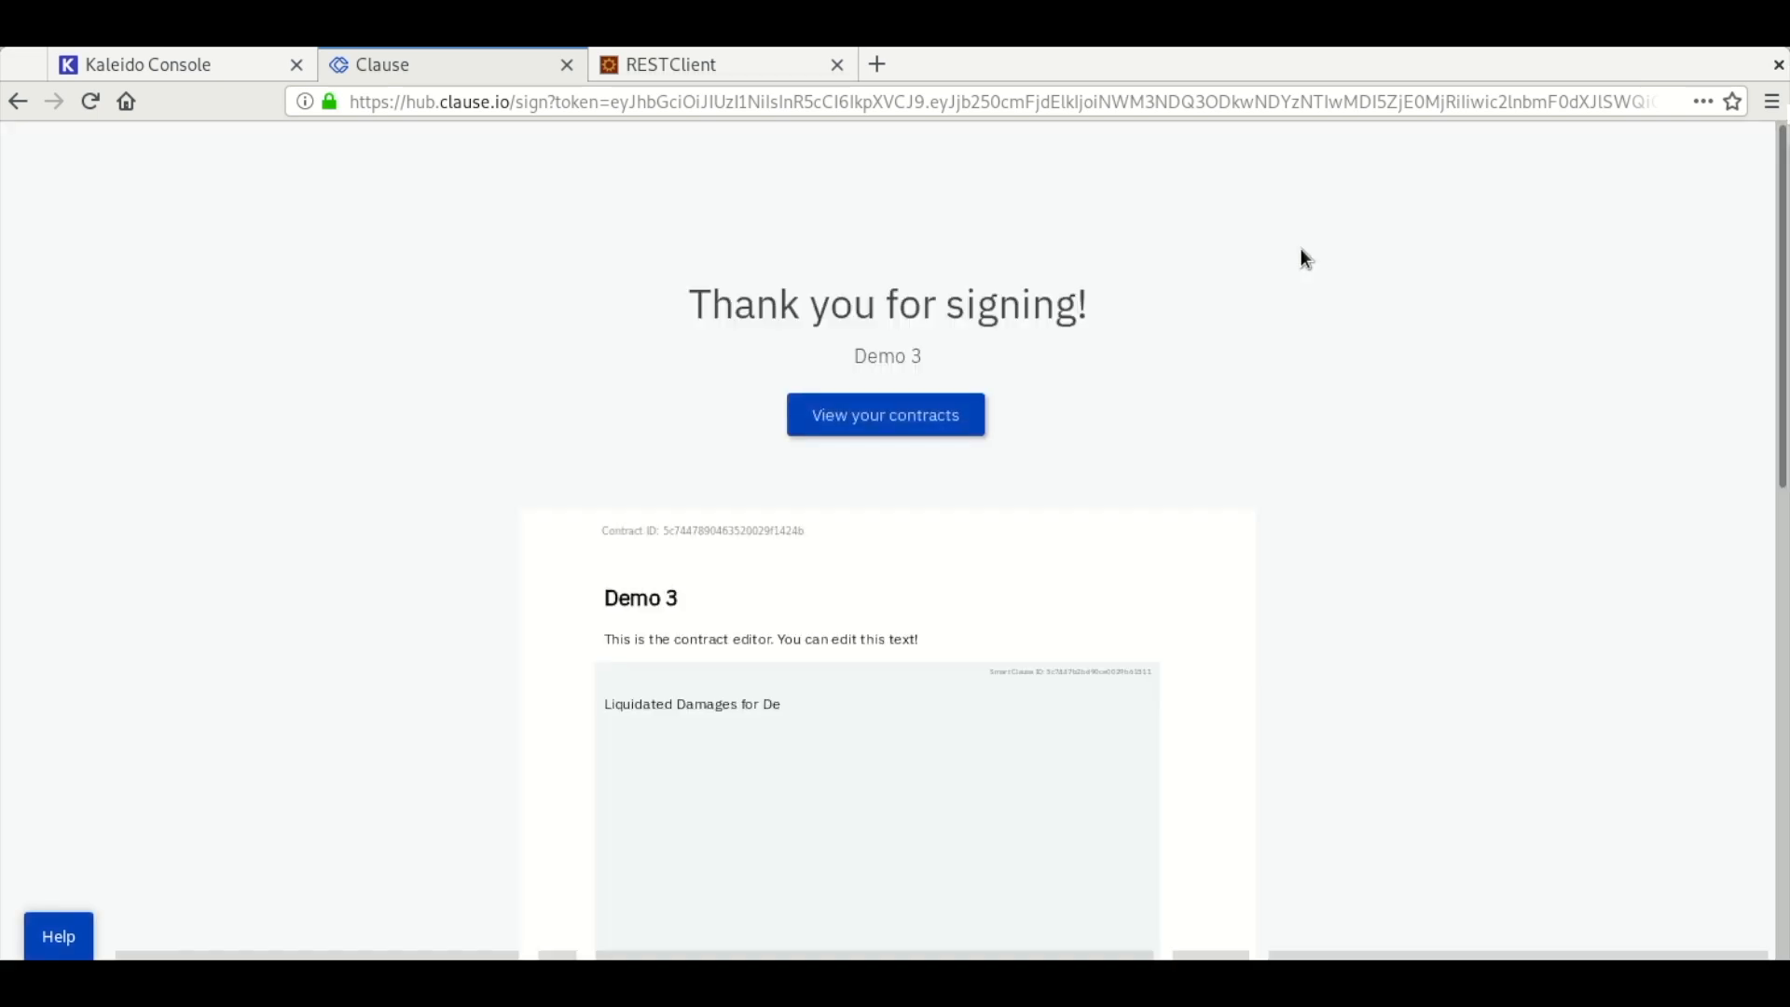
pyautogui.click(885, 414)
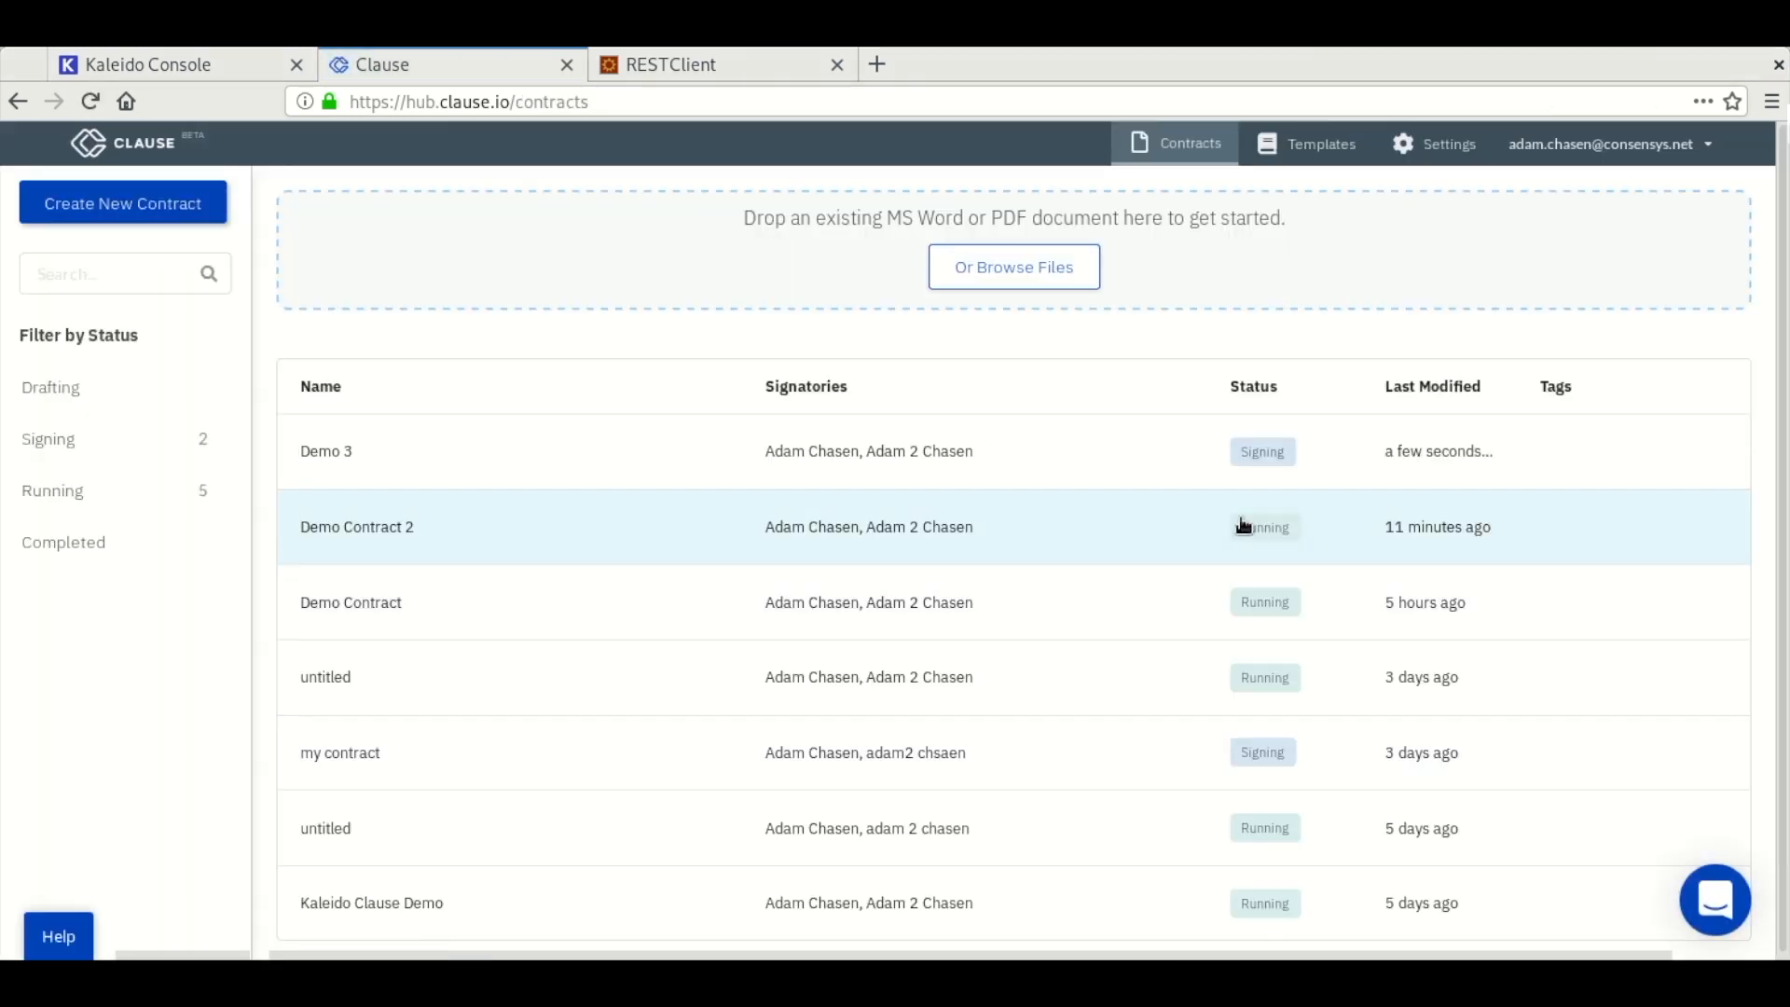
# - Open Demo 3, note its signature status and show the fragile-goods smart clause details
pyautogui.click(325, 449)
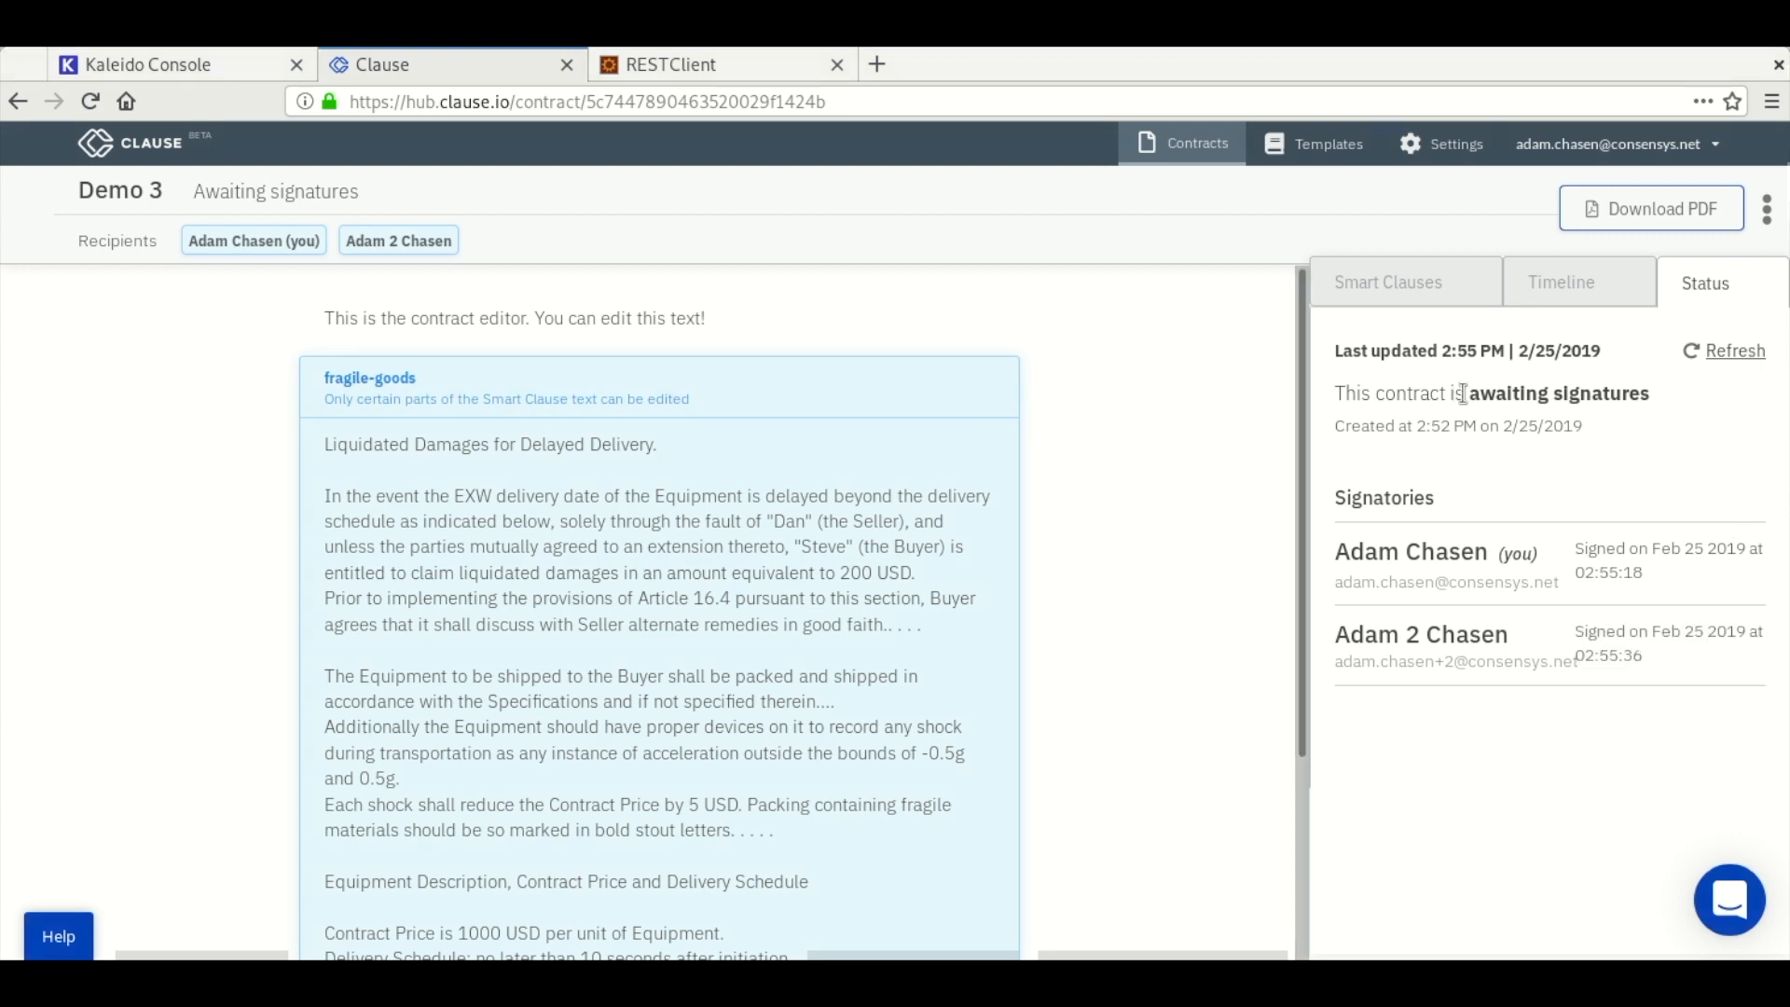
pyautogui.doubleClick(1557, 392)
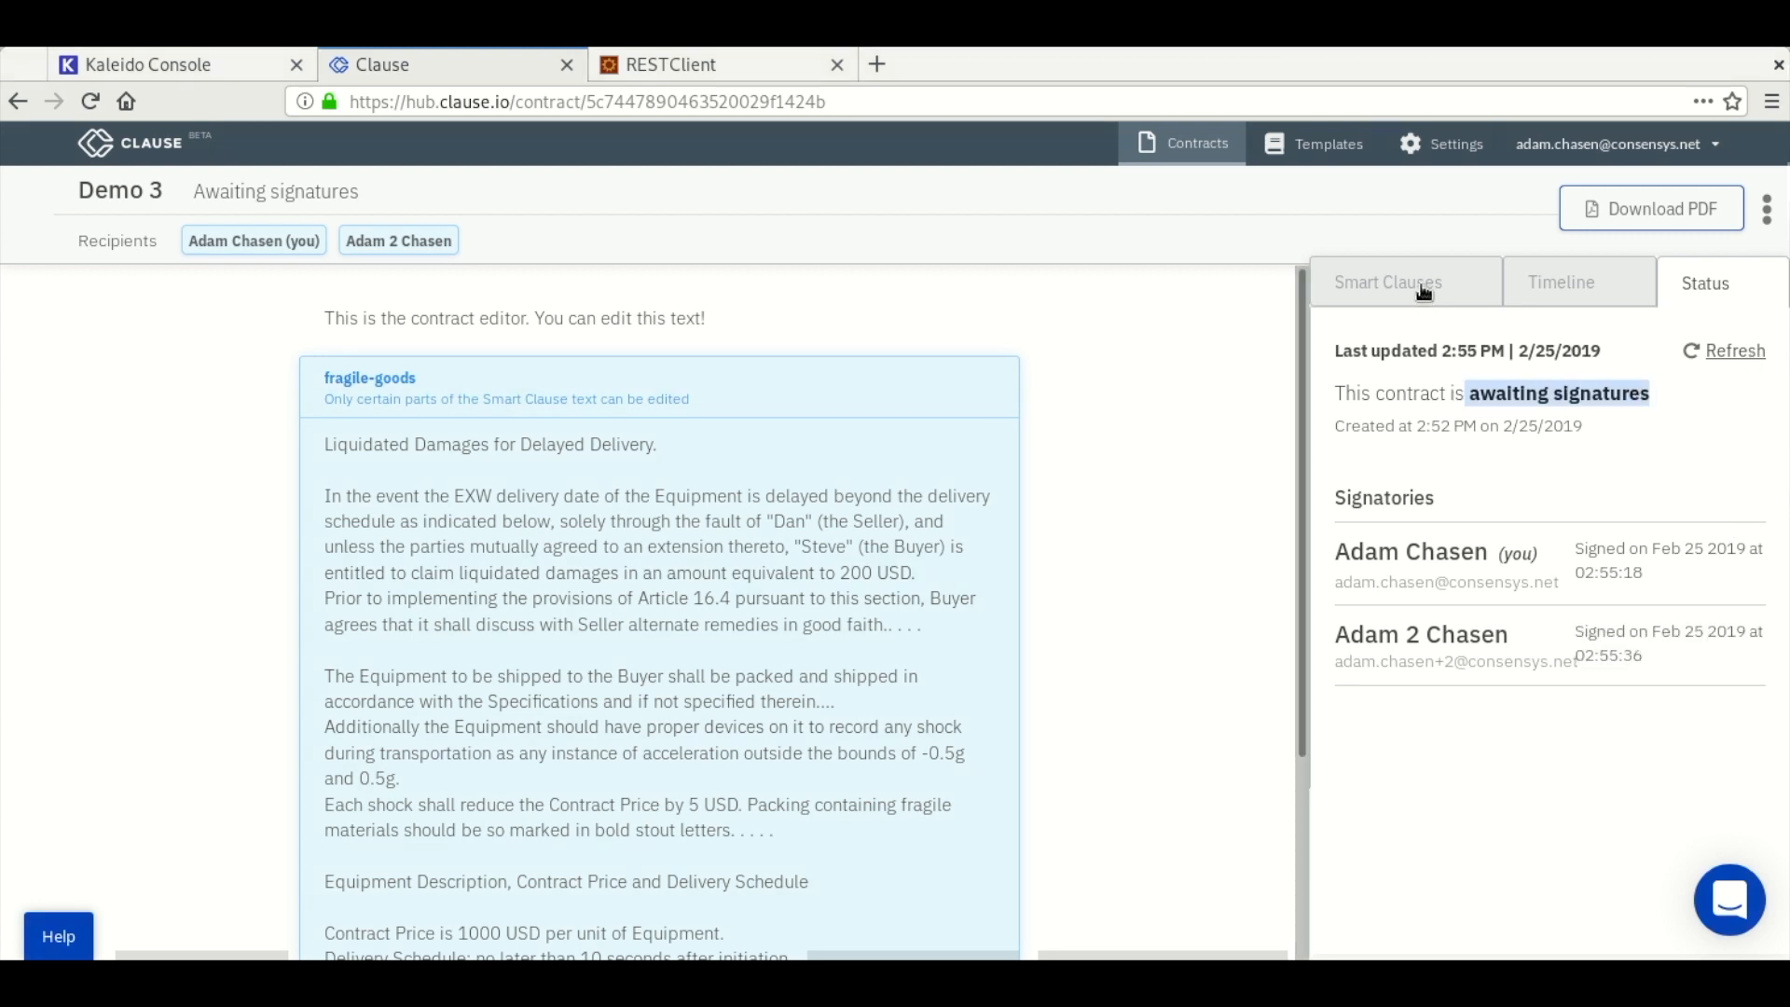
pyautogui.click(1389, 282)
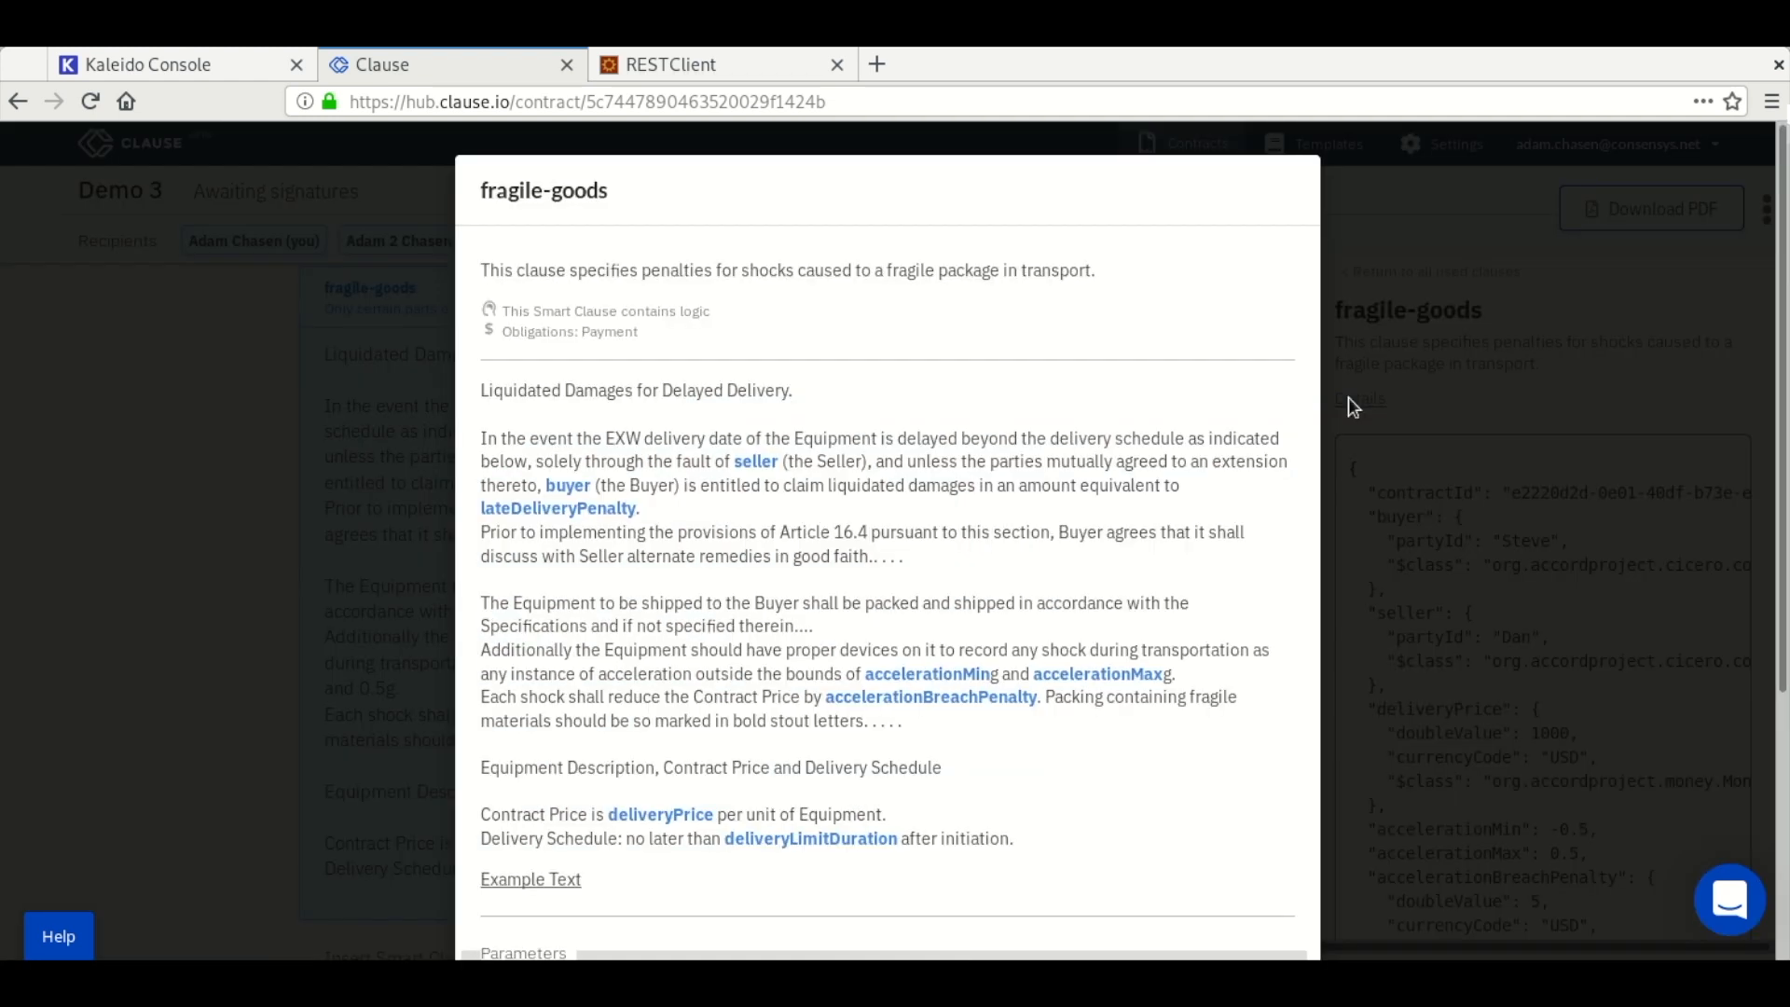
pyautogui.scroll(-3)
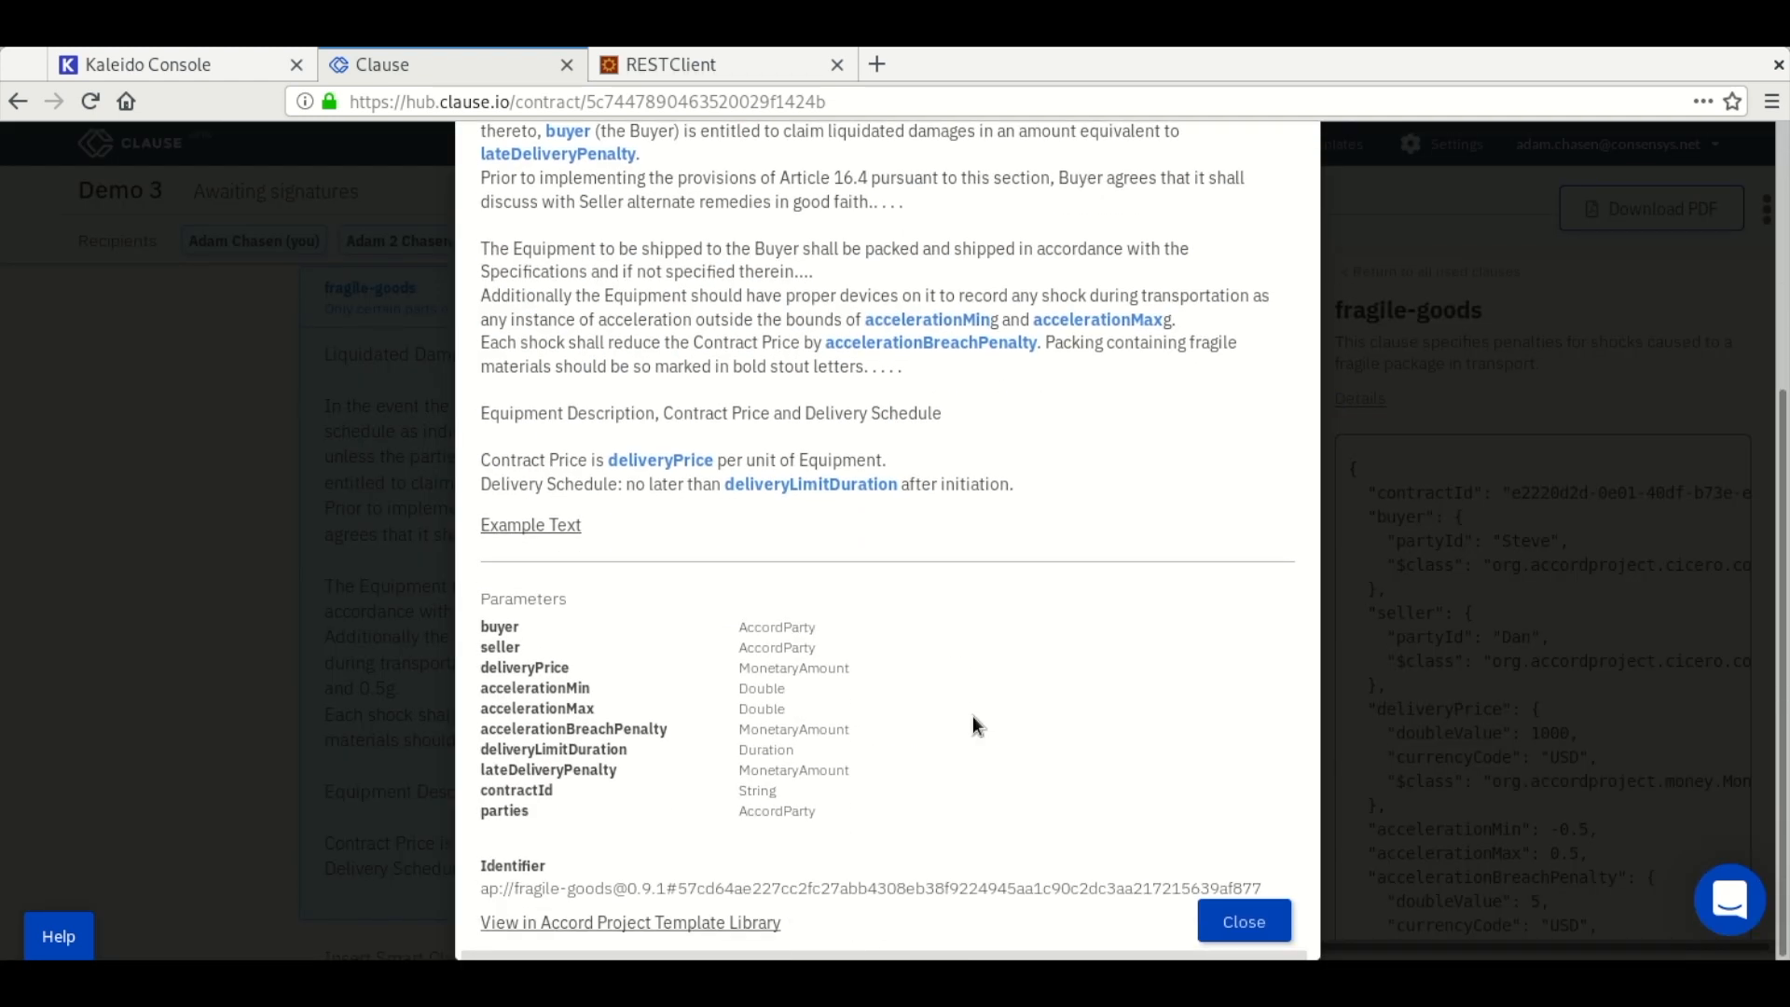
pyautogui.moveTo(630, 923)
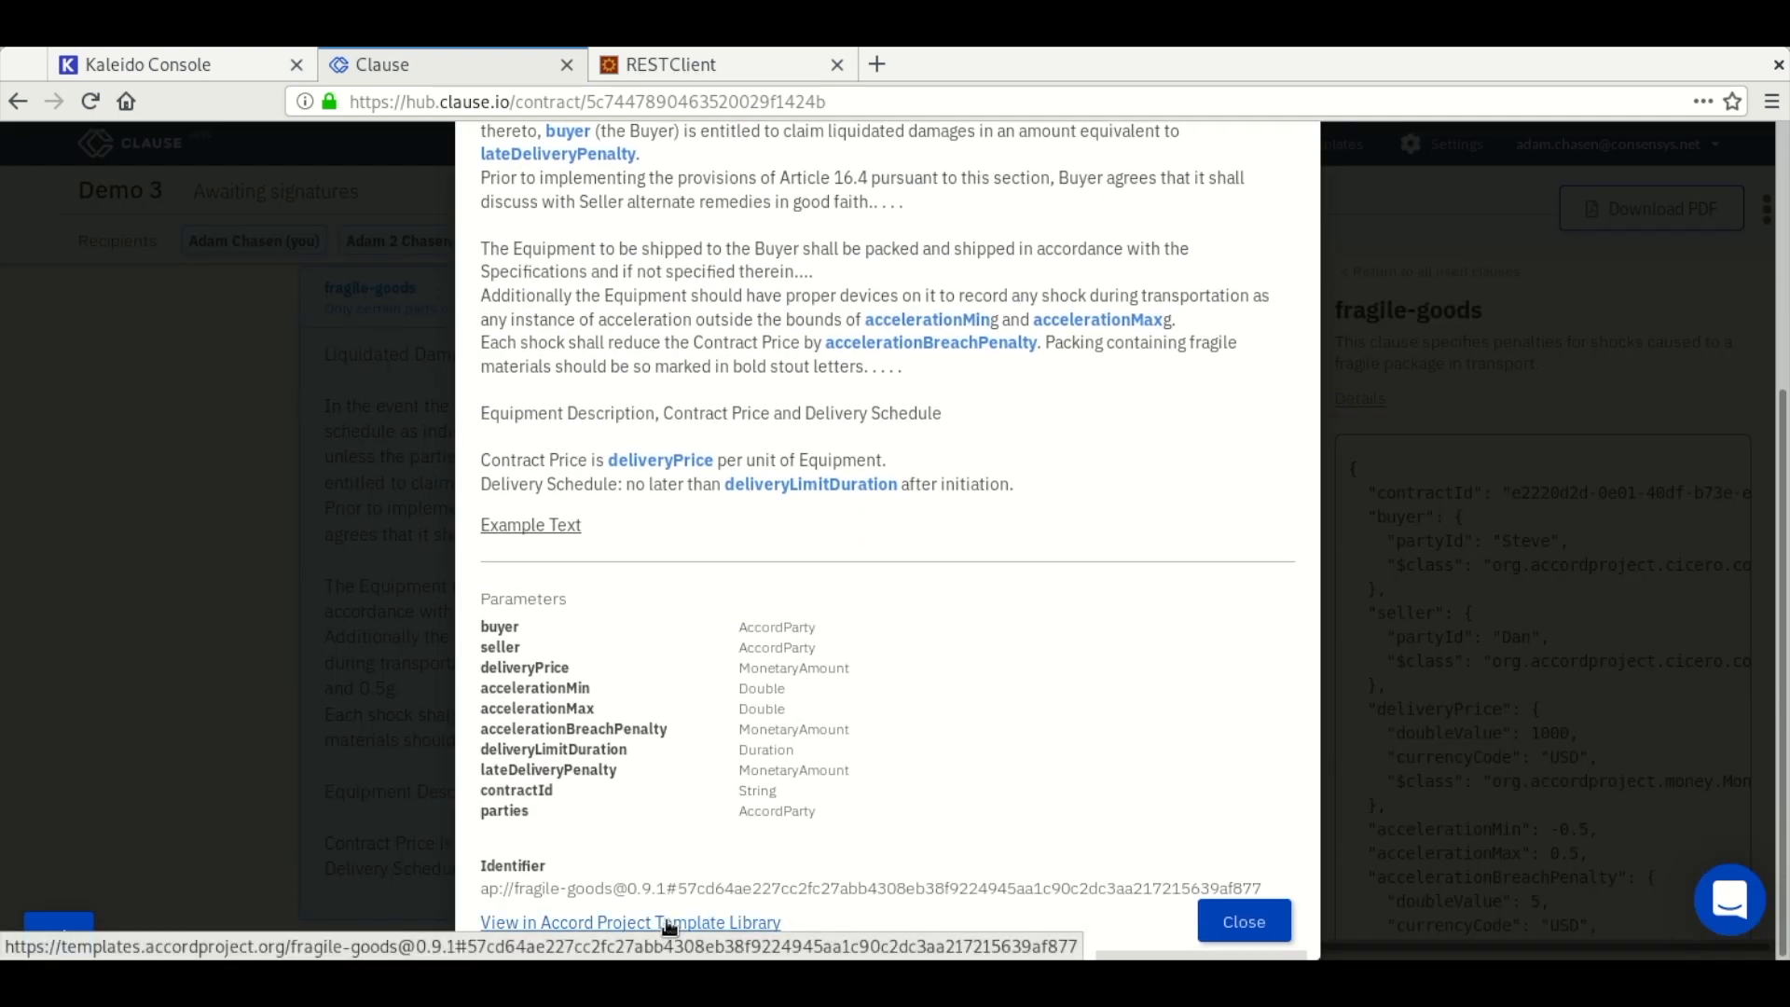
pyautogui.click(629, 921)
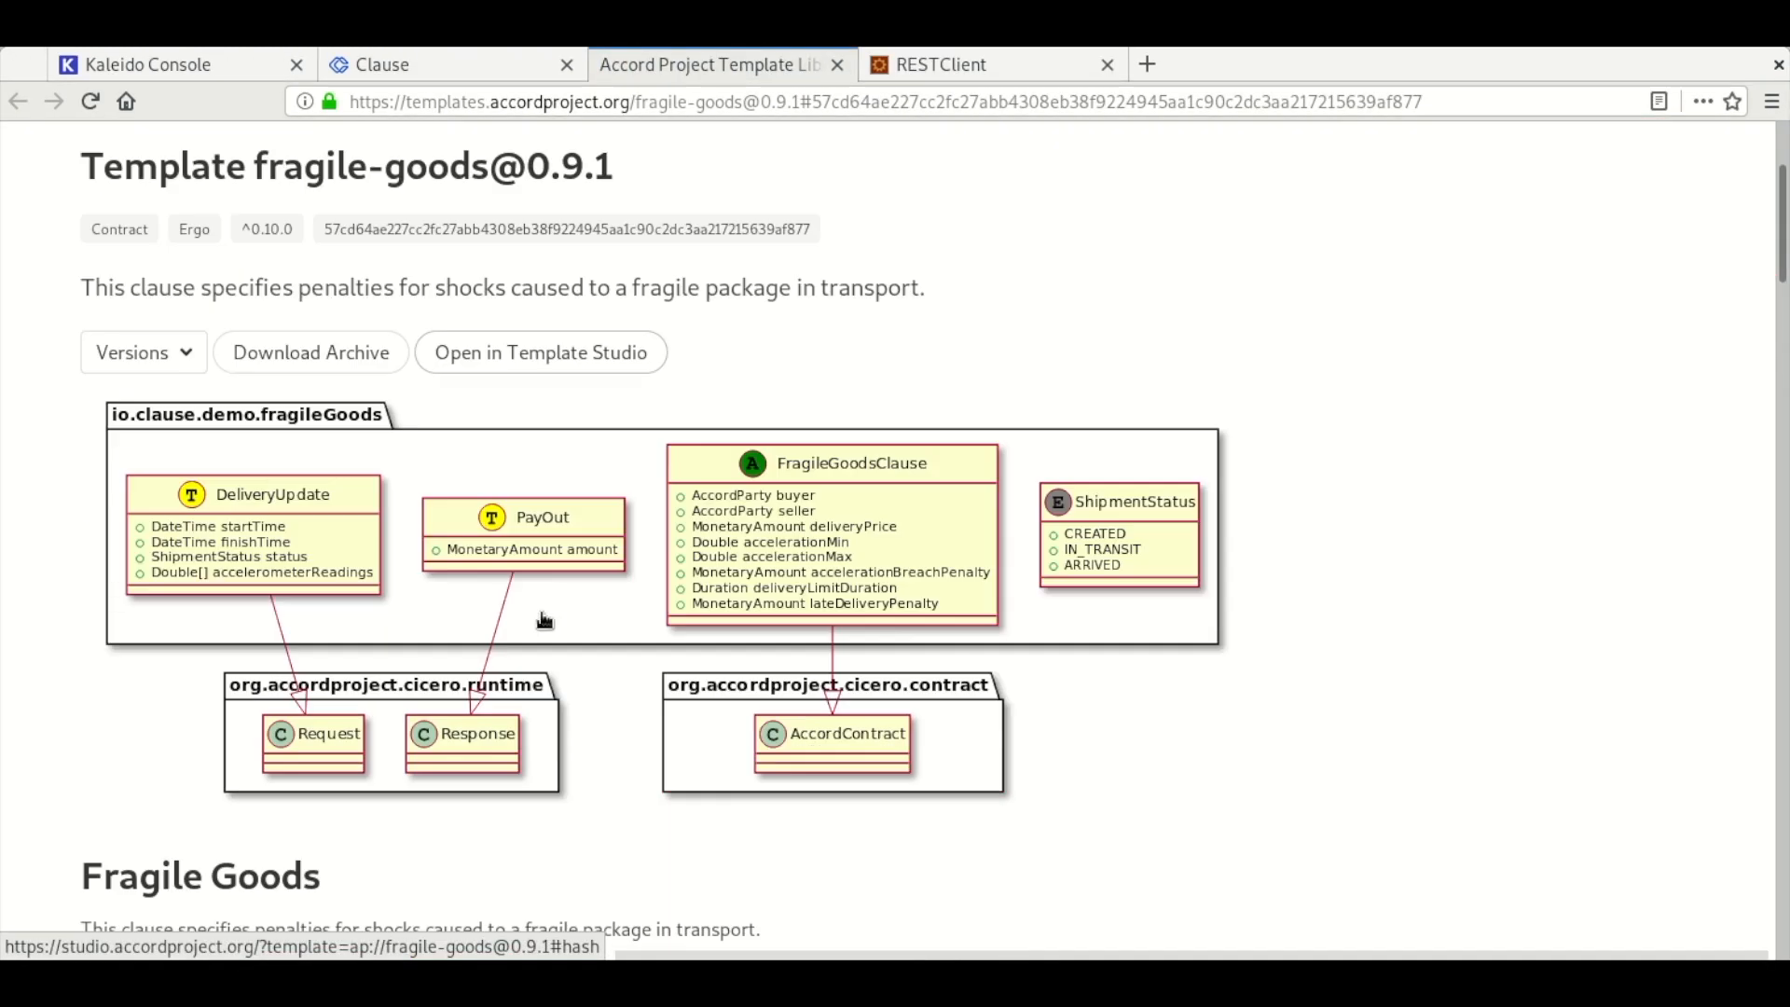
pyautogui.scroll(-3)
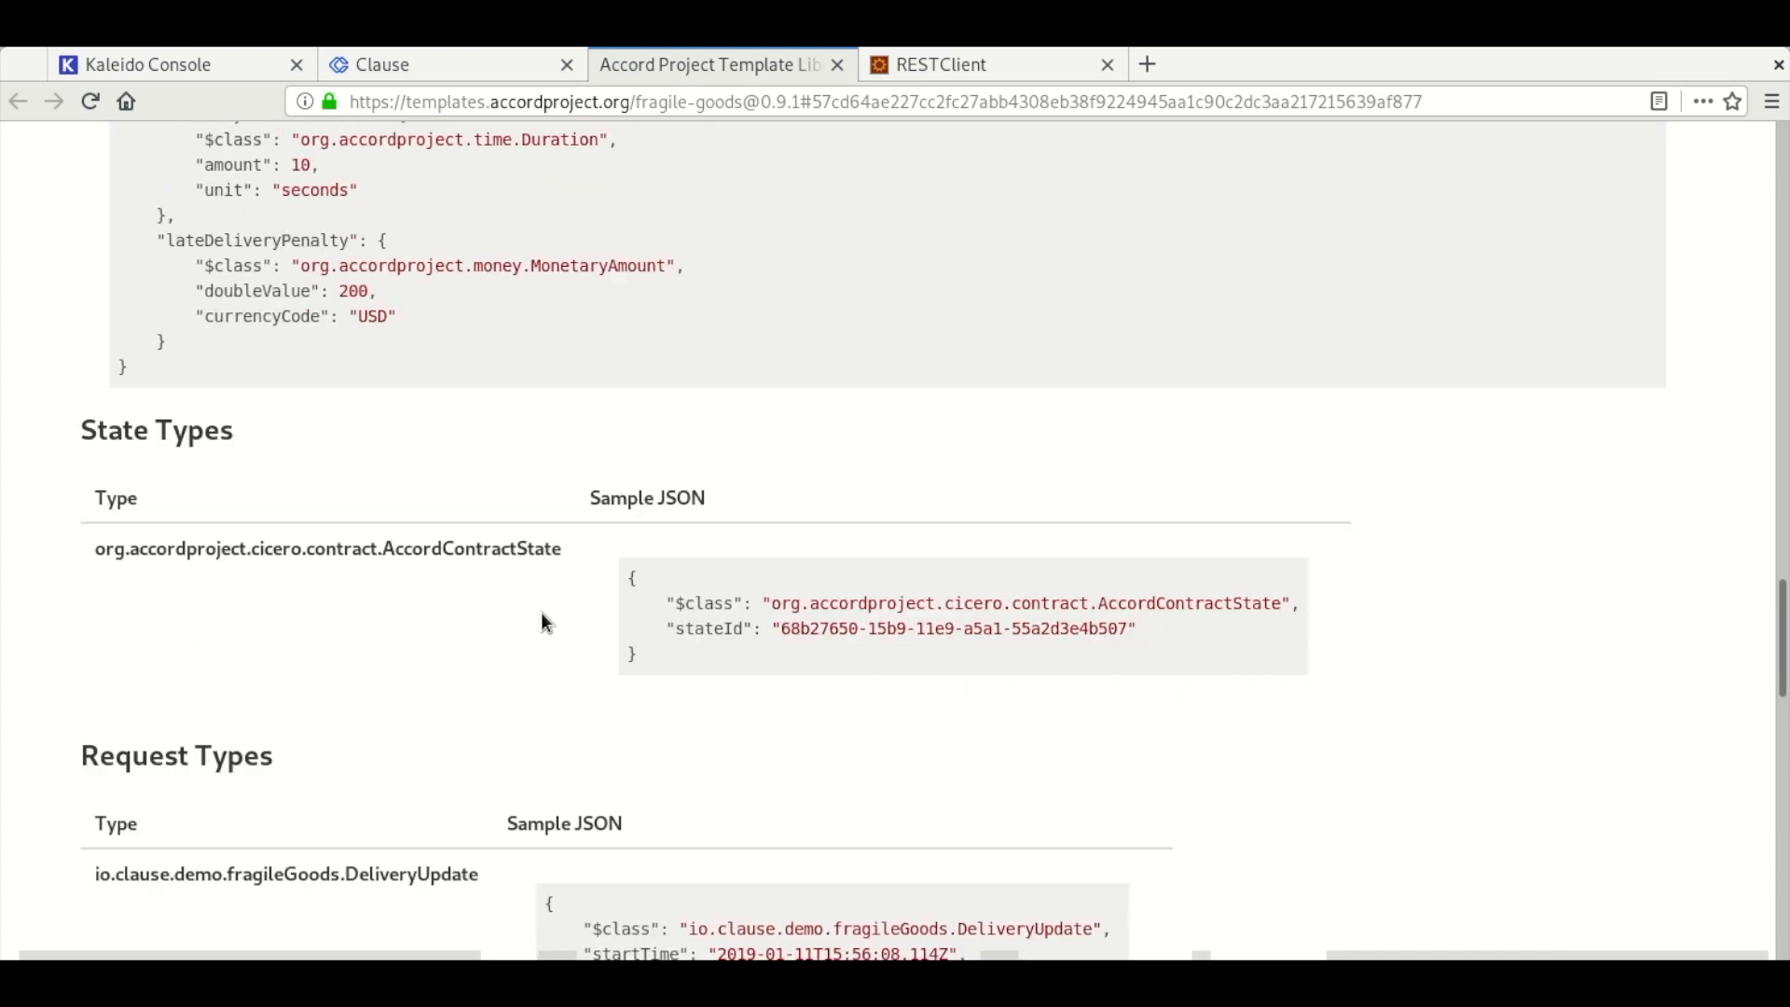
pyautogui.scroll(-3)
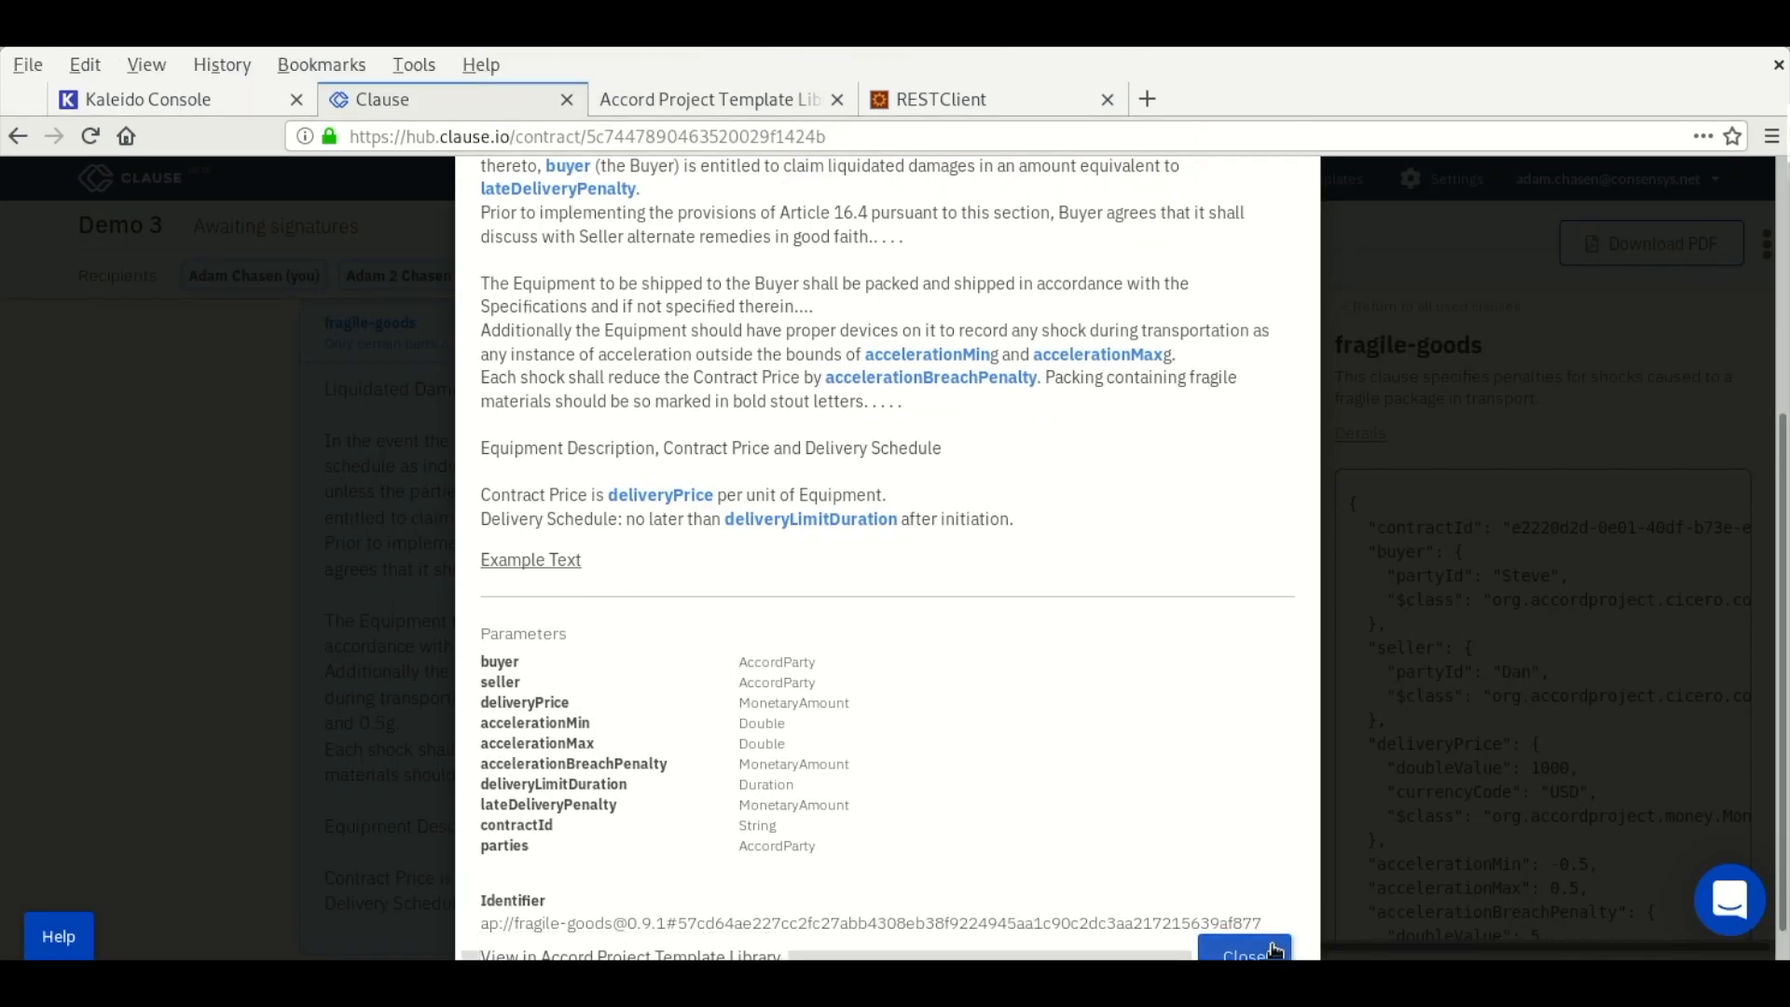
# - Refresh the Demo 3 contract's Status so it shows Running
pyautogui.click(1242, 955)
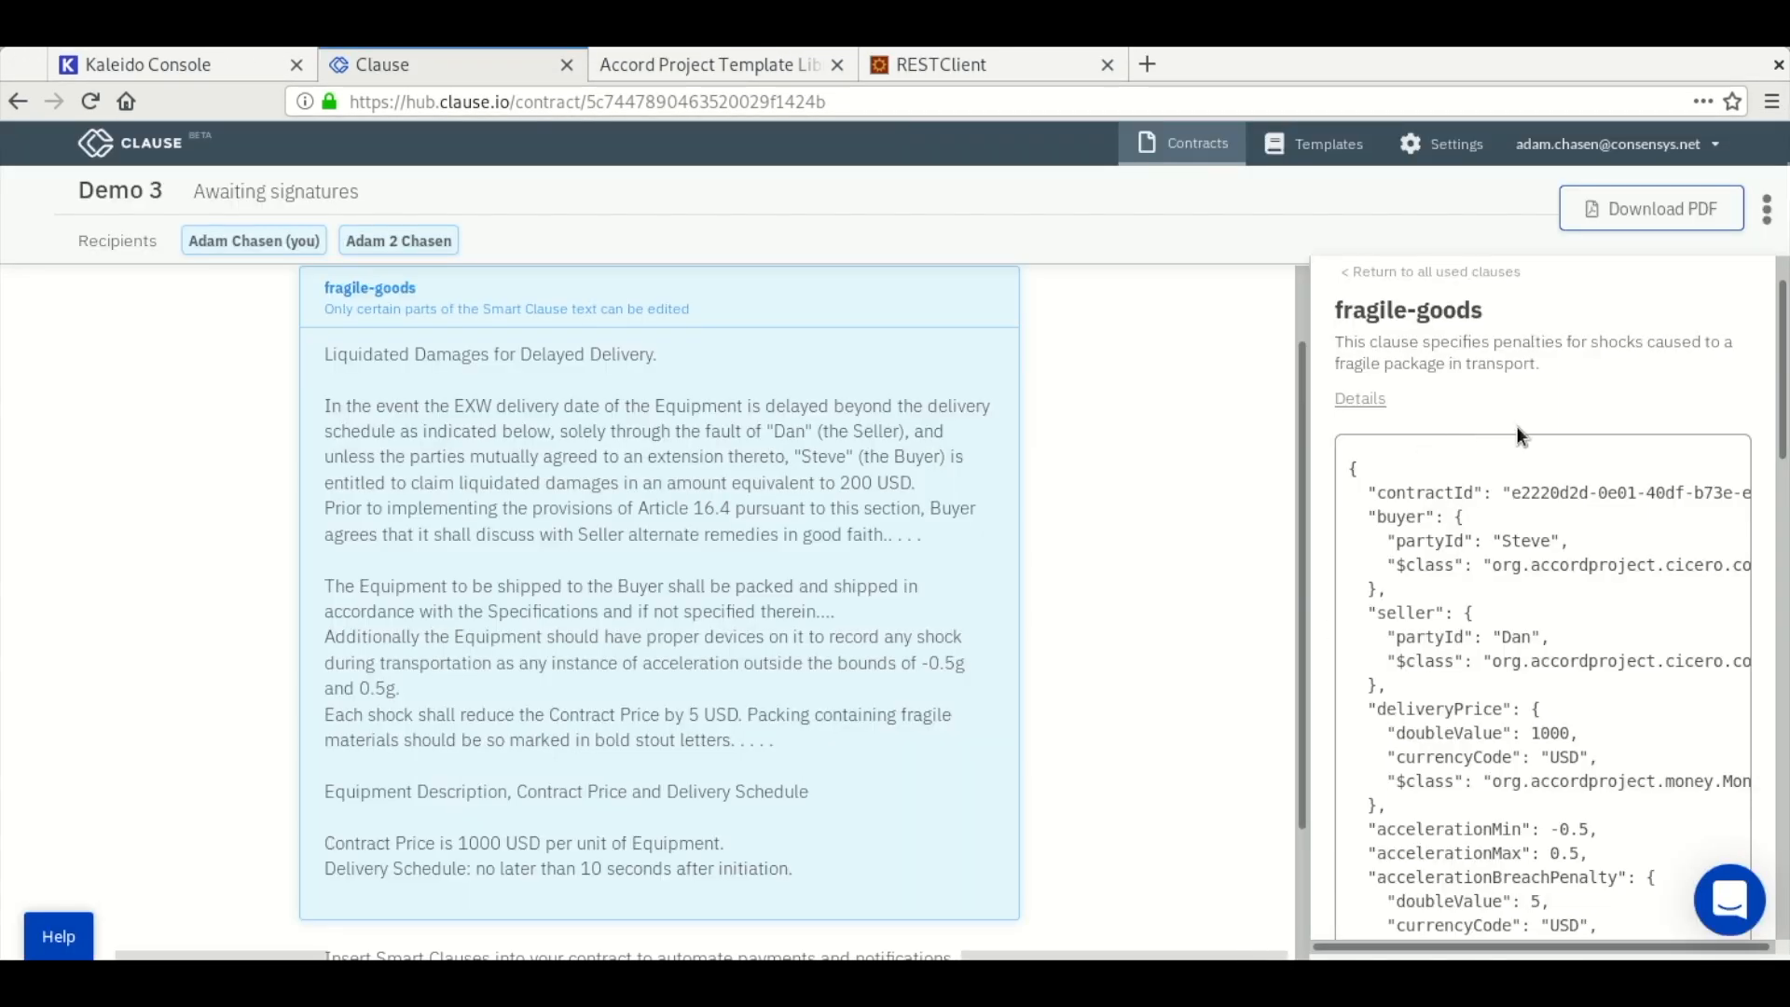
pyautogui.click(1704, 281)
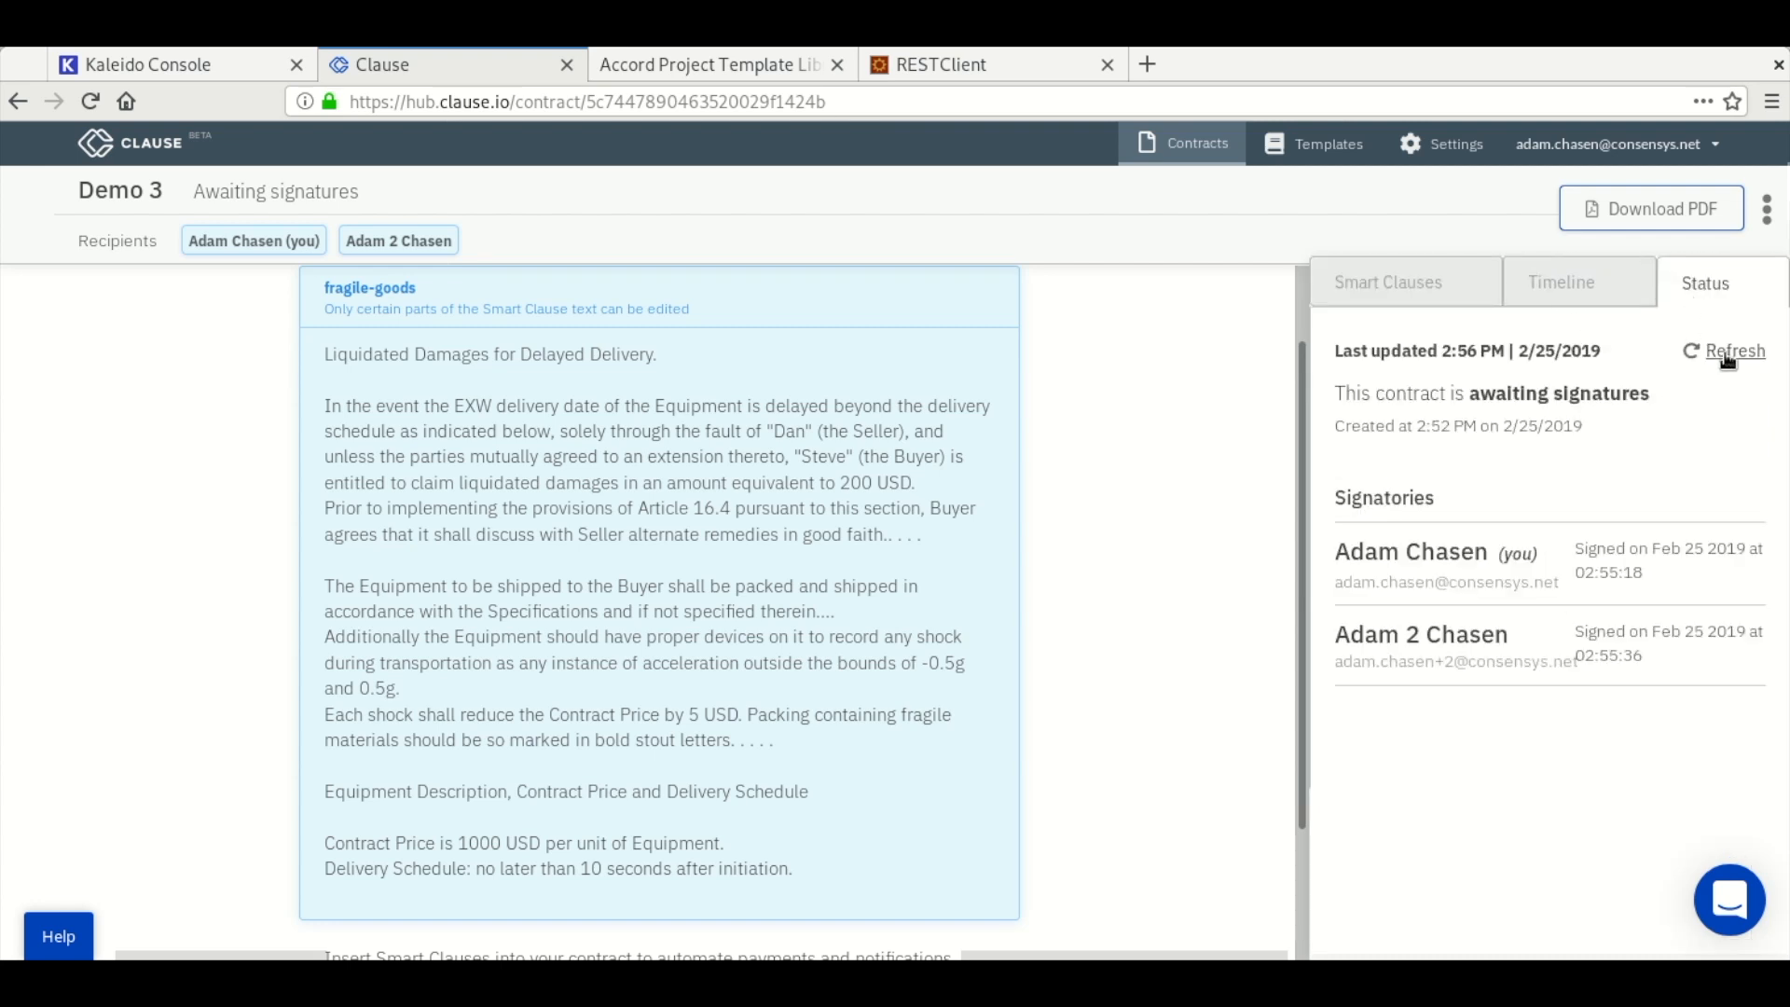
pyautogui.click(1734, 350)
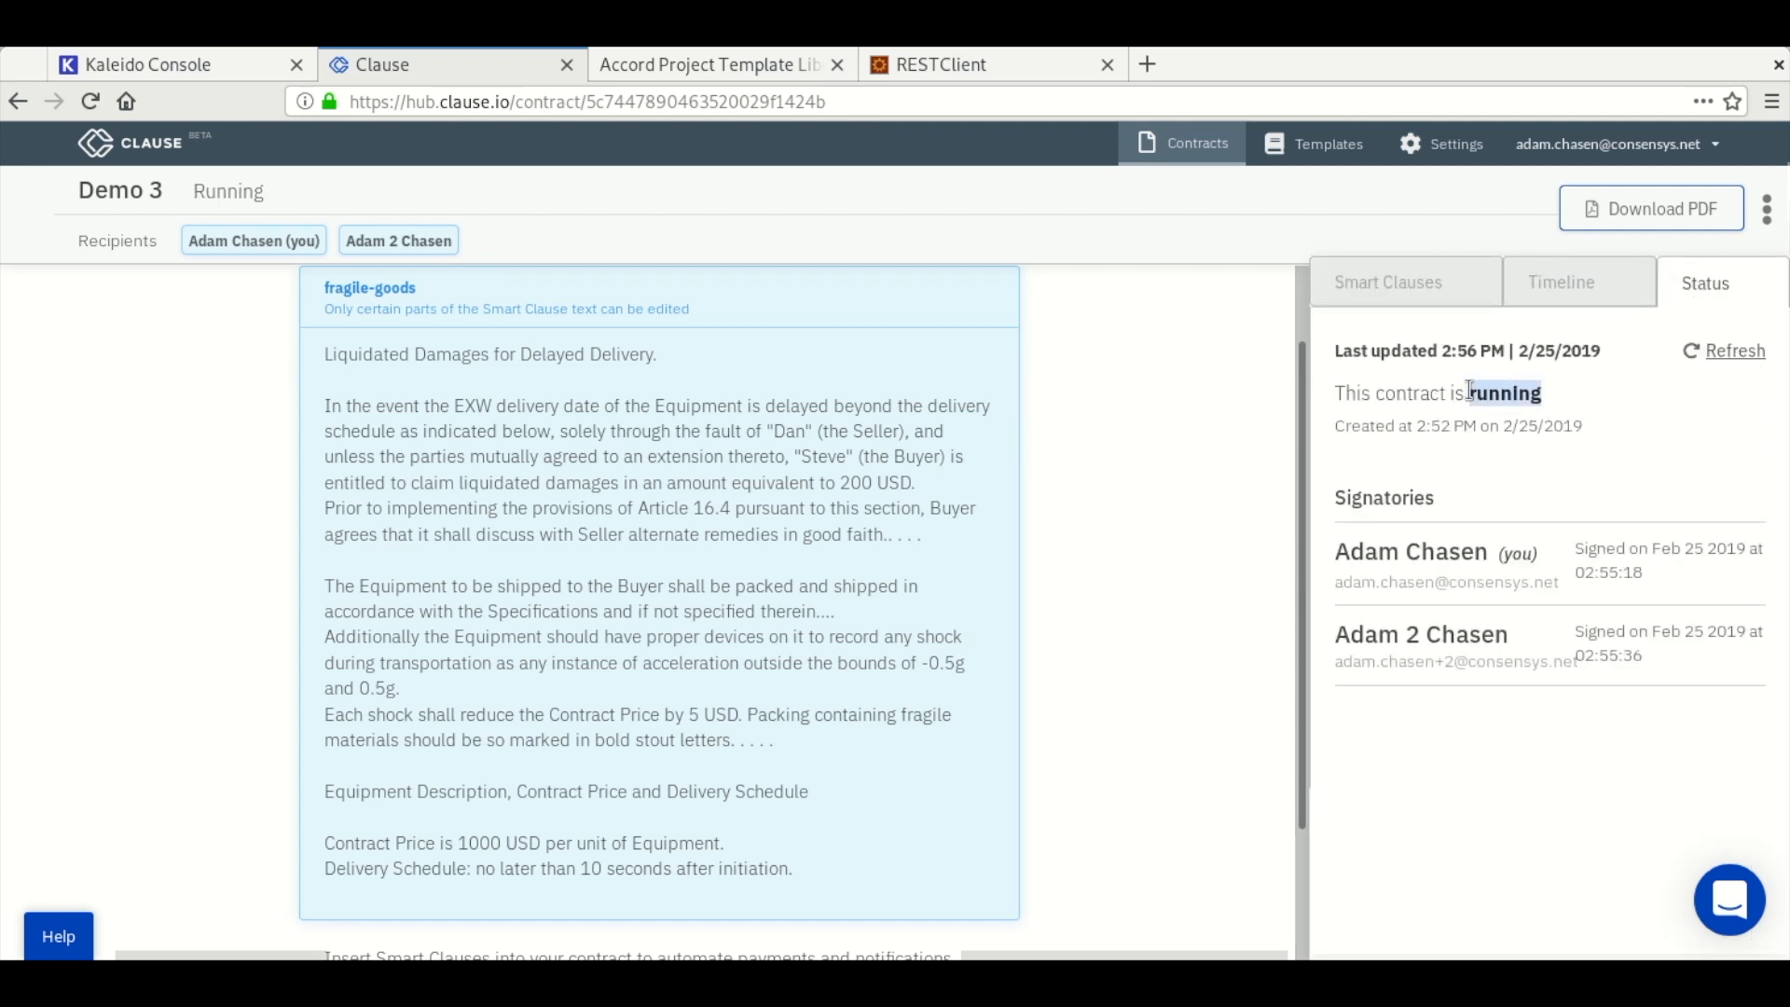
# - Reveal the fragile-goods clause's trigger URL and select its bearer authentication token
pyautogui.click(1388, 282)
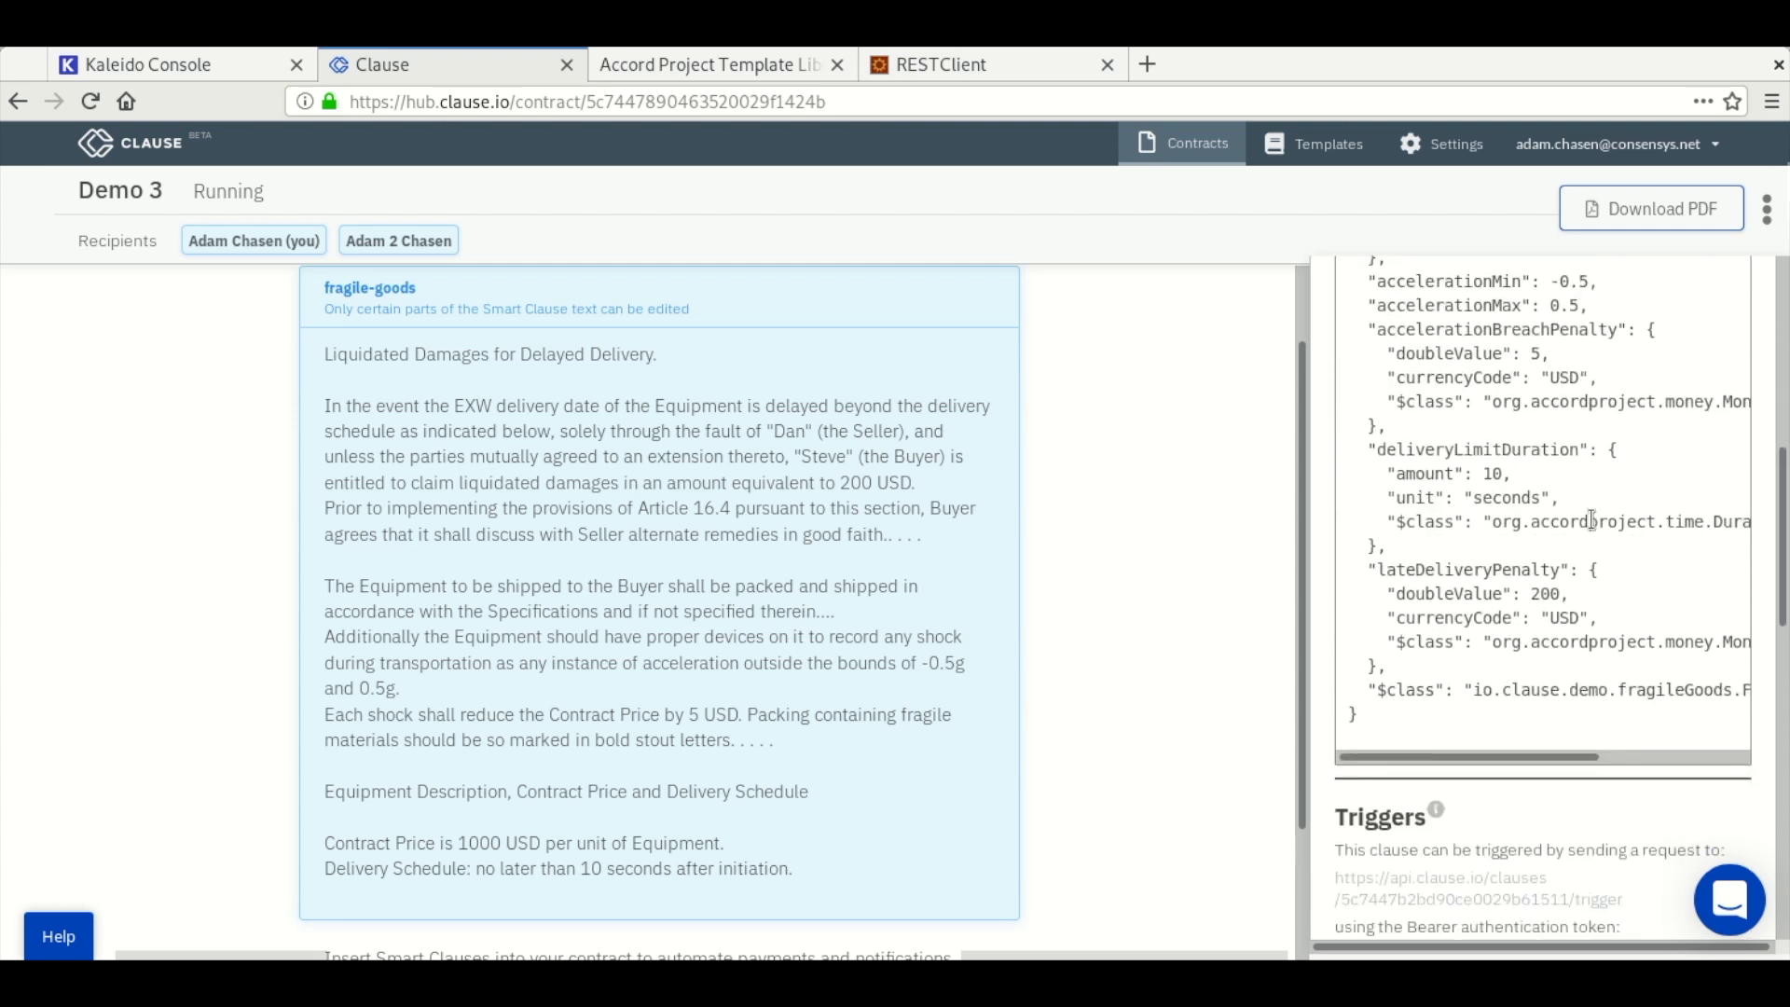
pyautogui.scroll(-3)
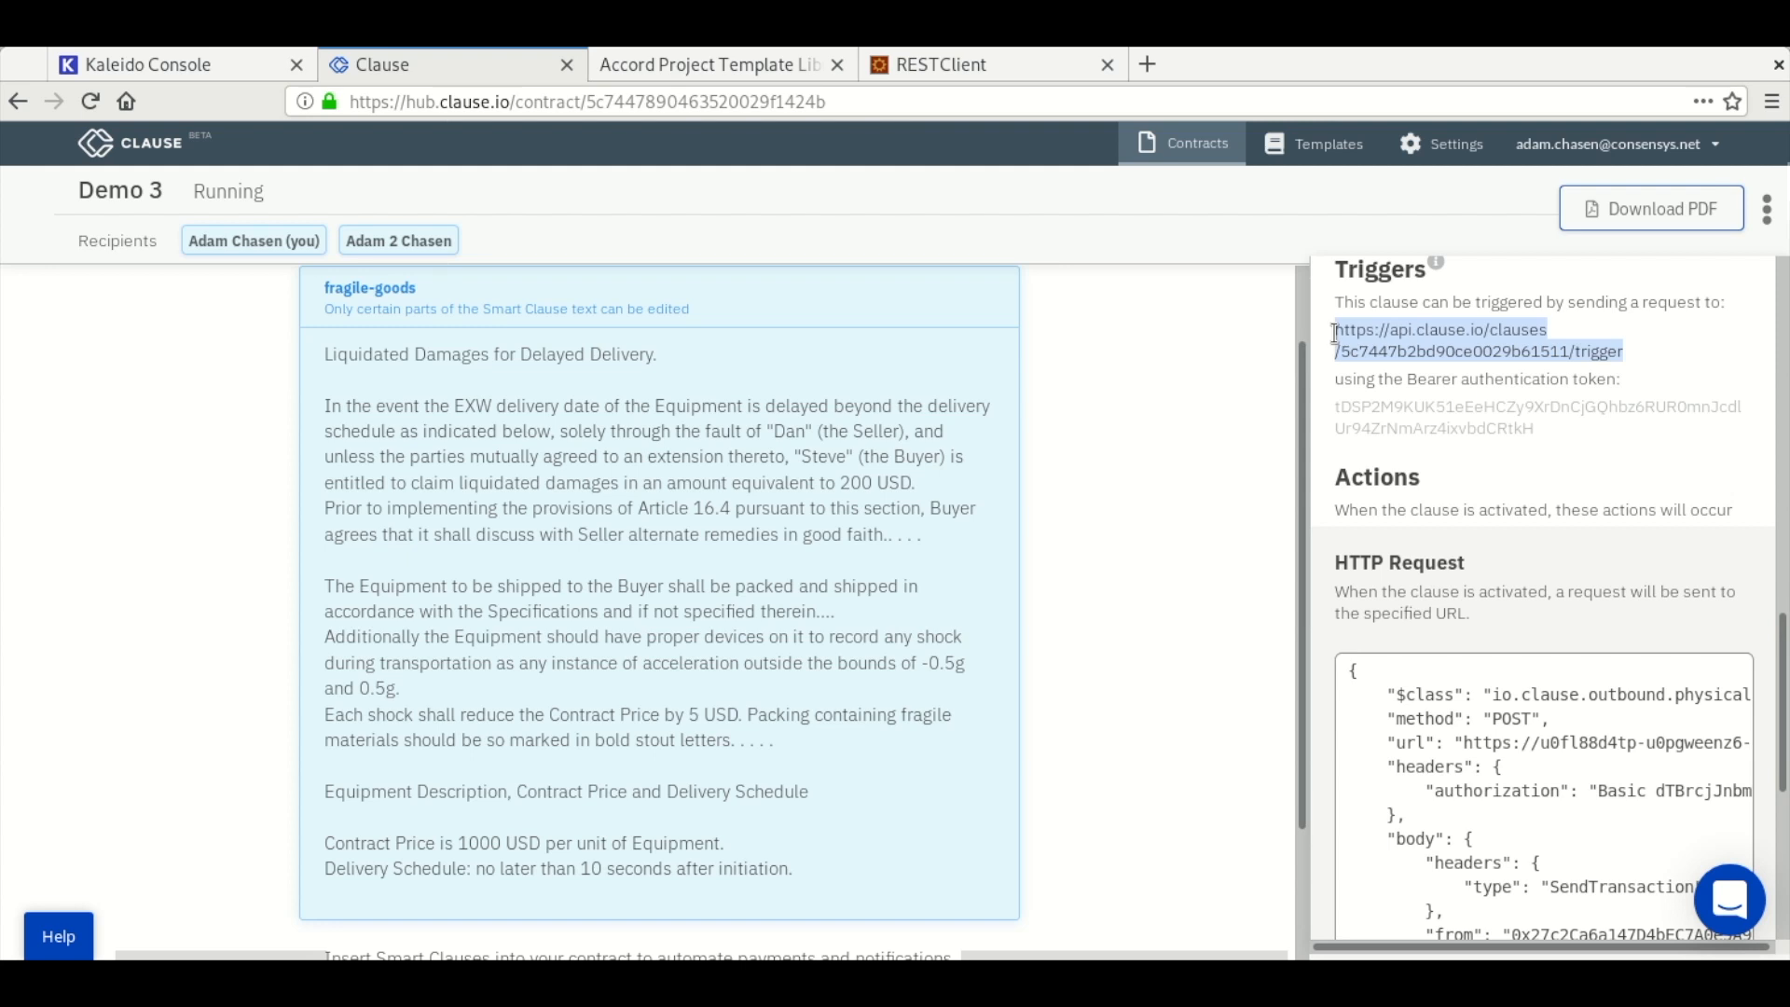
pyautogui.click(941, 64)
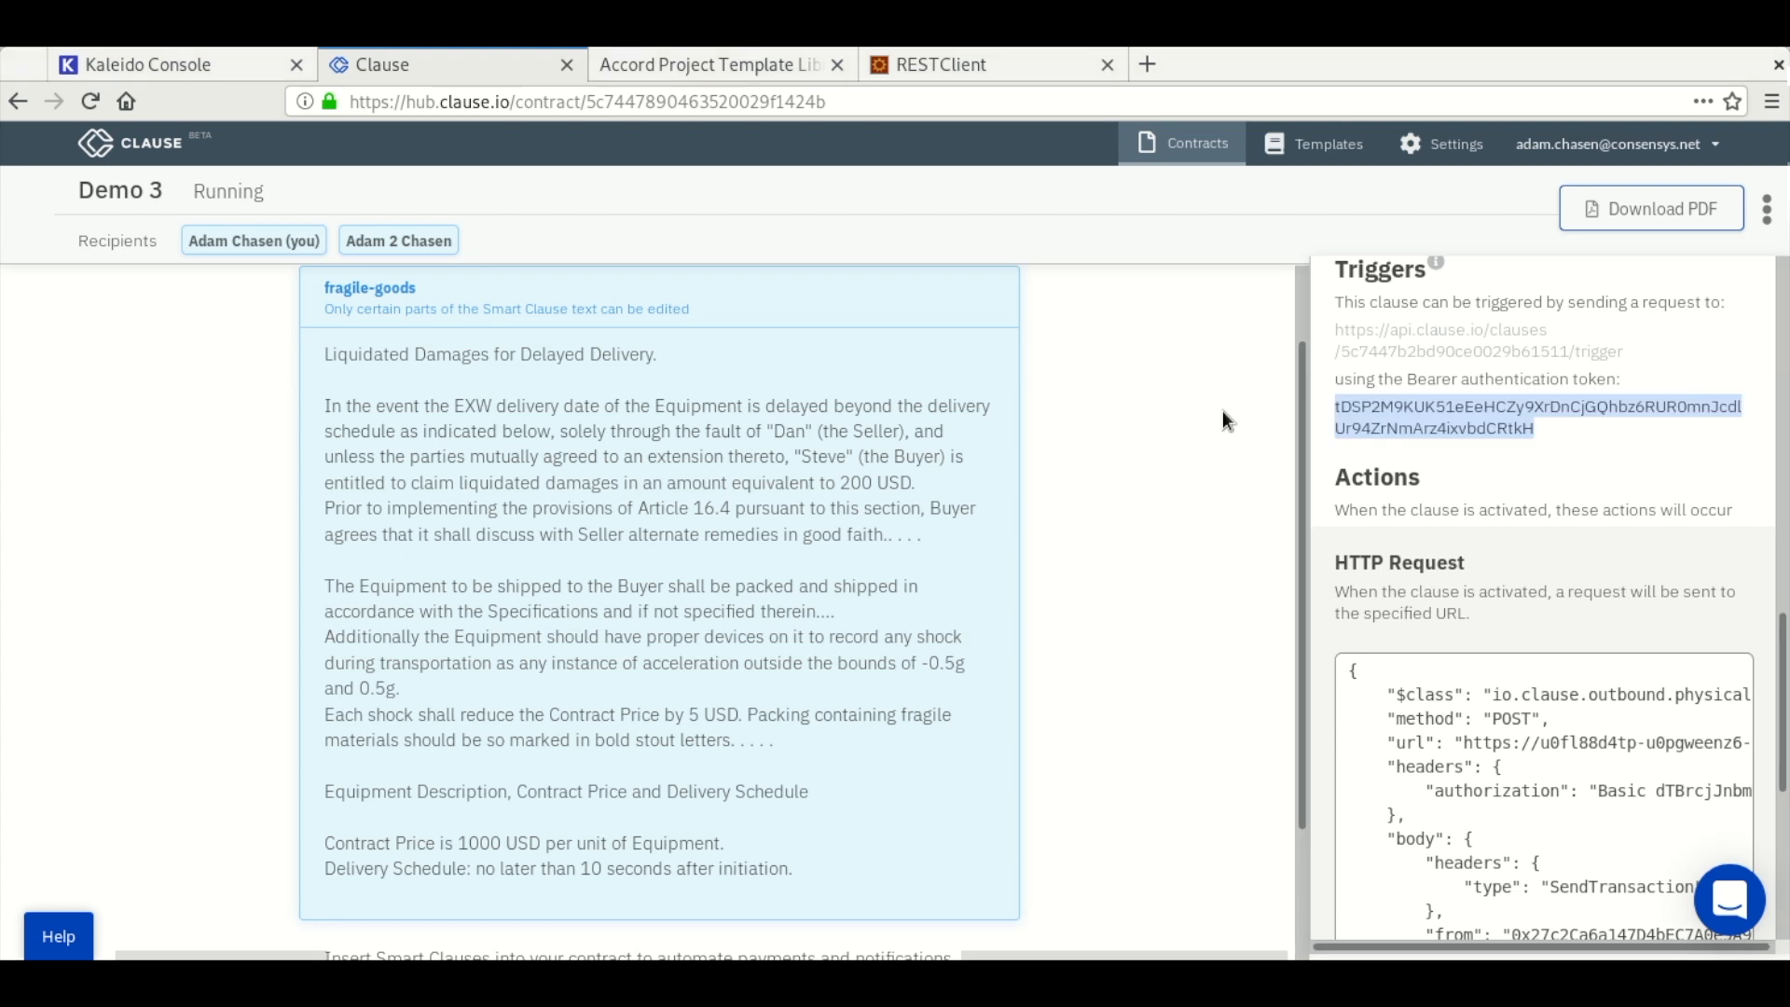
# - Confirm the Authorization header 'Bearer <token>' on the trigger request, then return to the Clause and template tabs
pyautogui.click(987, 65)
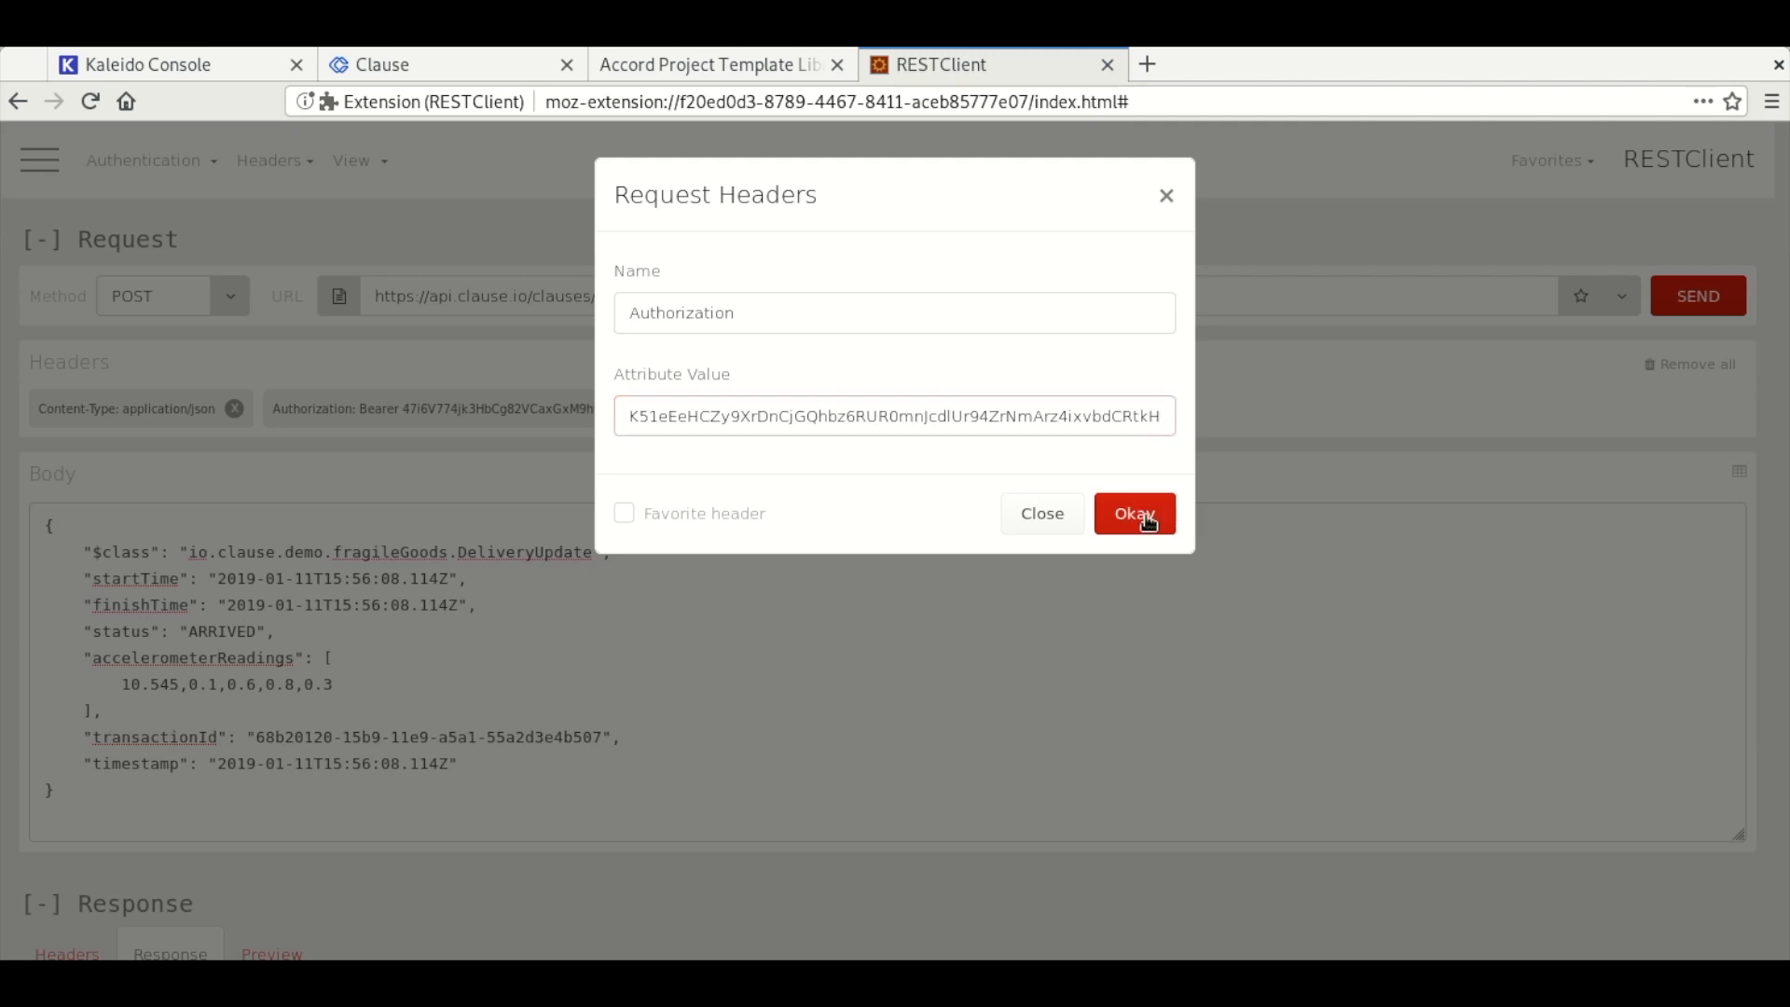
pyautogui.click(1133, 512)
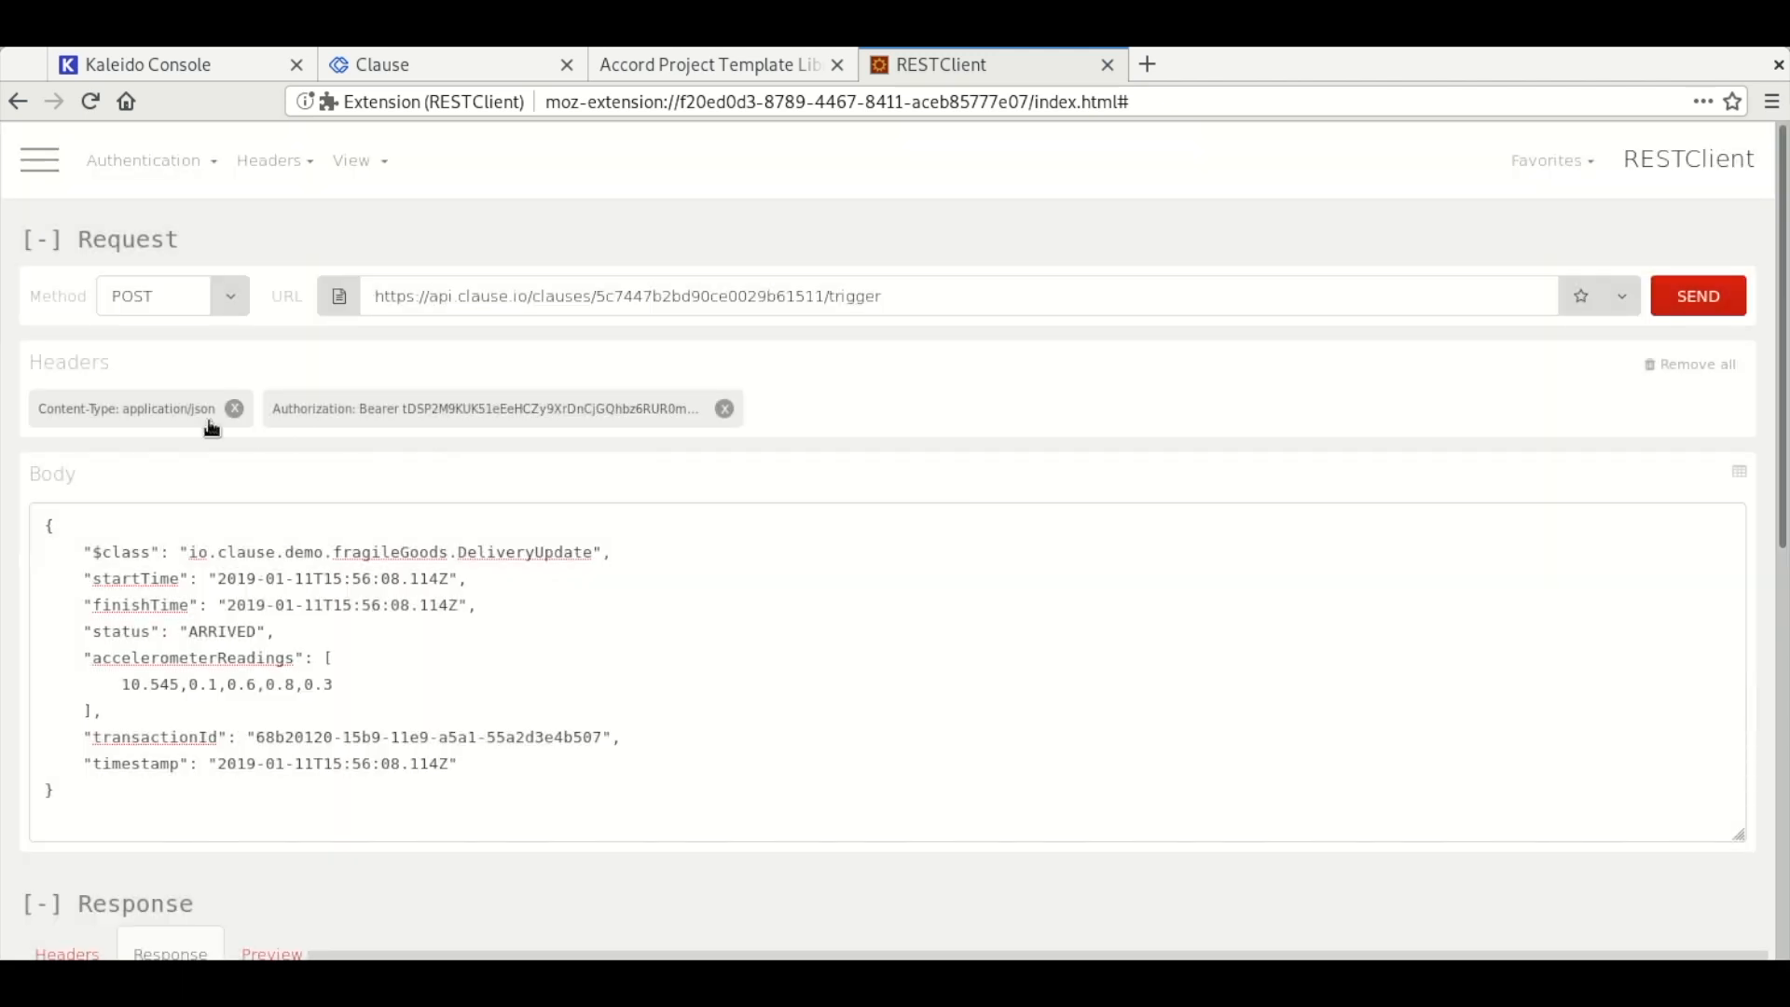
pyautogui.moveTo(168, 416)
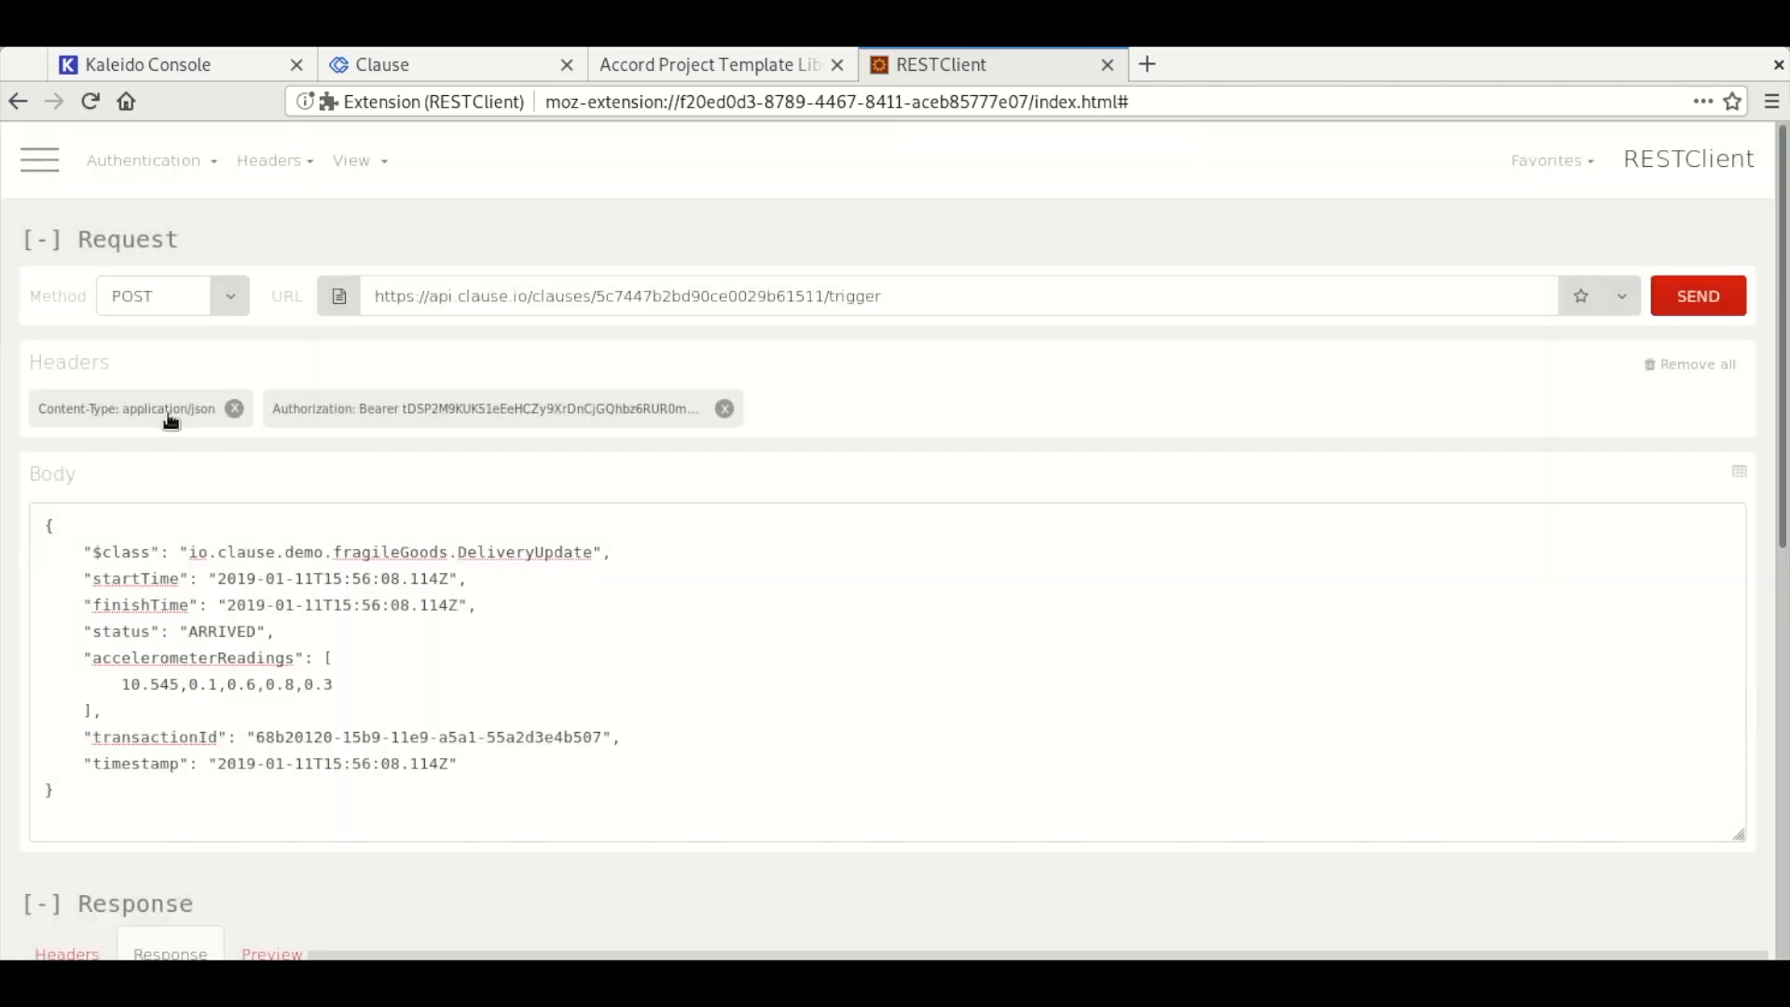
pyautogui.click(448, 64)
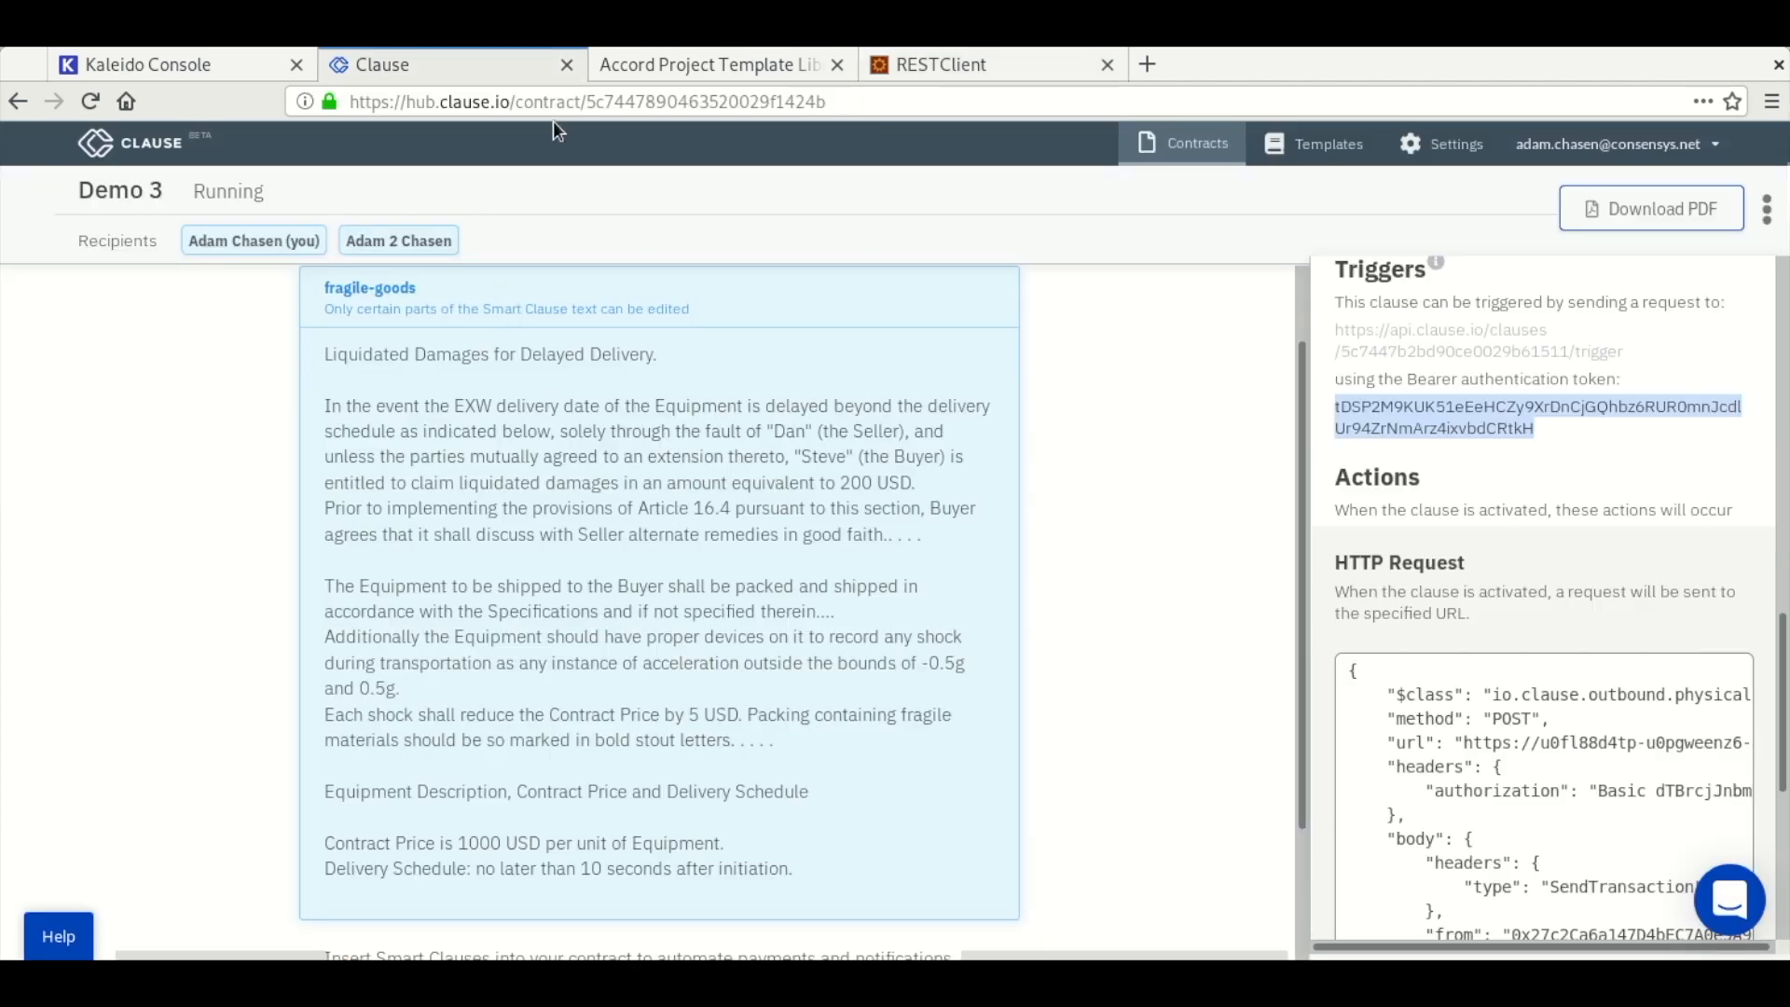
pyautogui.click(708, 64)
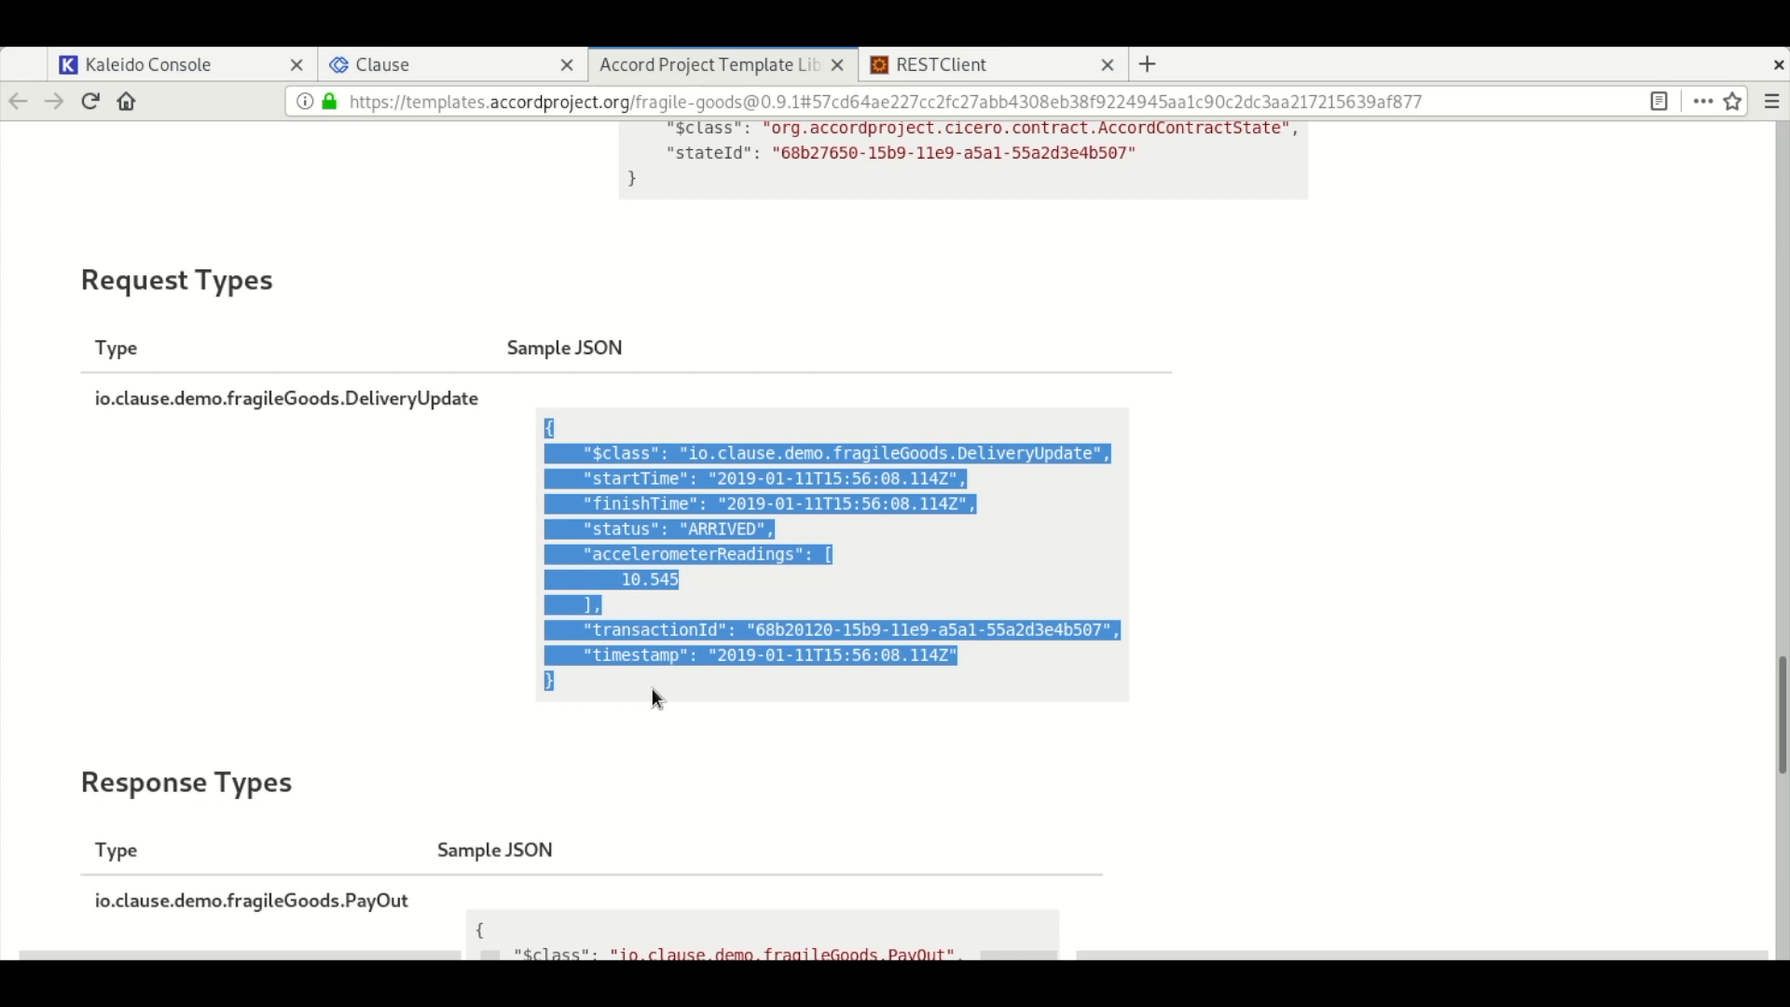
# - Edit the DeliveryUpdate body's accelerometerReadings to 10.545, 0.6, 0.4, 0.8, 1.8
pyautogui.click(988, 64)
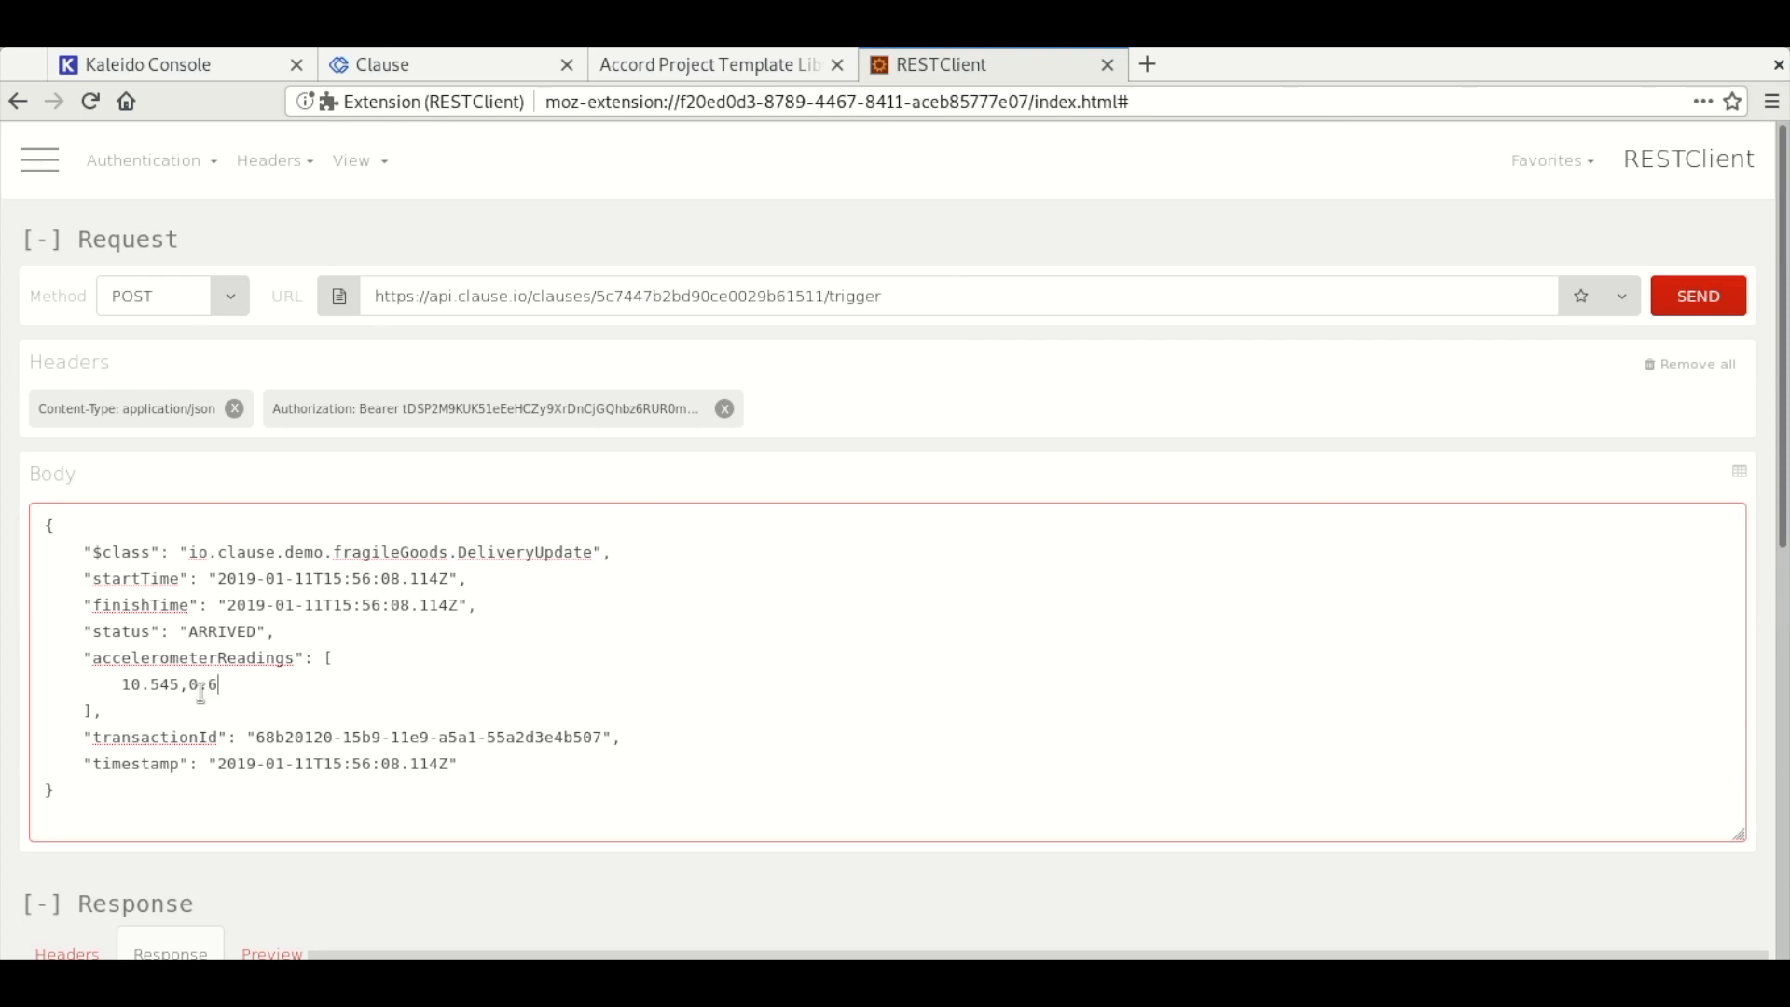
pyautogui.write(',0.4,')
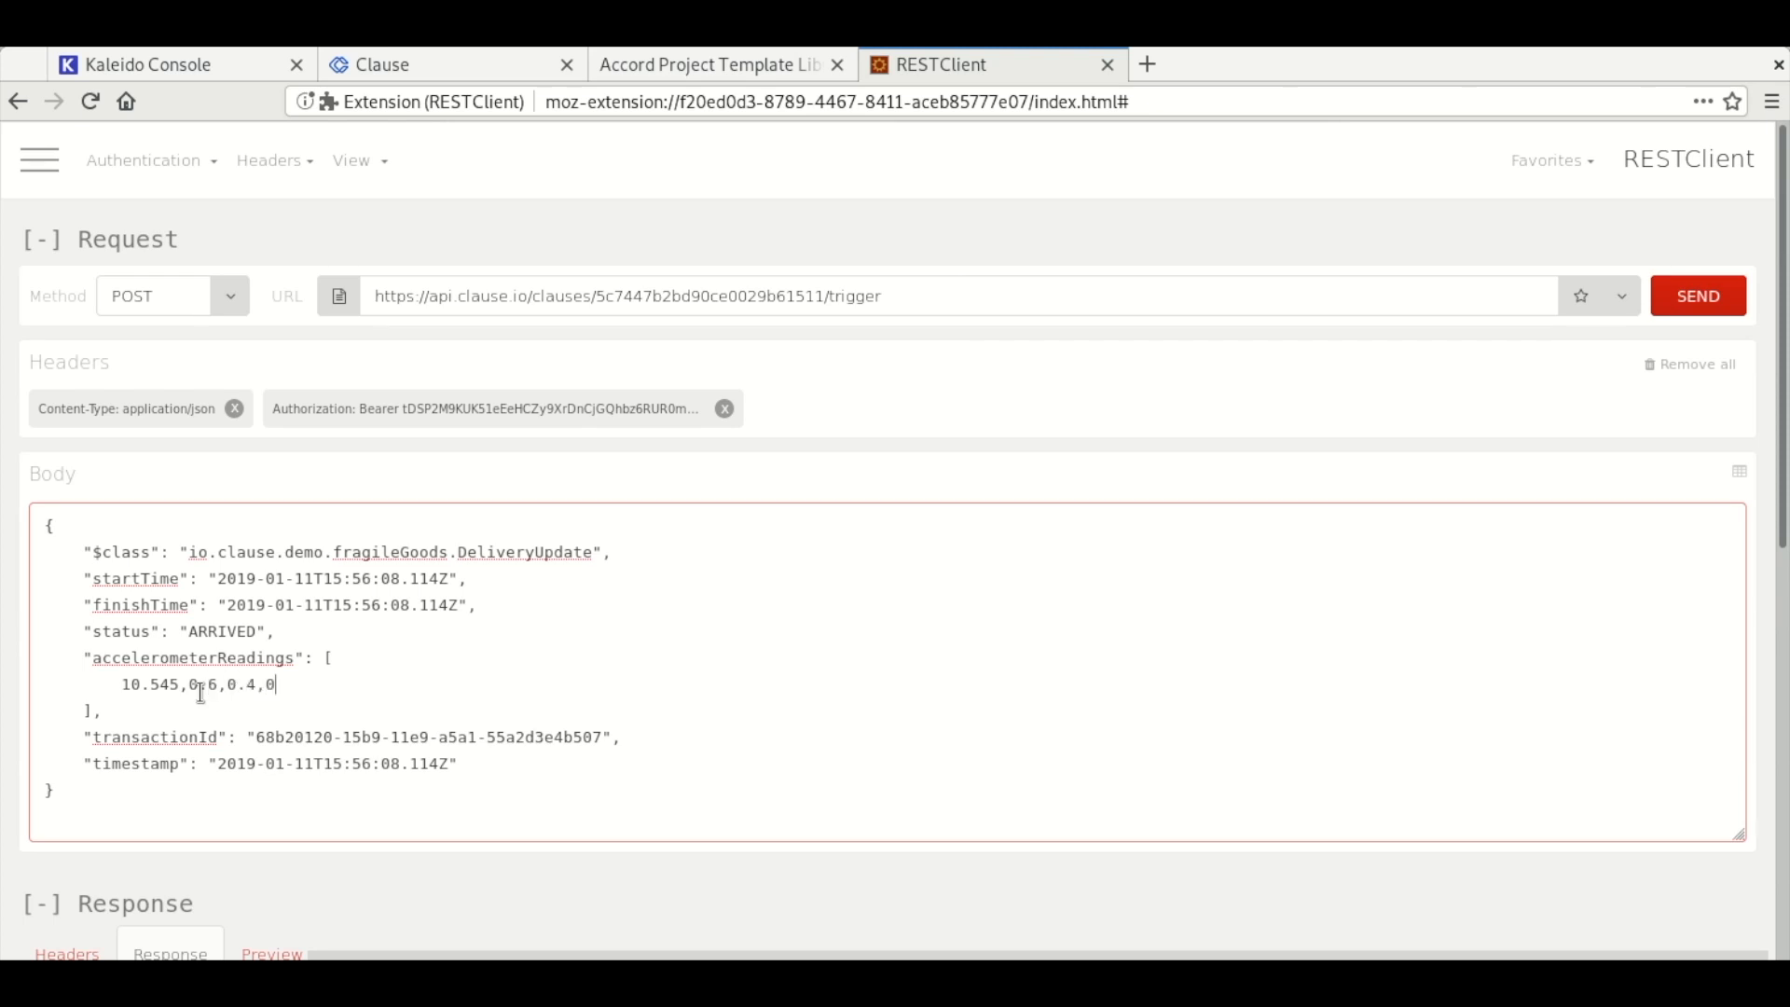
pyautogui.write('0.8,1.')
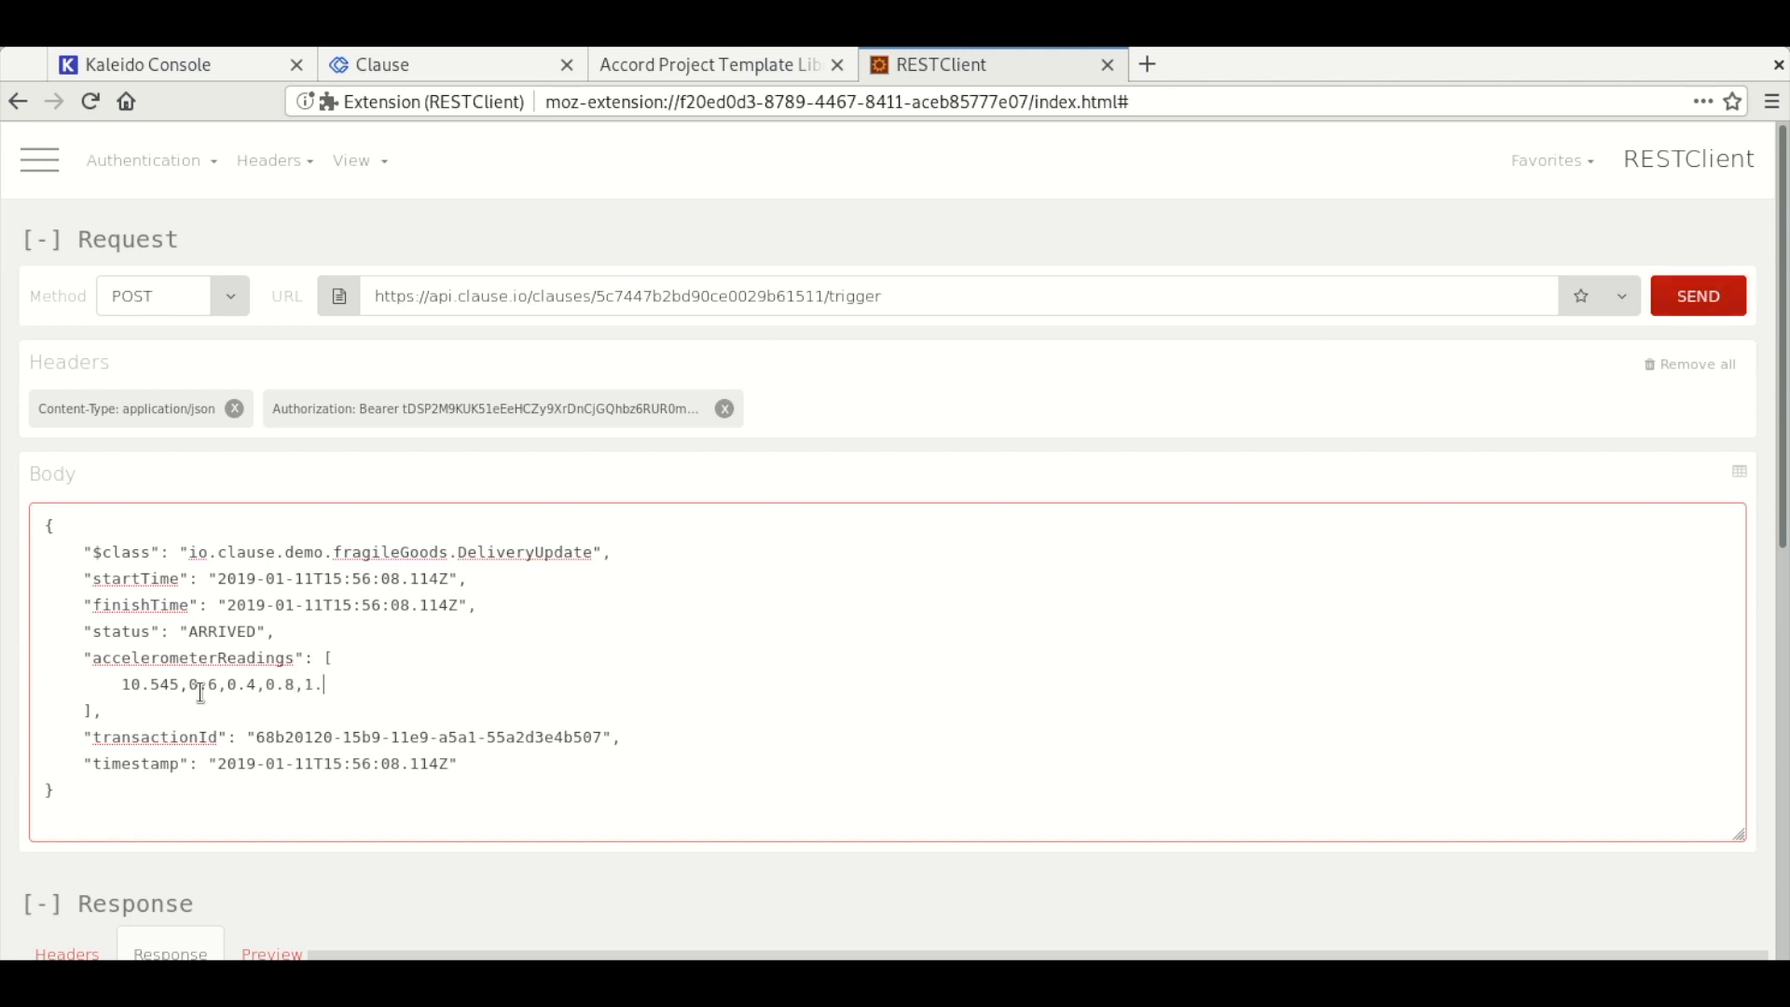
pyautogui.write('8')
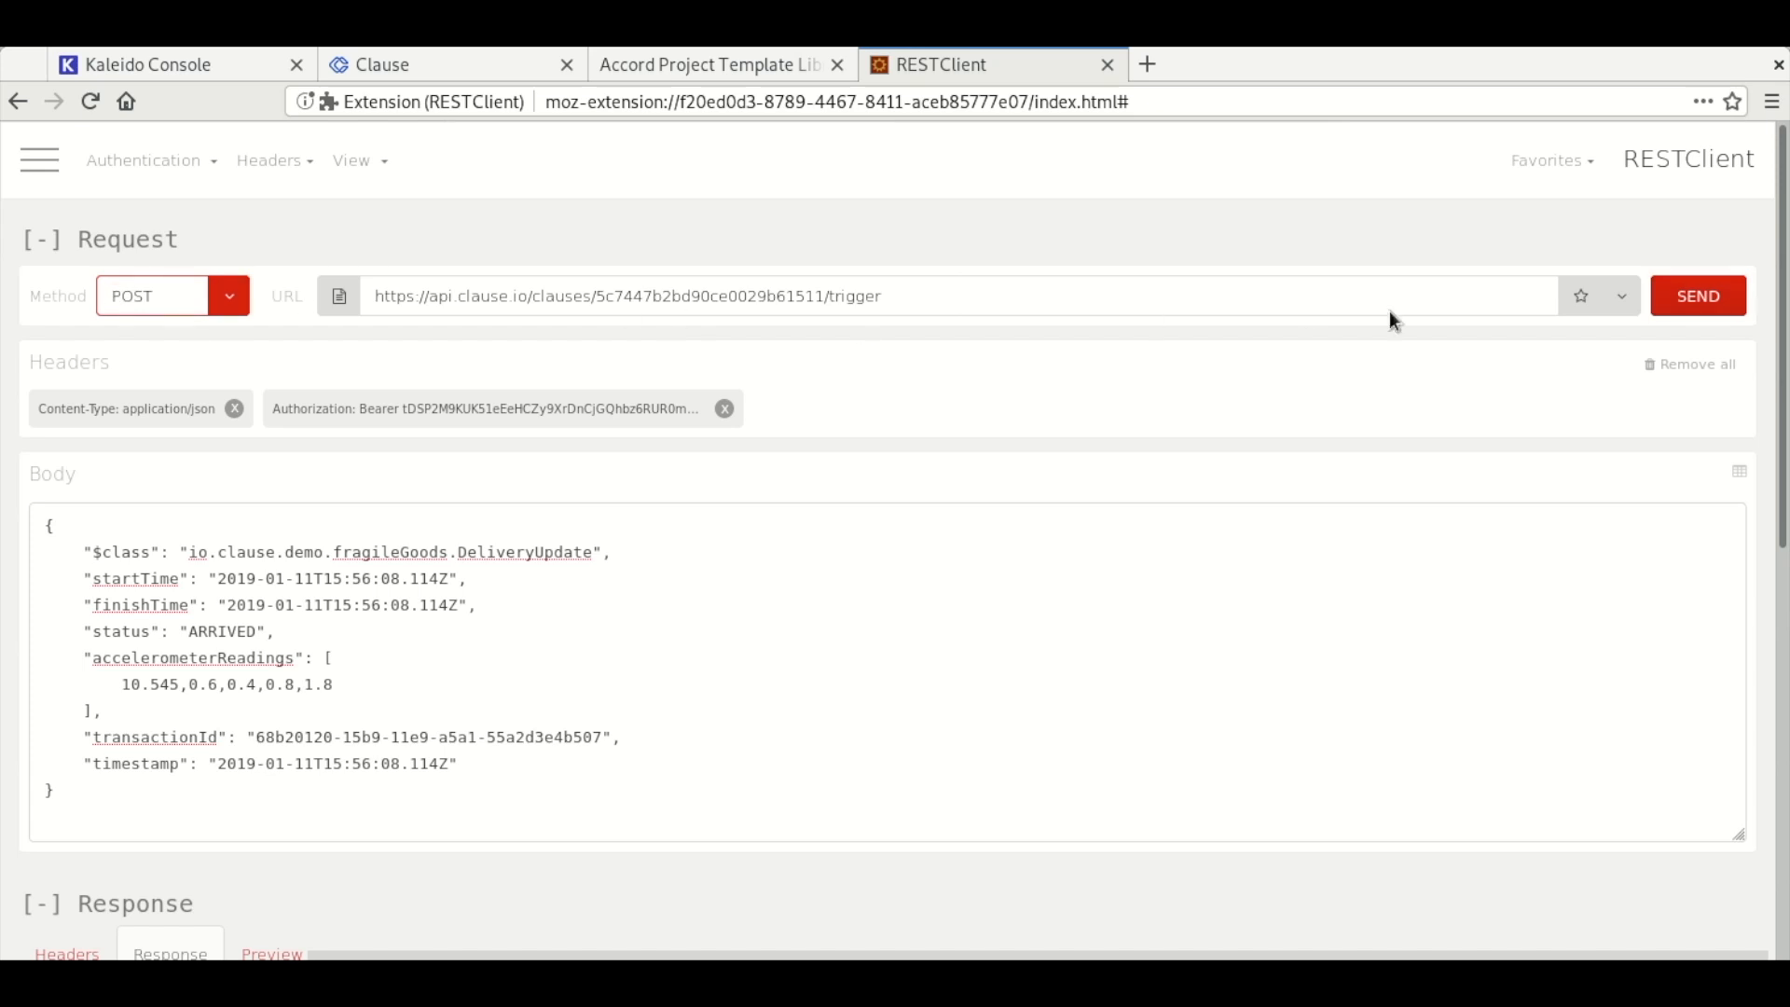
pyautogui.moveTo(1698, 296)
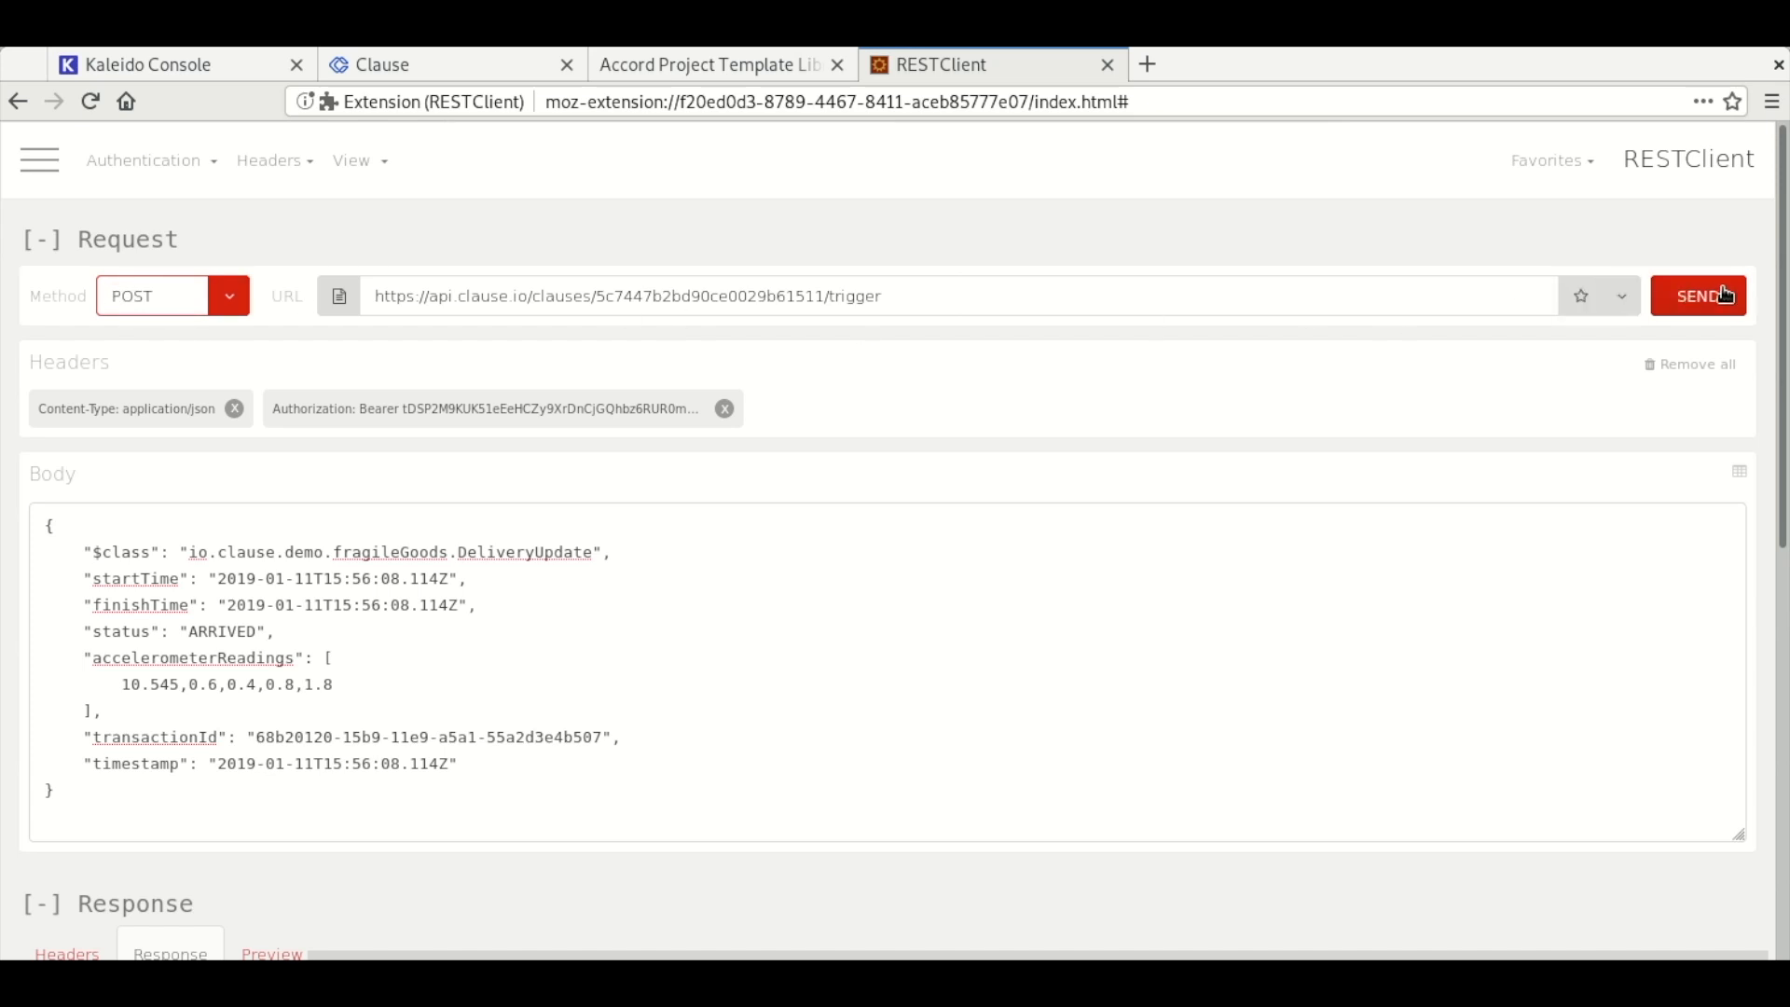
# - Send the delivery update to the trigger URL and see the successful processing response
pyautogui.click(1698, 296)
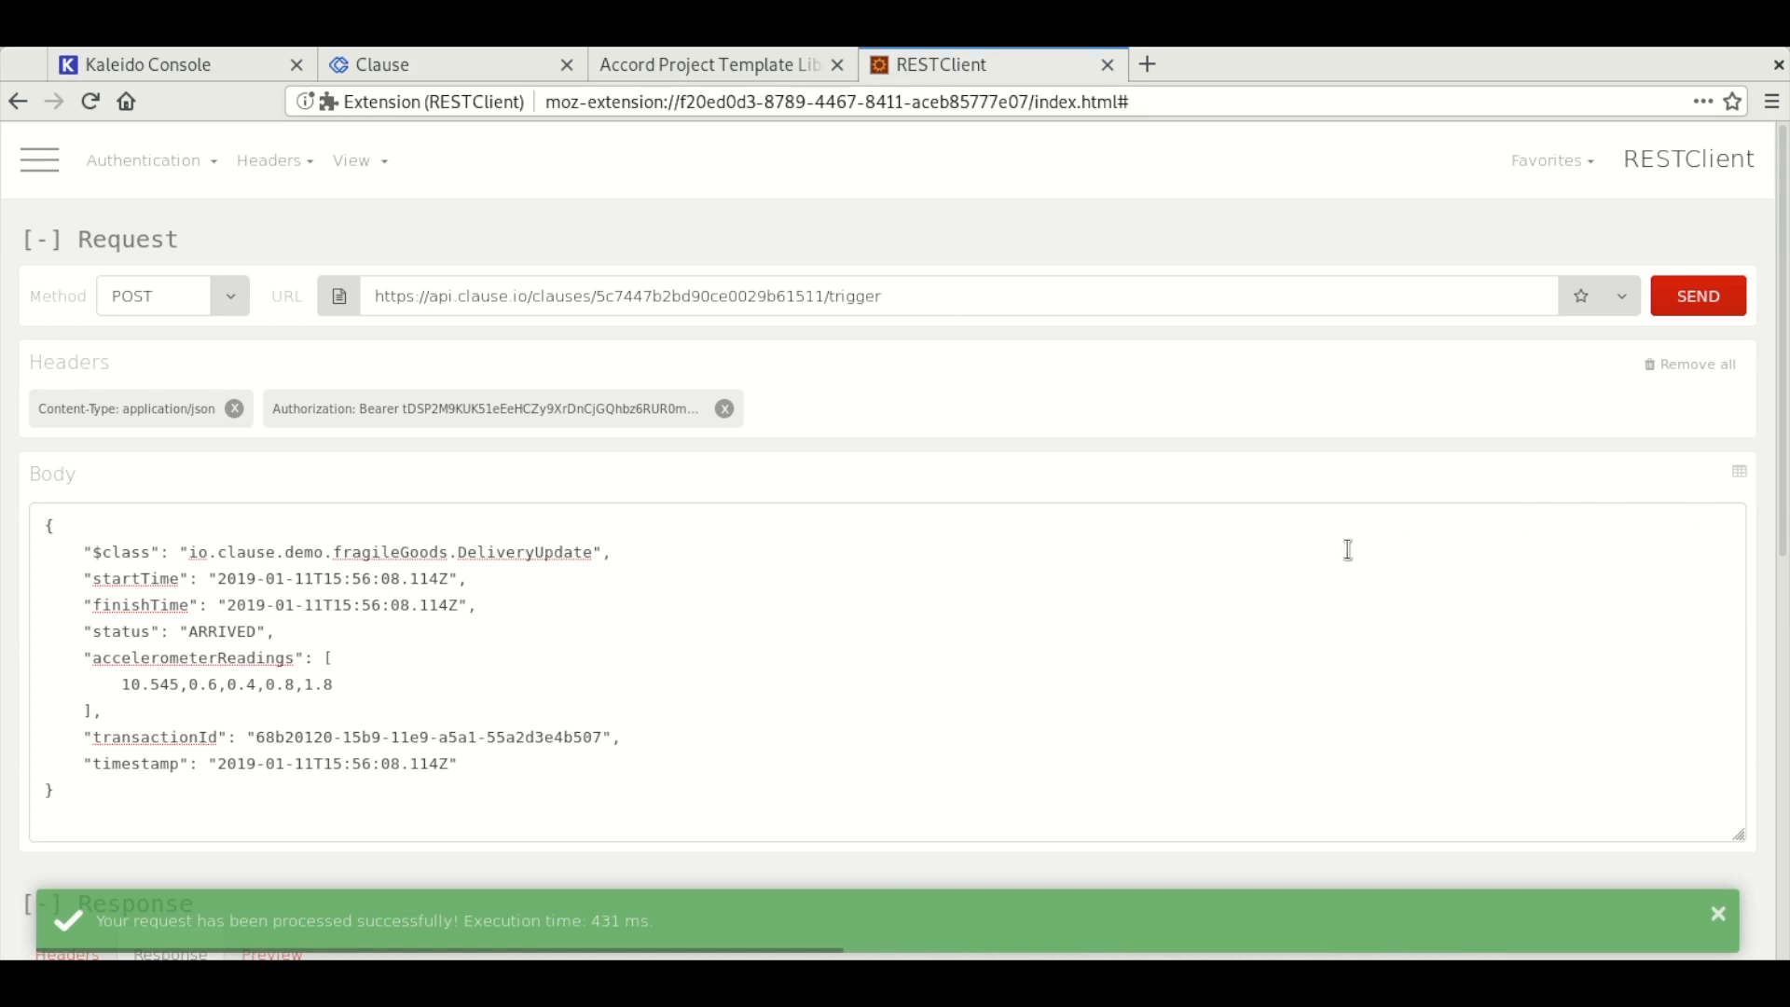
pyautogui.scroll(-3)
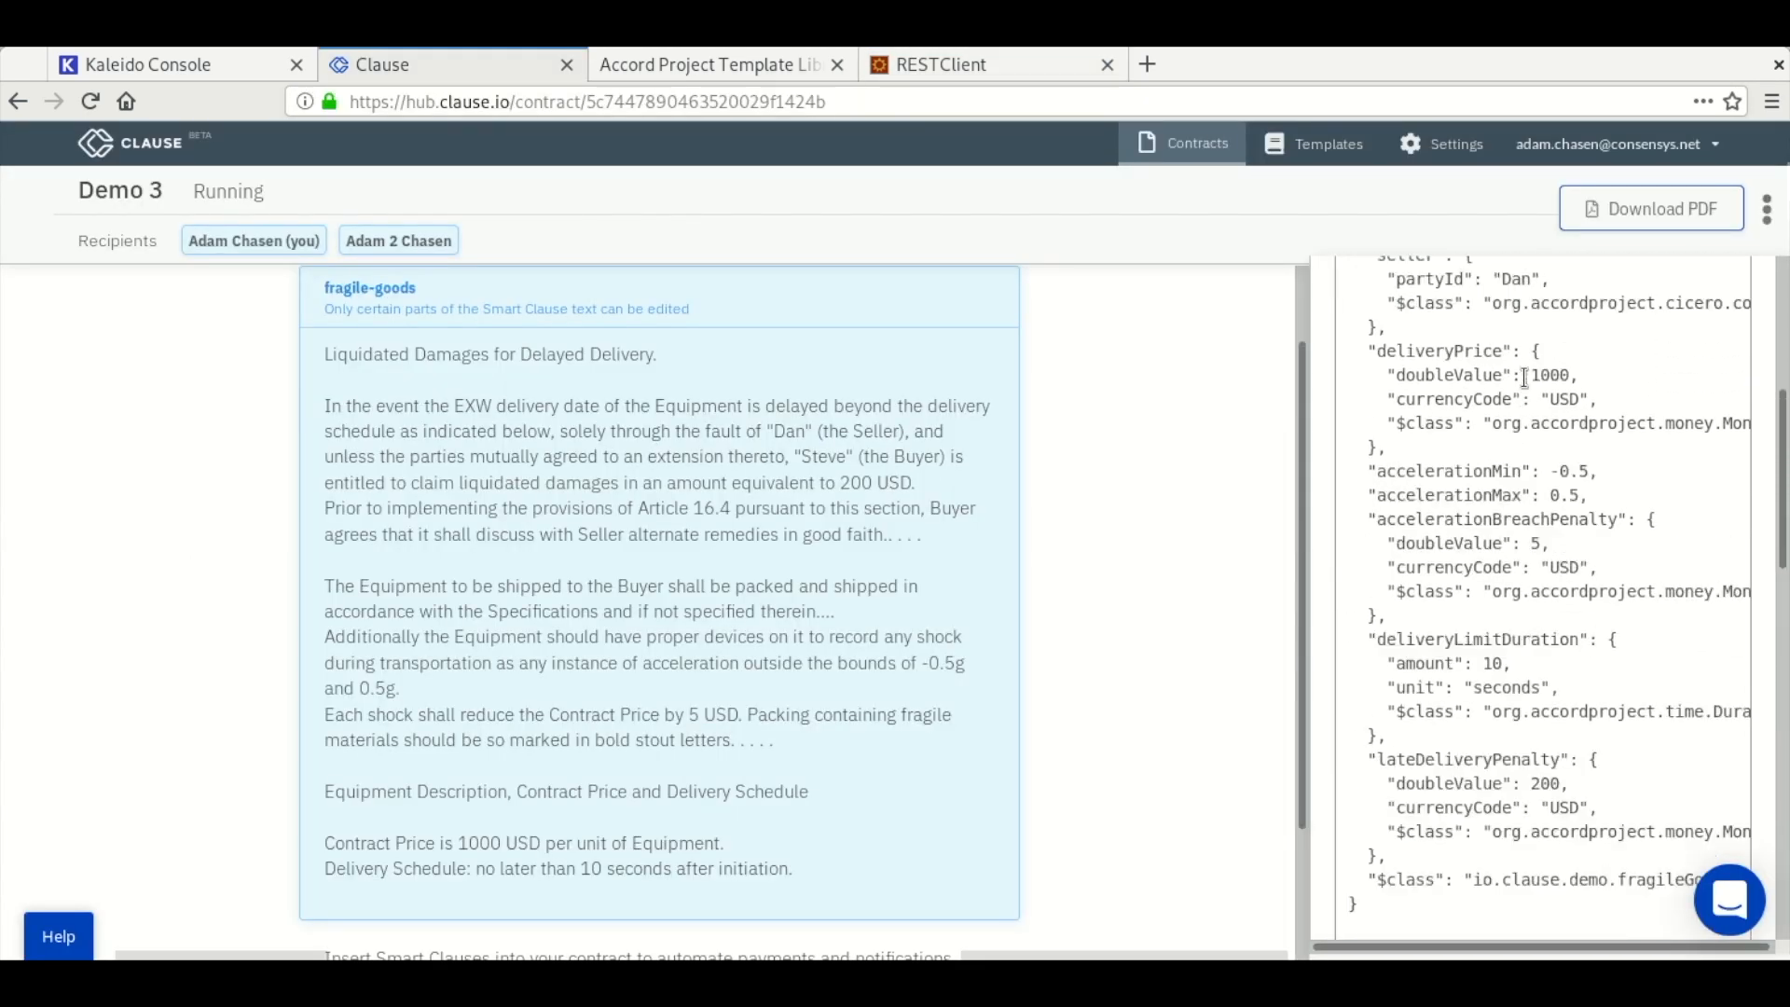
pyautogui.click(1555, 282)
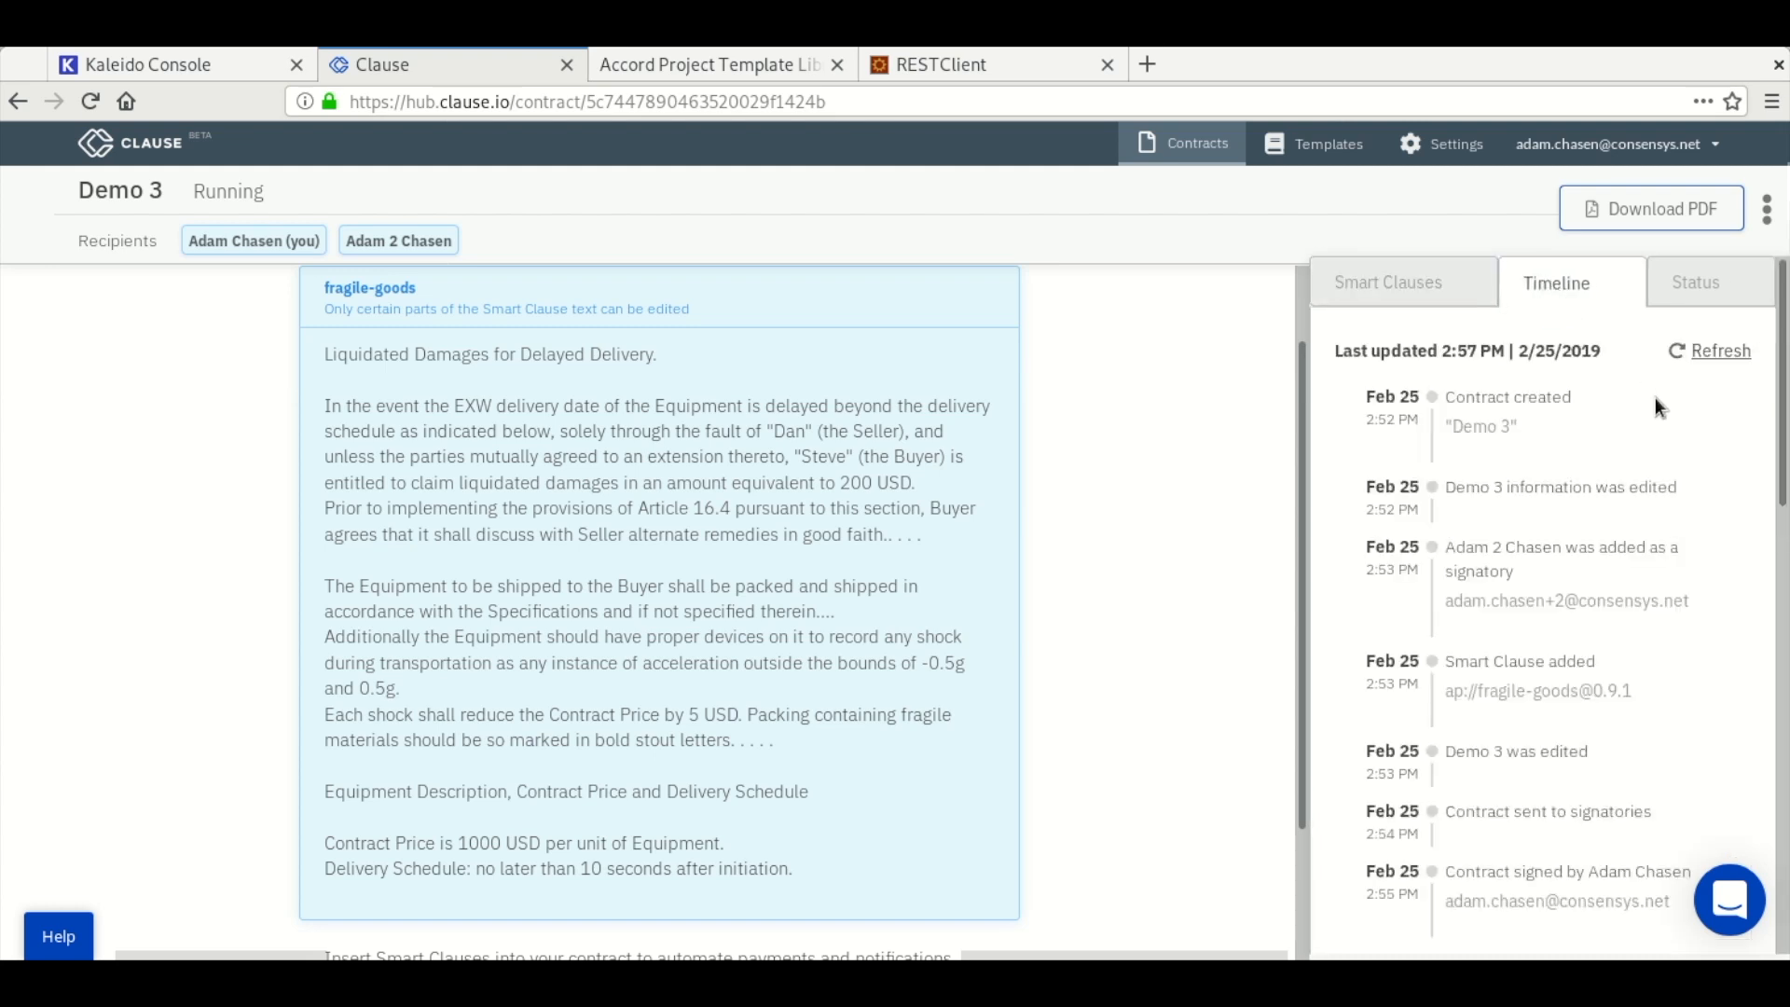
pyautogui.scroll(-3)
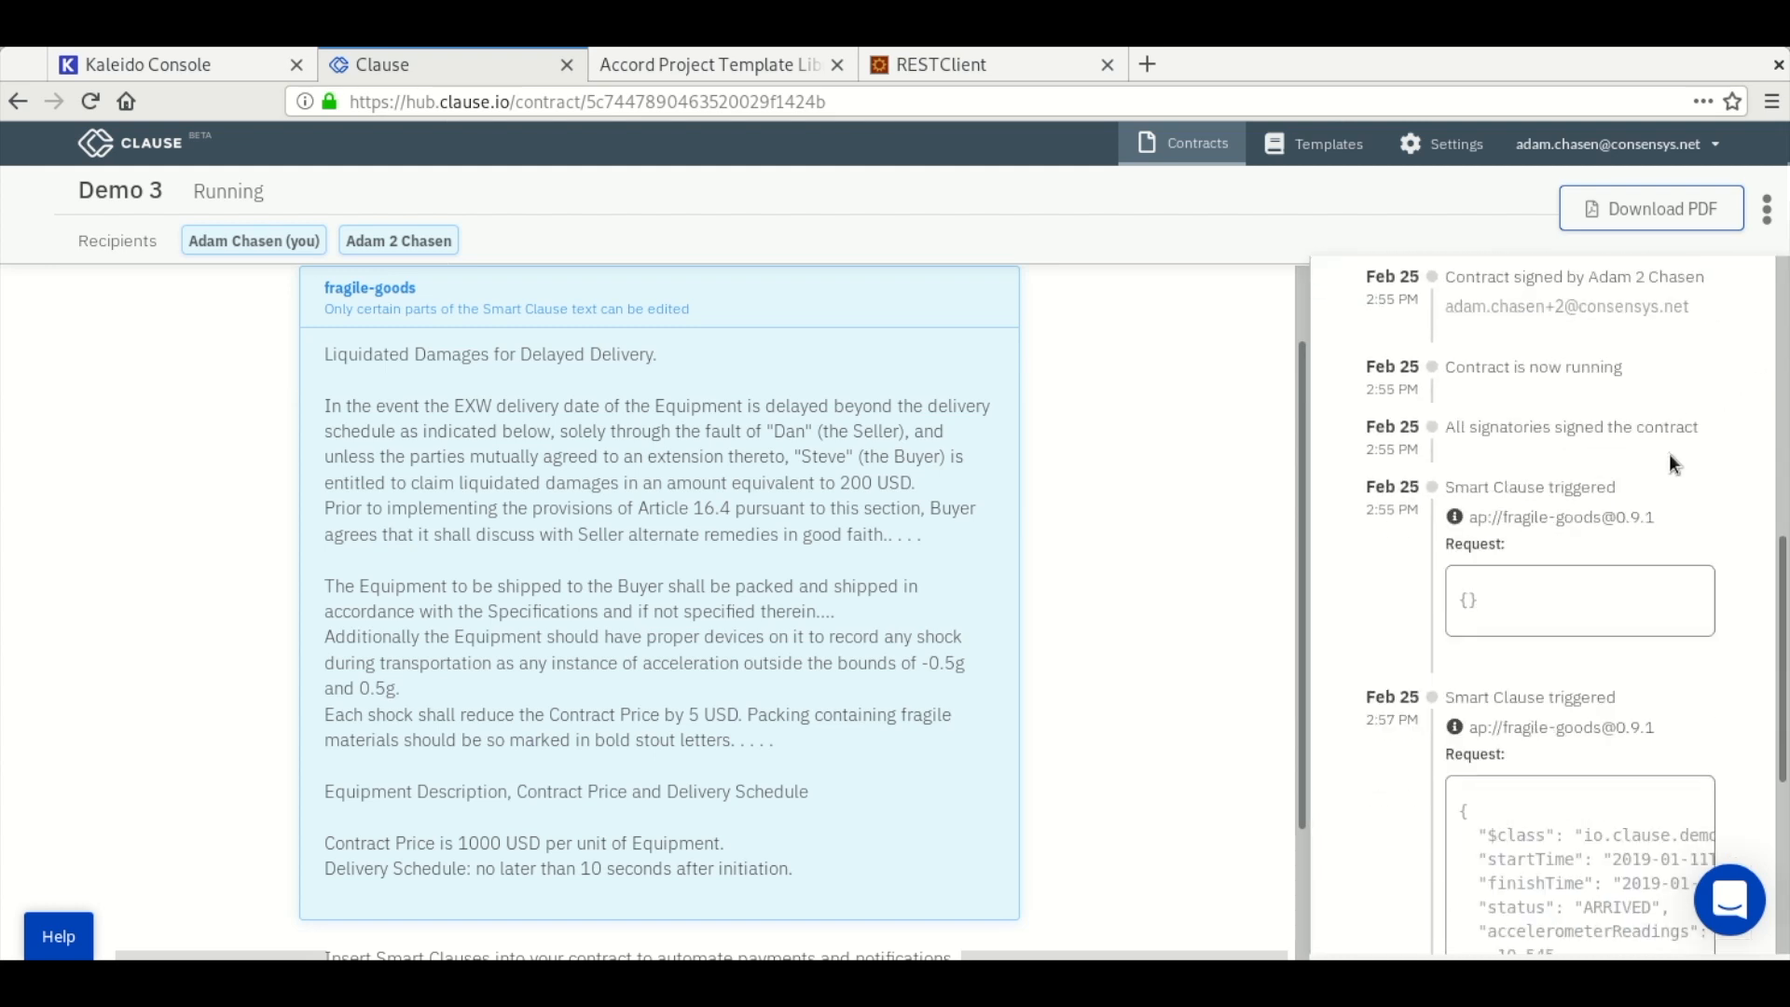
pyautogui.scroll(-3)
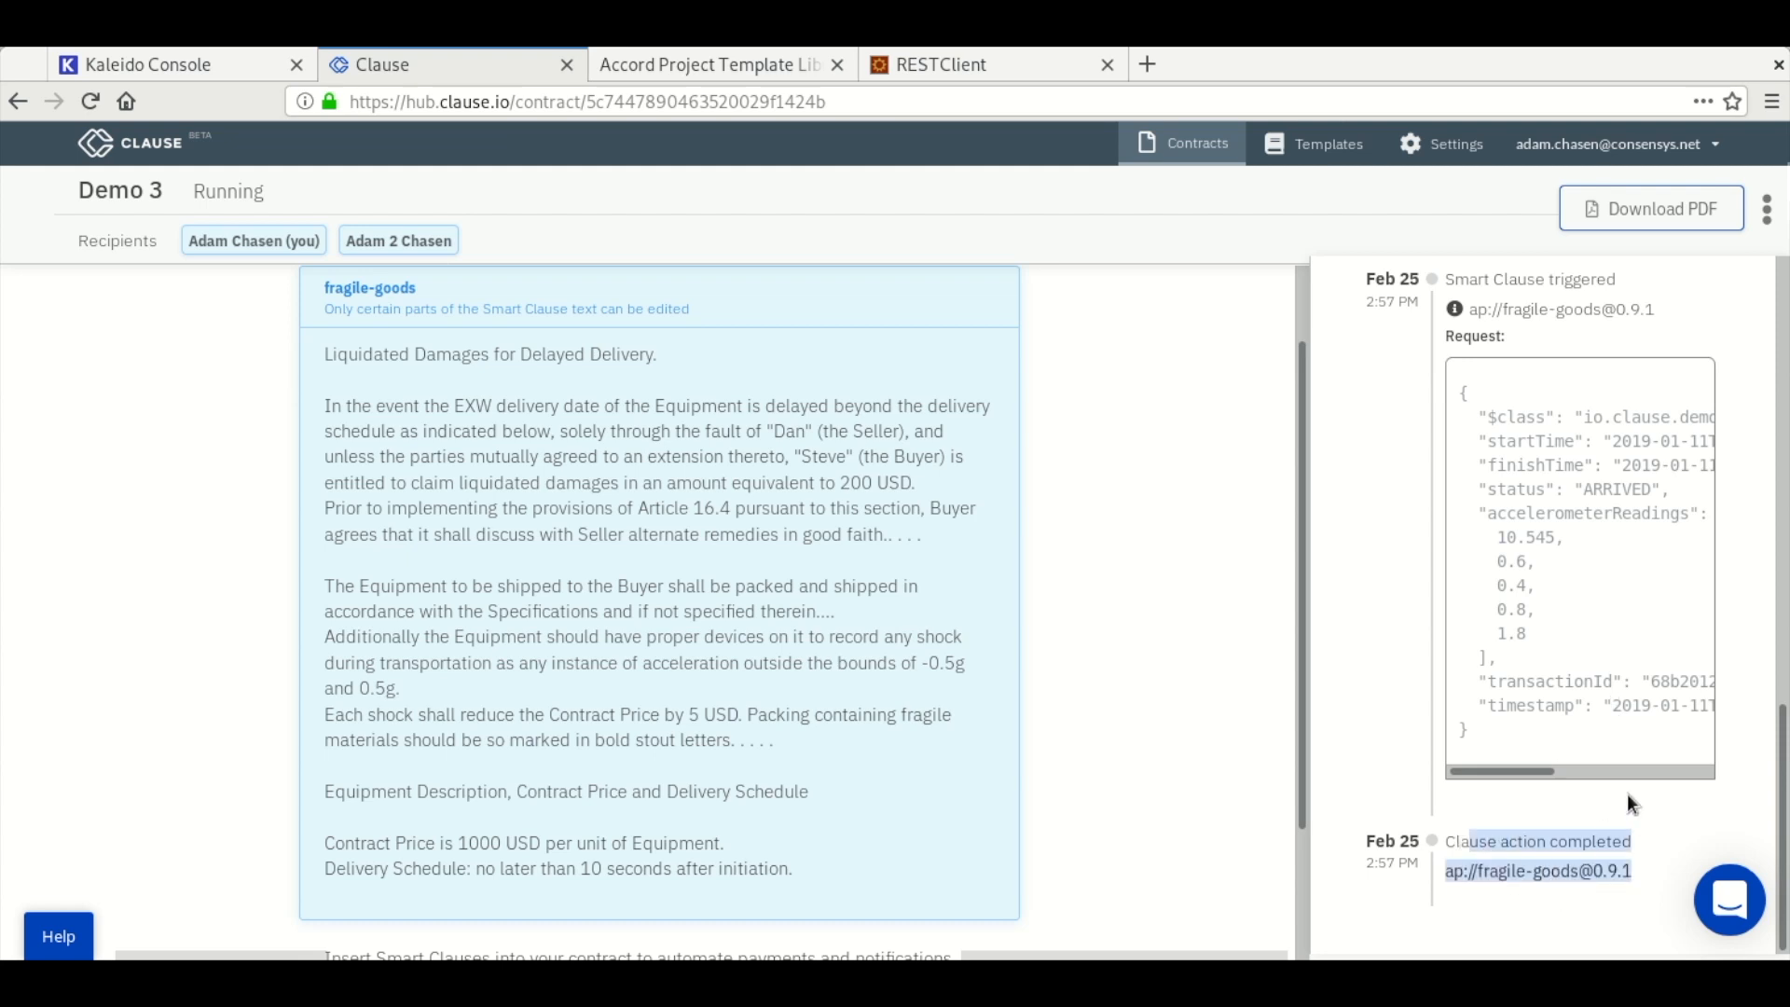
pyautogui.moveTo(656, 523)
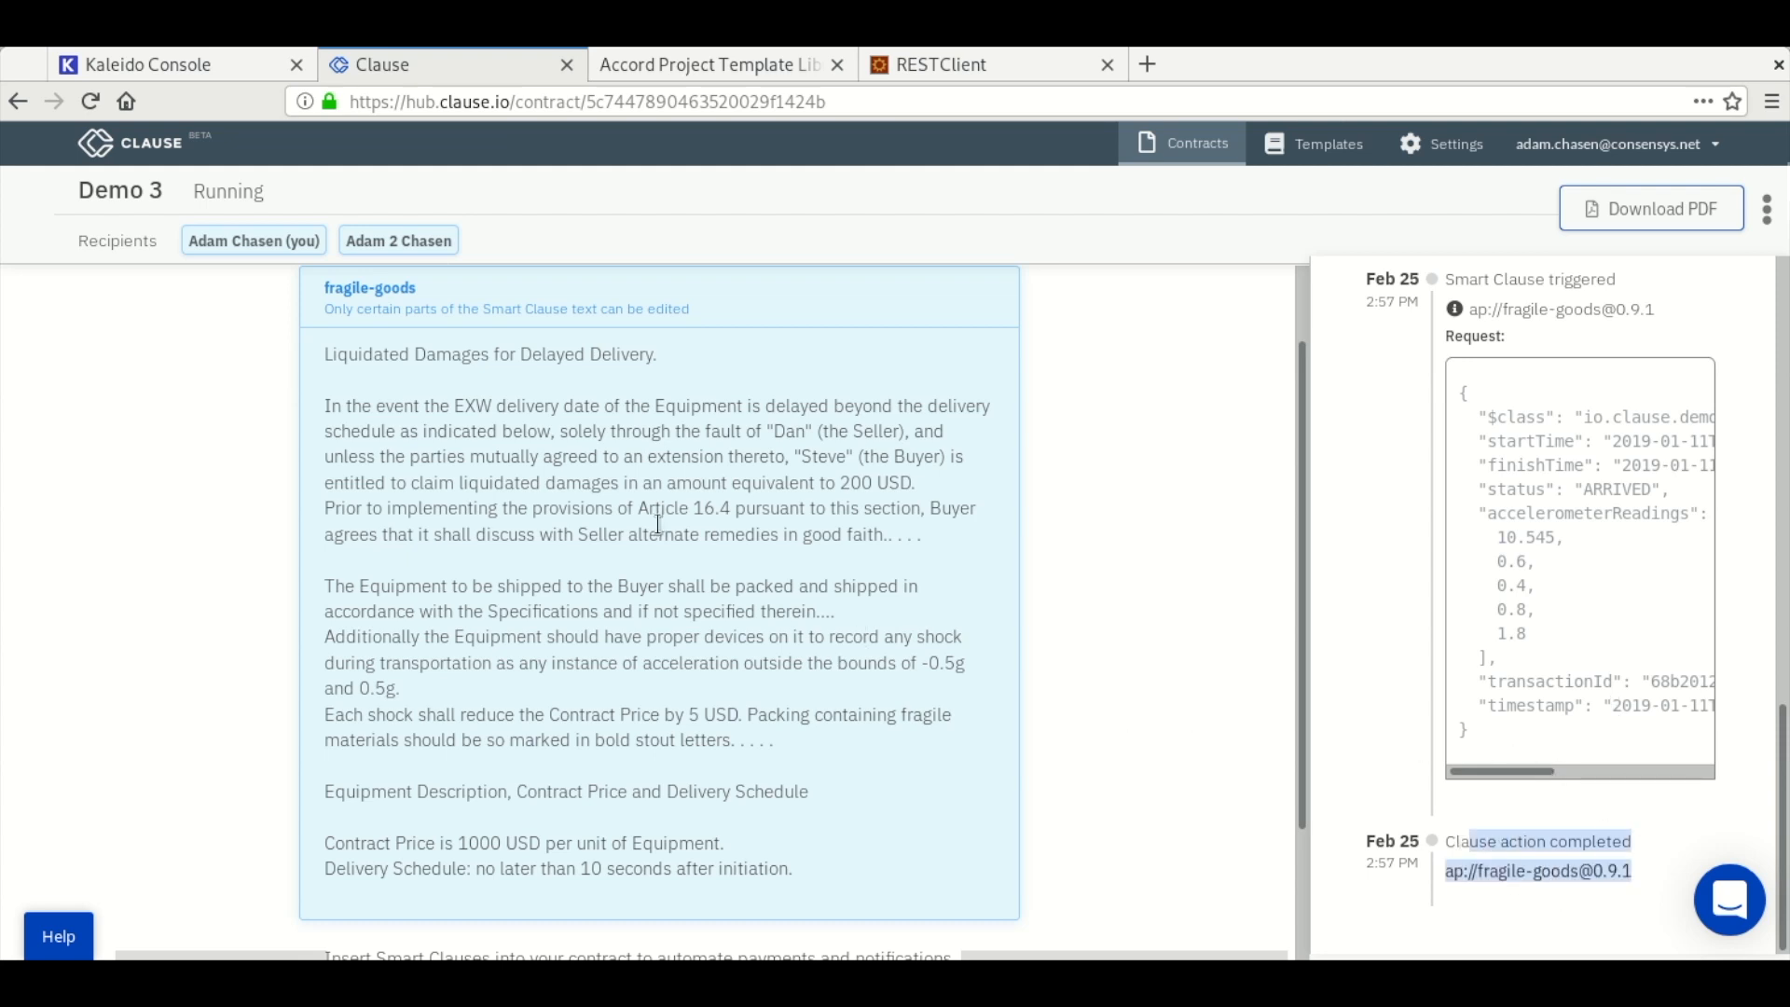
pyautogui.click(148, 65)
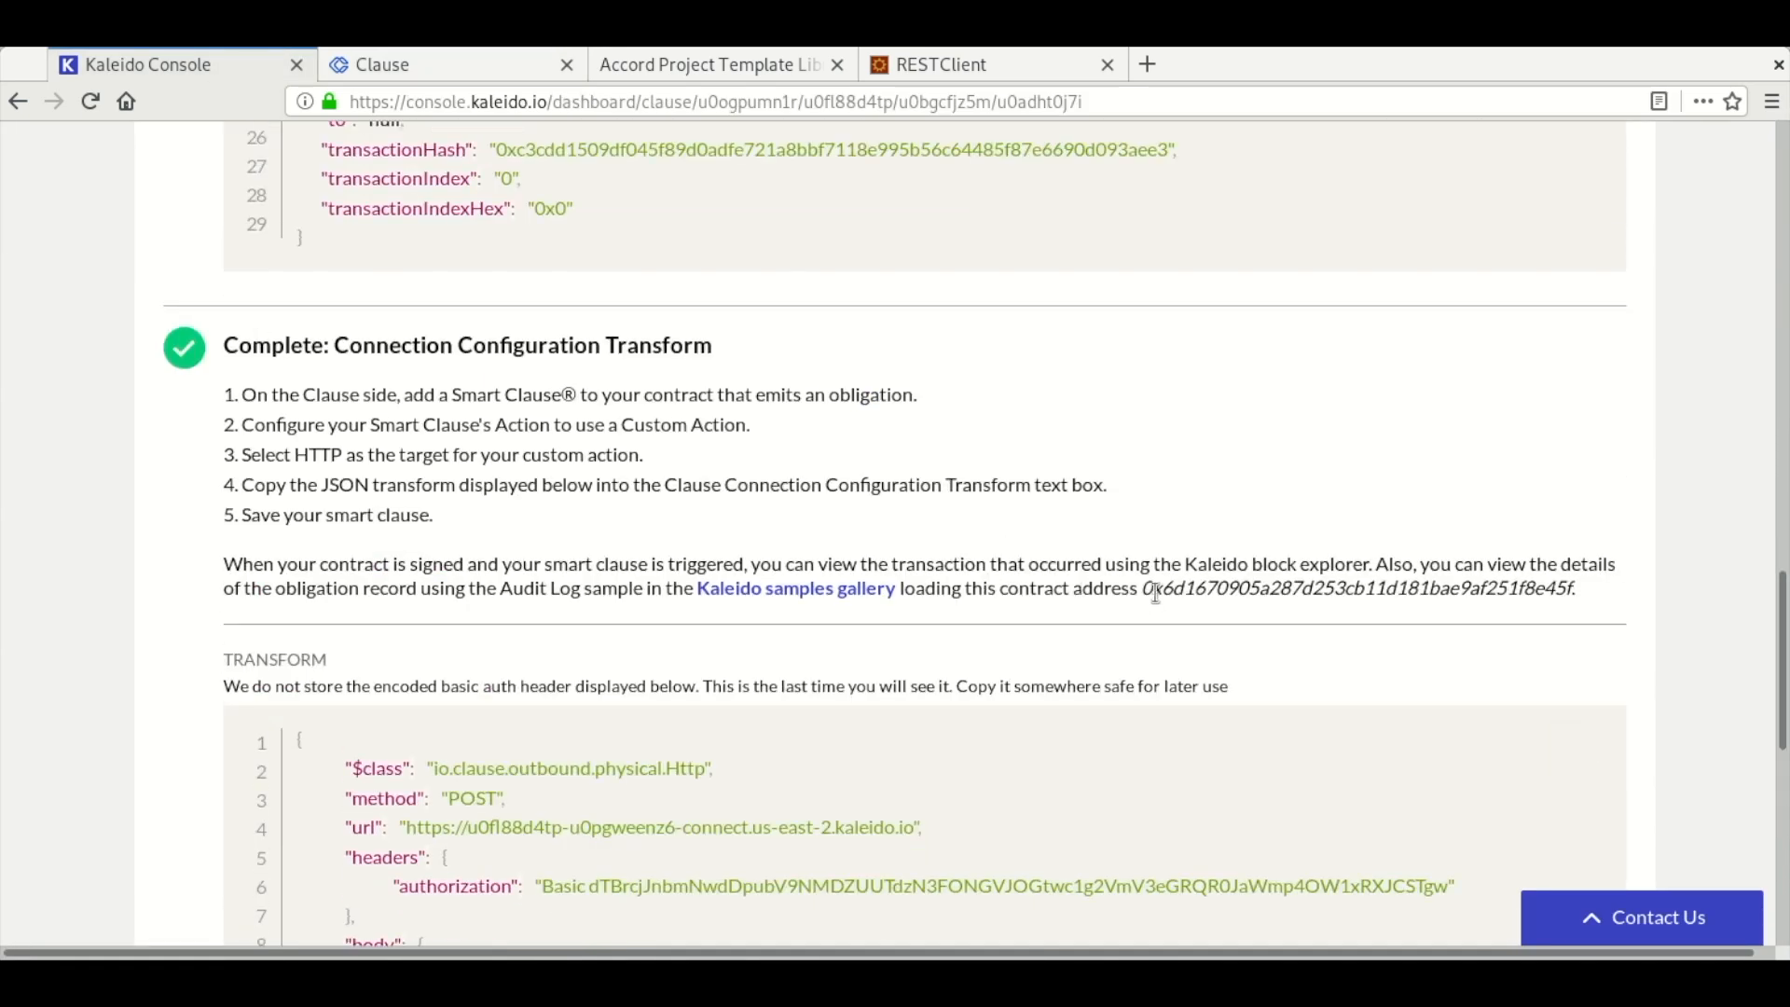
# - Select the contract address and reach the samples gallery's Configure page in a new tab
pyautogui.moveTo(1141, 589); pyautogui.dragTo(1573, 589)
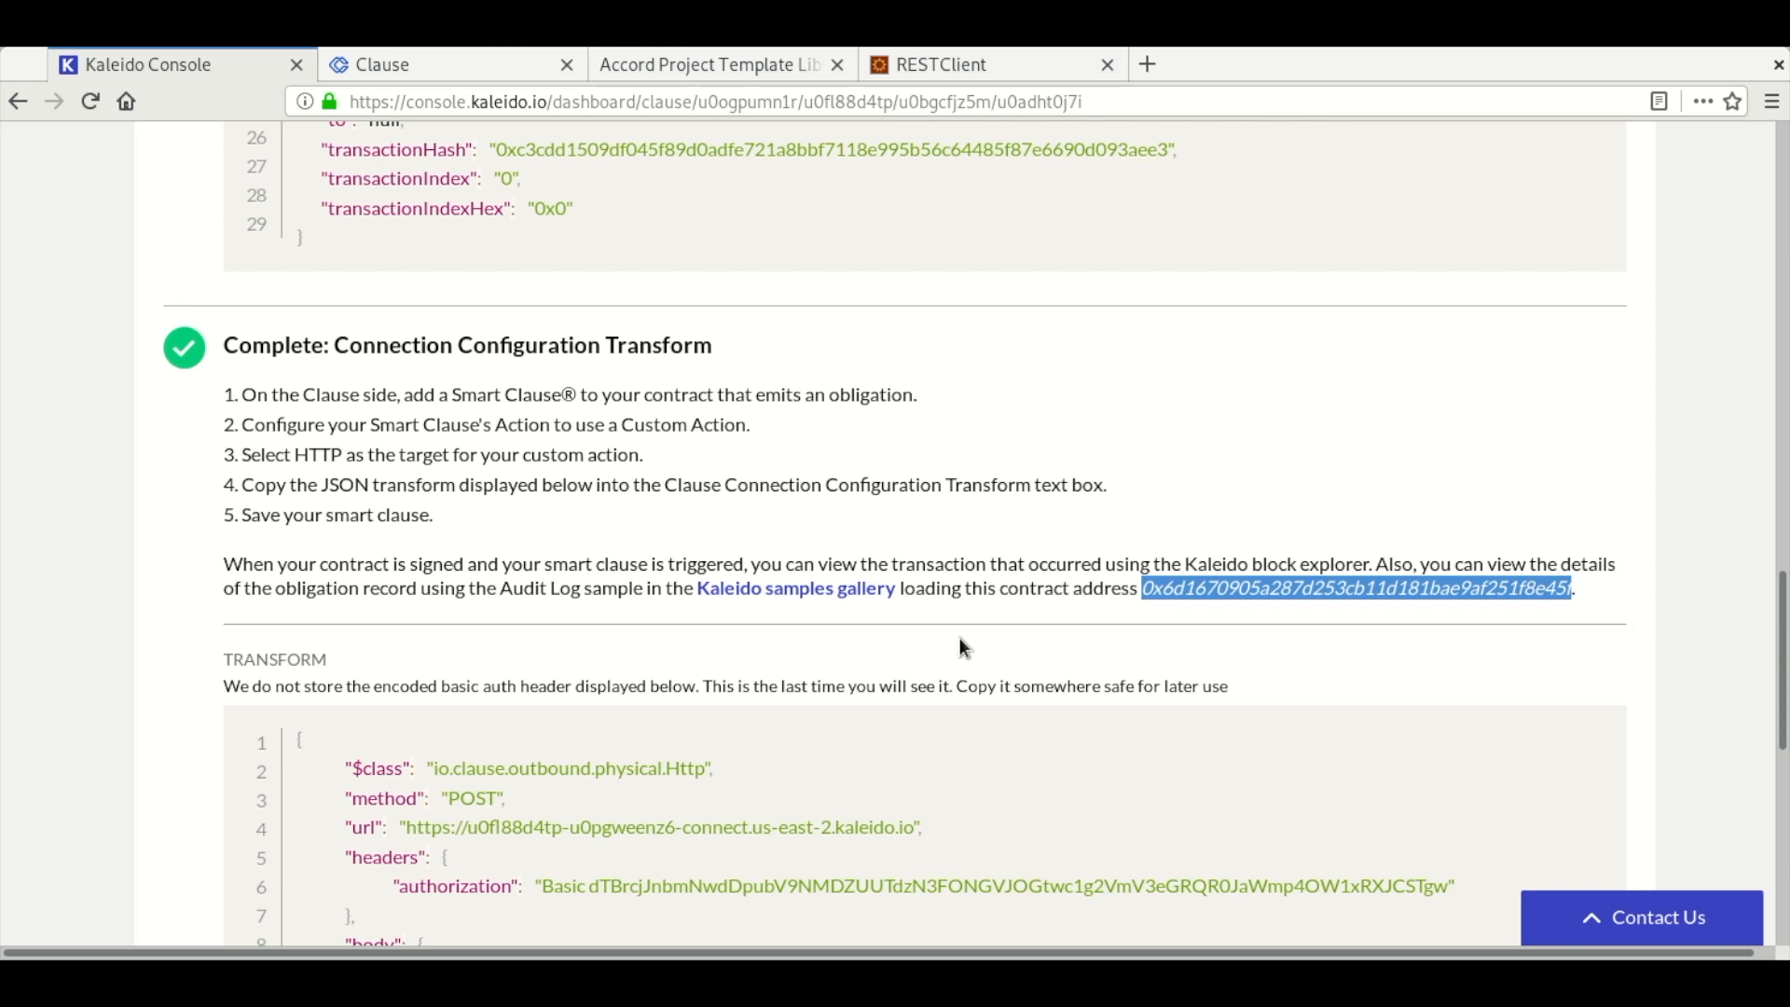
pyautogui.click(794, 589)
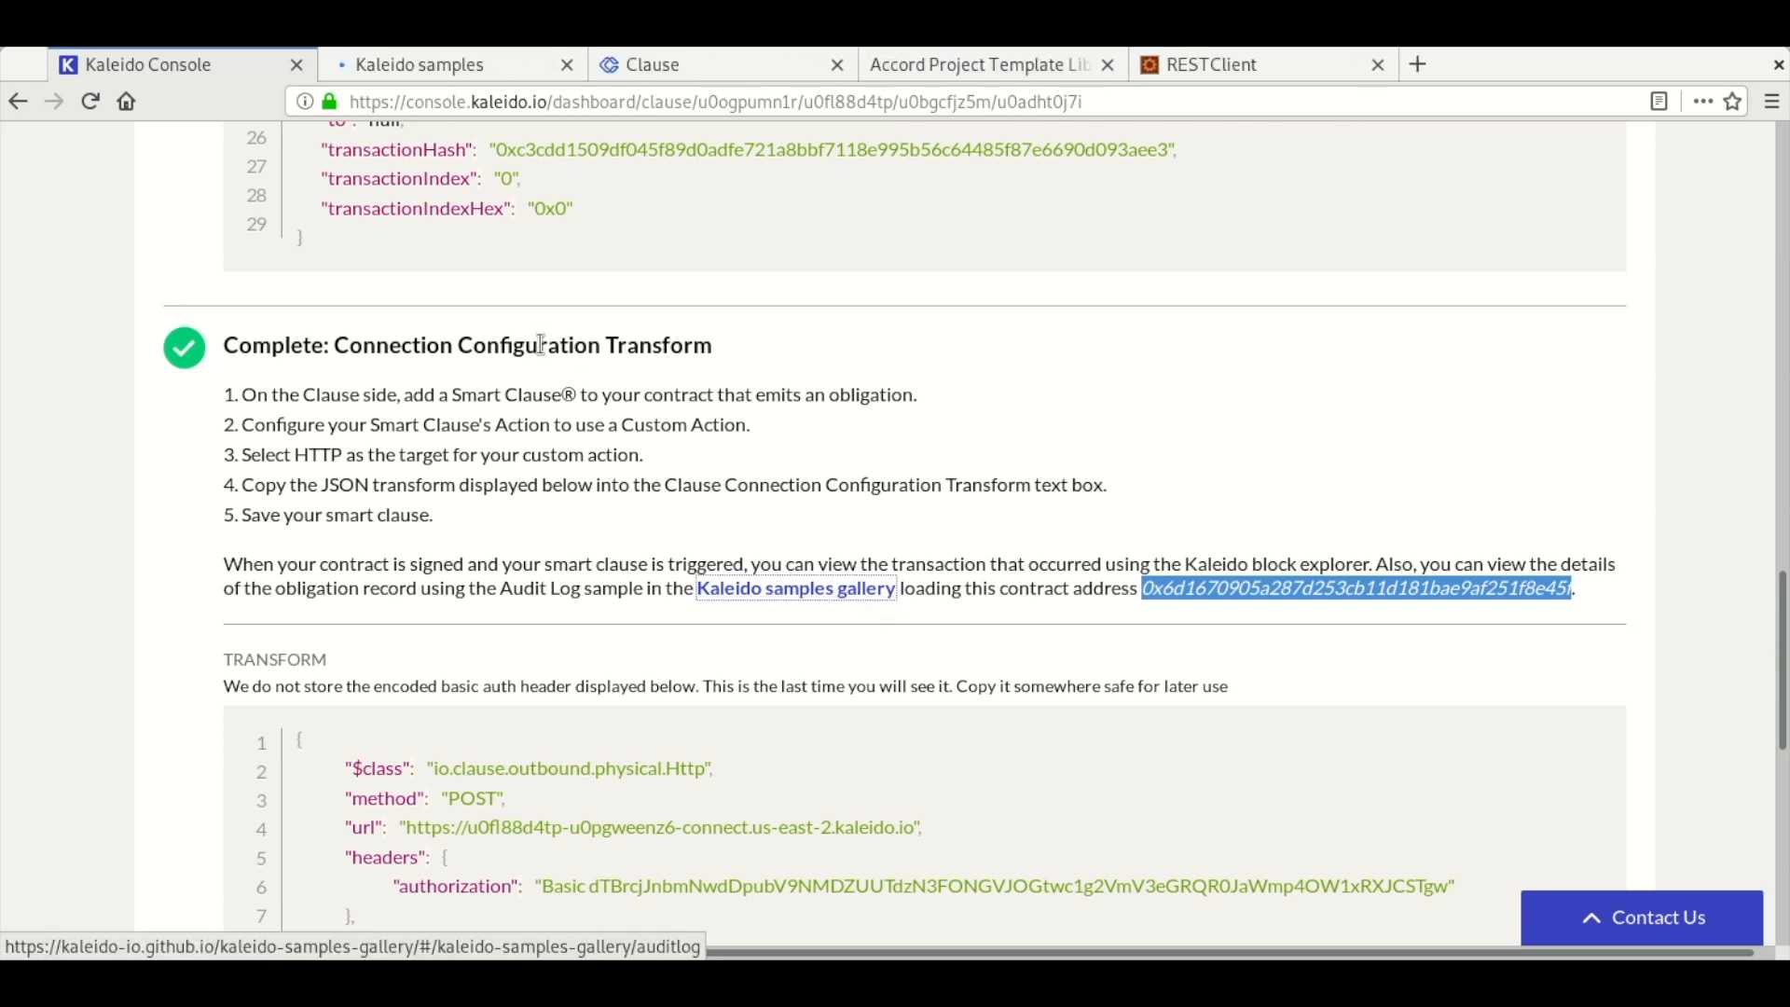
pyautogui.click(418, 64)
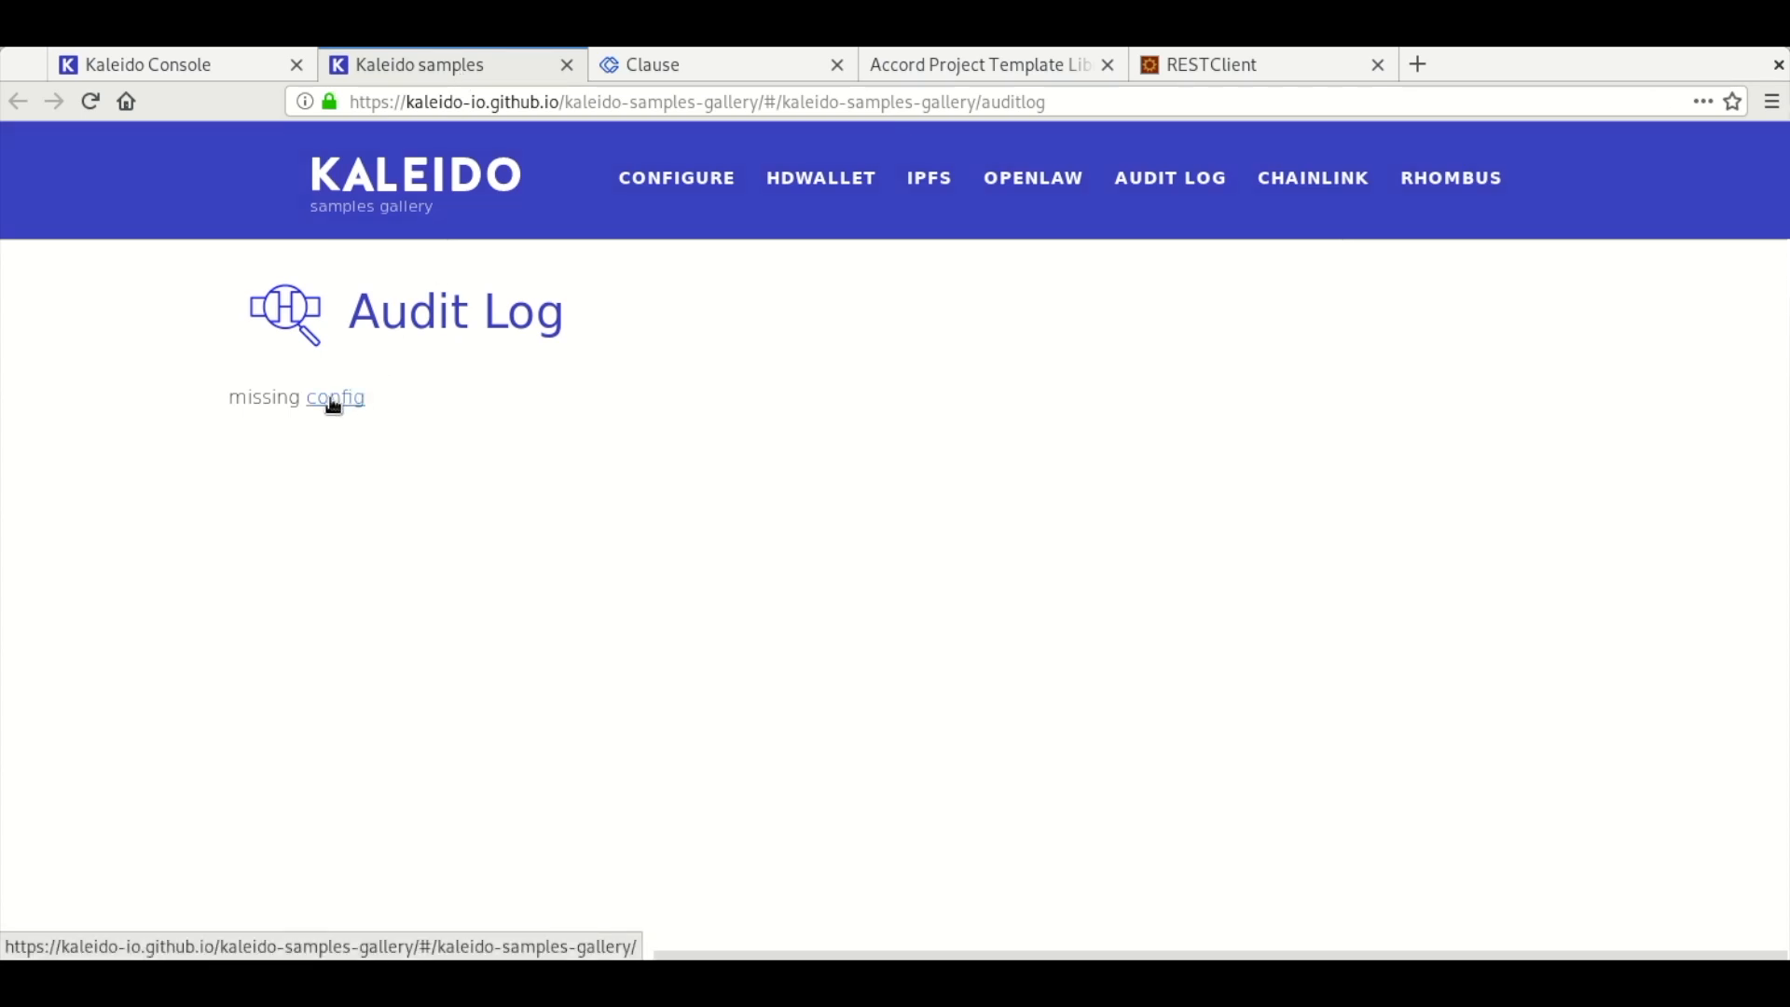
pyautogui.click(335, 397)
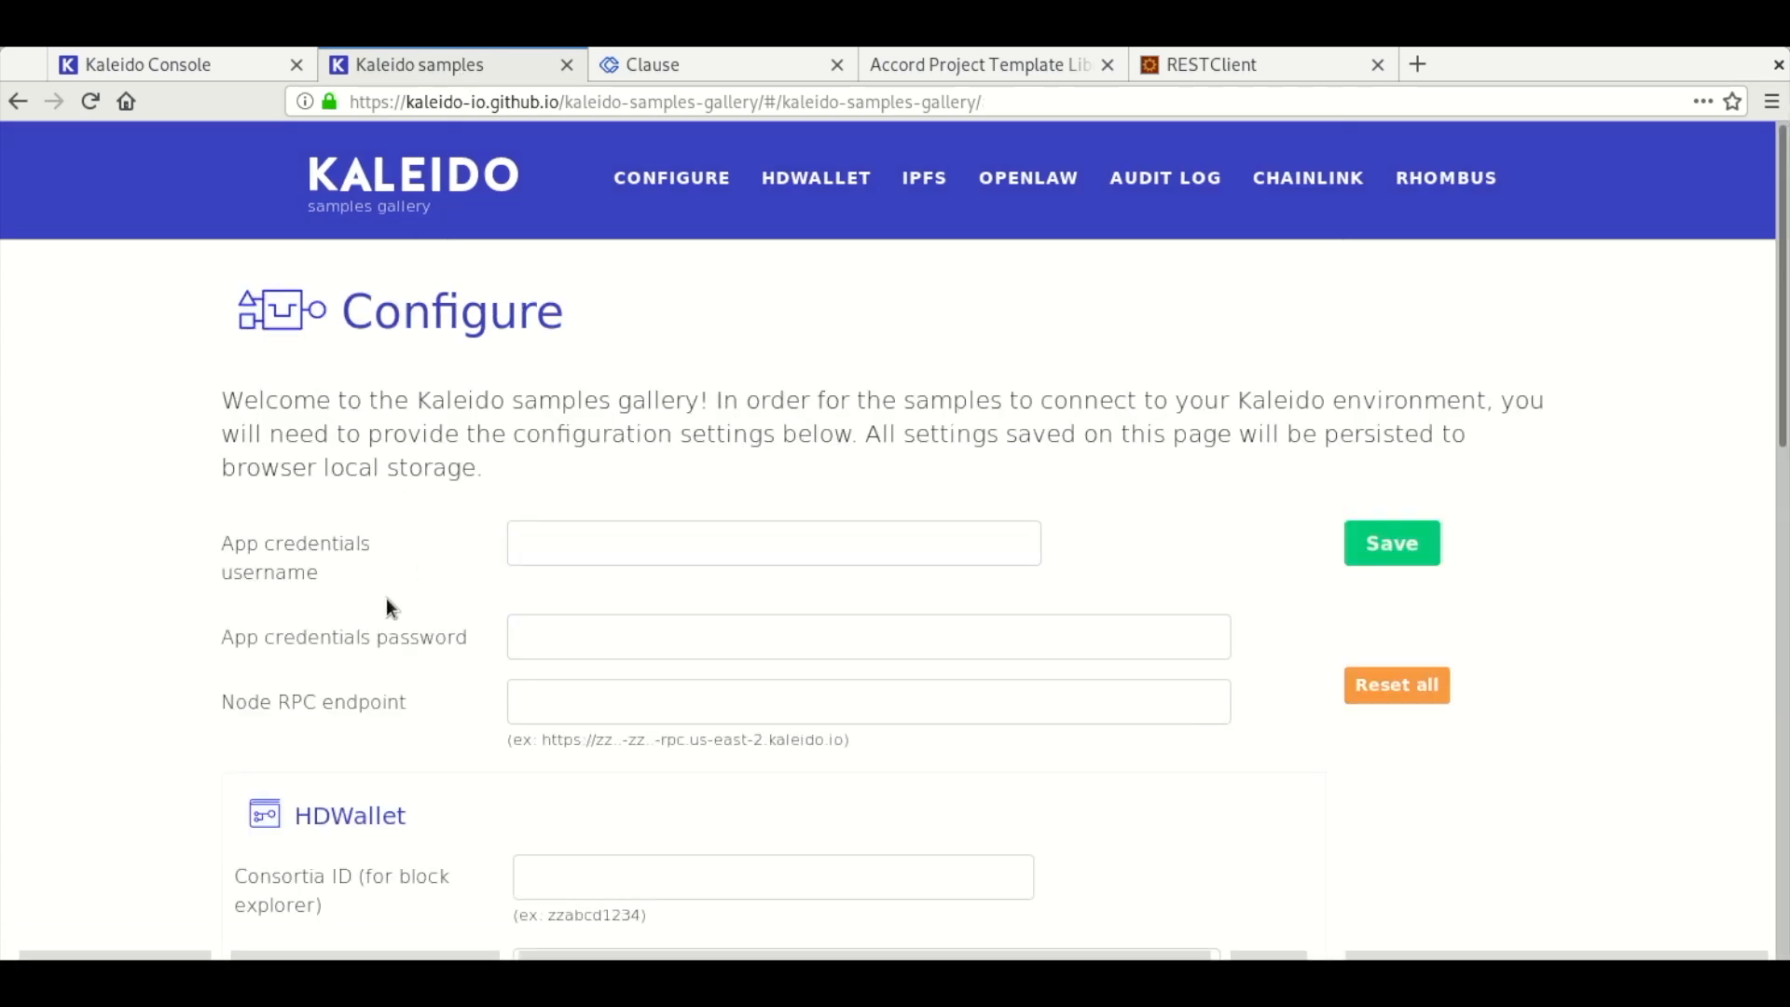
pyautogui.moveTo(172, 80)
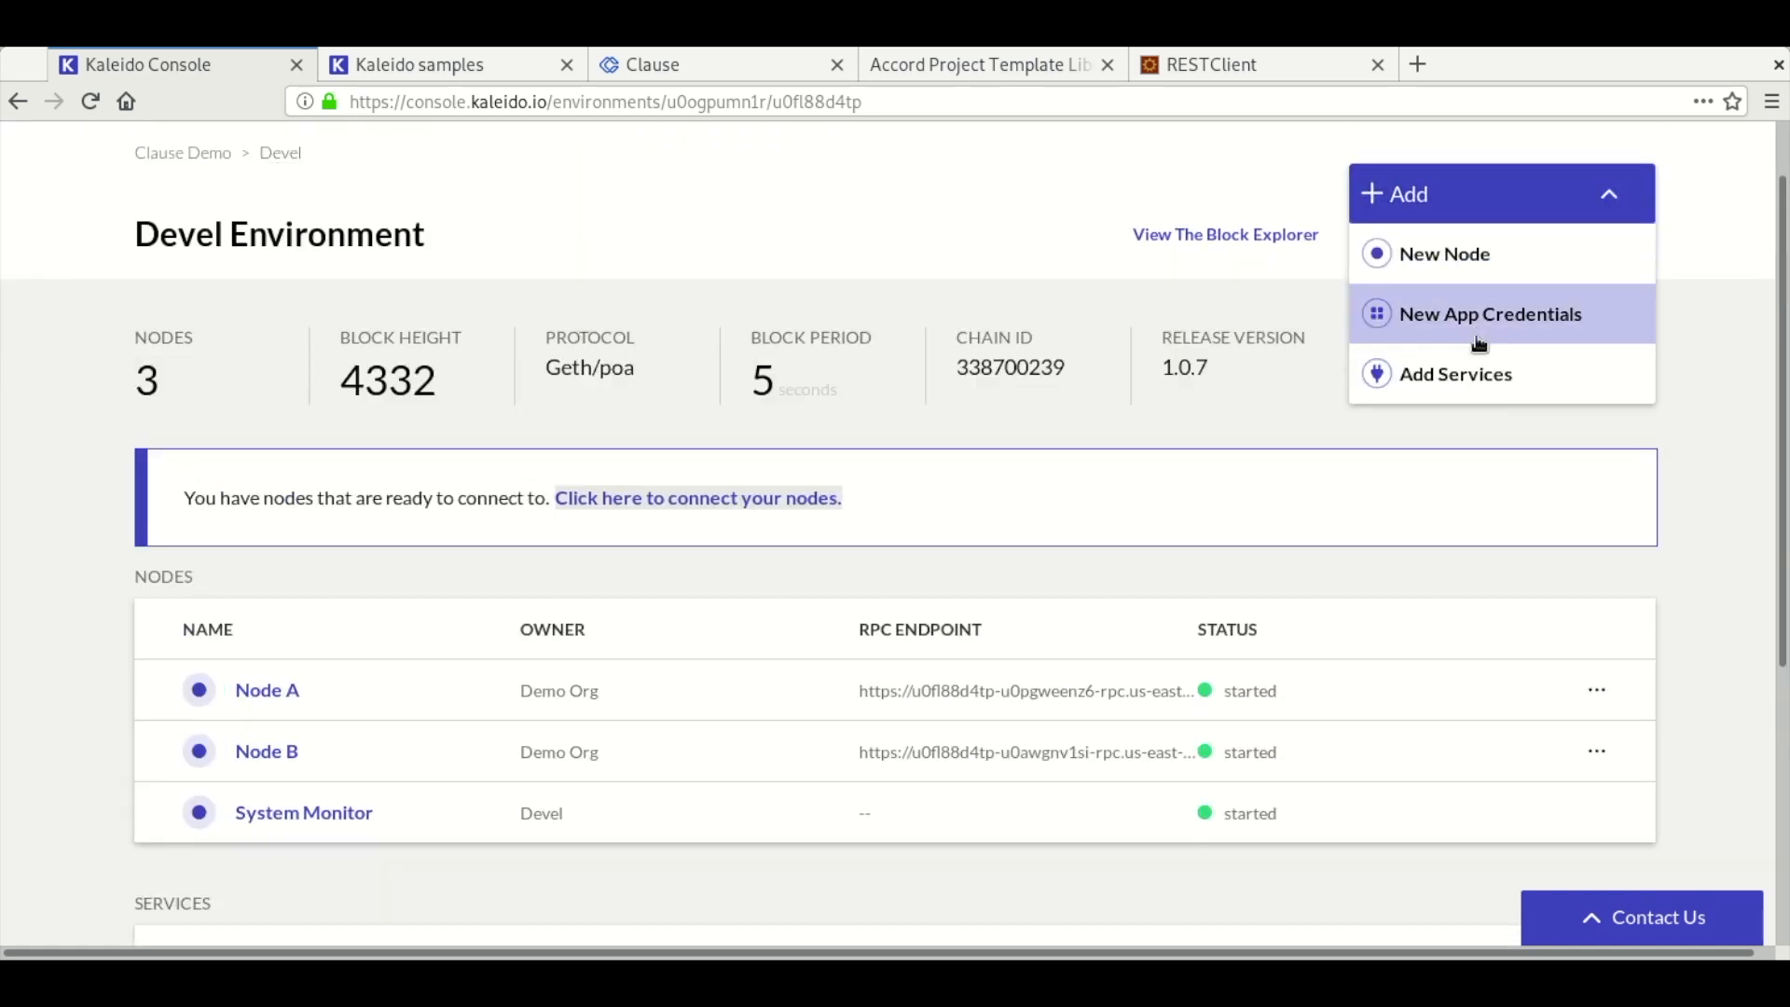
# - Generate new app credentials and copy their username and password into the gallery Configure form
pyautogui.click(1490, 315)
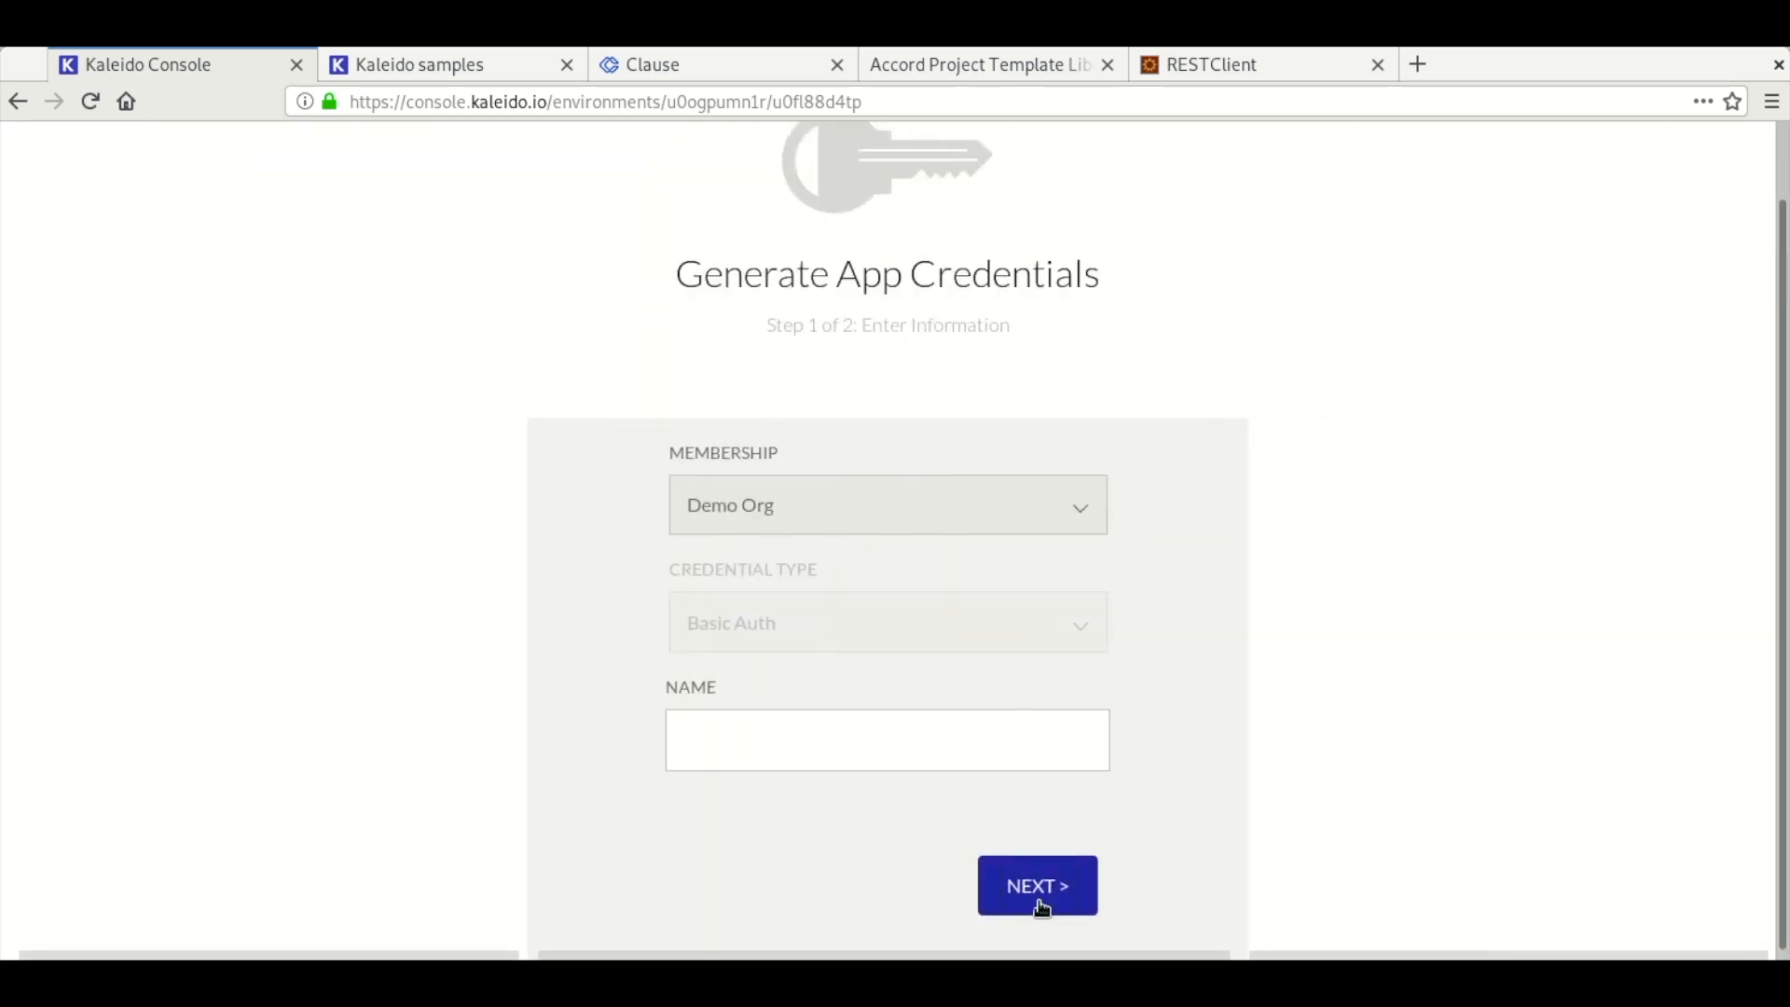
pyautogui.click(1036, 885)
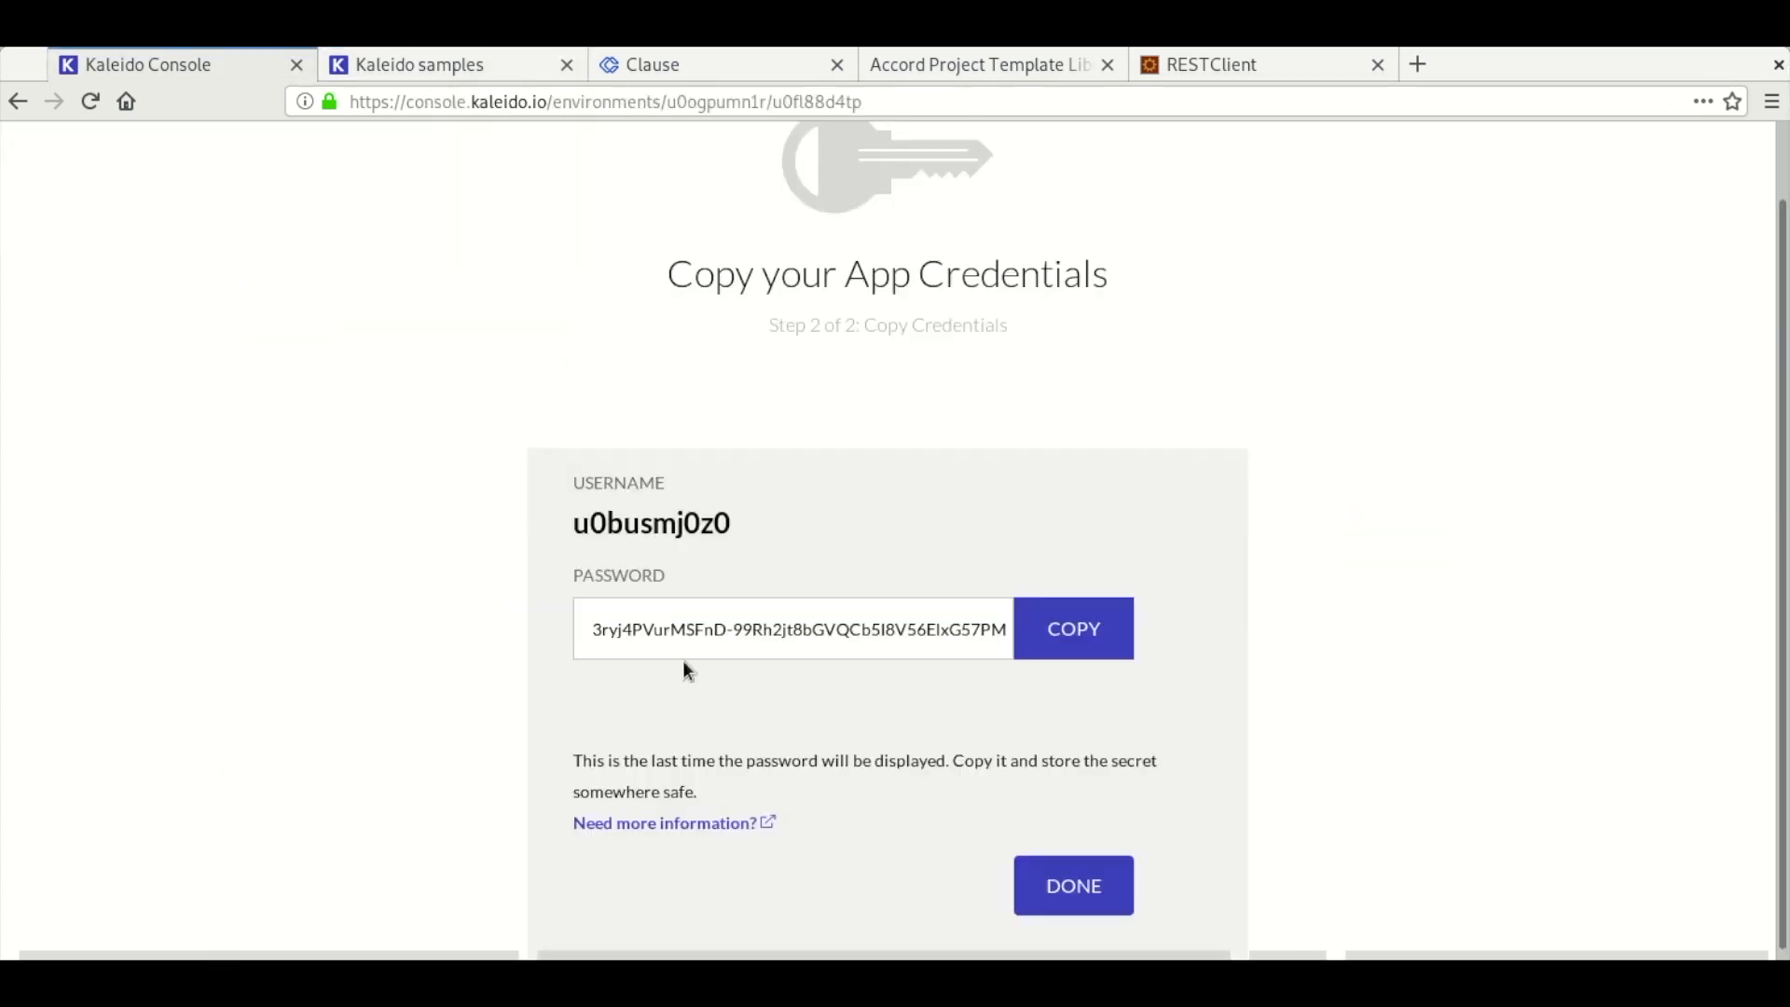
pyautogui.click(419, 64)
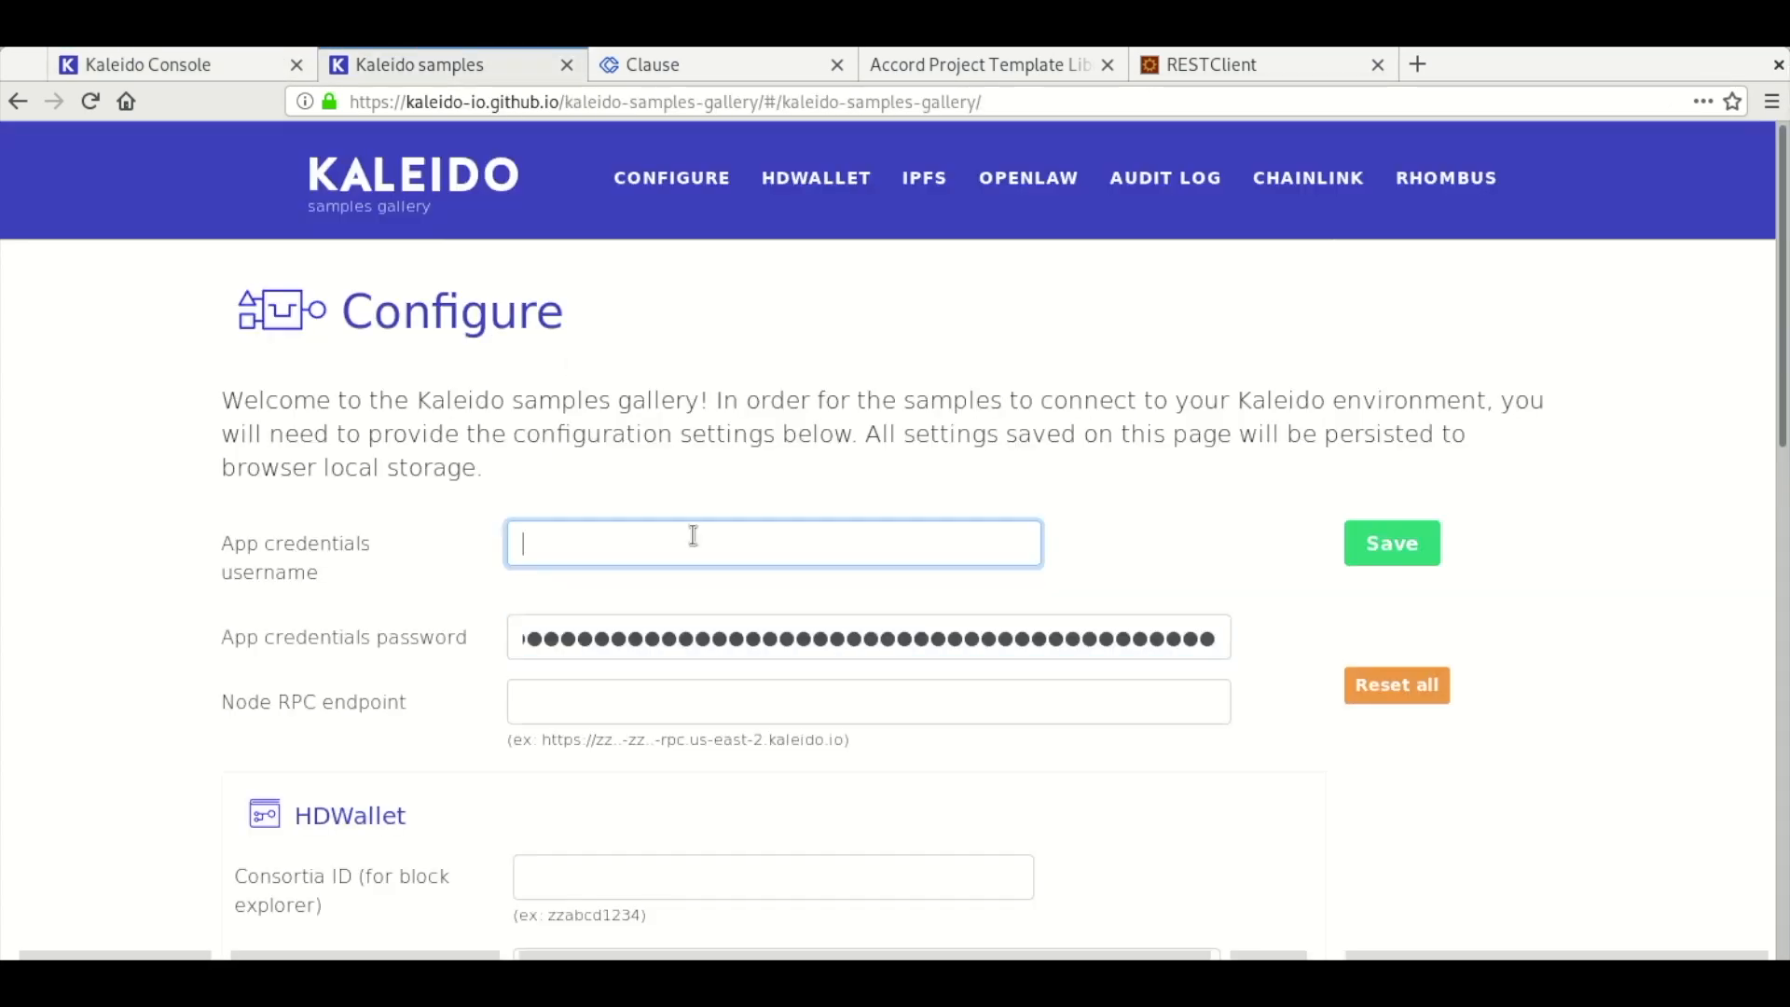
pyautogui.click(149, 65)
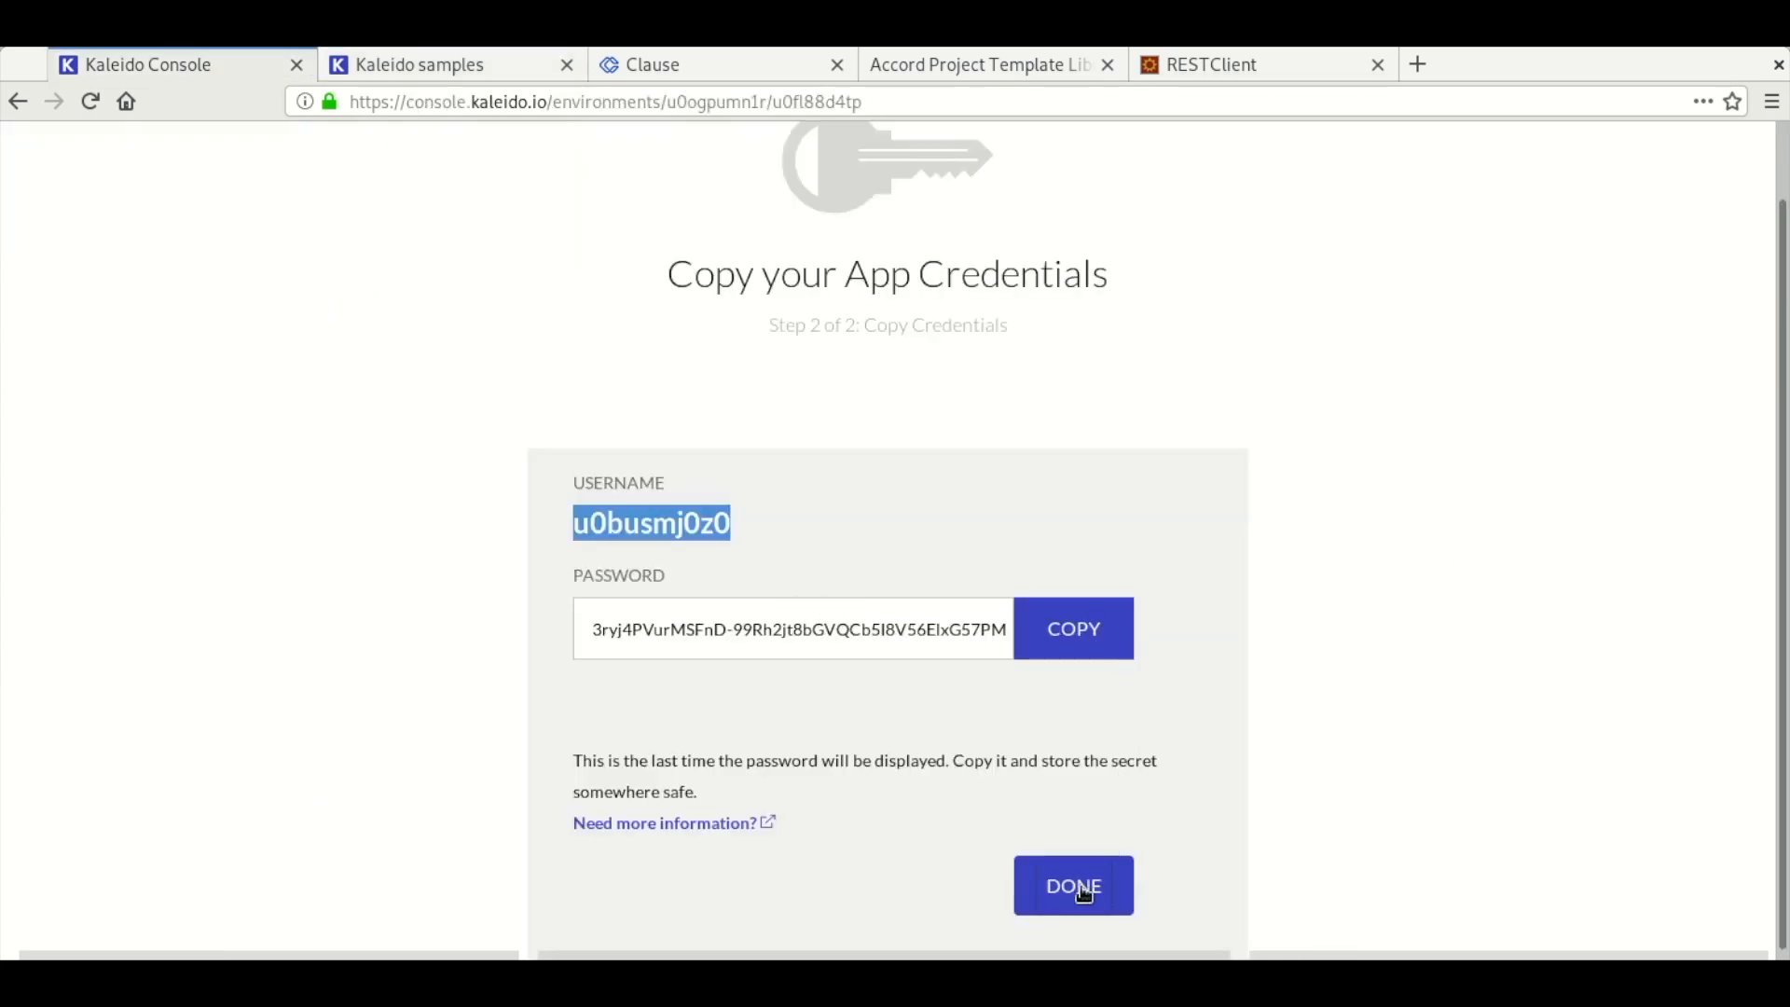
pyautogui.click(1071, 884)
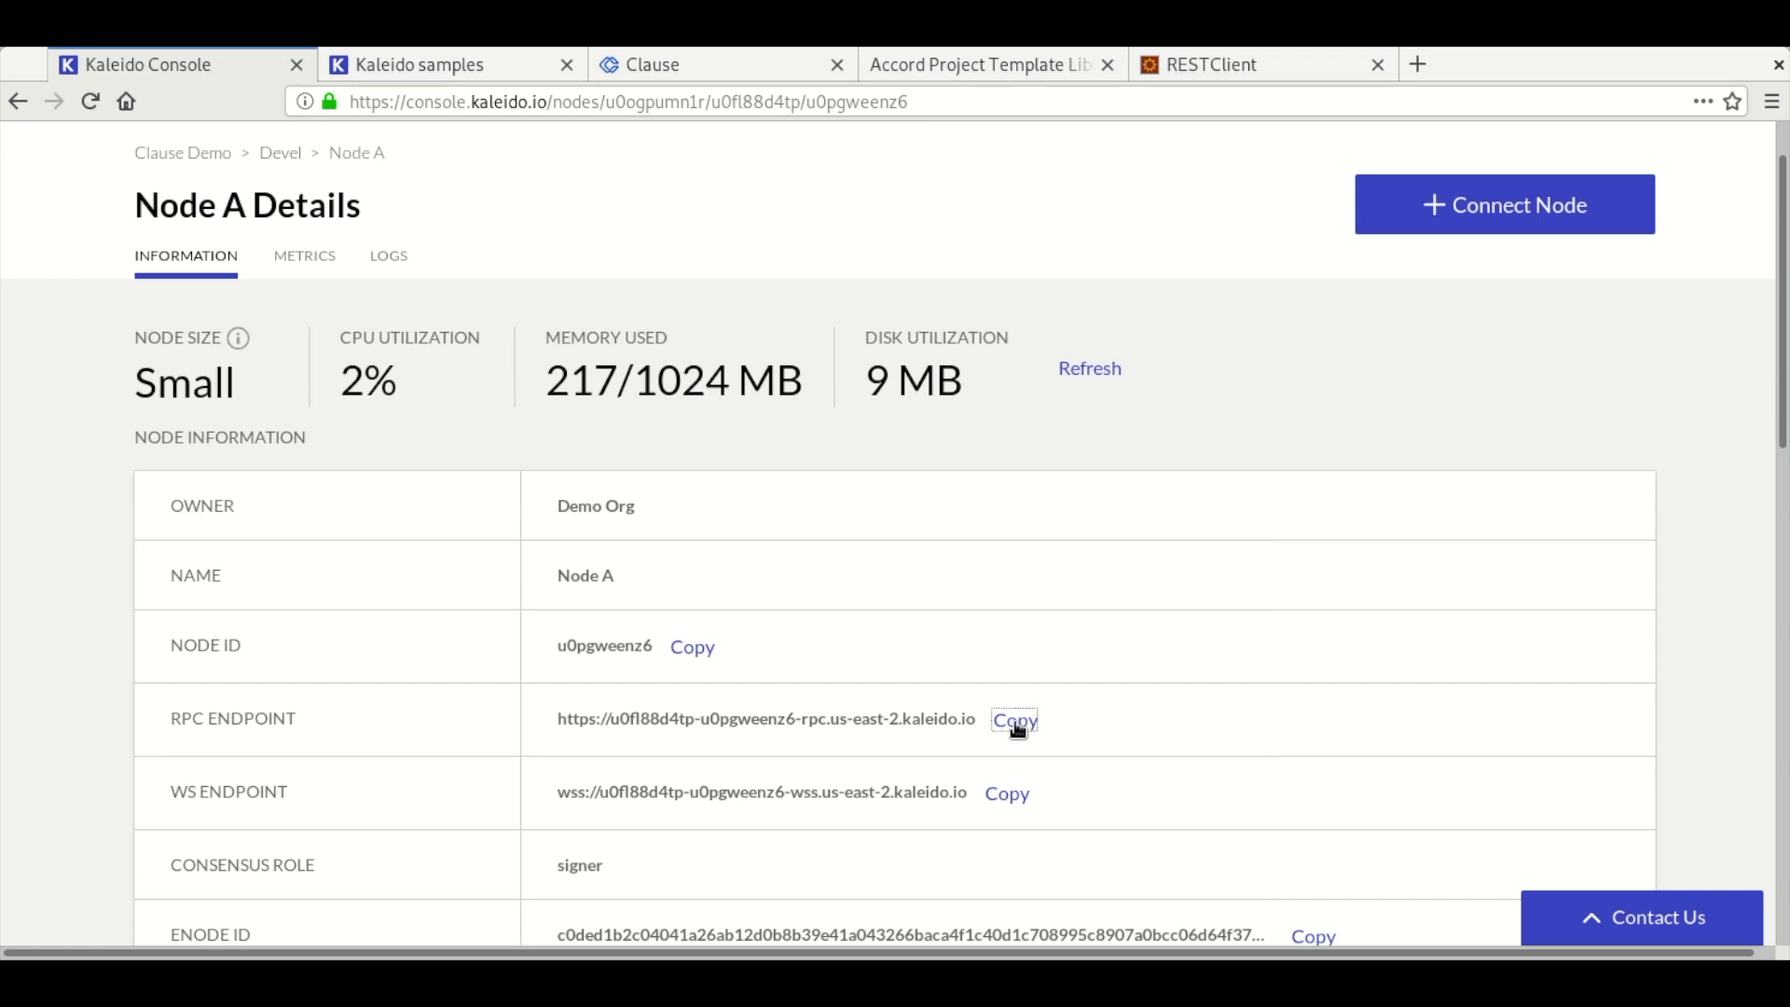
pyautogui.click(420, 64)
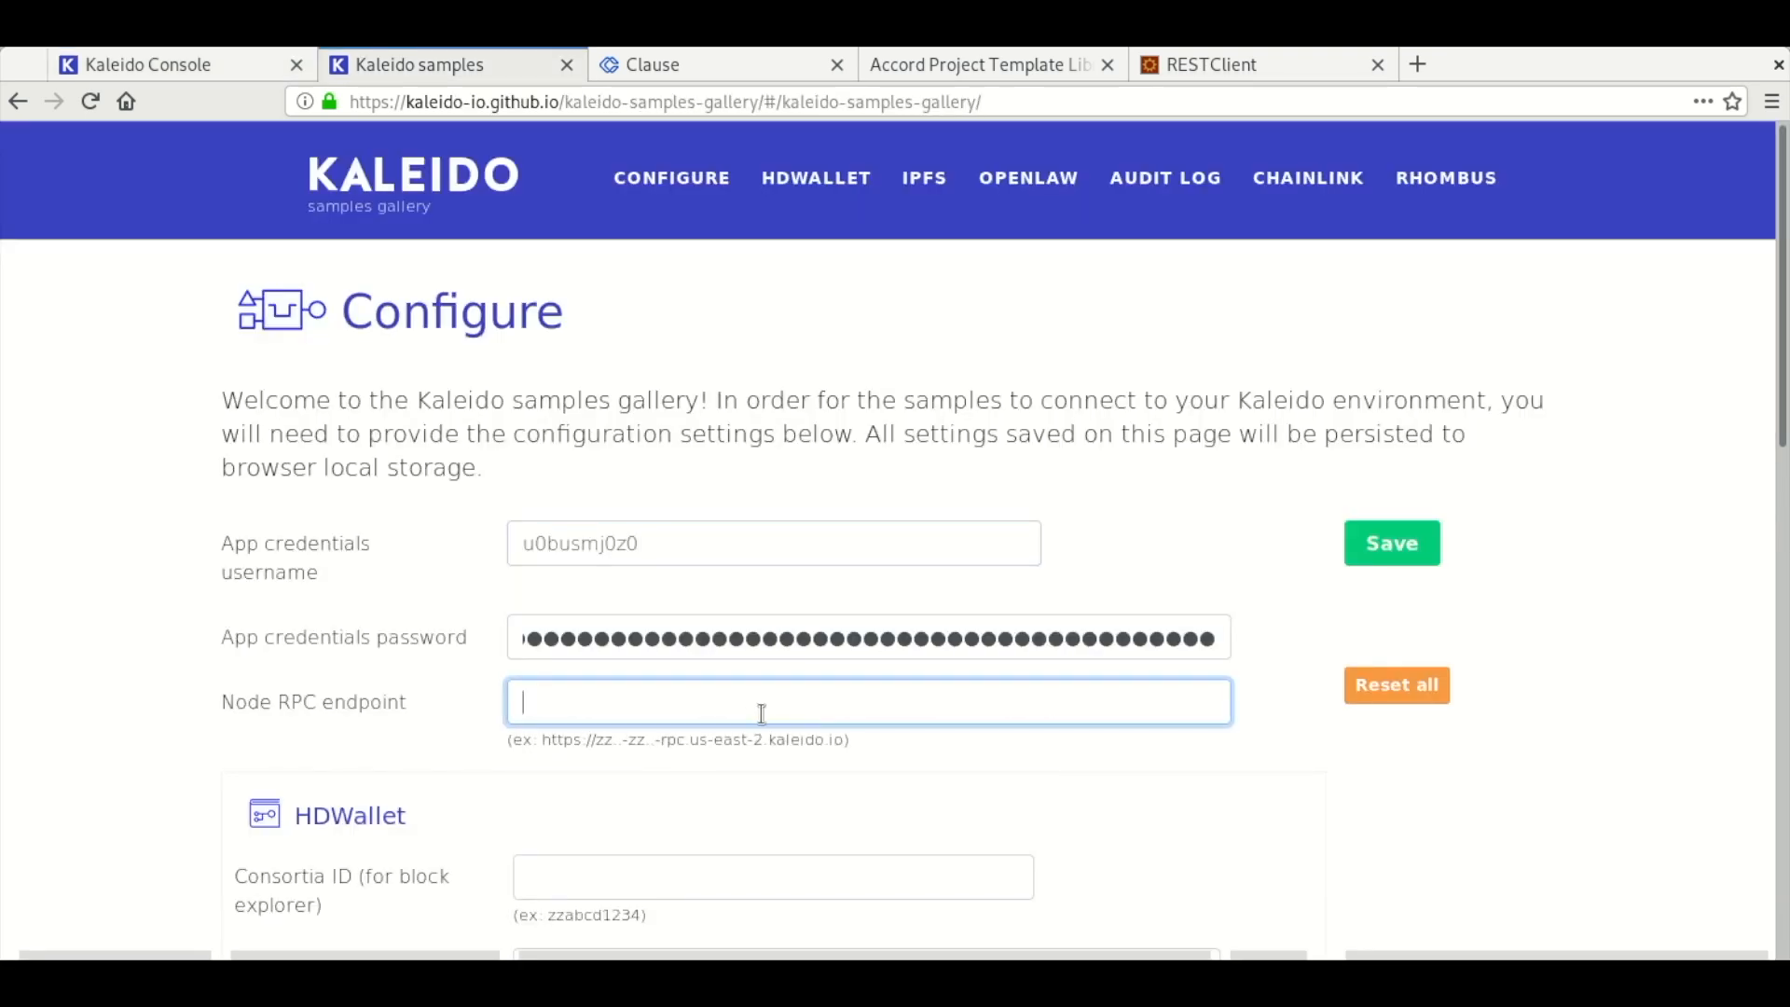
pyautogui.write('https://u0fl88d4tp-u0pgweenz6-rpc.us-east-2.kaleido.io')
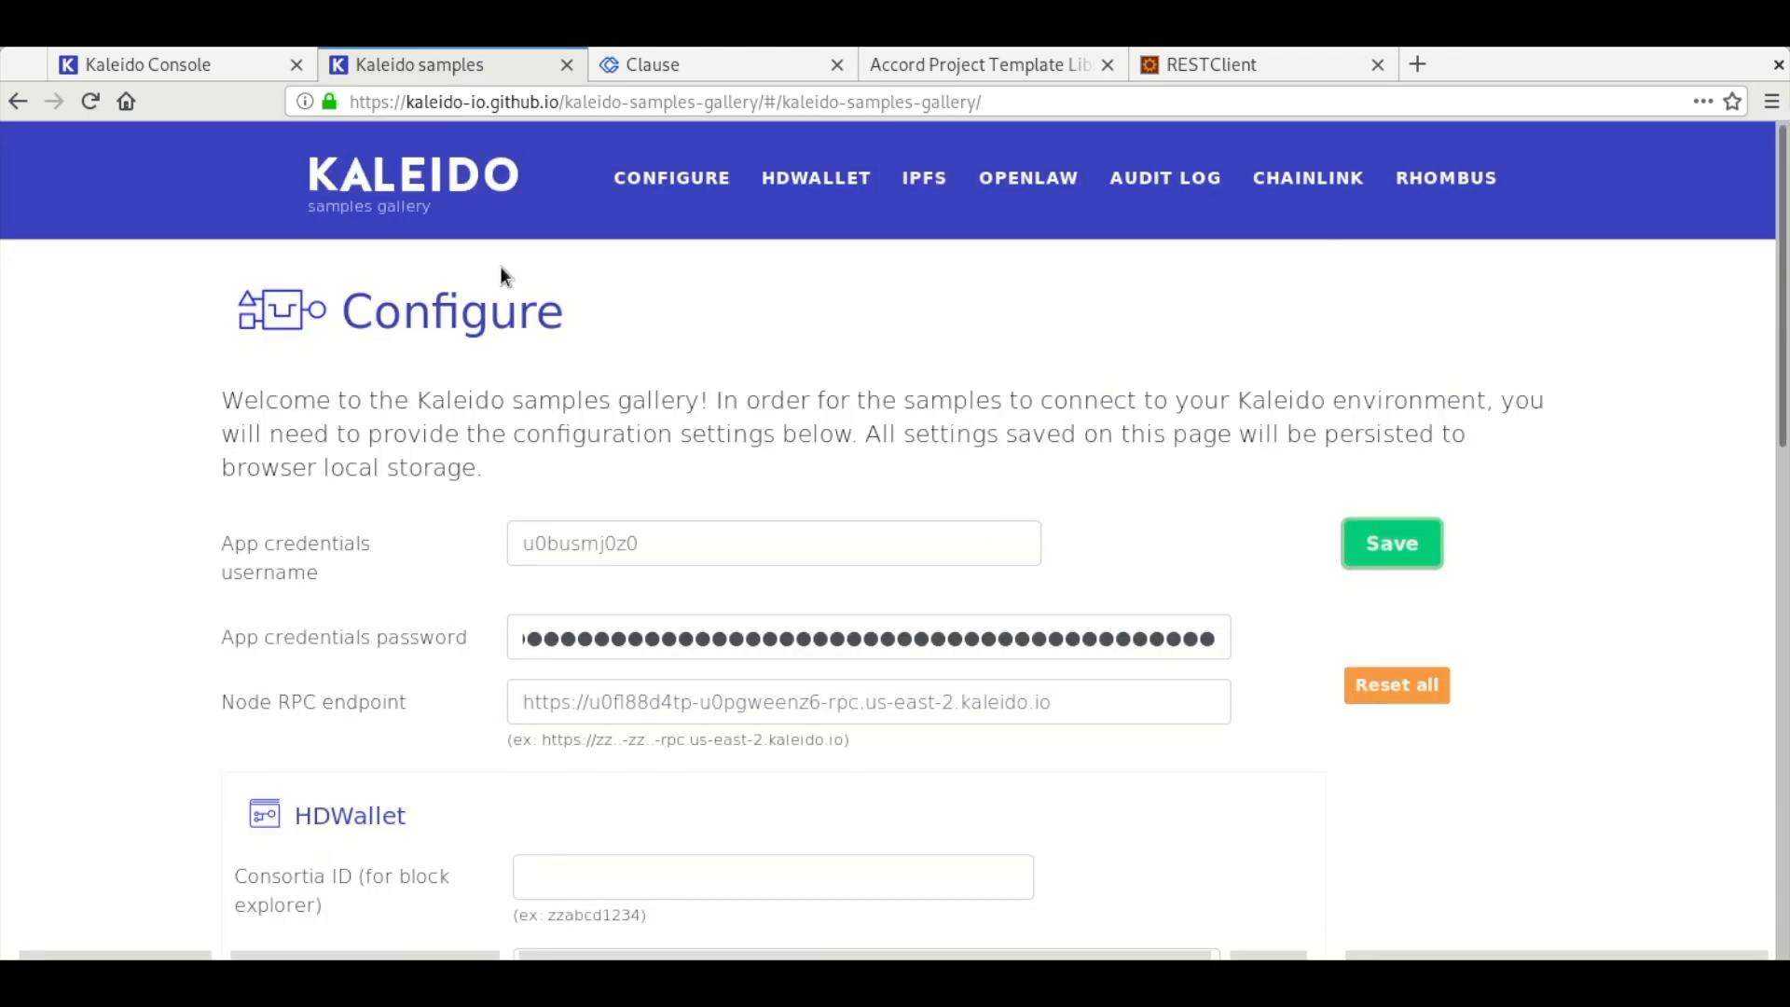
# - Save the configuration, view the new App Credentials in Devel, and head to the Clause integration's Audit Log sample
pyautogui.click(160, 64)
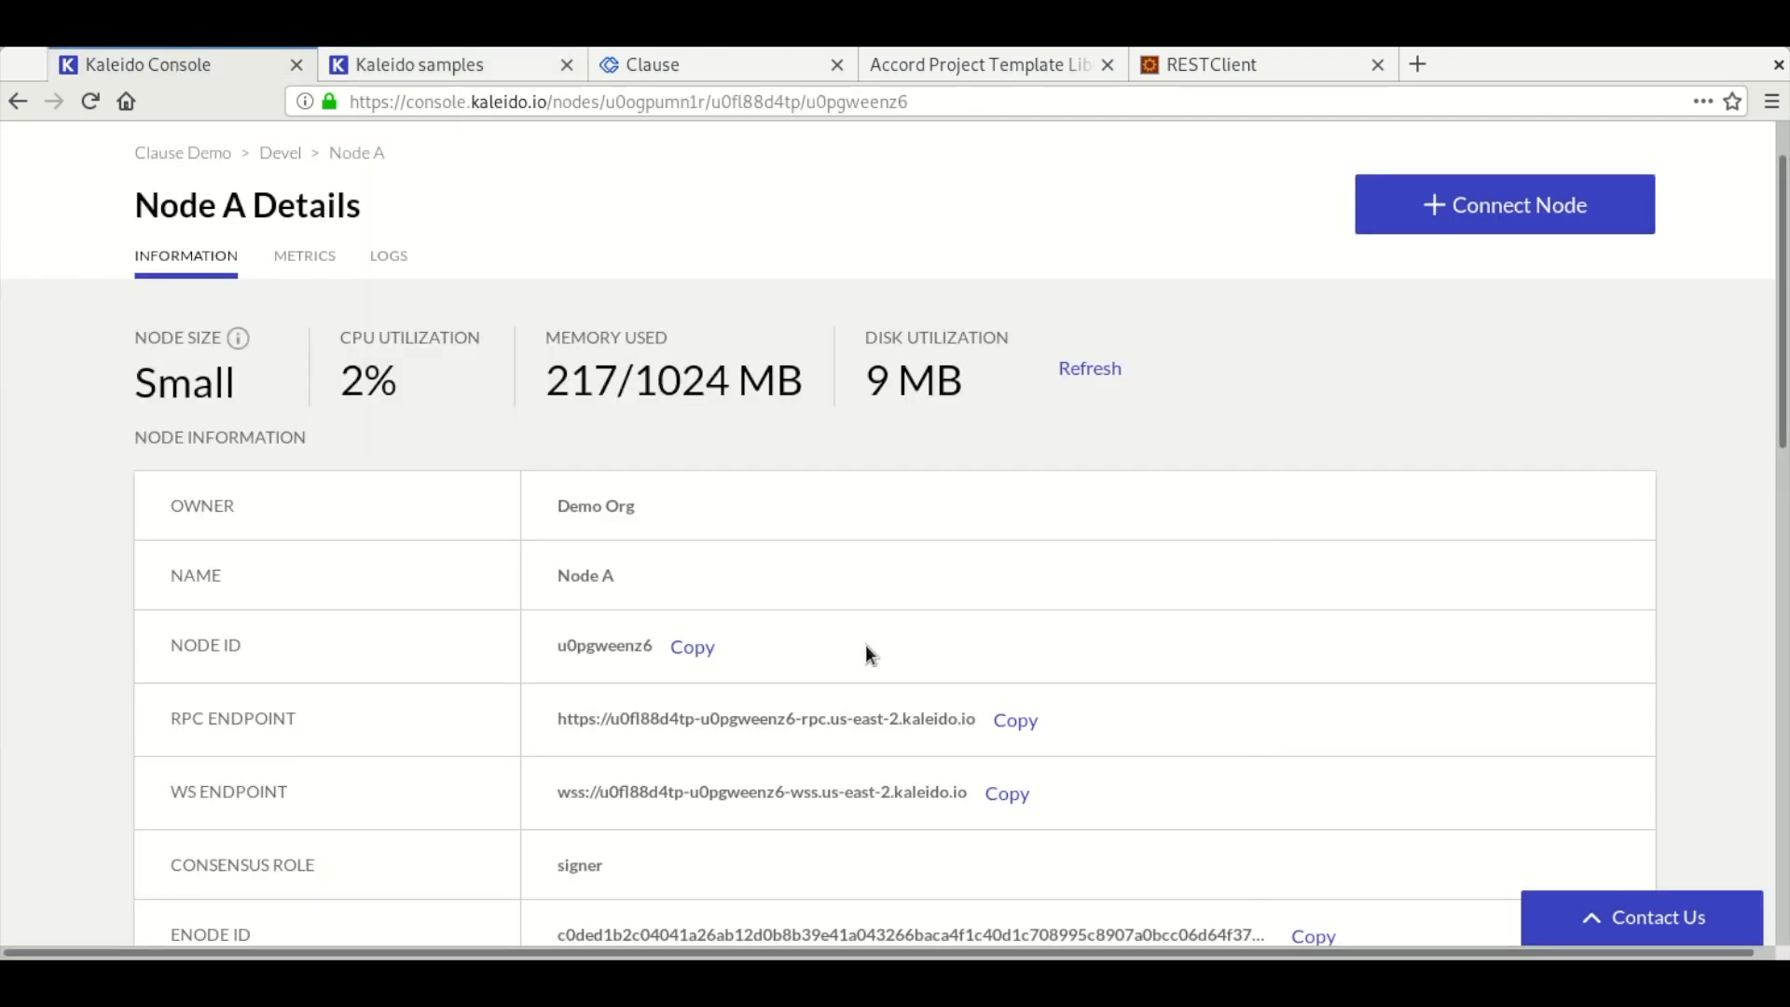
pyautogui.click(279, 152)
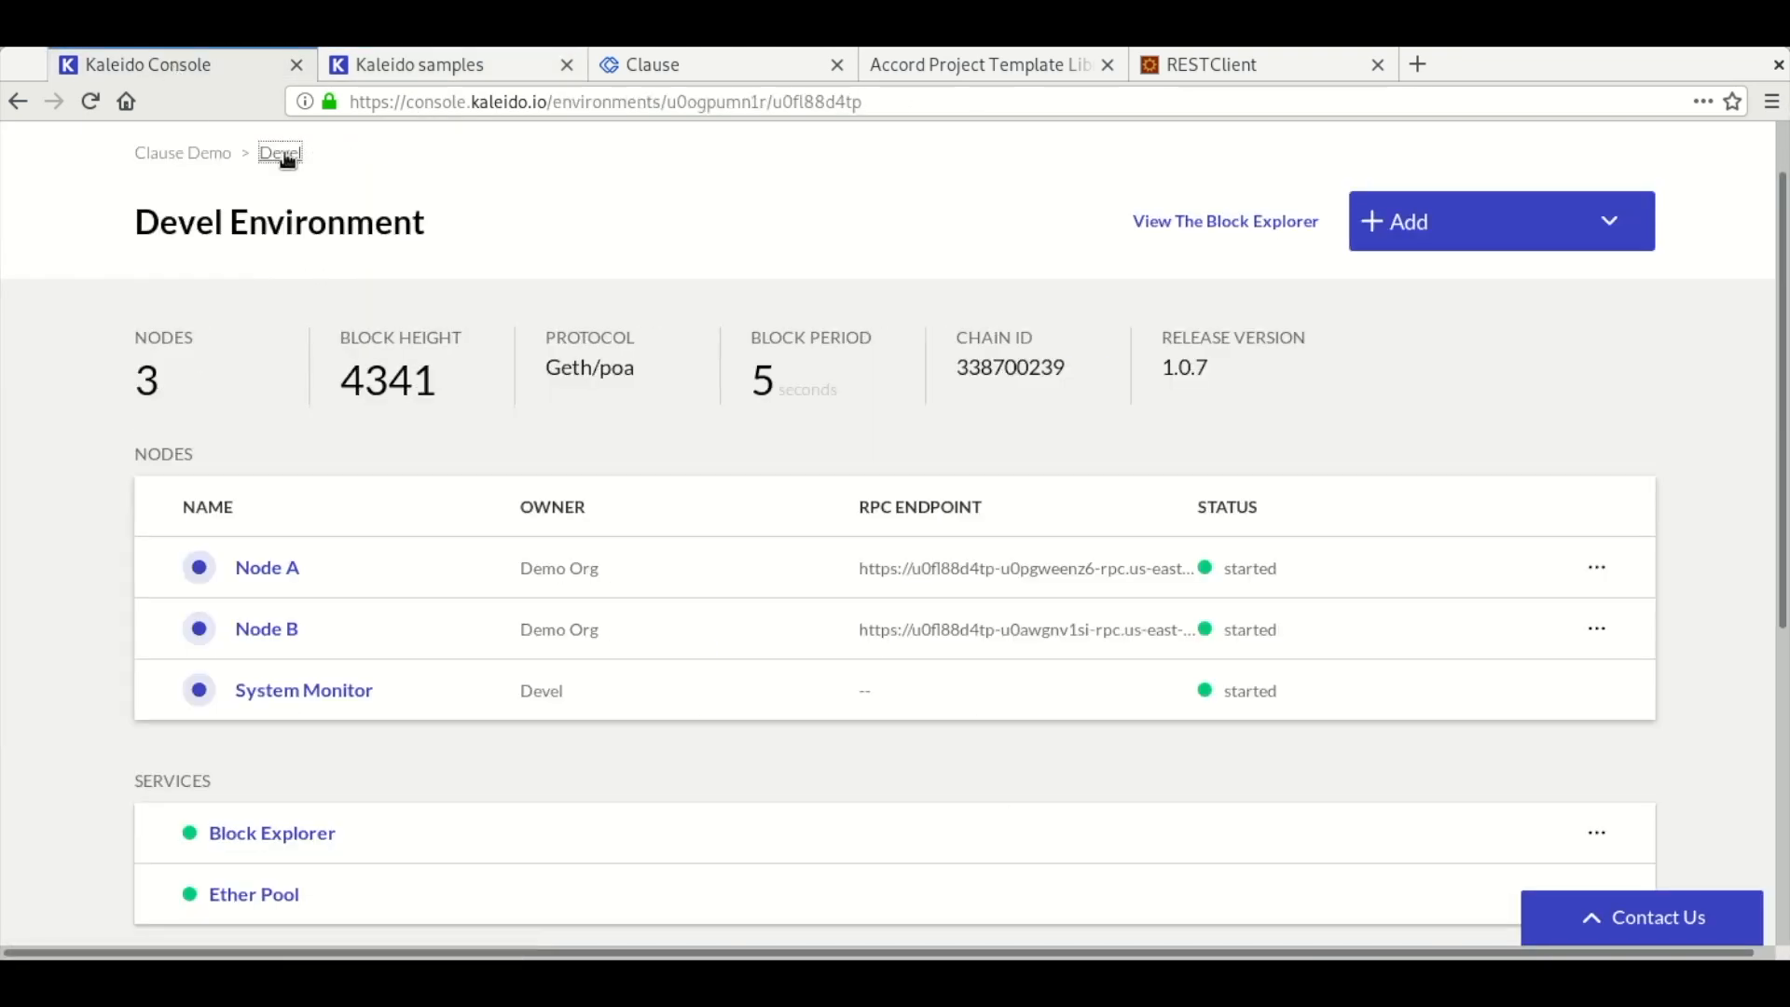
pyautogui.scroll(-3)
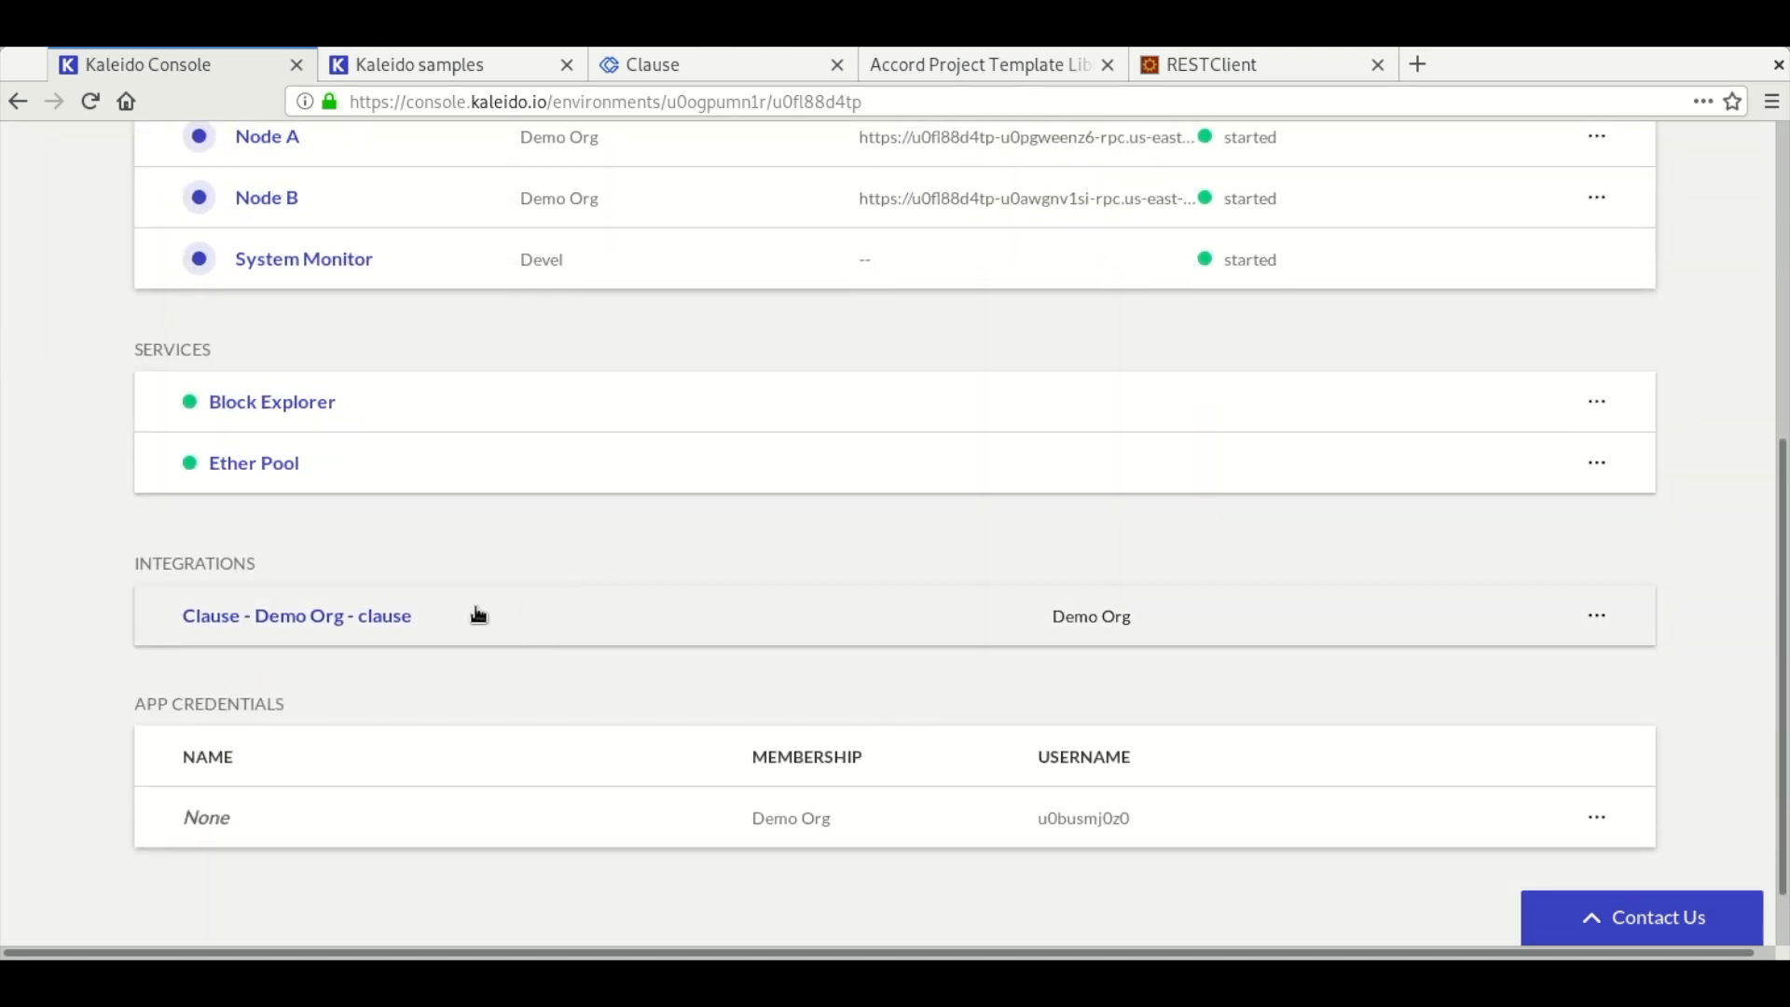
pyautogui.click(295, 615)
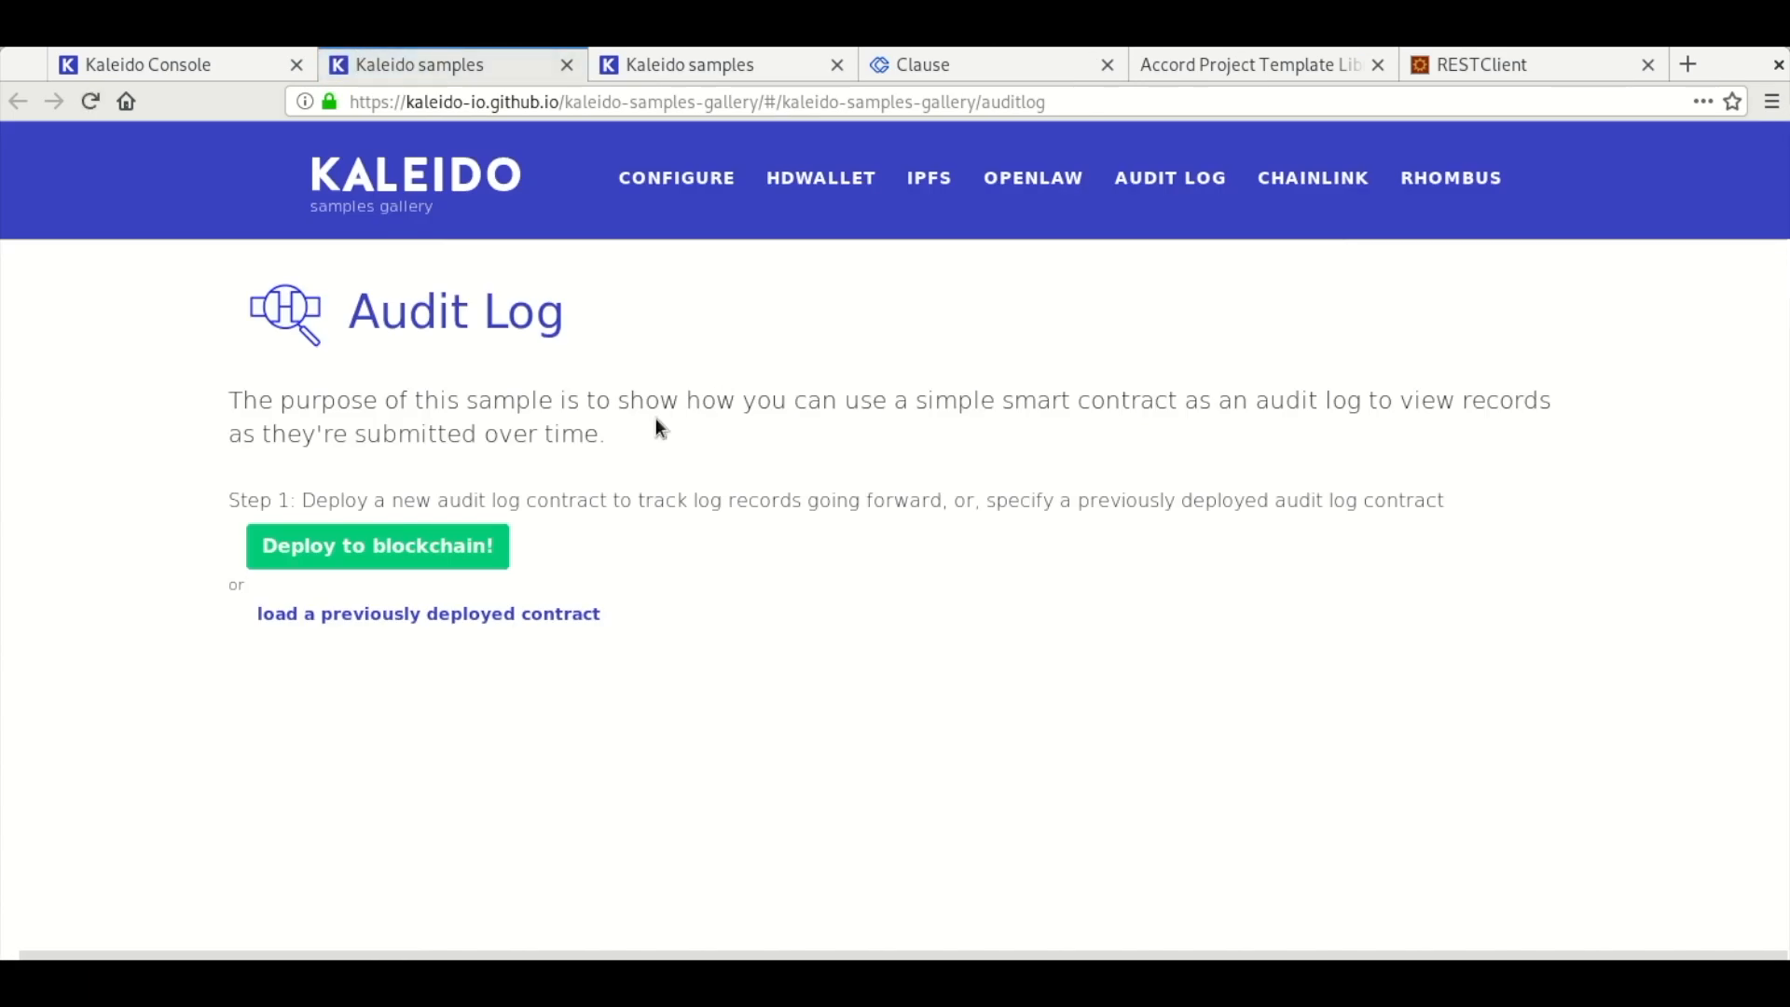
pyautogui.moveTo(427, 613)
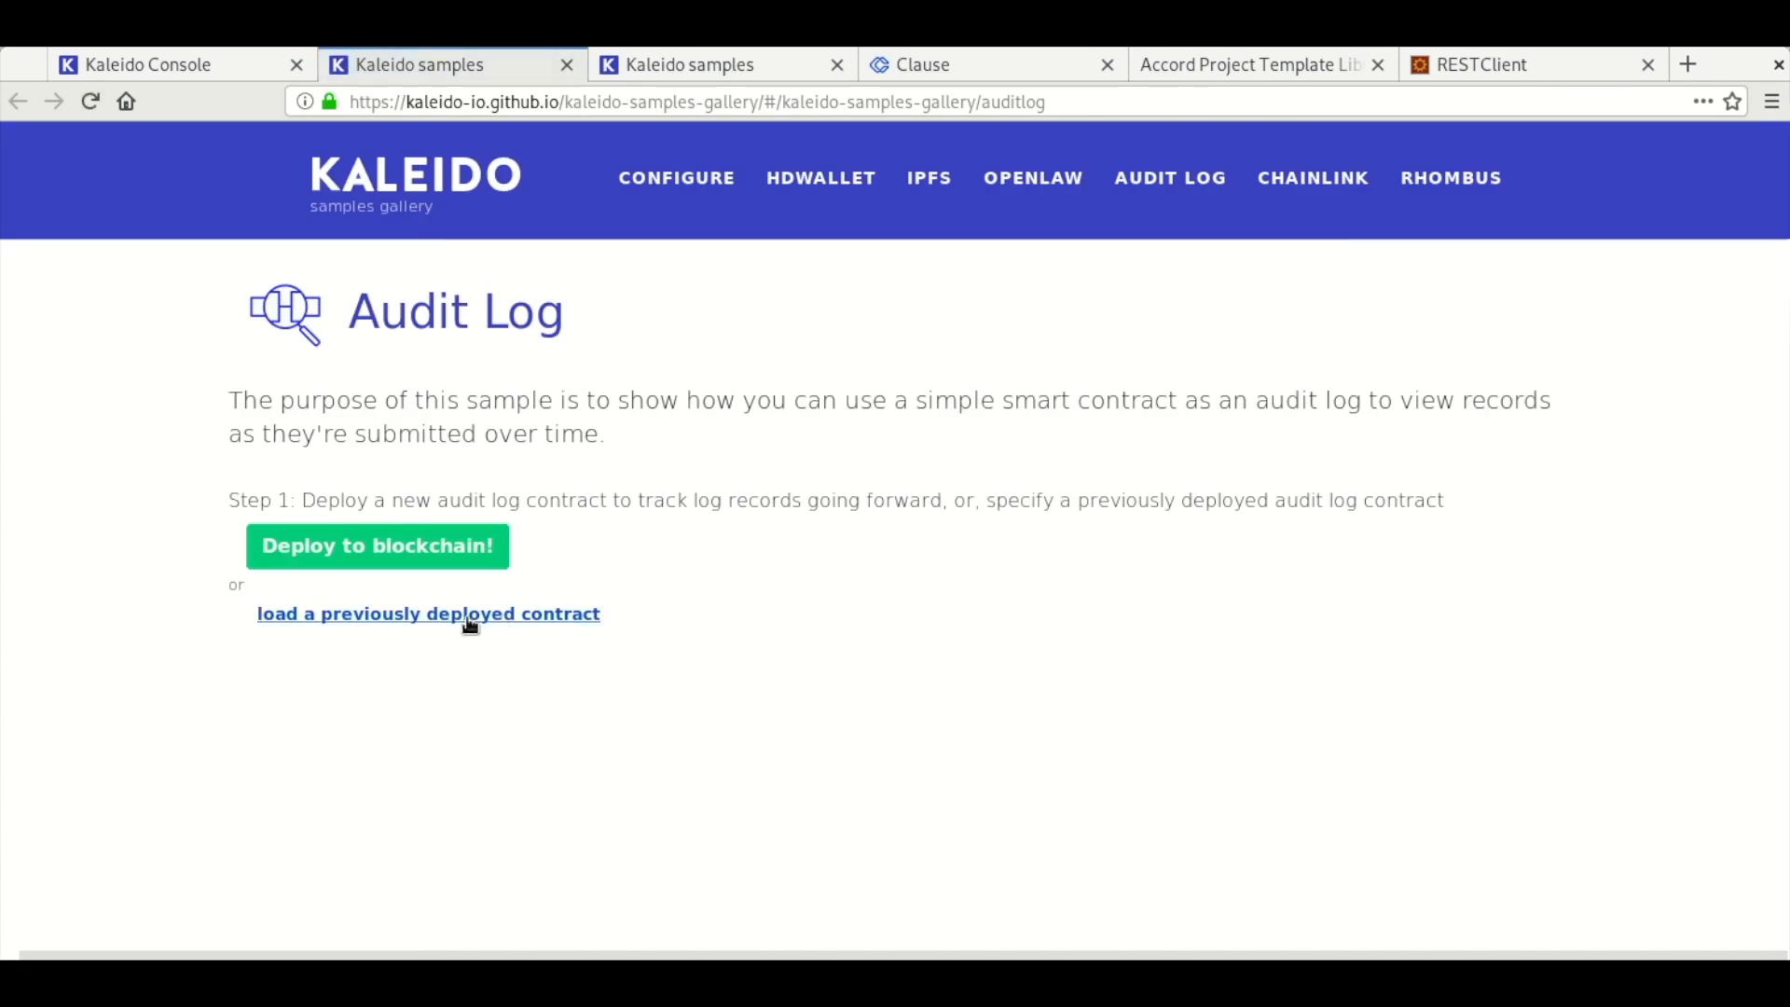
# - Load the previously deployed audit log contract at 0x6f1670905a287d253cb11d181bae9af251f8e45f
pyautogui.click(428, 614)
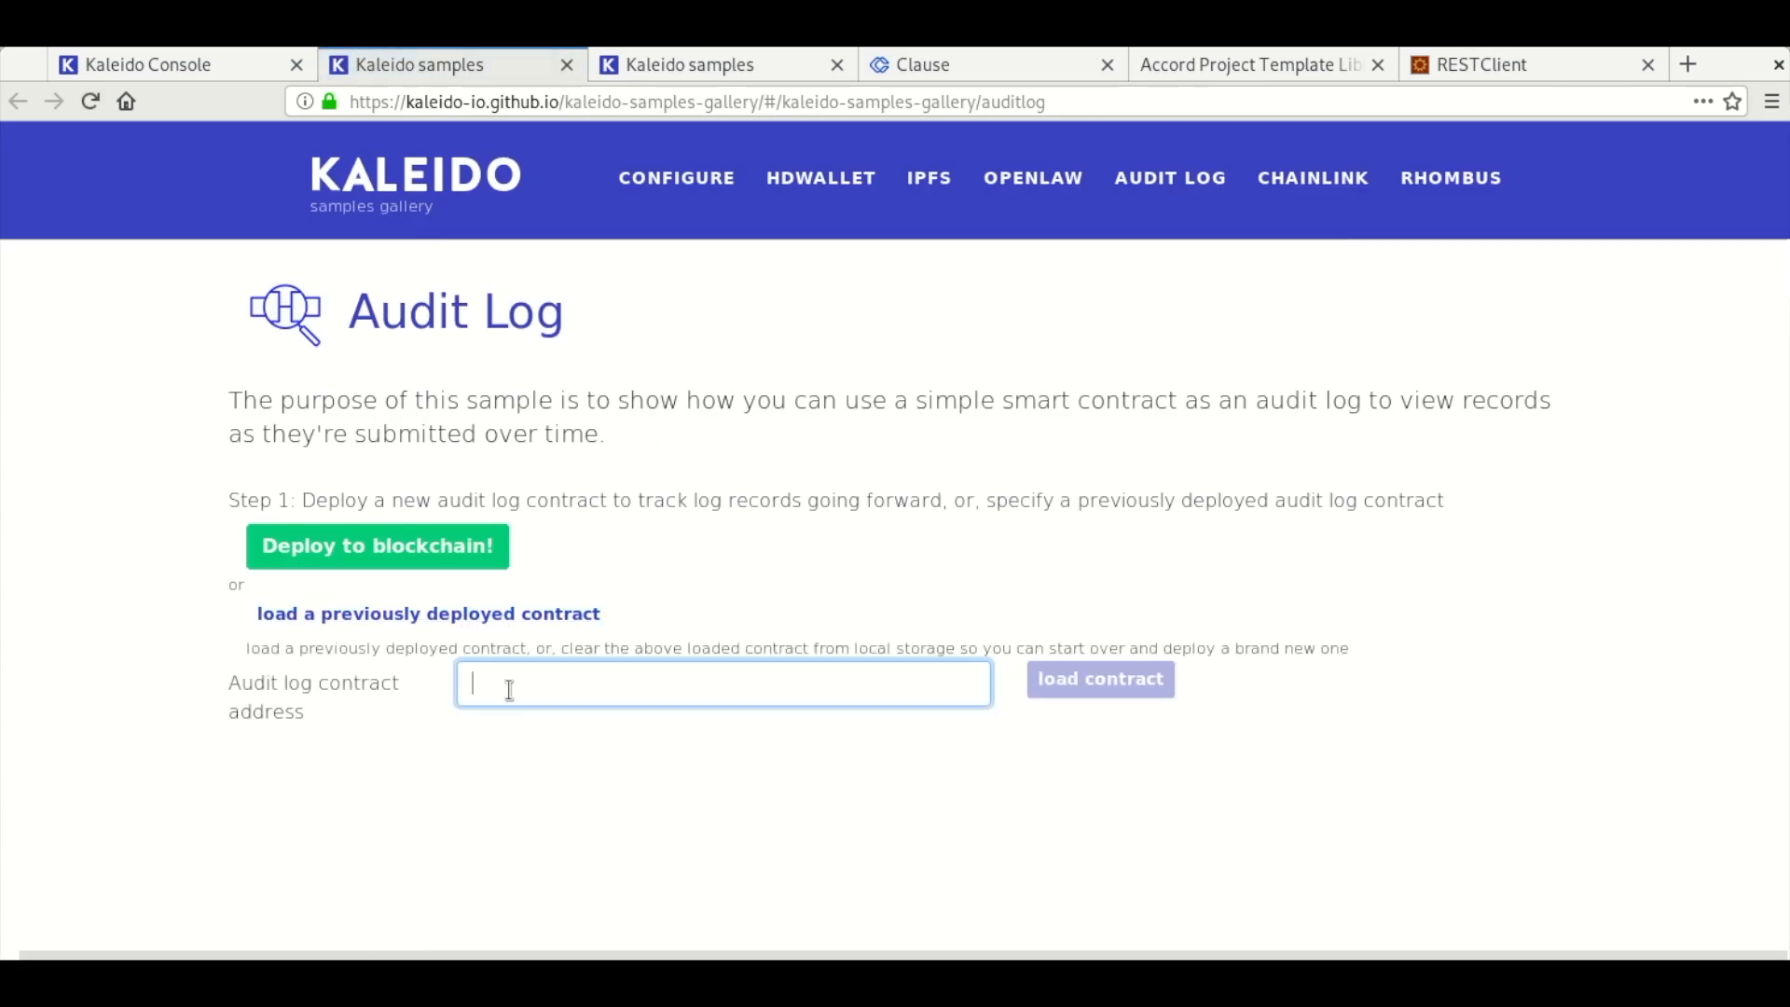
pyautogui.write('0x6f1670905a287d253cb11d181bae9af251f8e45f')
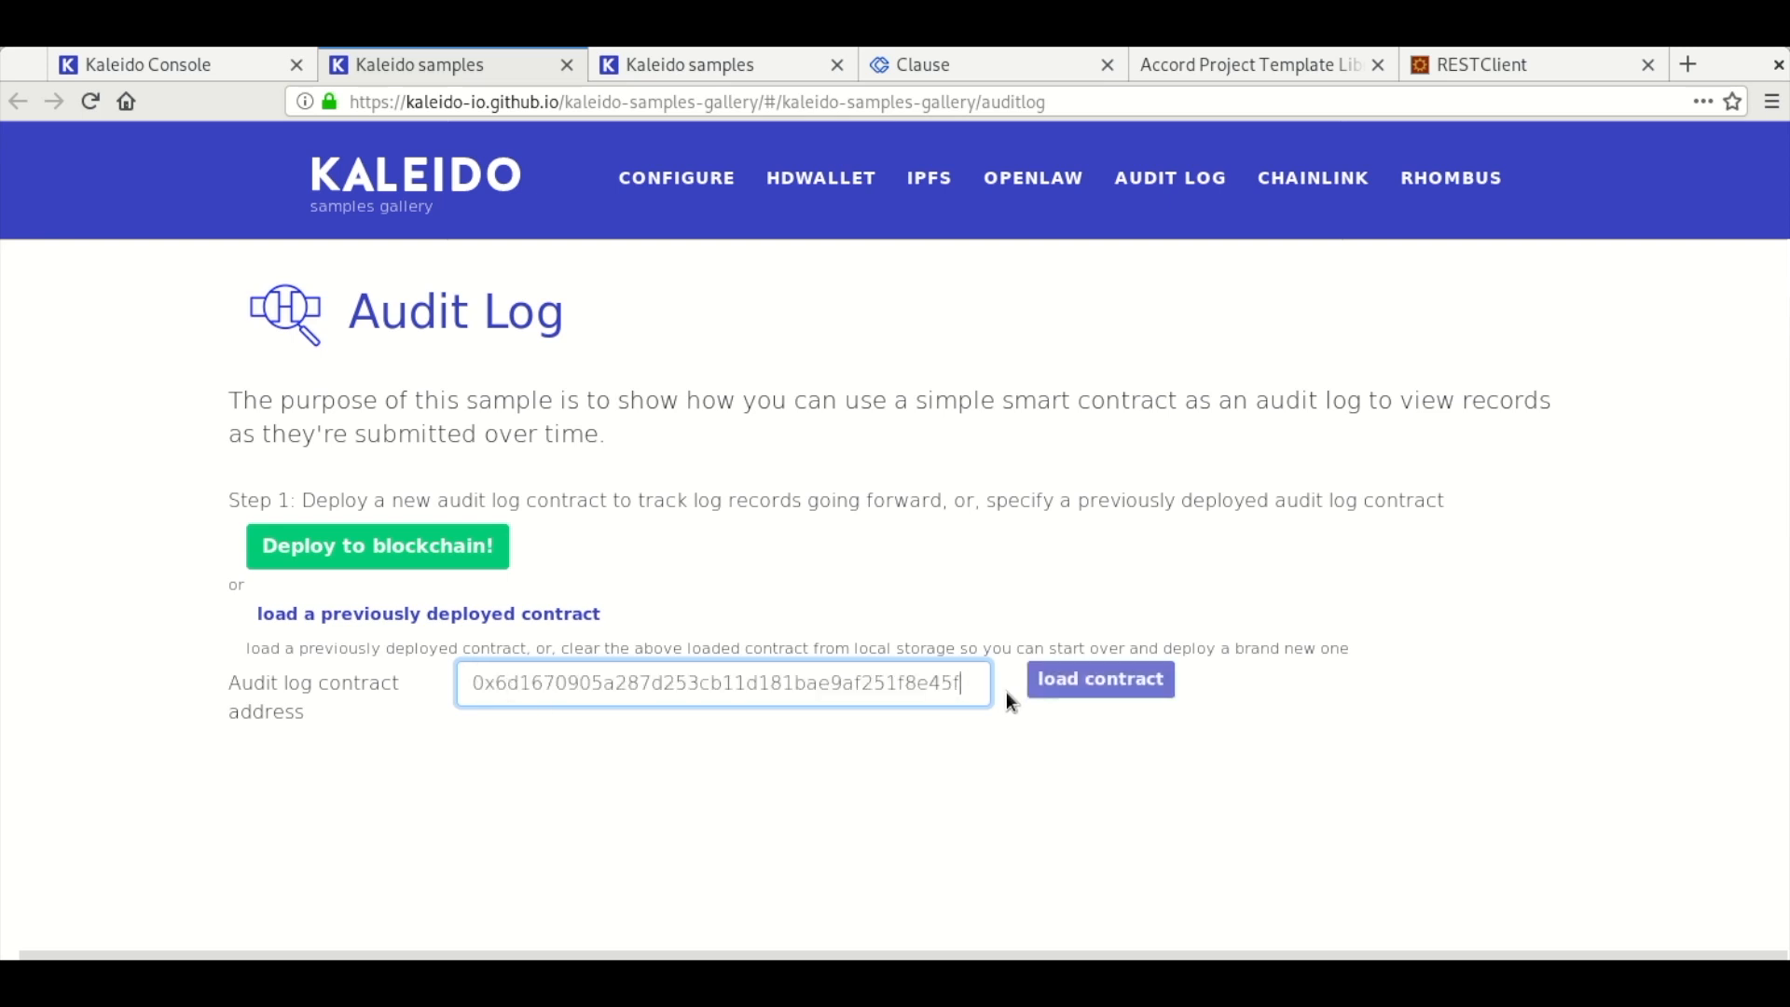
pyautogui.click(1099, 678)
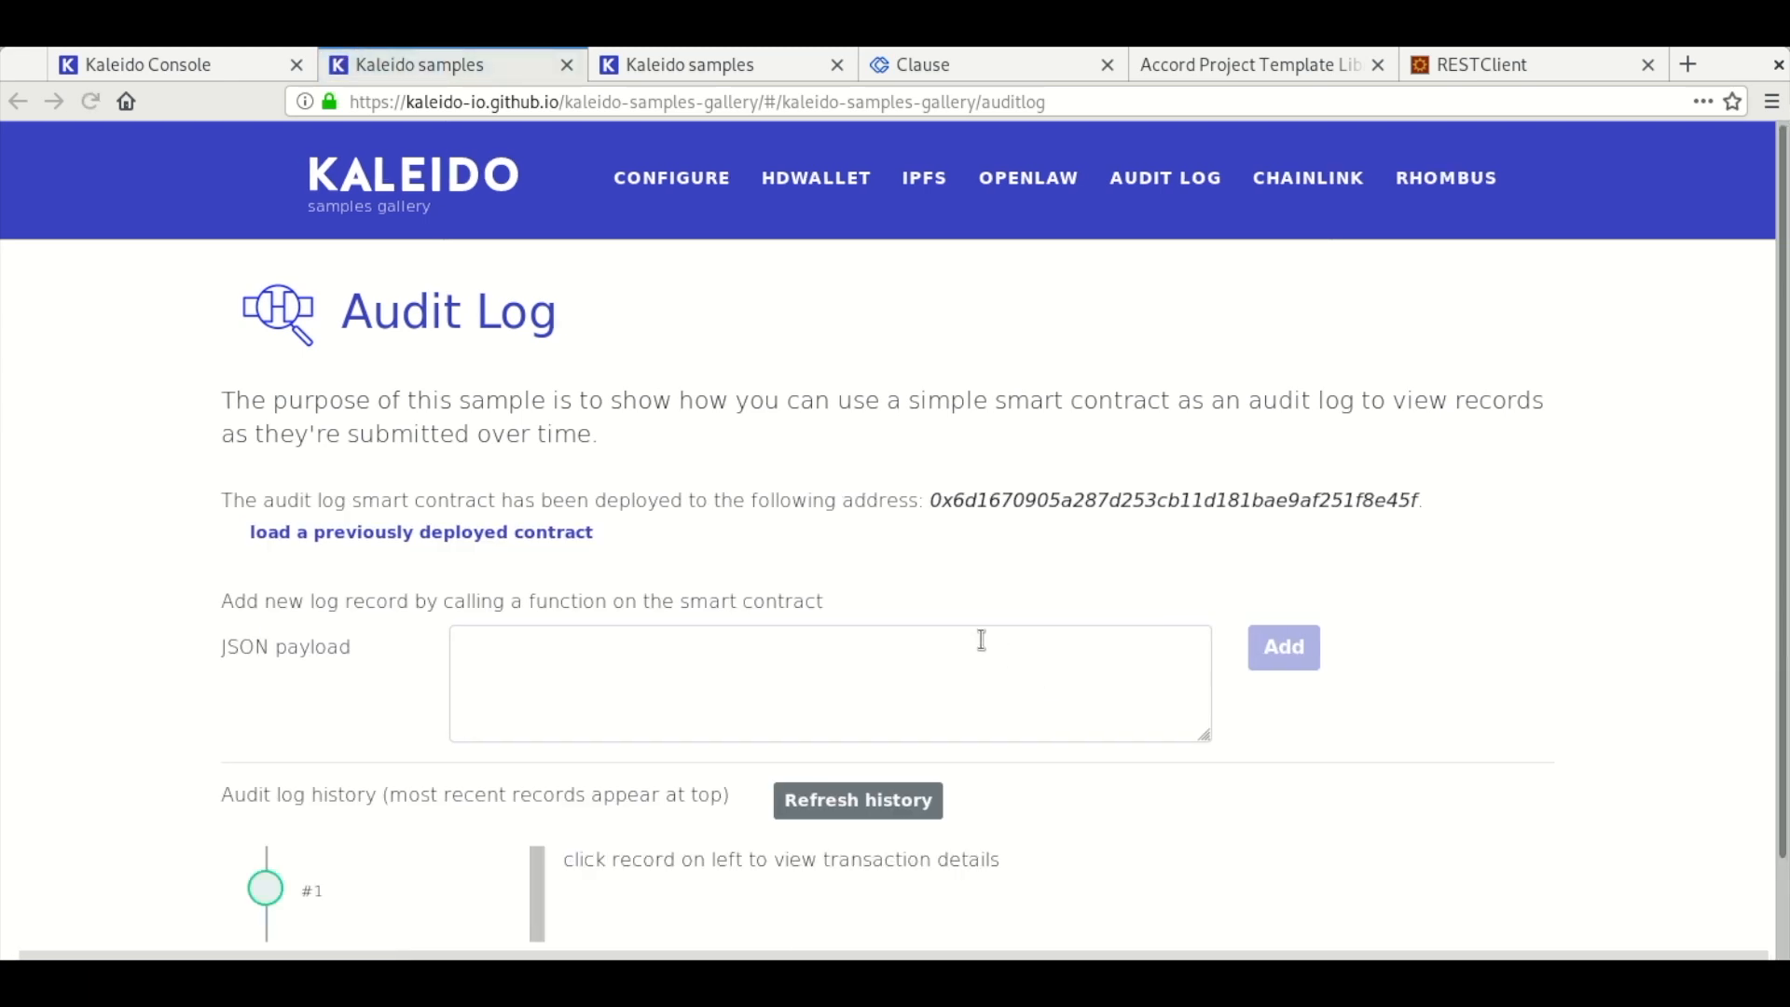
# - View audit log record #1 and highlight the 980 USD PaymentObligation amount
pyautogui.scroll(-3)
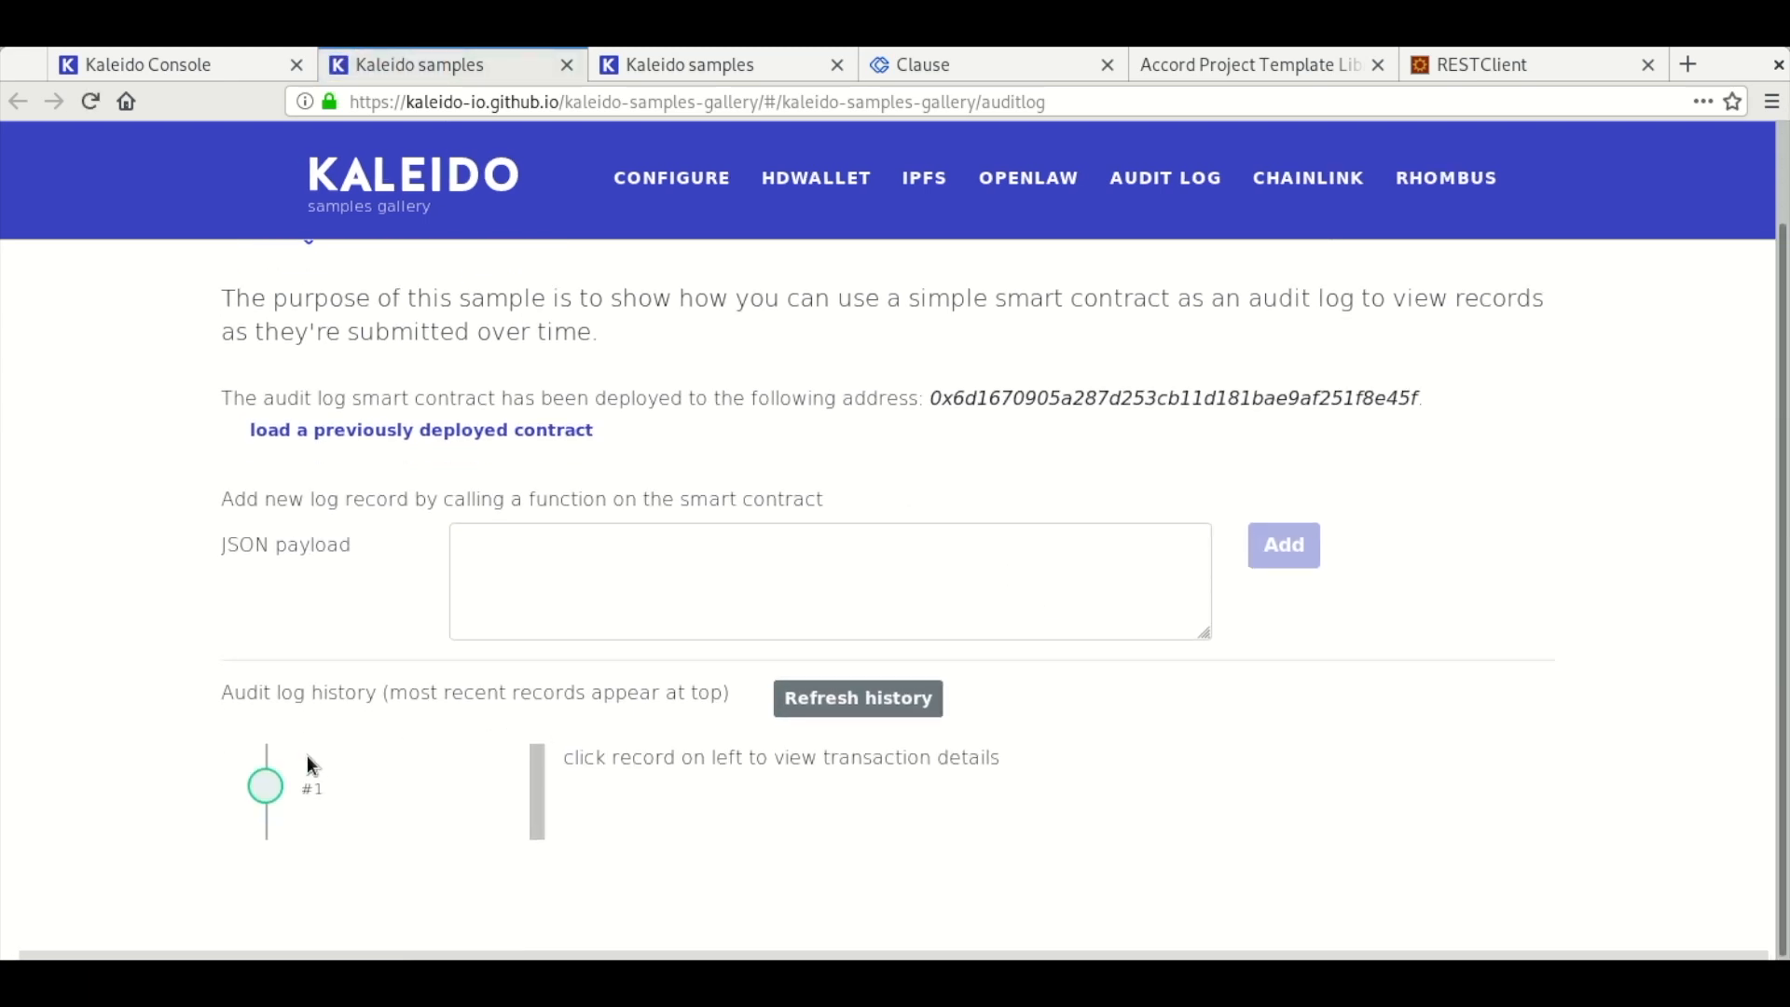
pyautogui.click(264, 785)
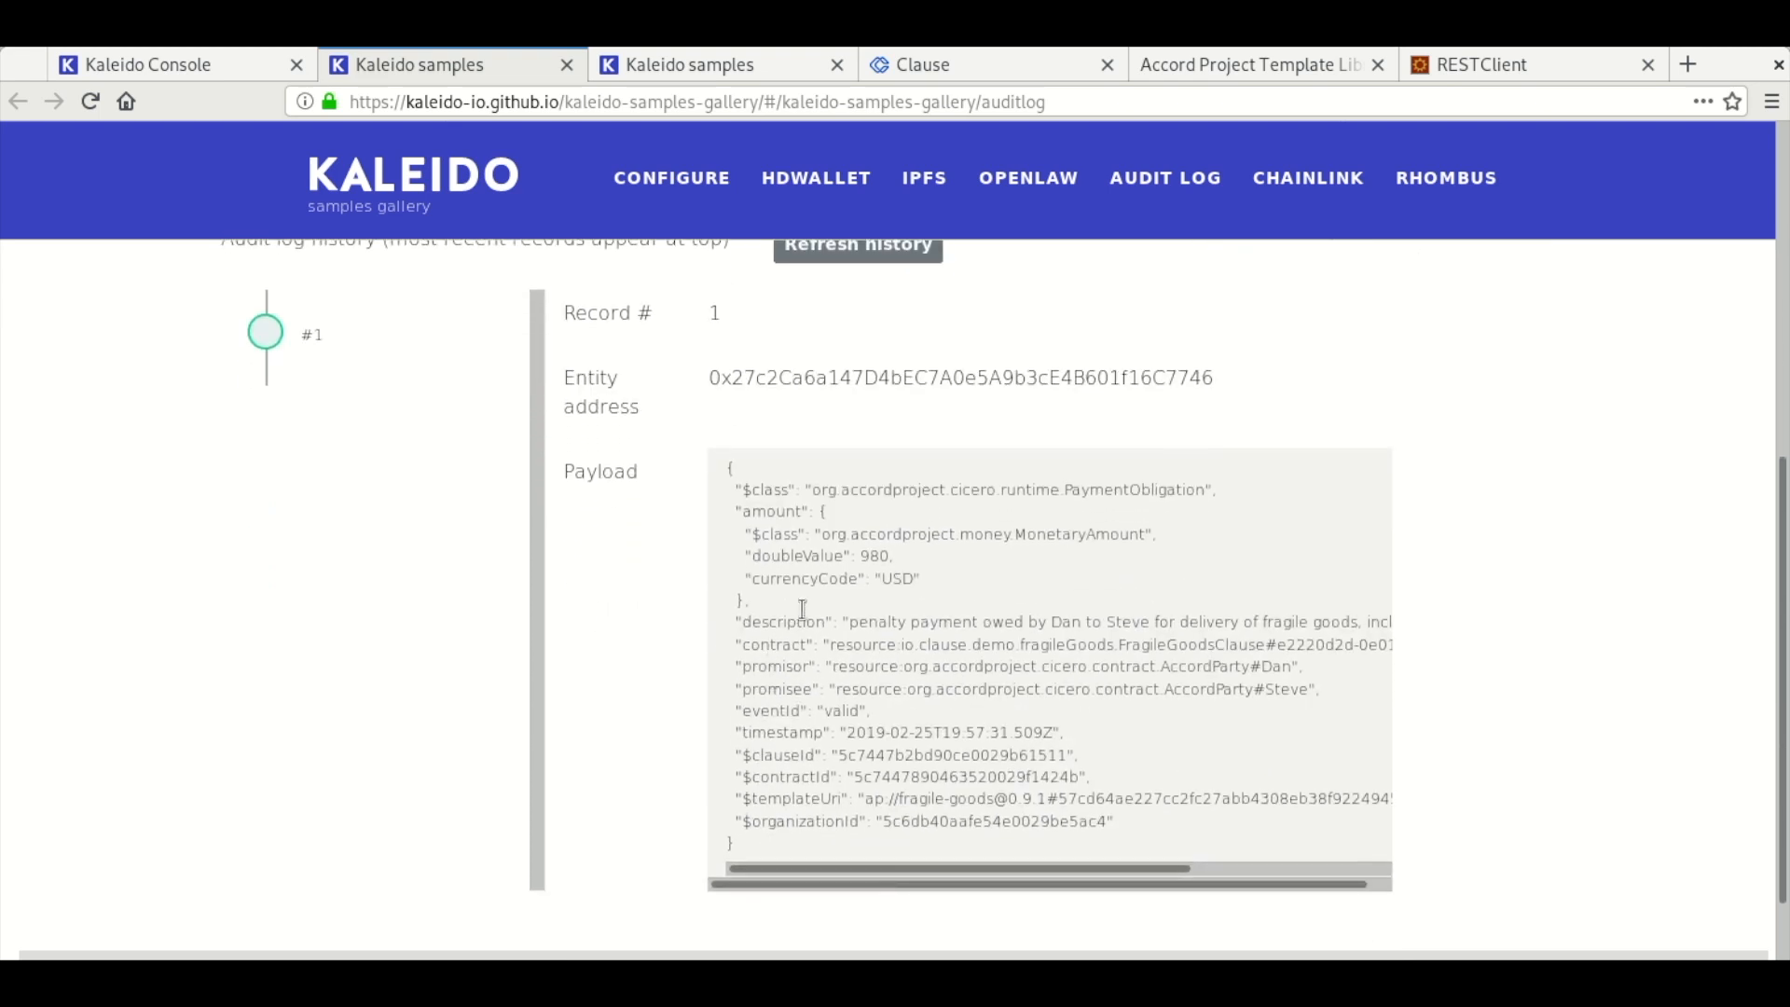
pyautogui.doubleClick(875, 556)
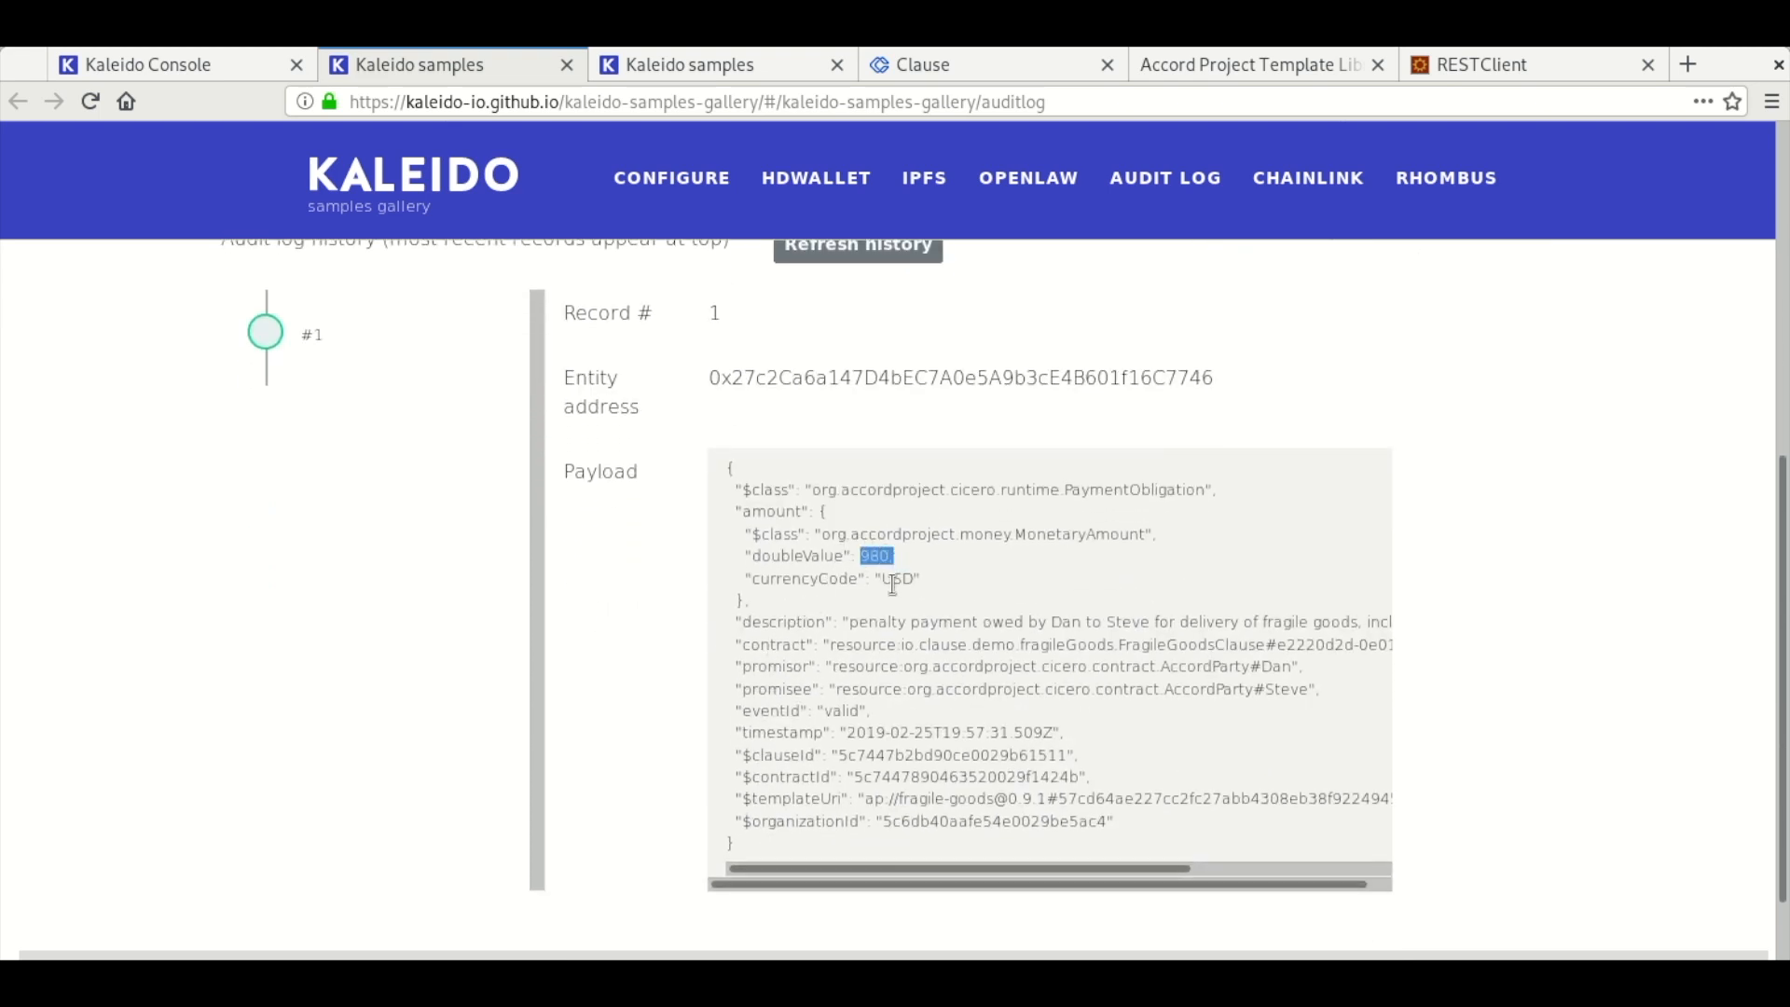